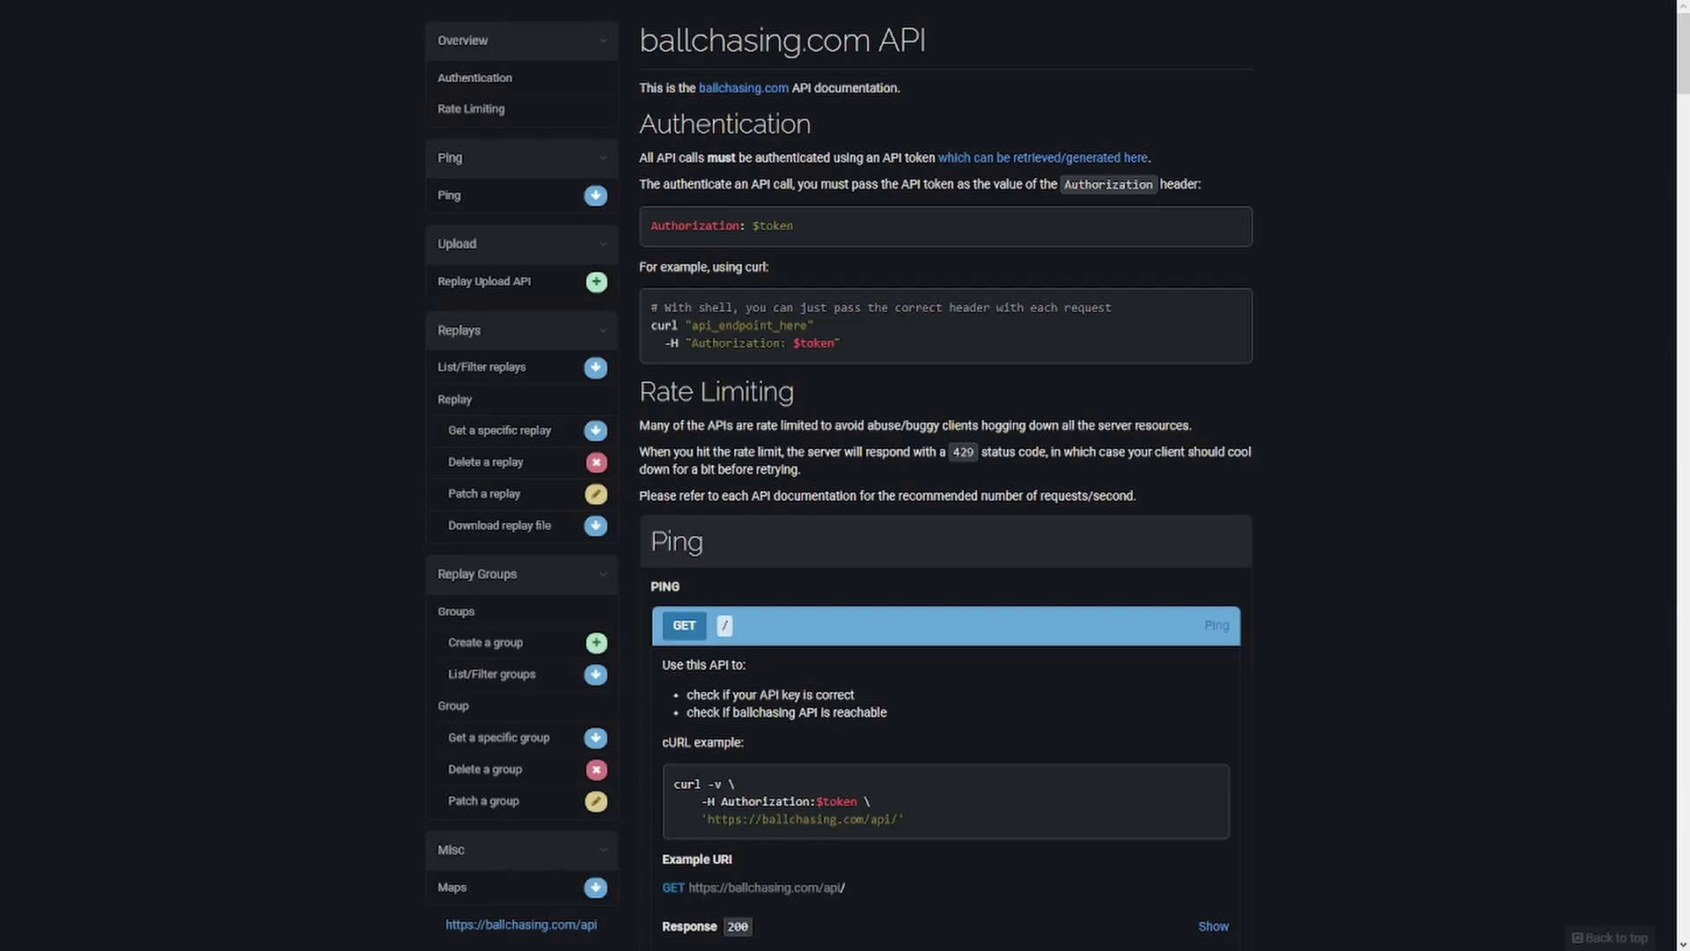
# Step: Scroll down the upload page to the Upload token field with Show and Regenerate
pyautogui.scroll(-3)
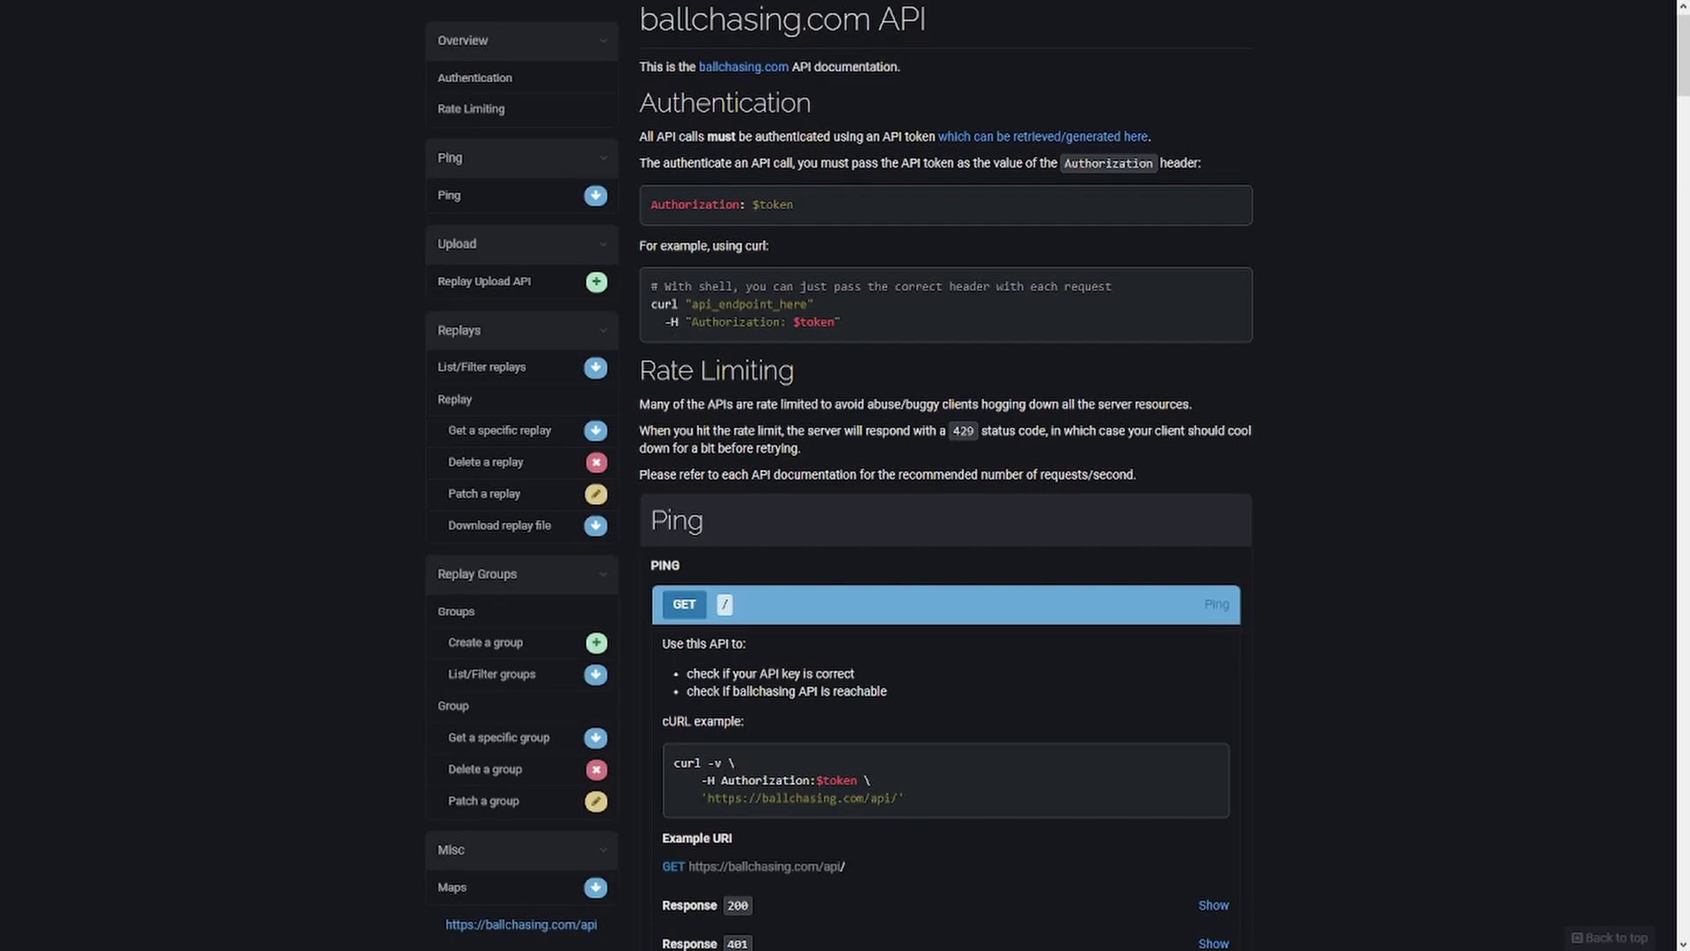
pyautogui.moveTo(1420, 516)
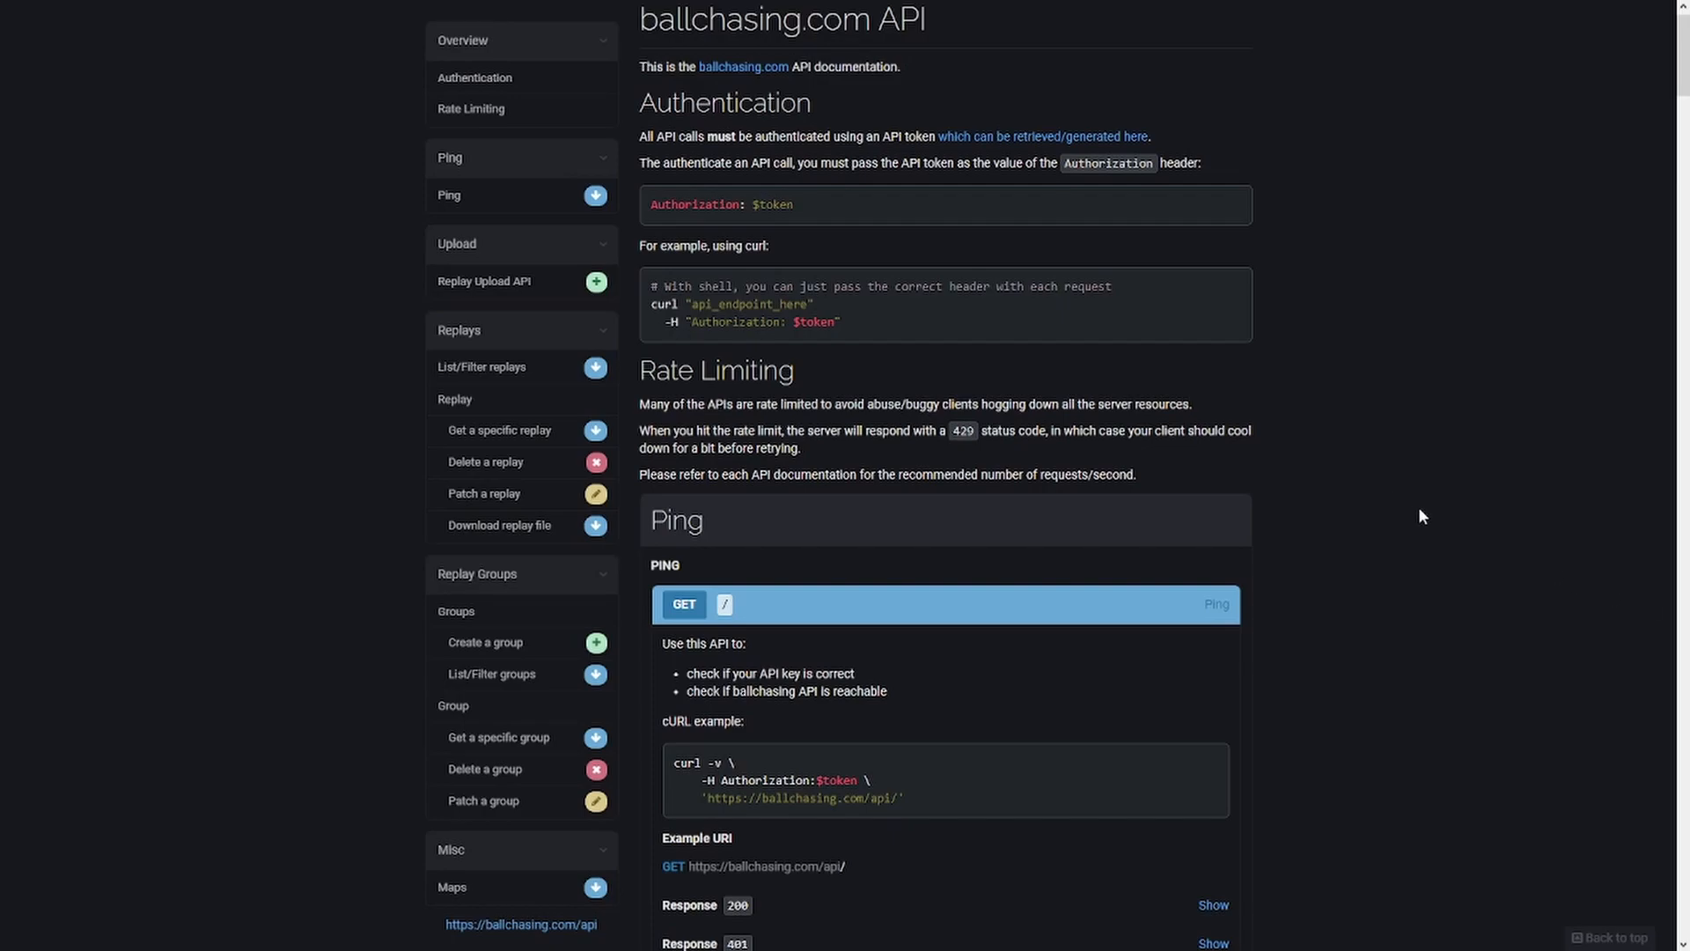
pyautogui.moveTo(948, 389)
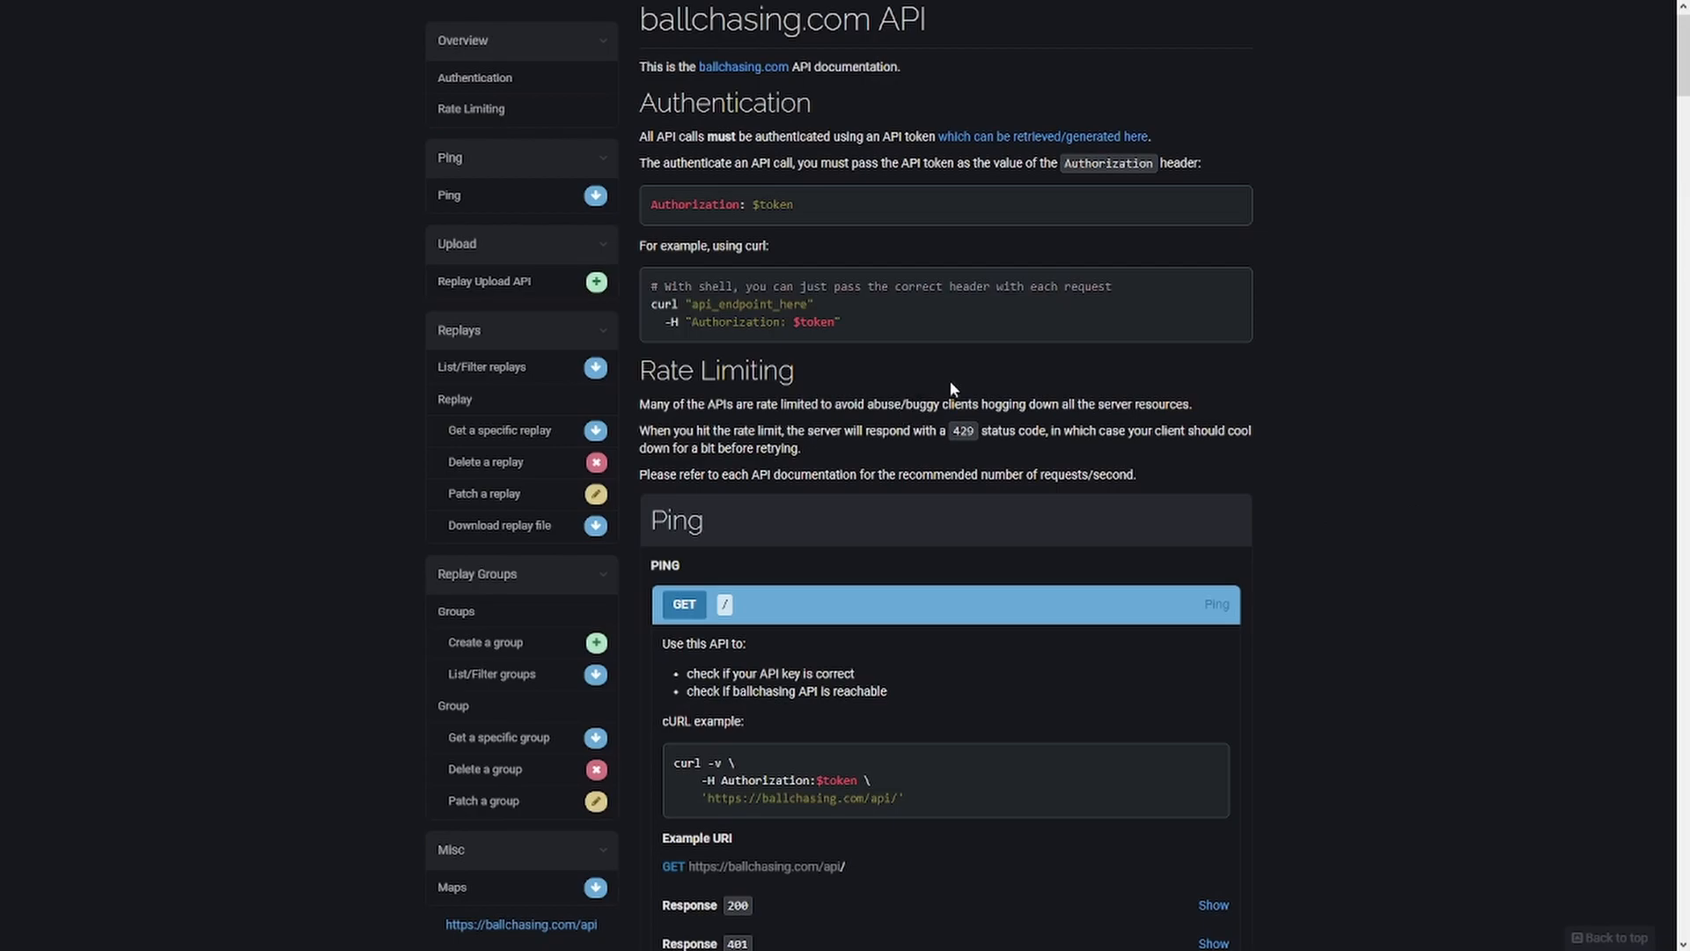
pyautogui.moveTo(951, 391)
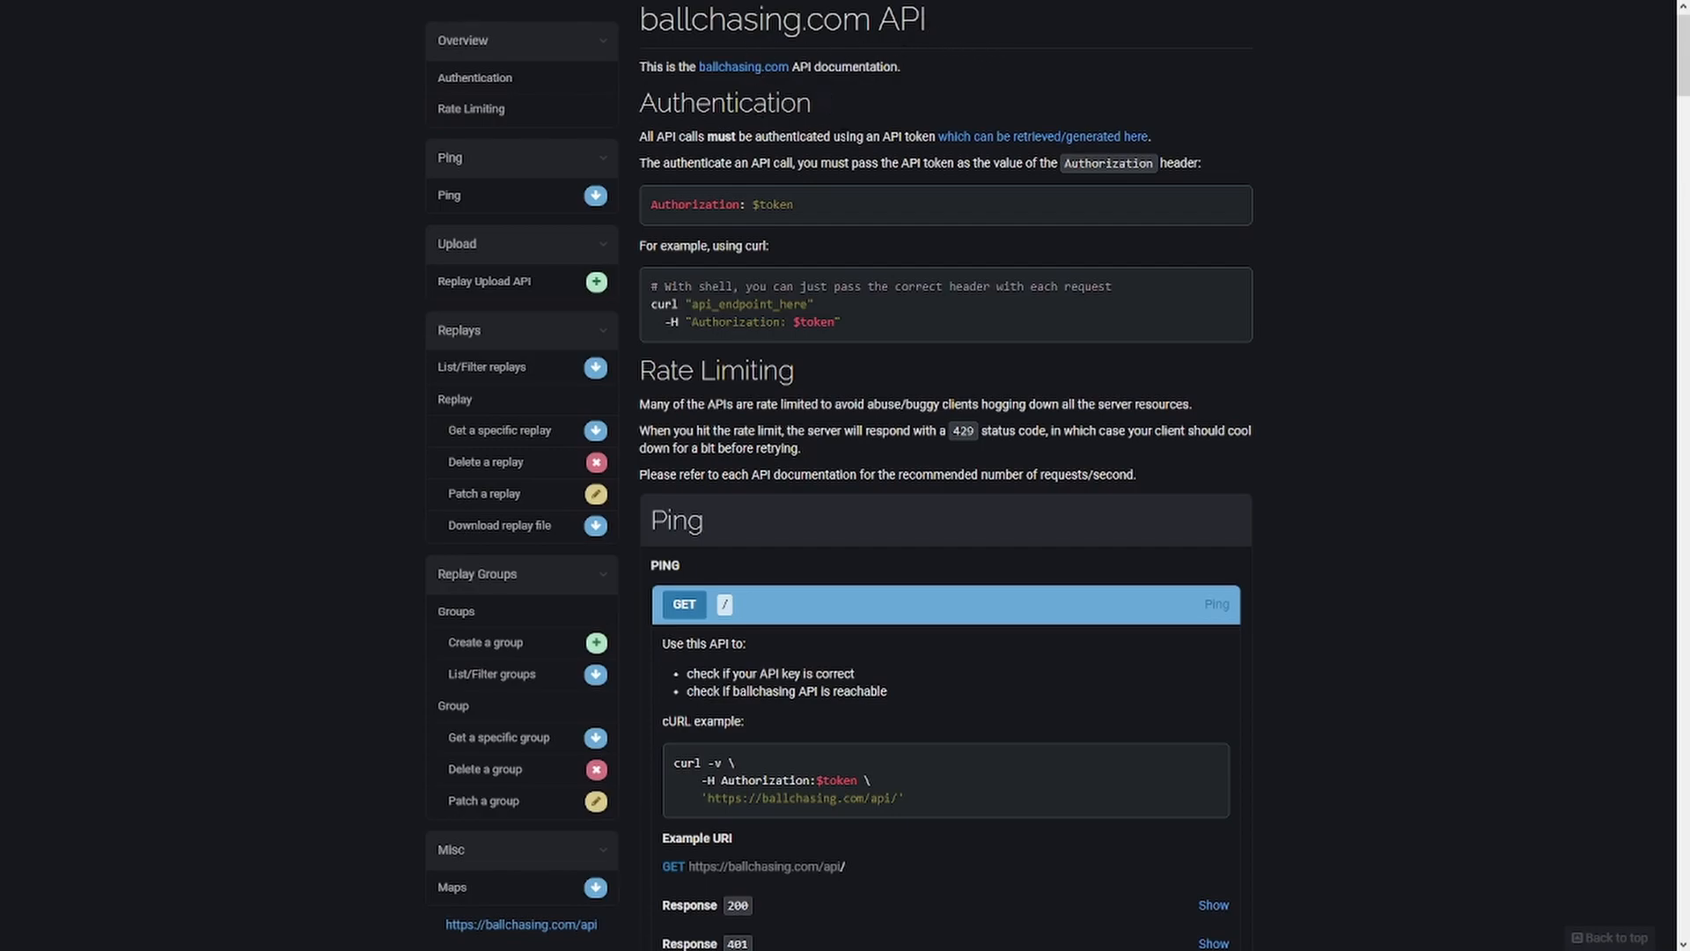
pyautogui.moveTo(1007, 148)
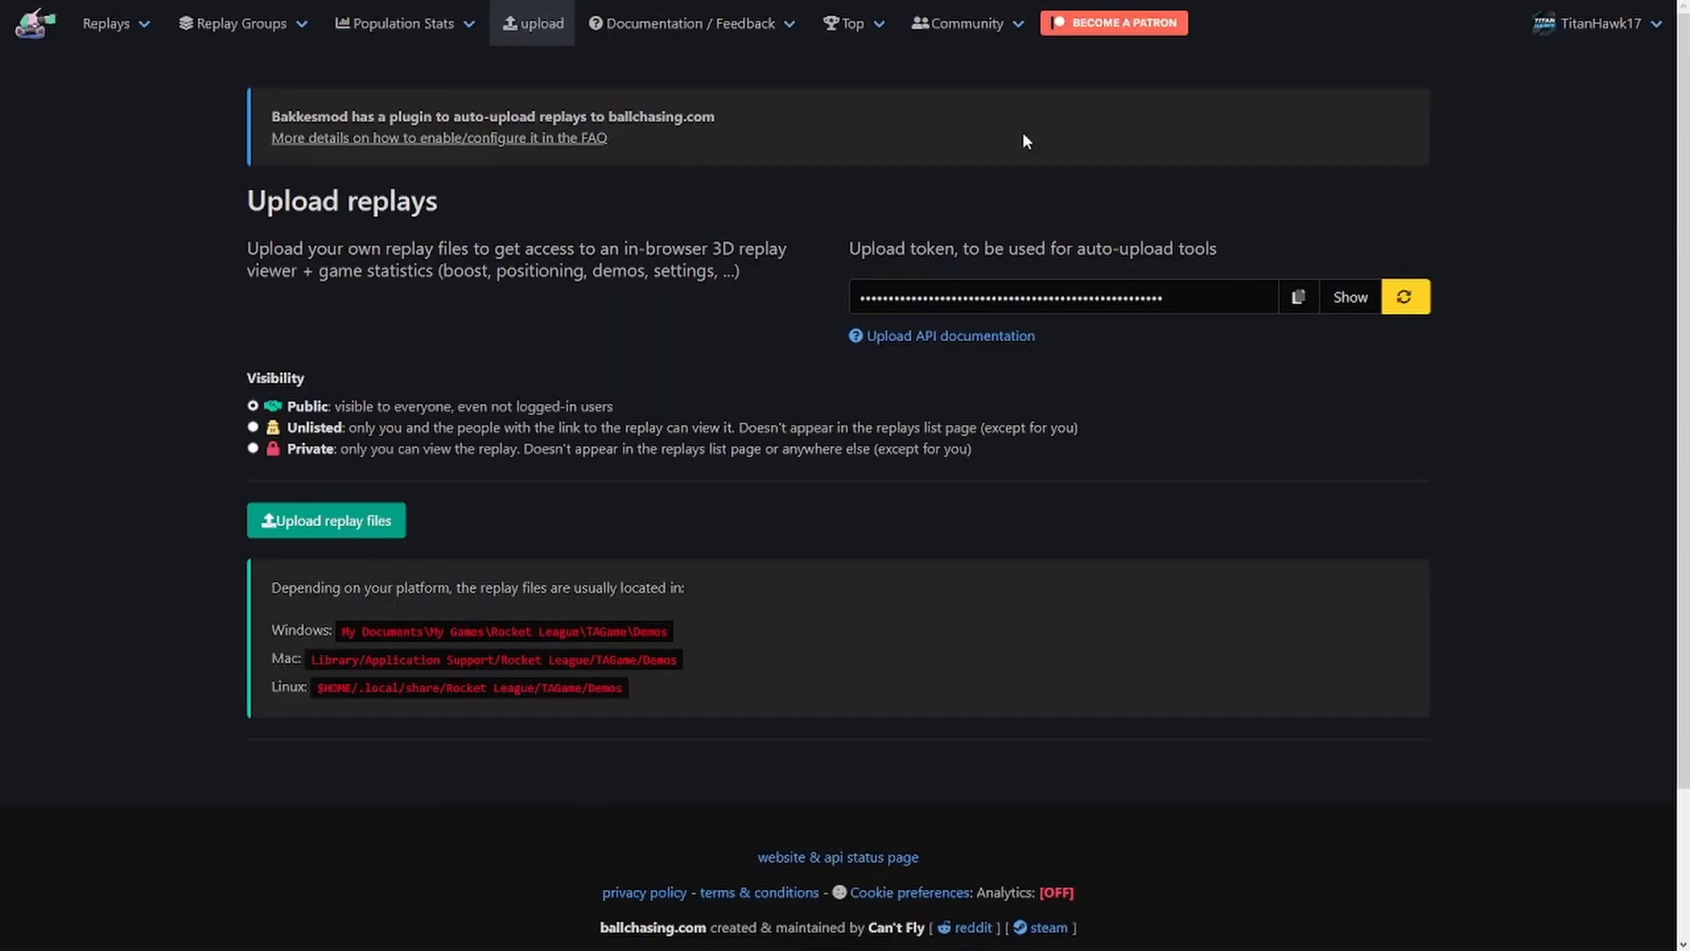
pyautogui.moveTo(715, 415)
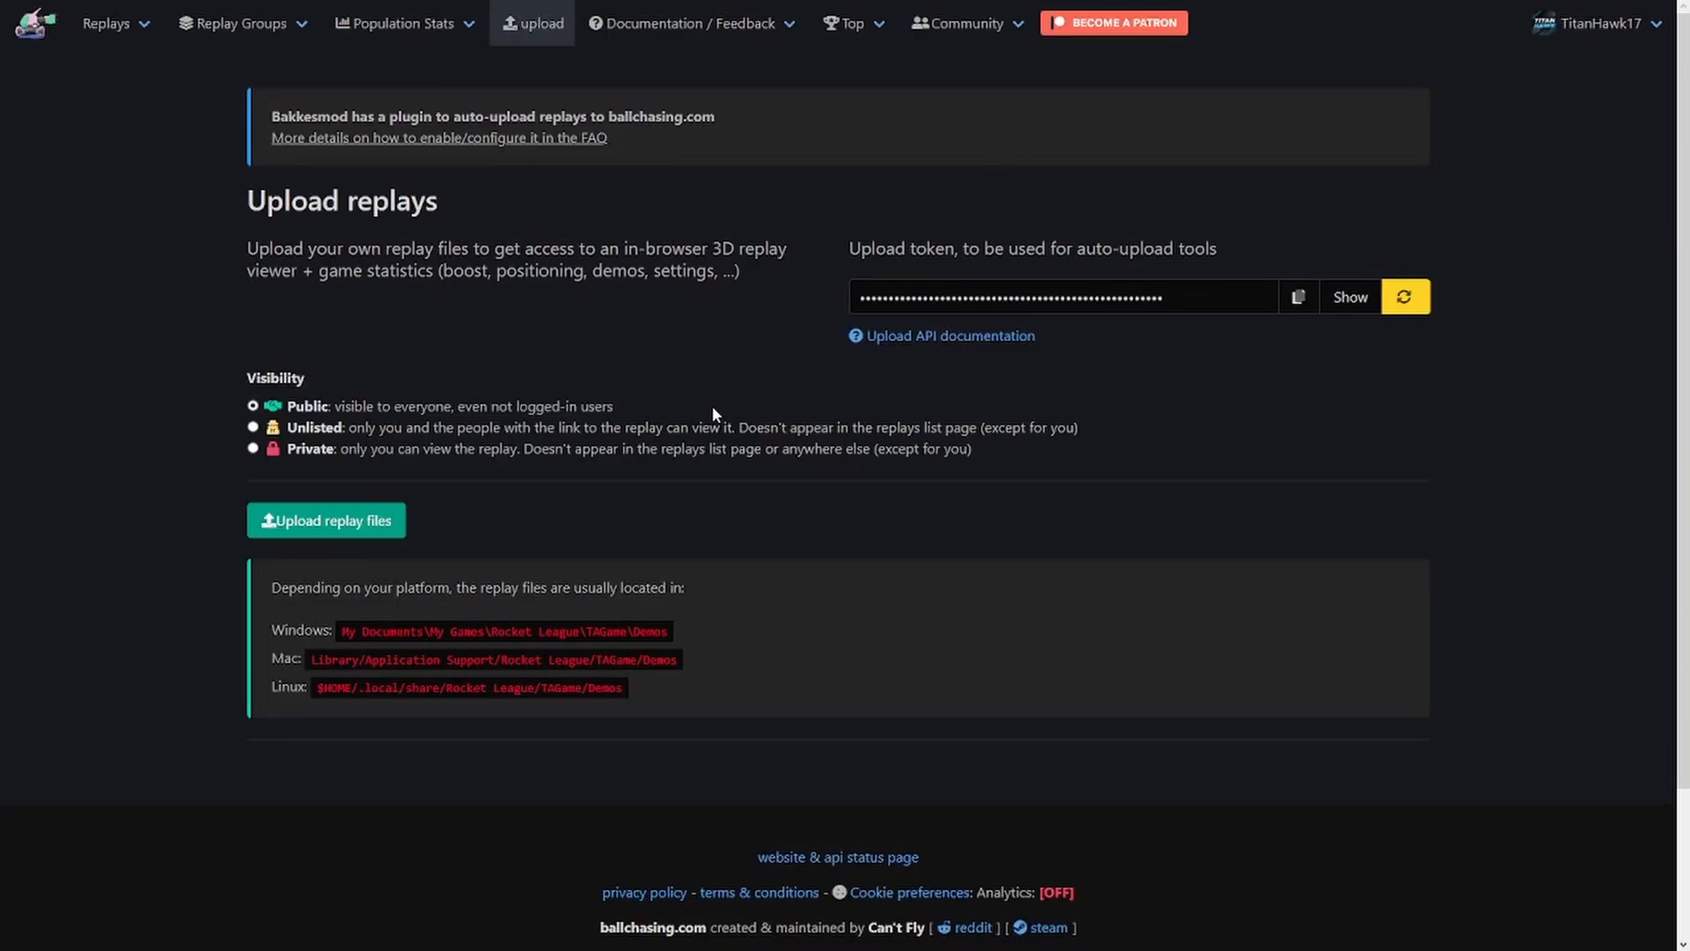
pyautogui.moveTo(723, 402)
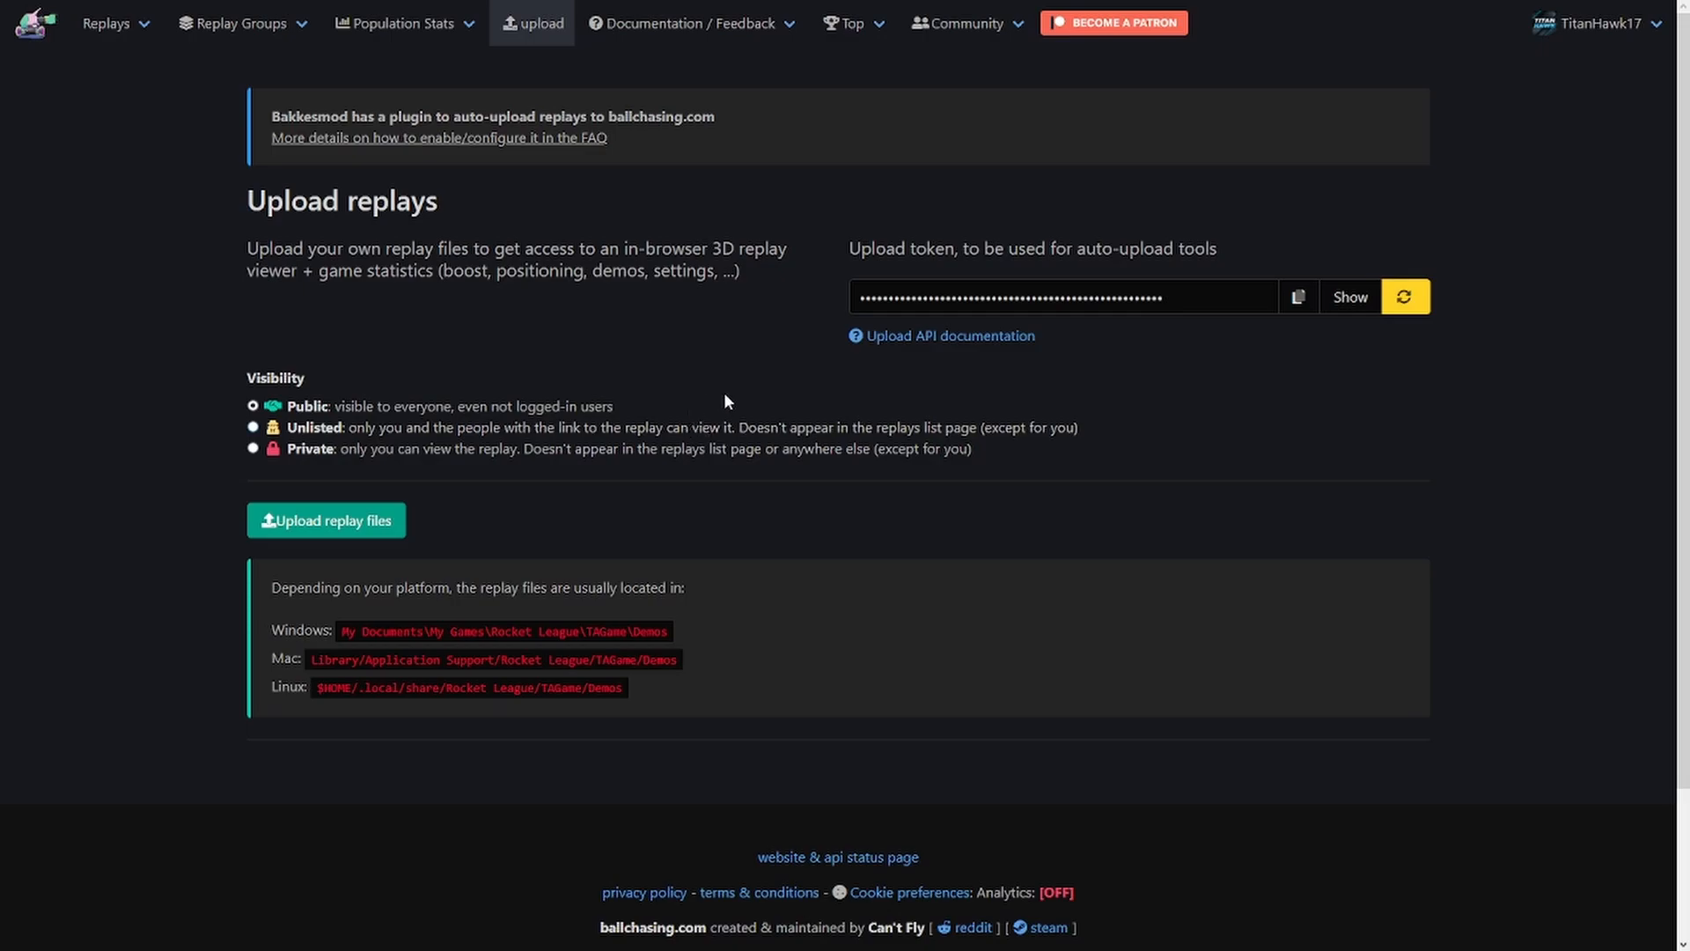
pyautogui.moveTo(1088, 405)
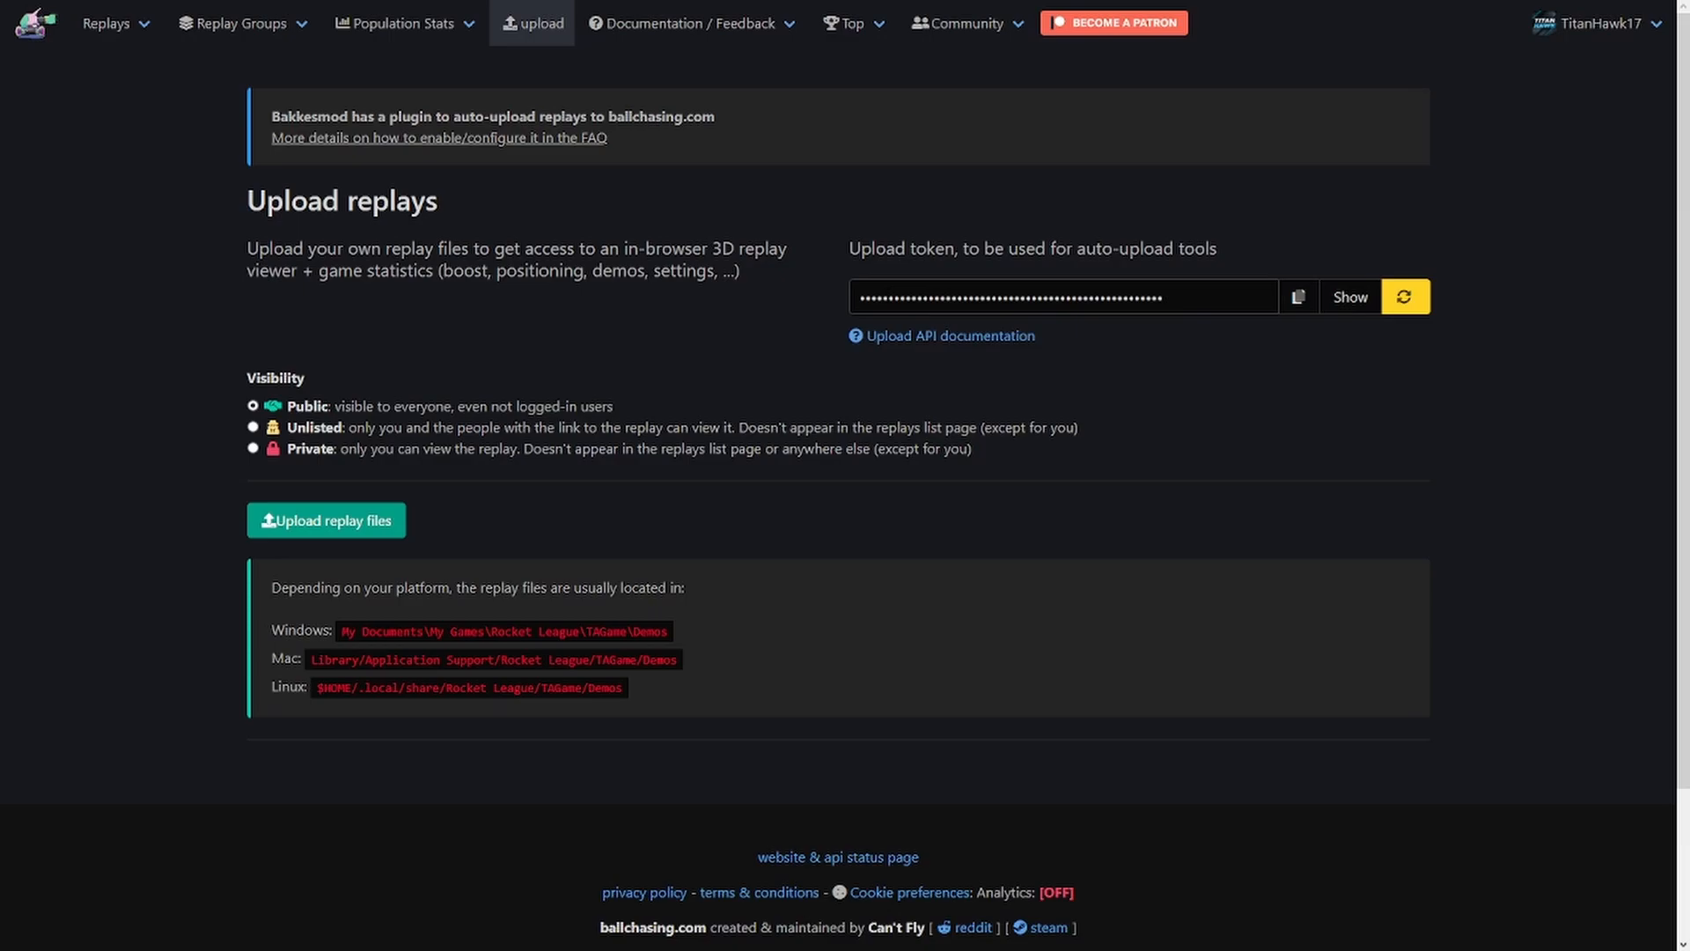
pyautogui.moveTo(1403, 295)
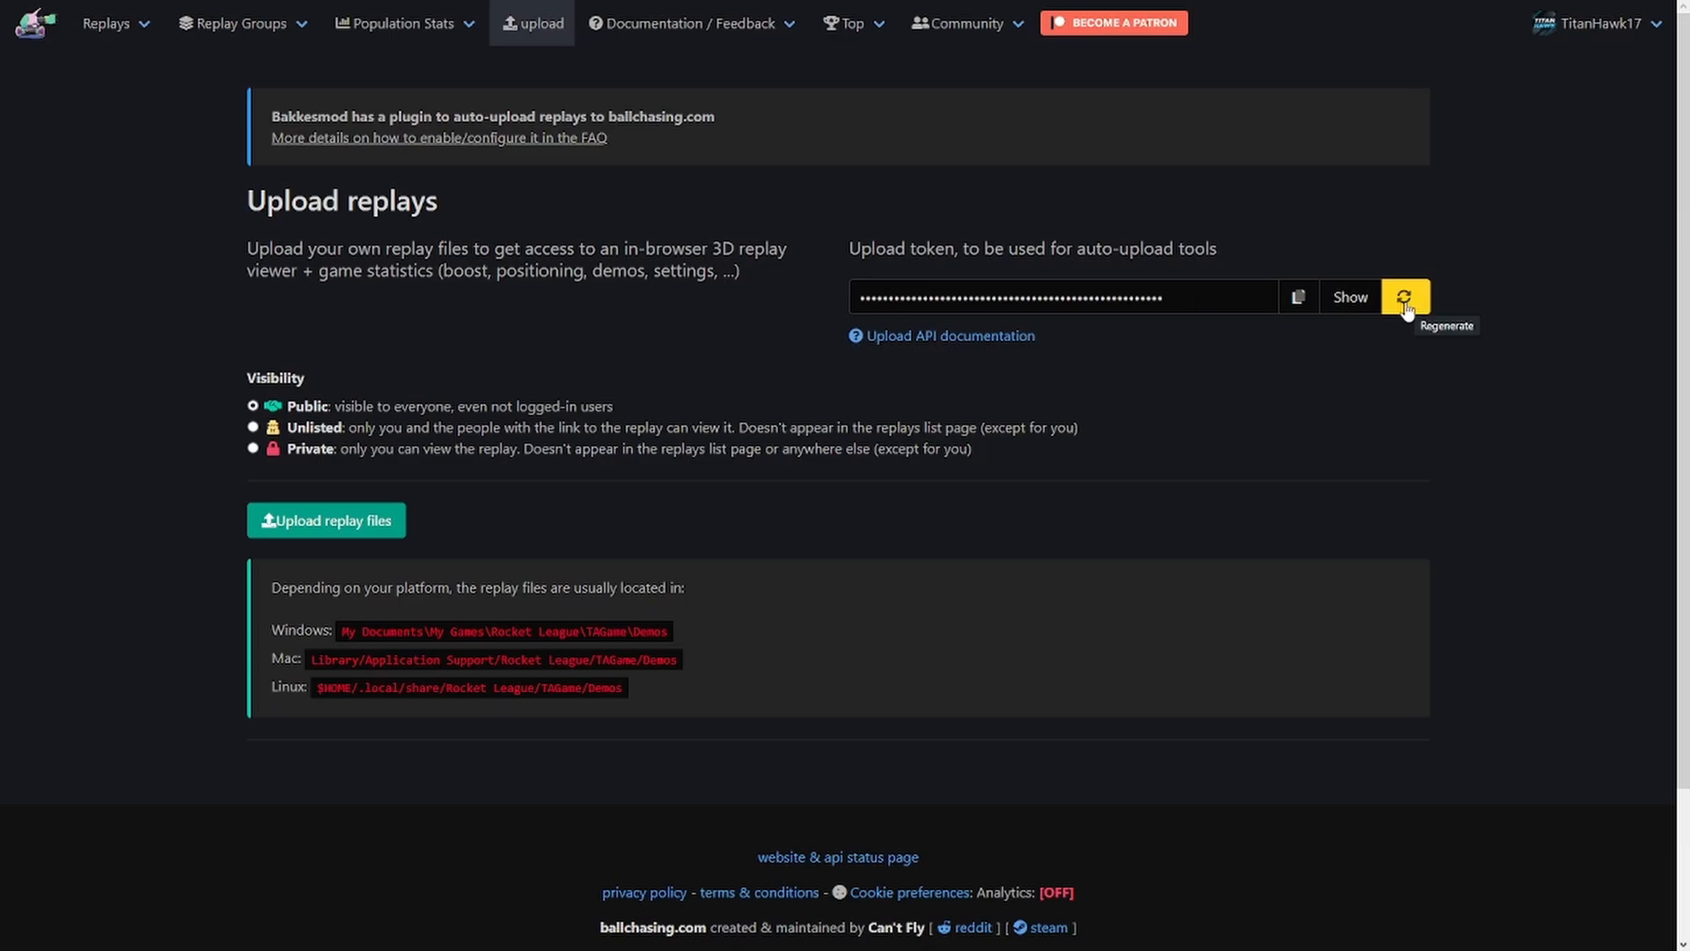
pyautogui.moveTo(1394, 331)
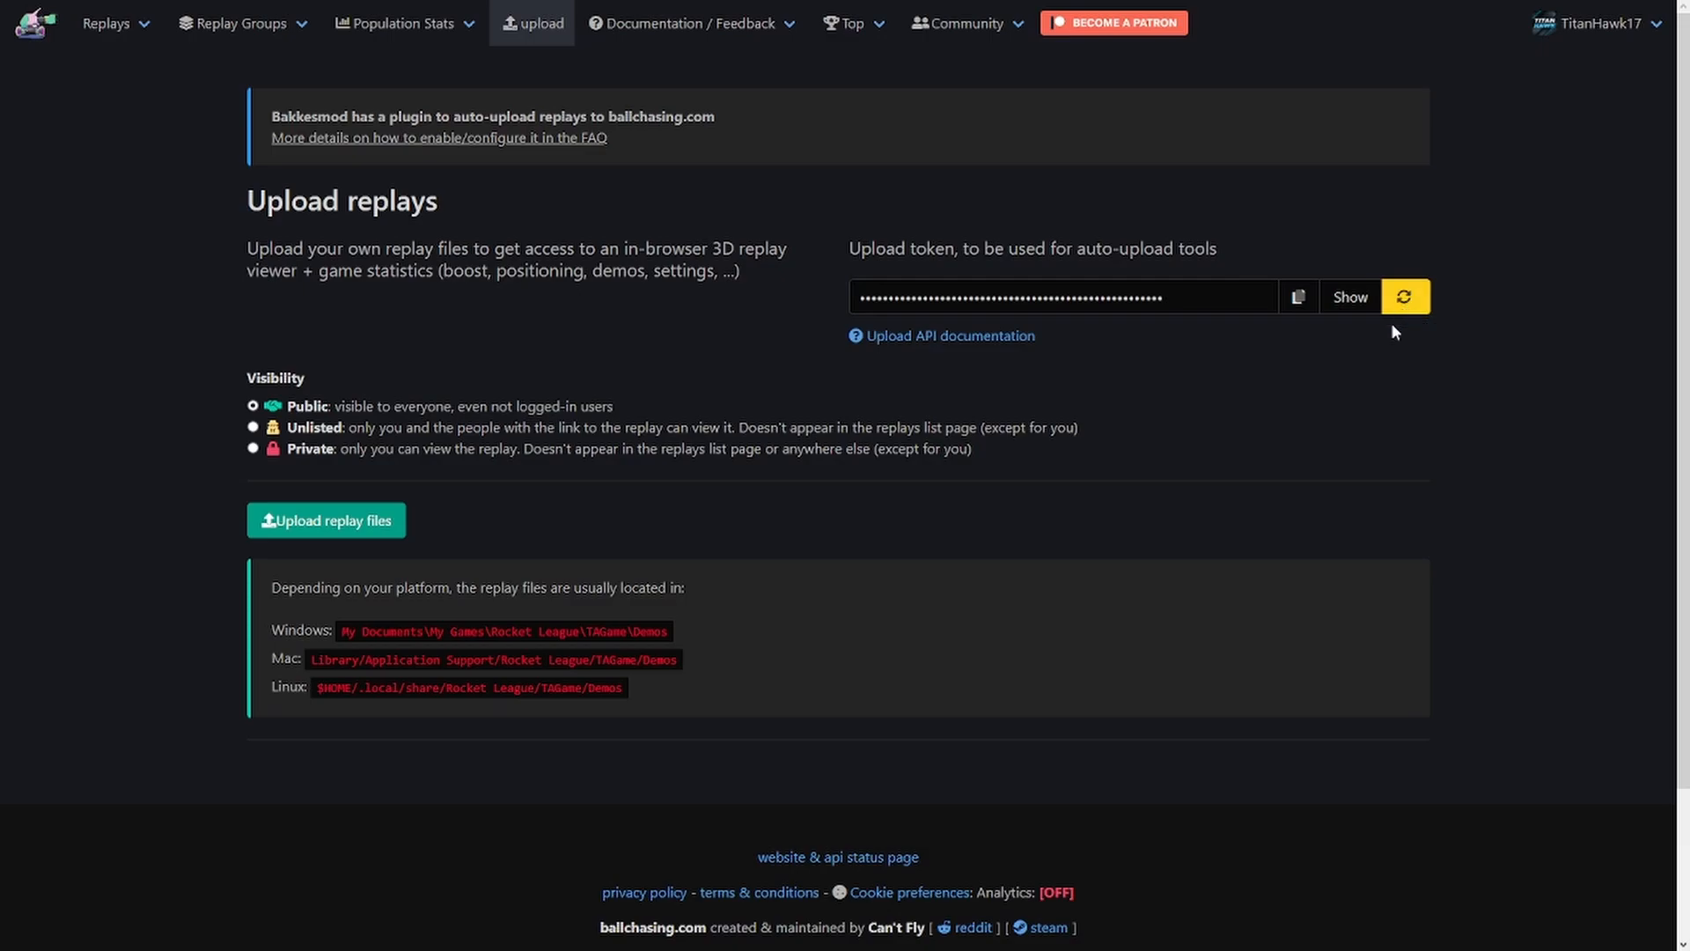
pyautogui.moveTo(1236, 467)
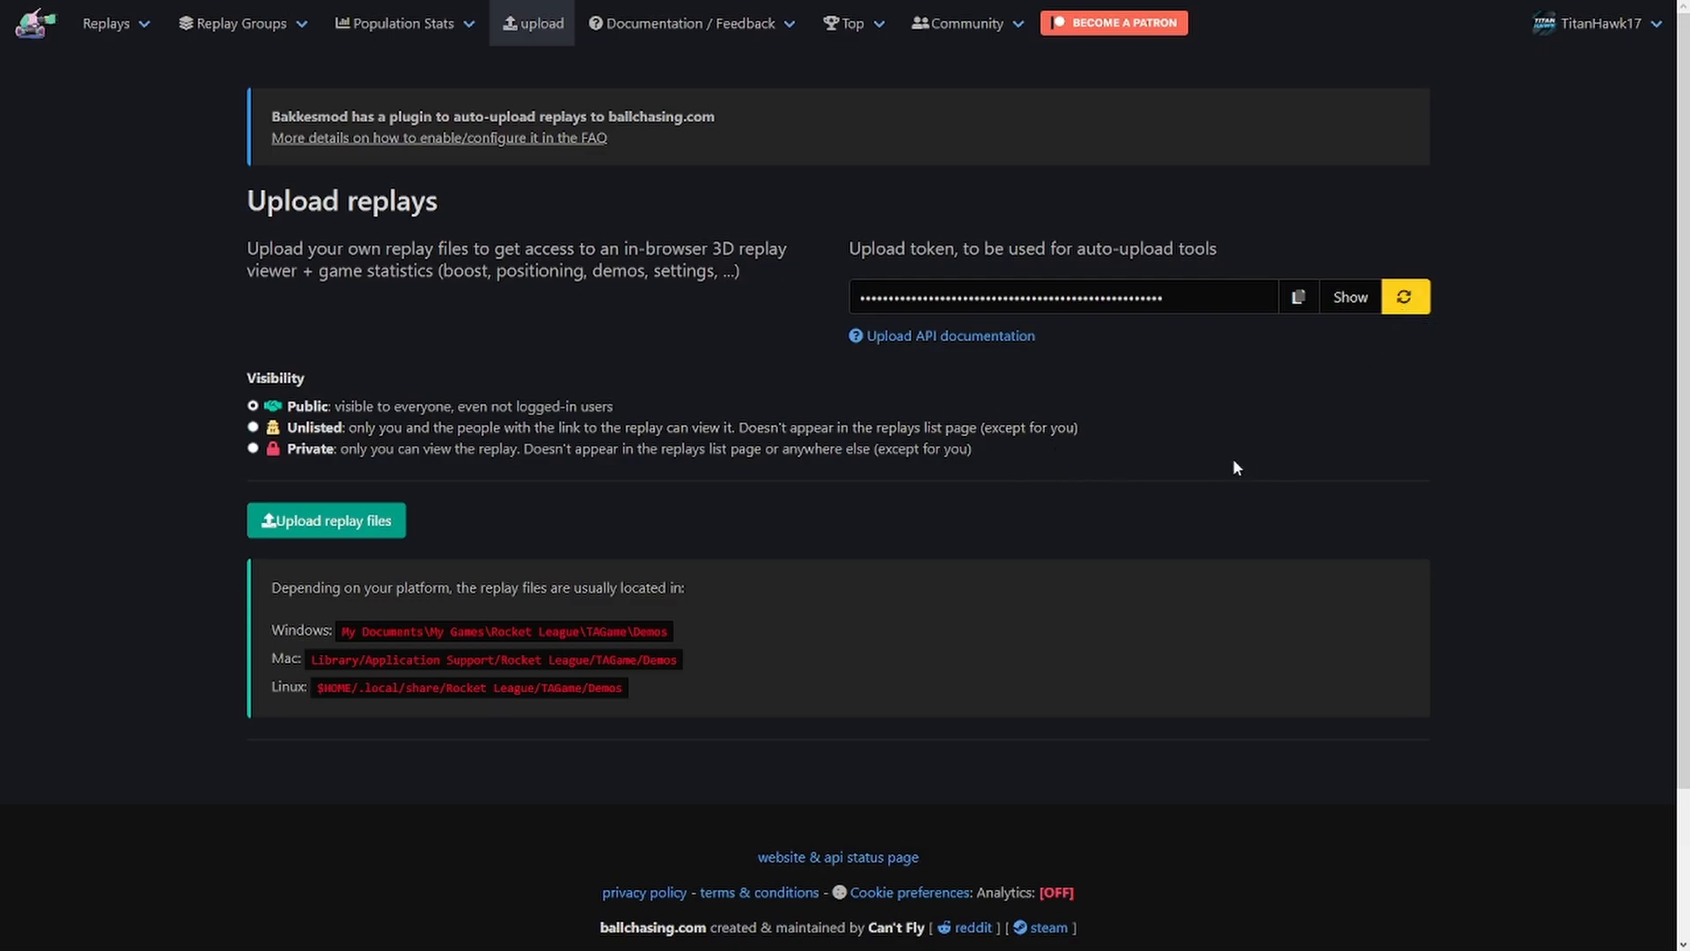
pyautogui.moveTo(1197, 363)
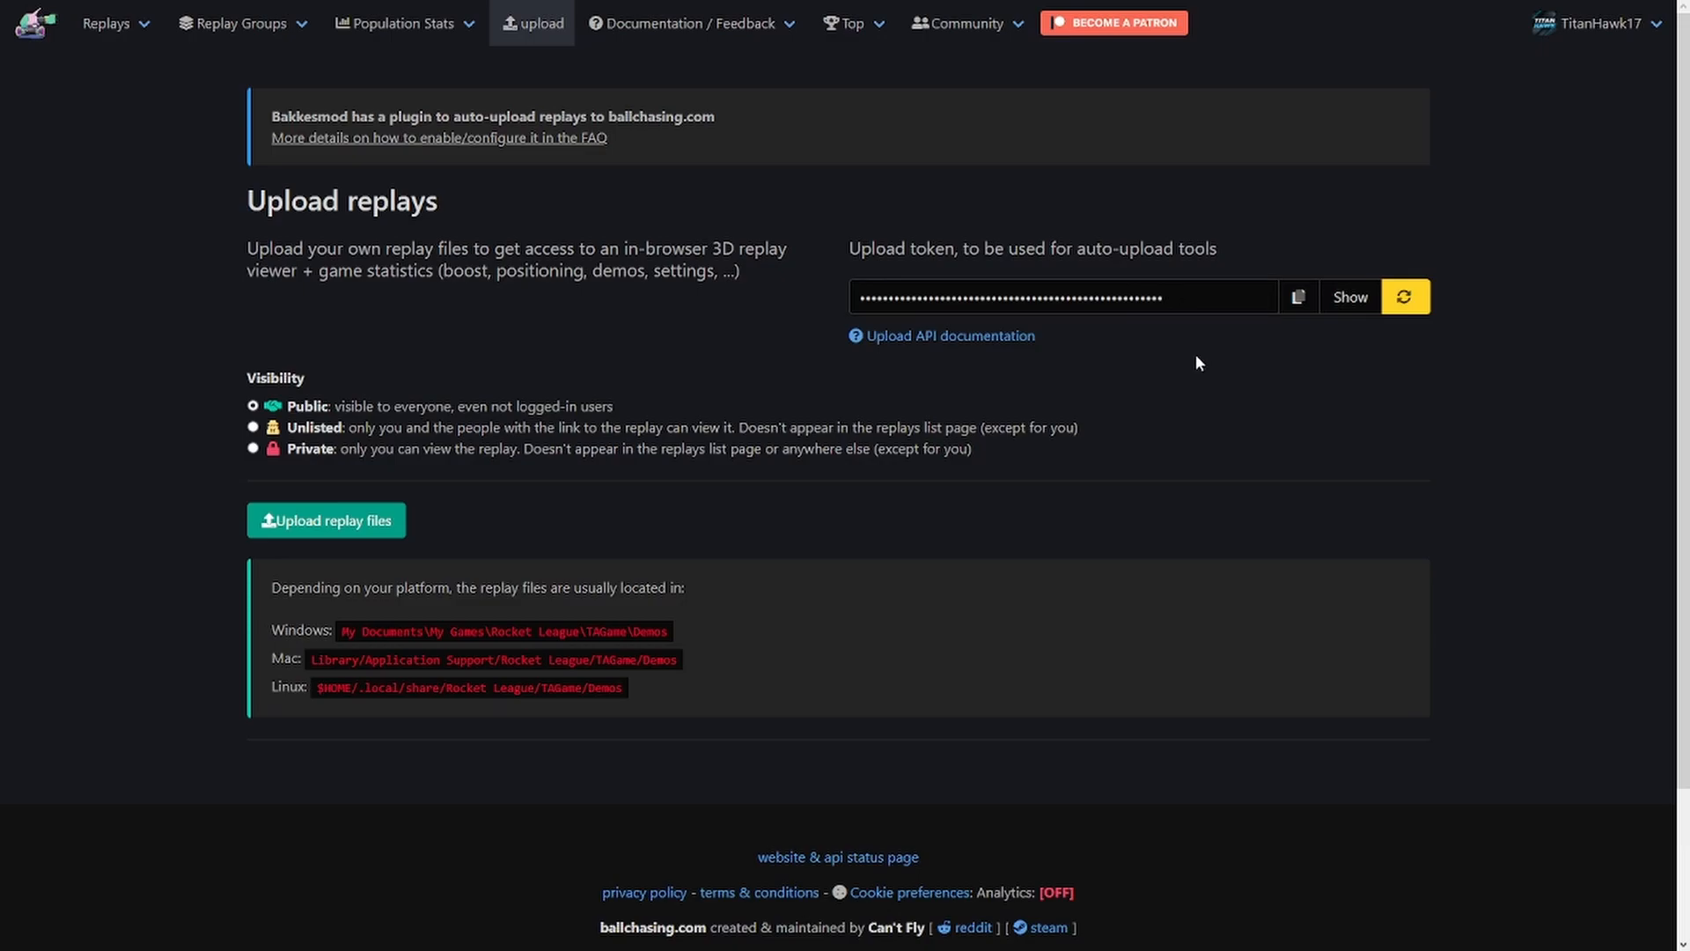
pyautogui.moveTo(896, 482)
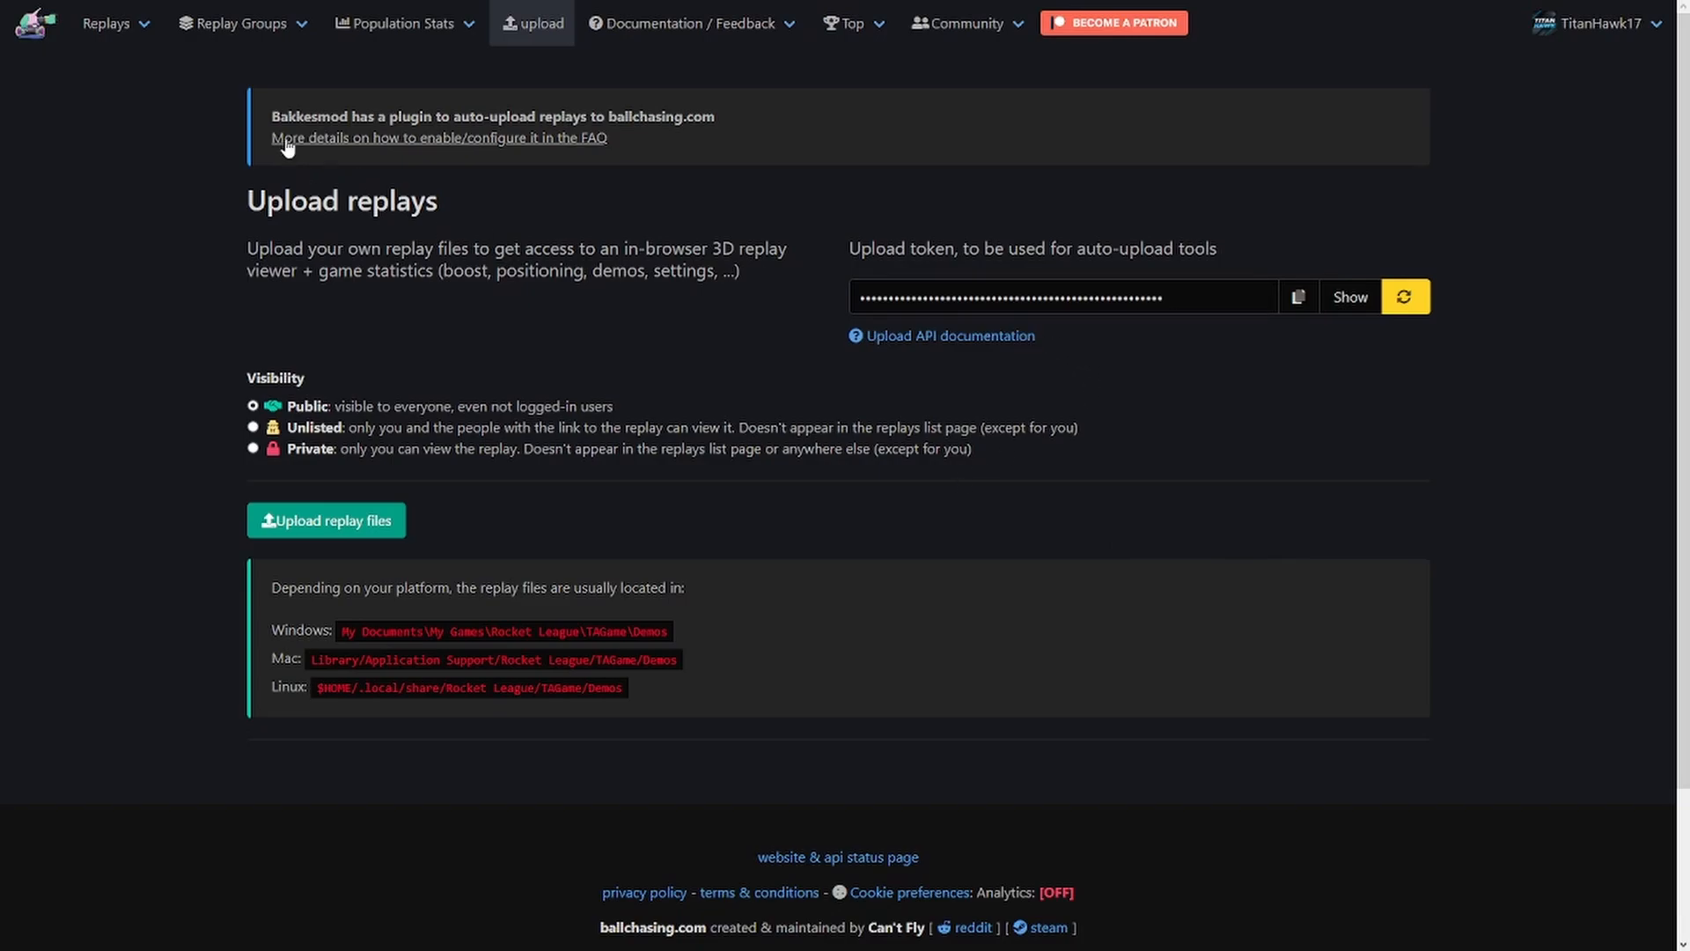
pyautogui.moveTo(183, 202)
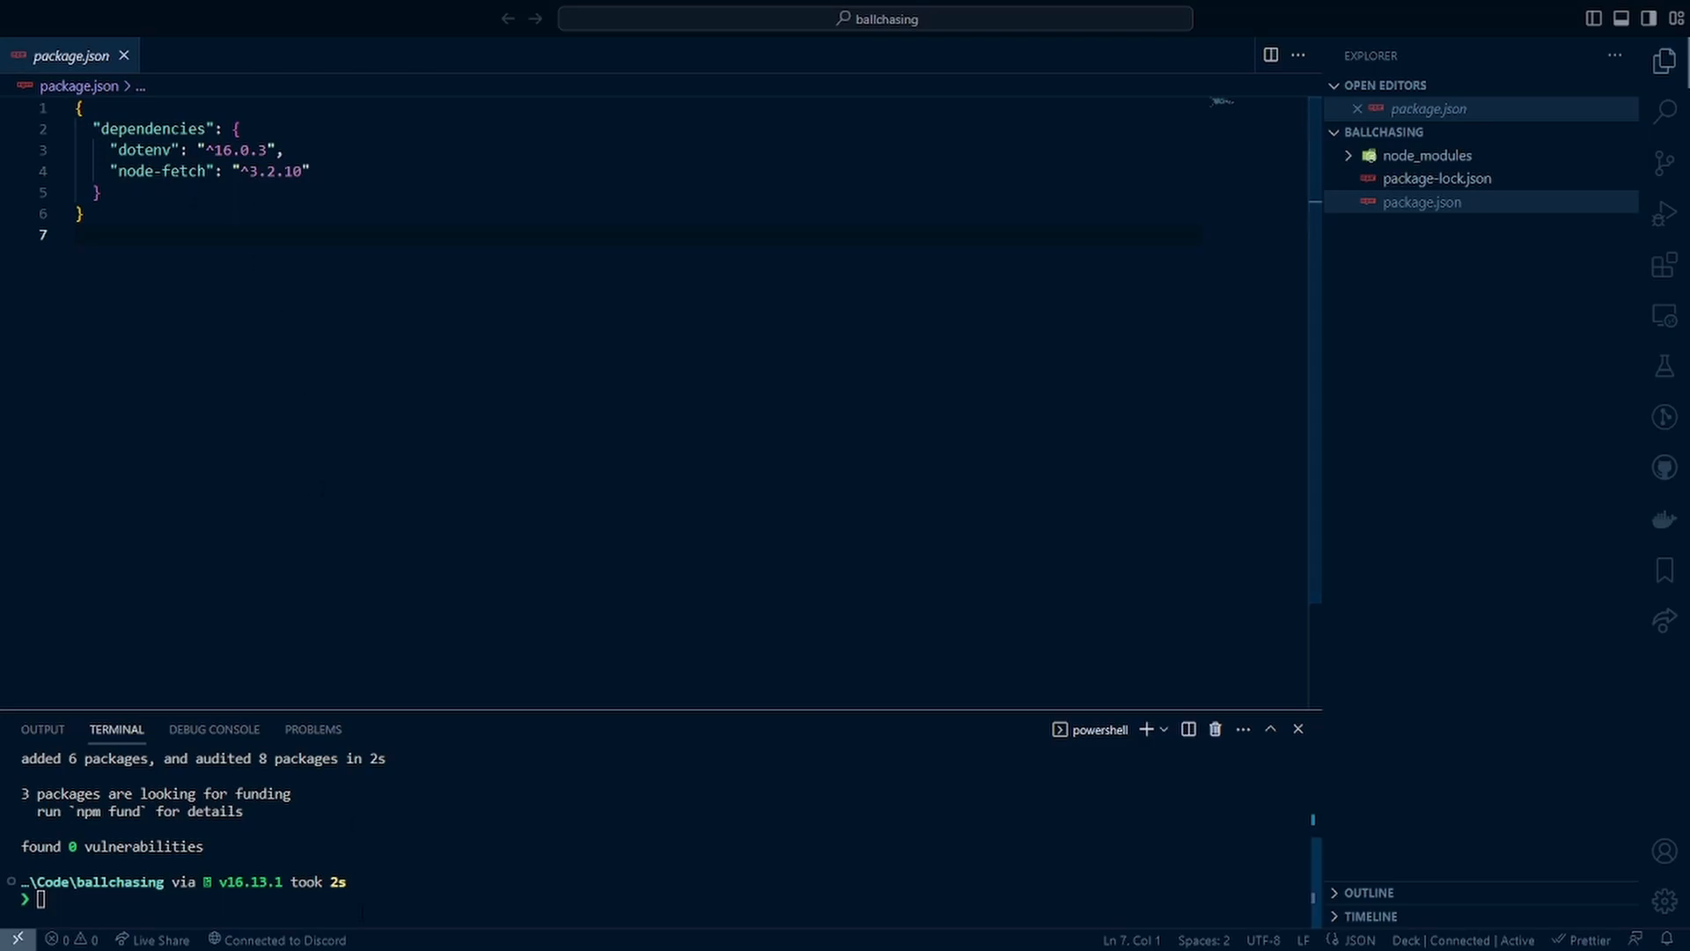
pyautogui.write('npm install dotenv')
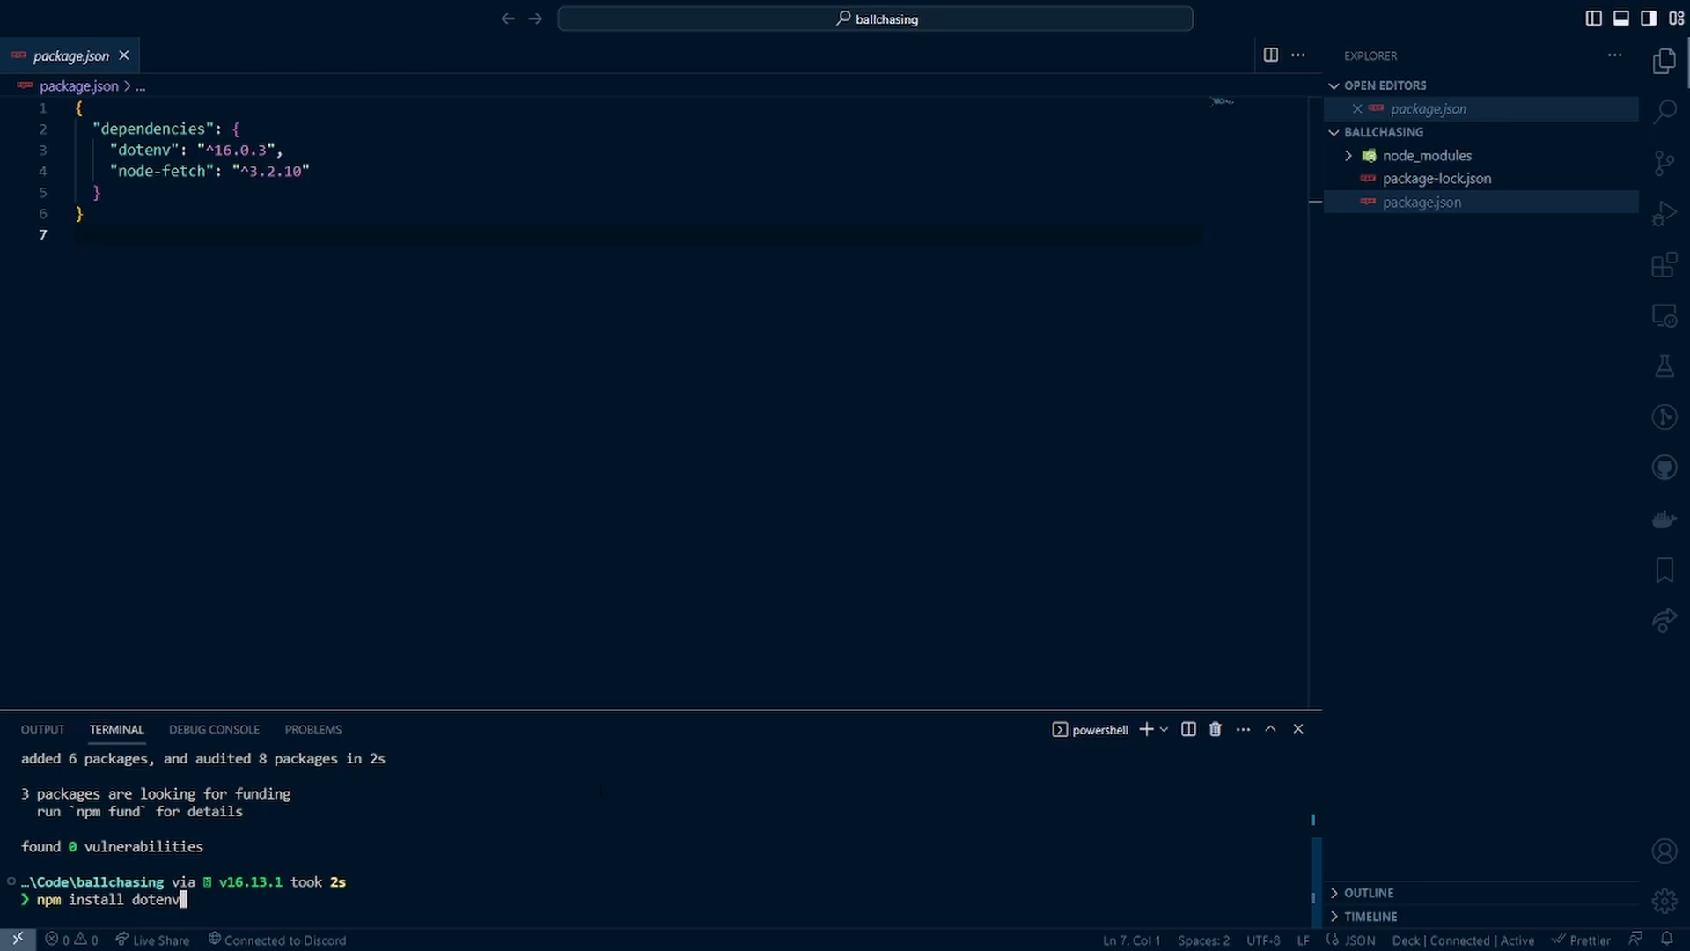
pyautogui.write('node-fetch@3.2.10')
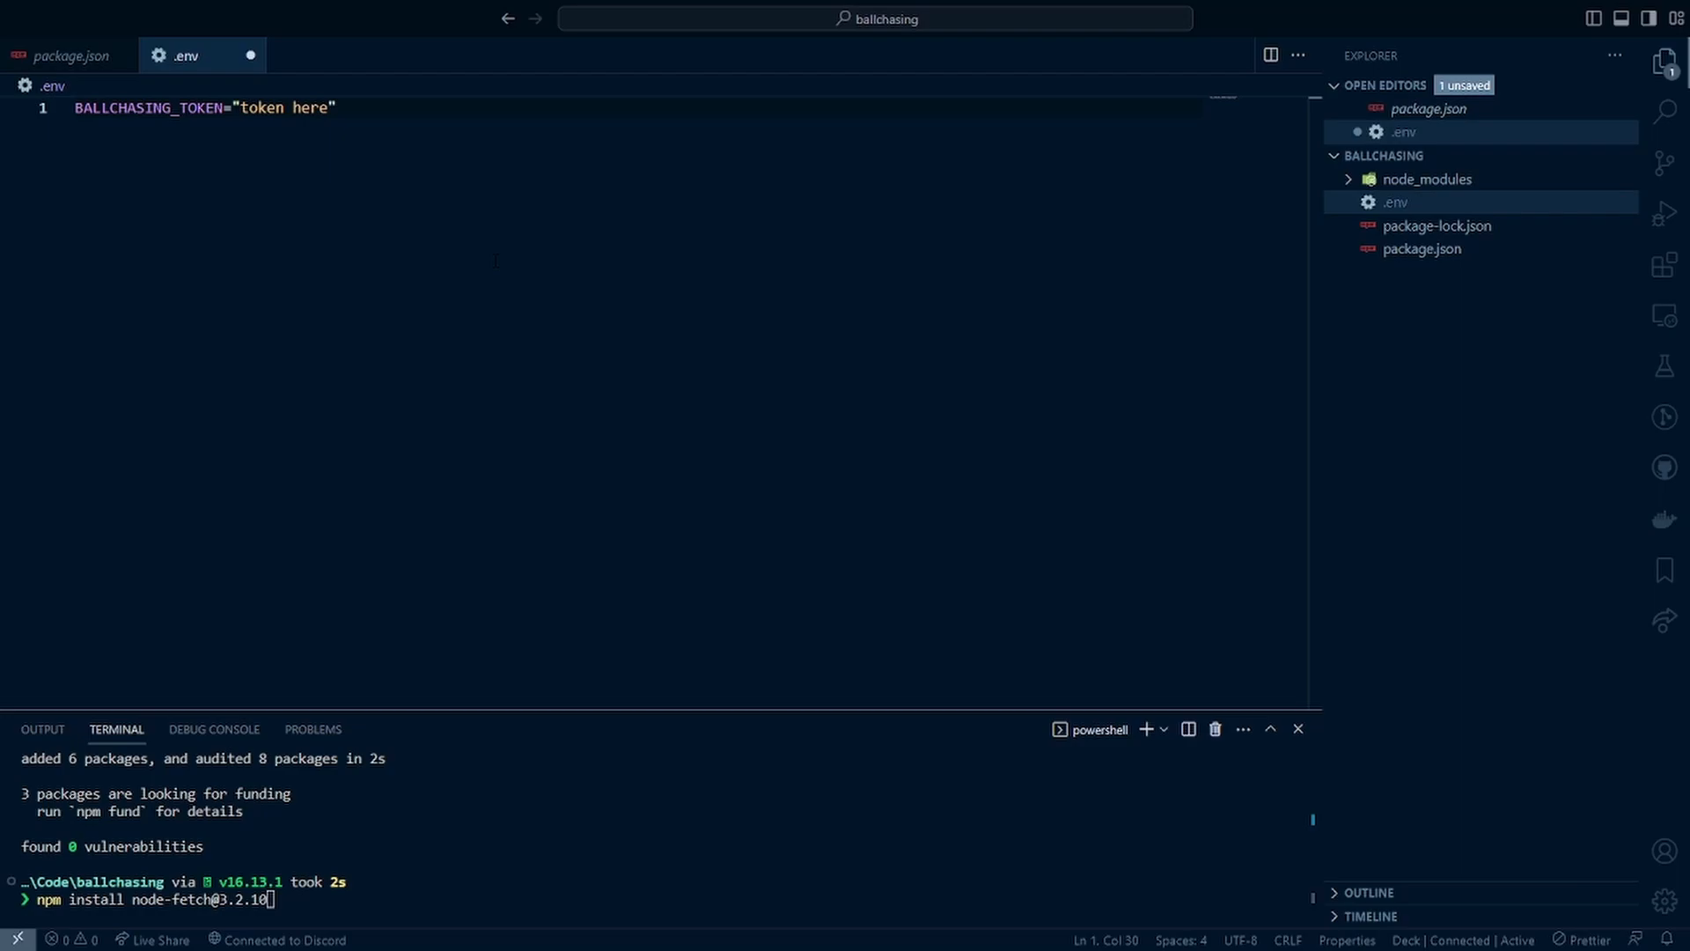
pyautogui.doubleClick(285, 108)
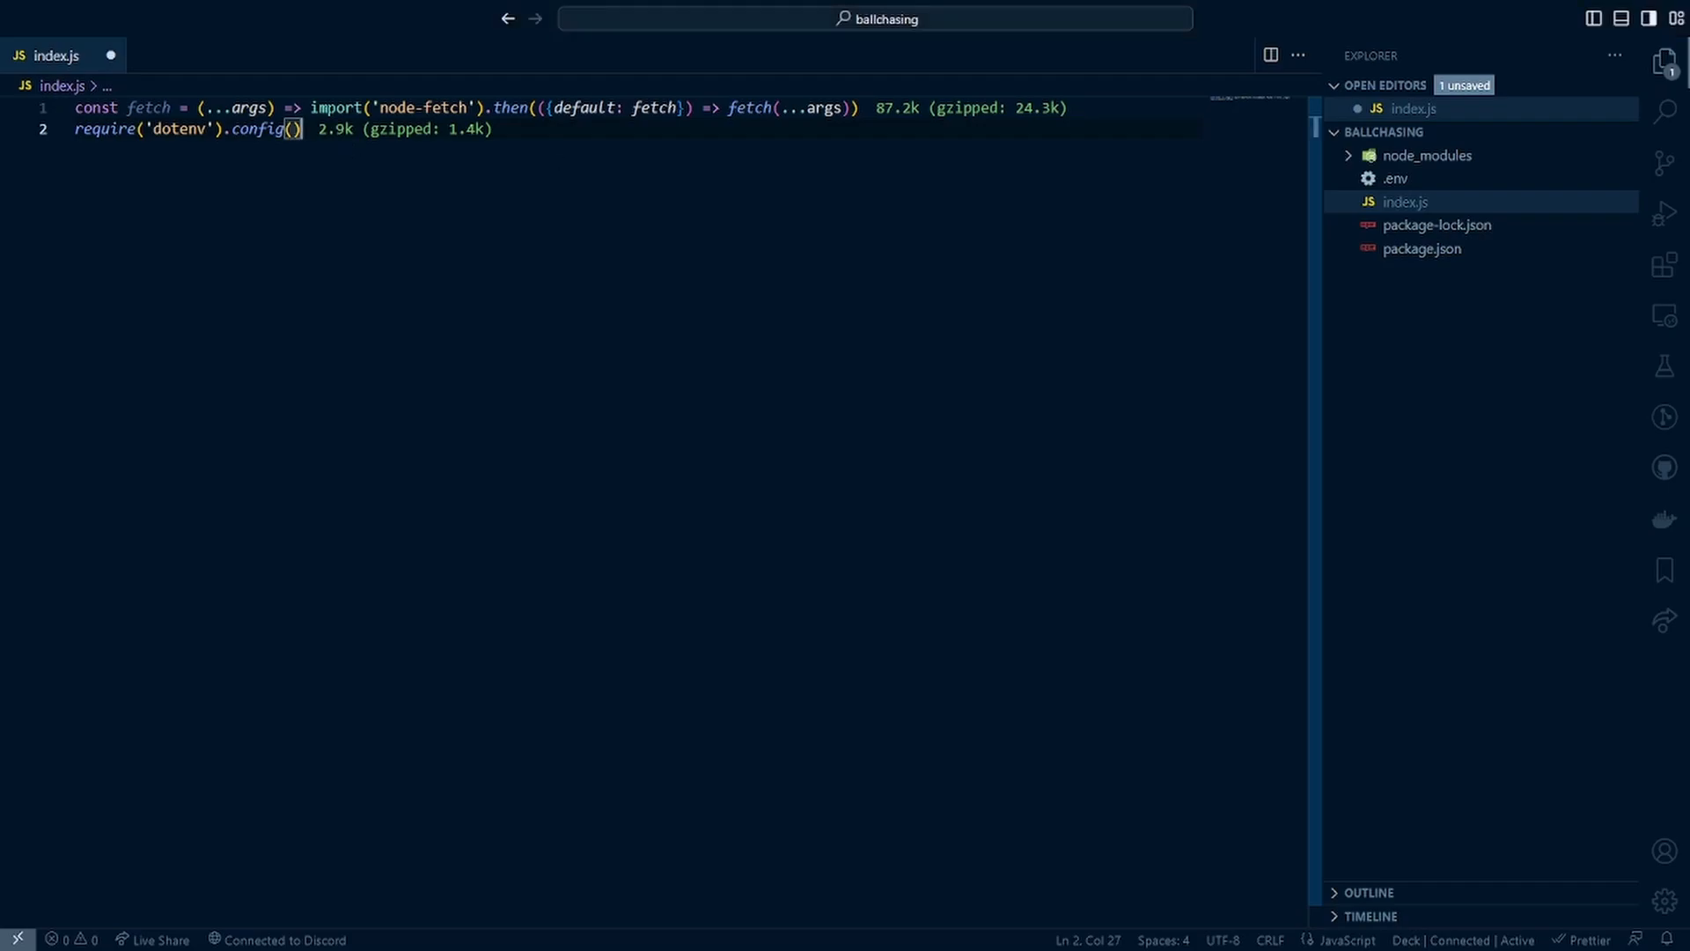
# Step: Add blank lines below the dotenv config call in index.js
pyautogui.press('enter')
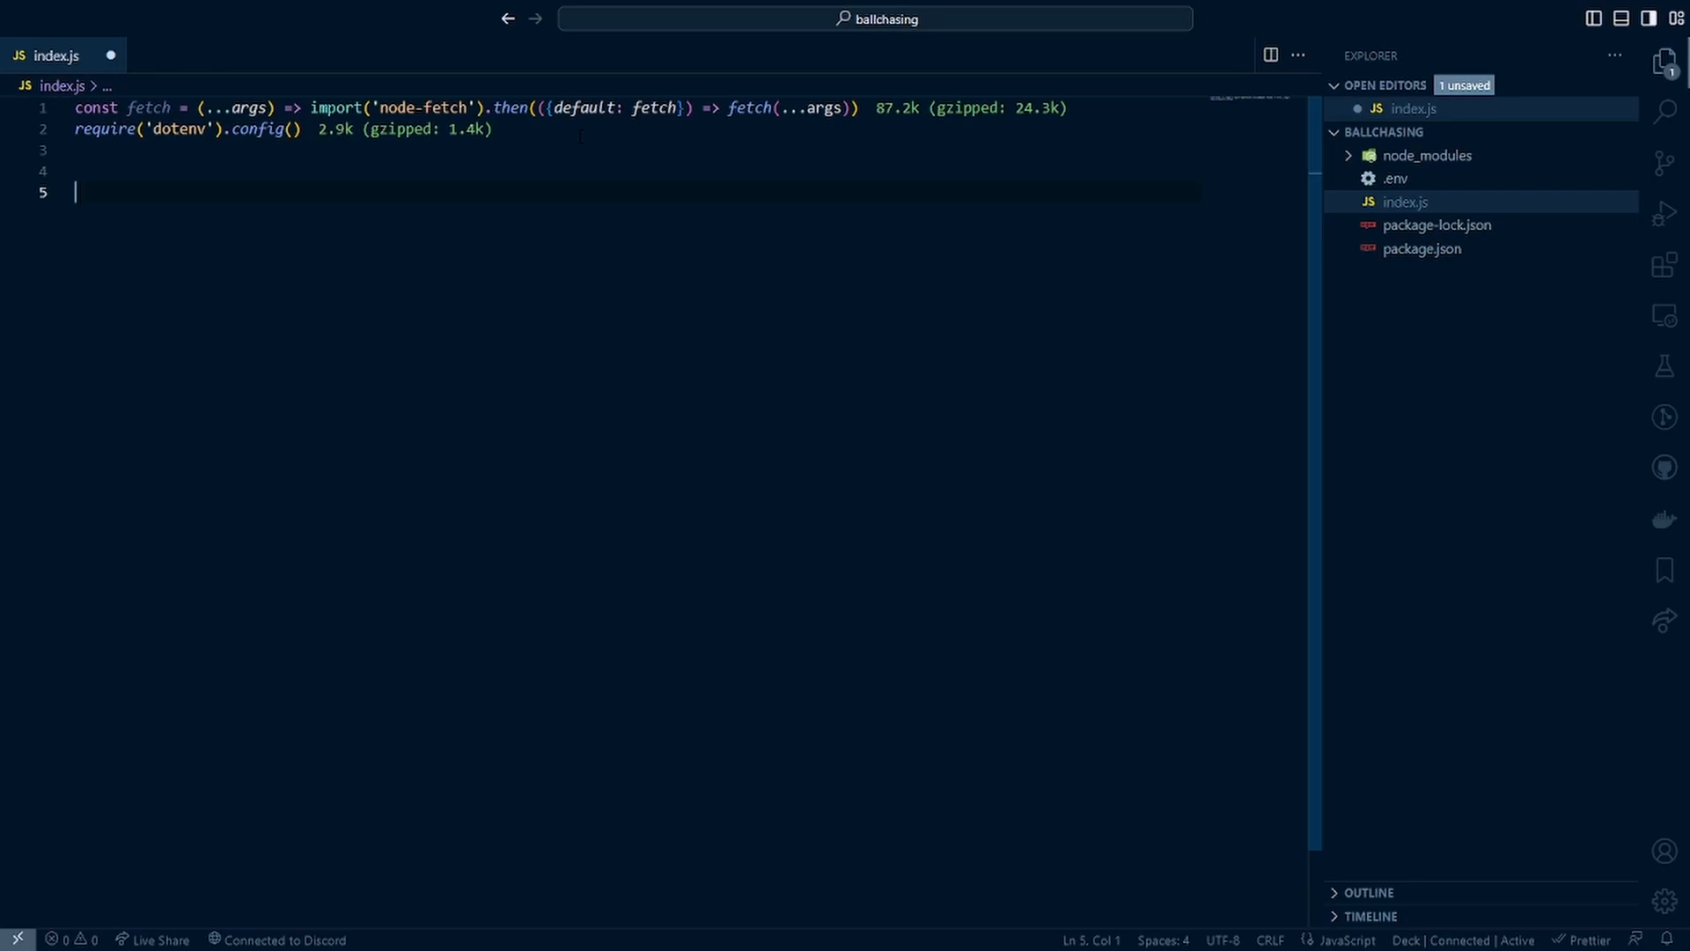
# Step: Declare const BALLCHASING_GROUP_URL = "" on line 4 of index.js
pyautogui.press('Backspace')
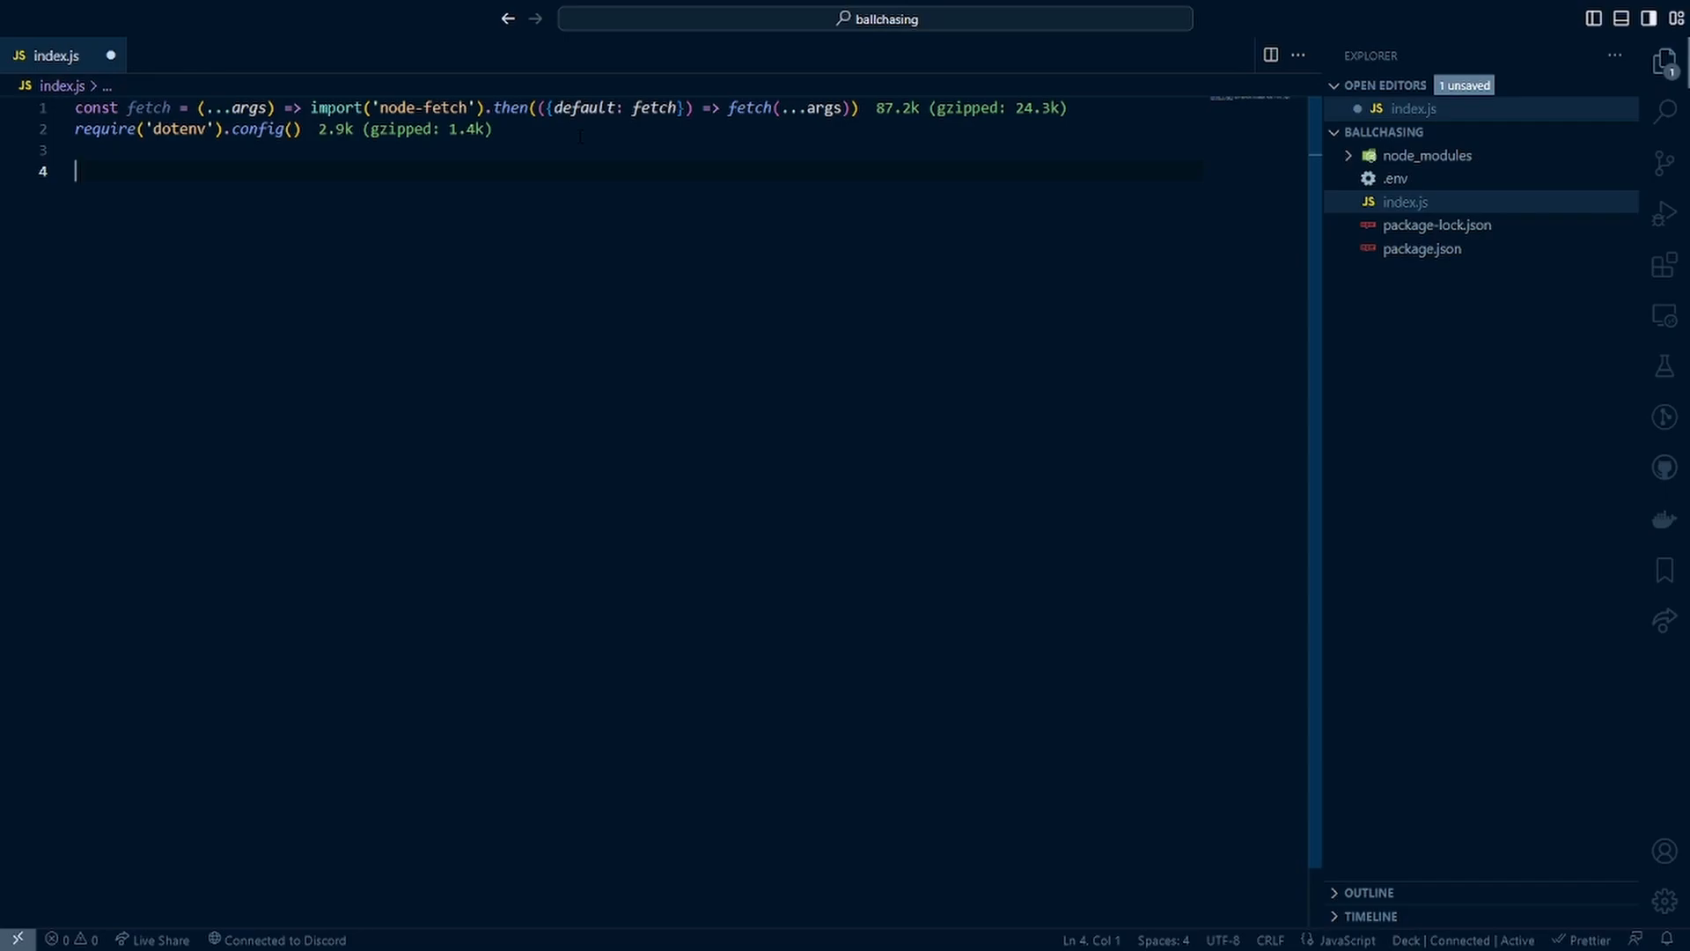
pyautogui.write('const BALLCHASIN')
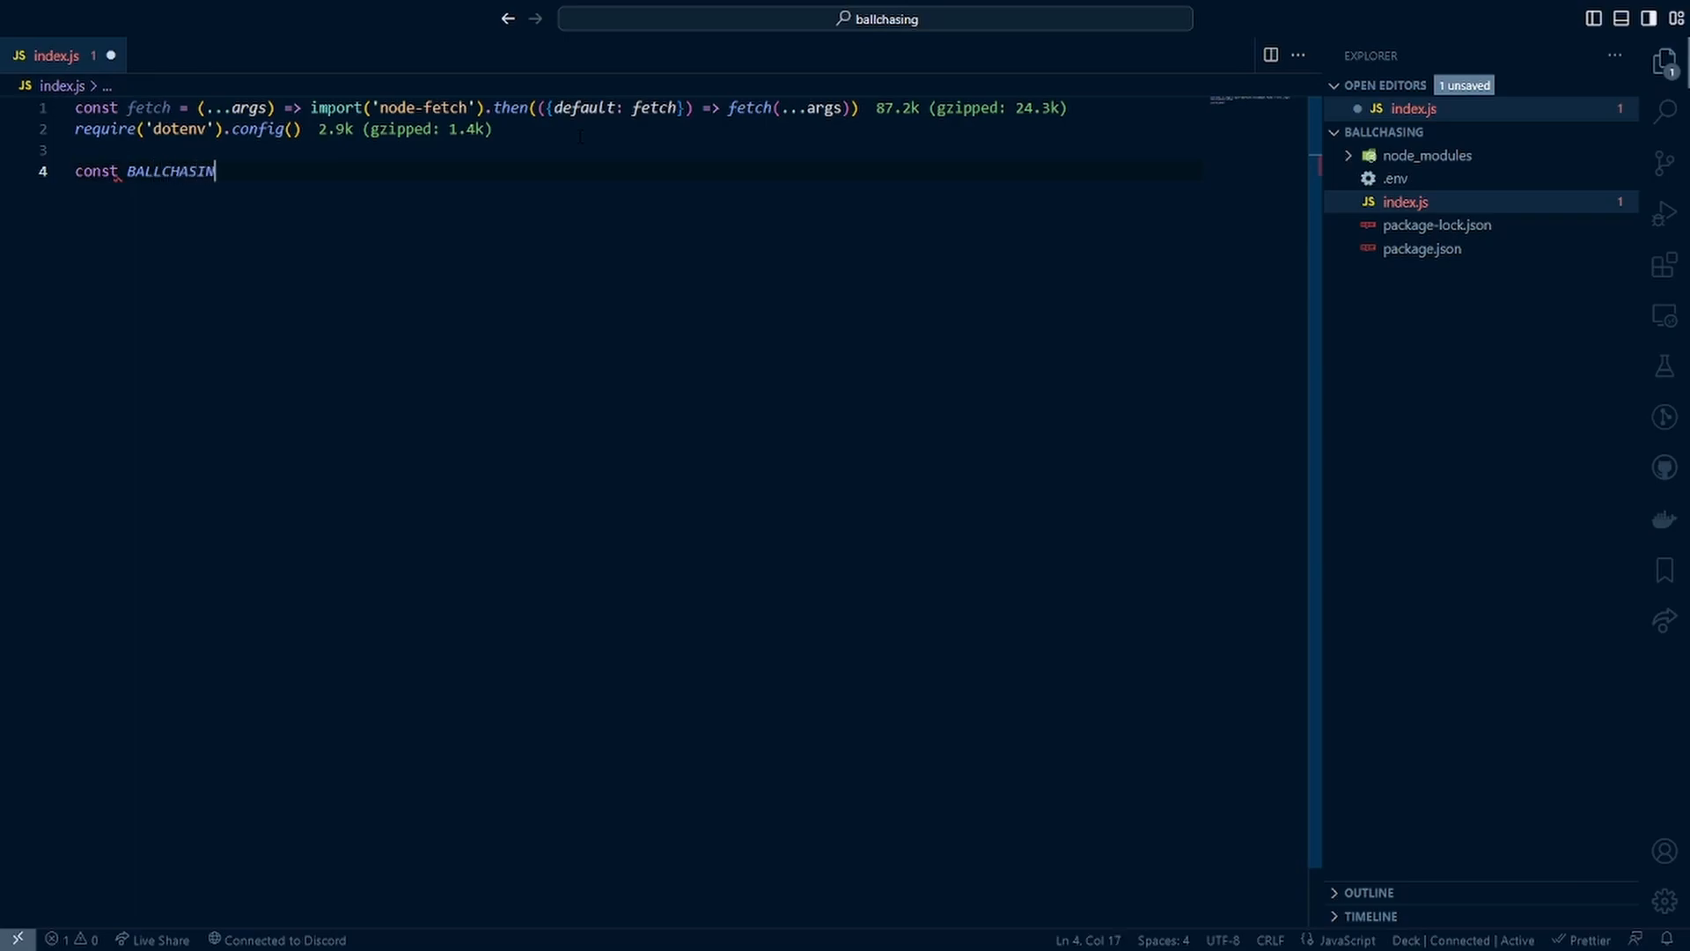
pyautogui.write('G_GROUP_URL')
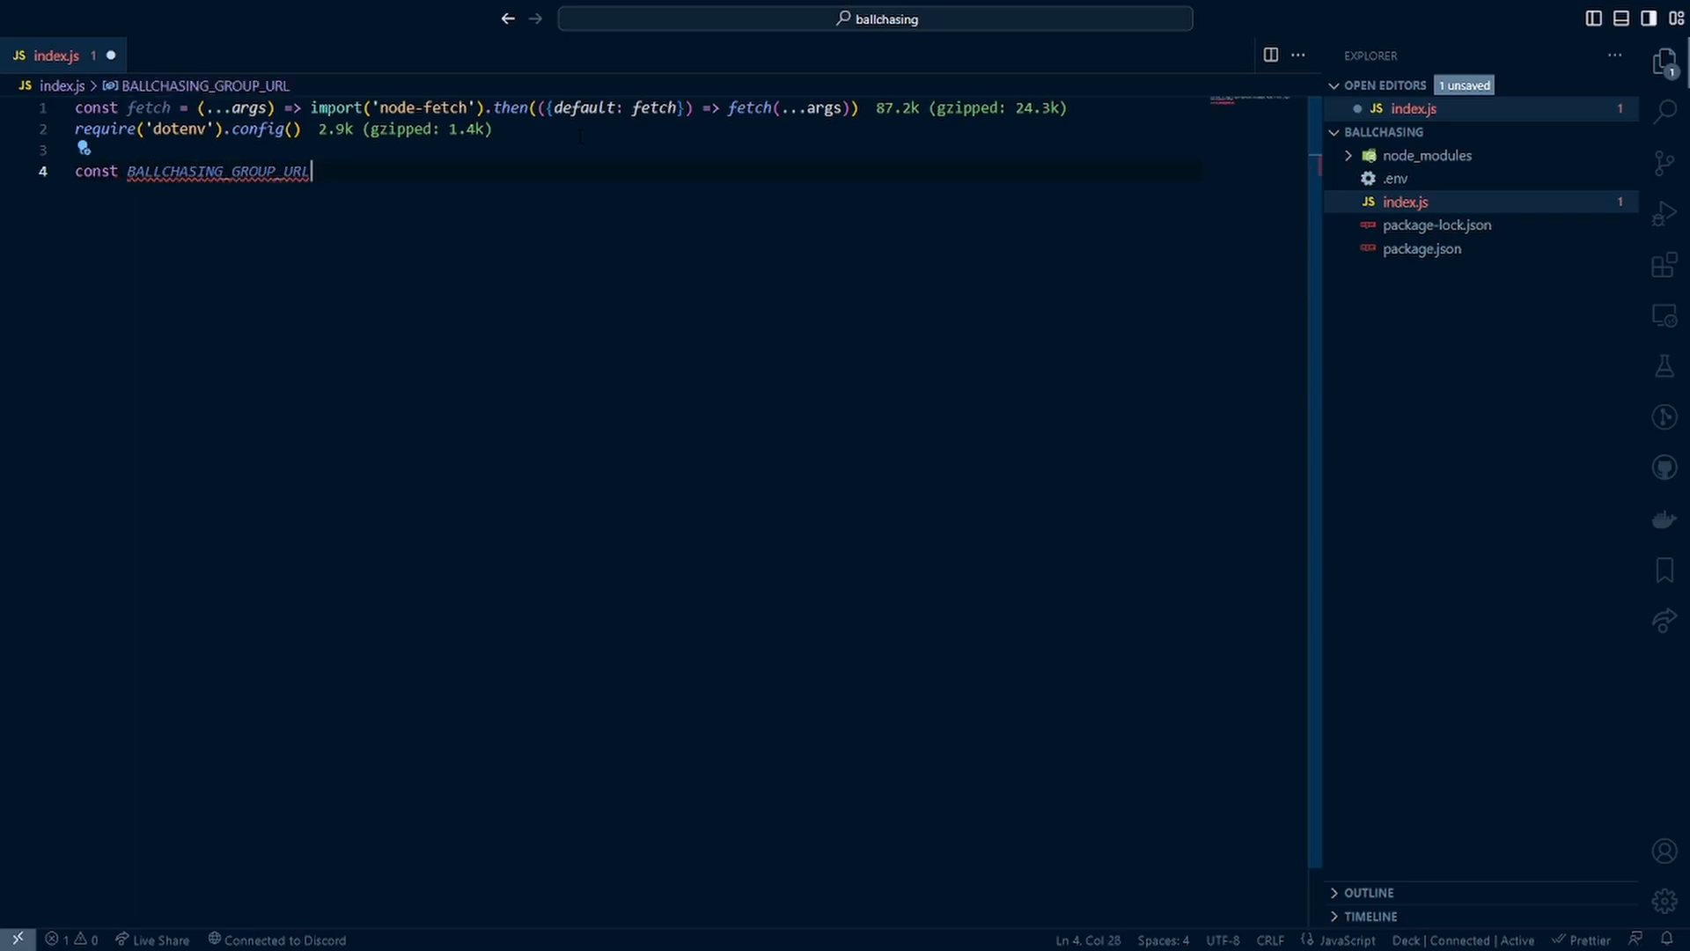
pyautogui.write('=')
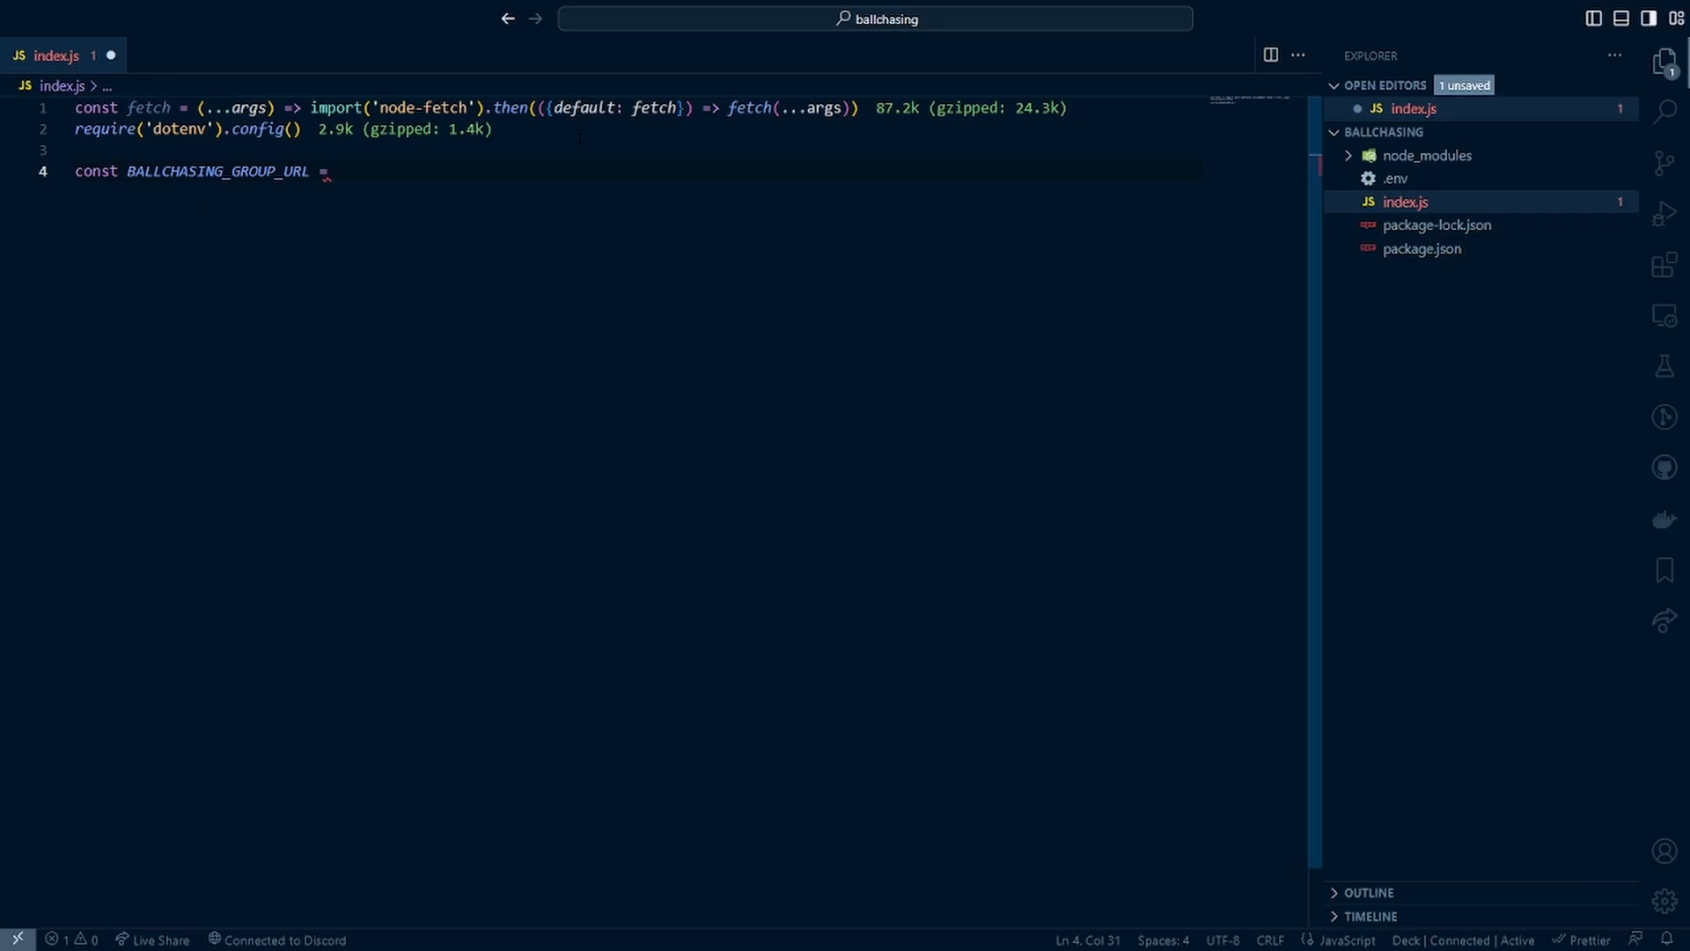
pyautogui.write('""')
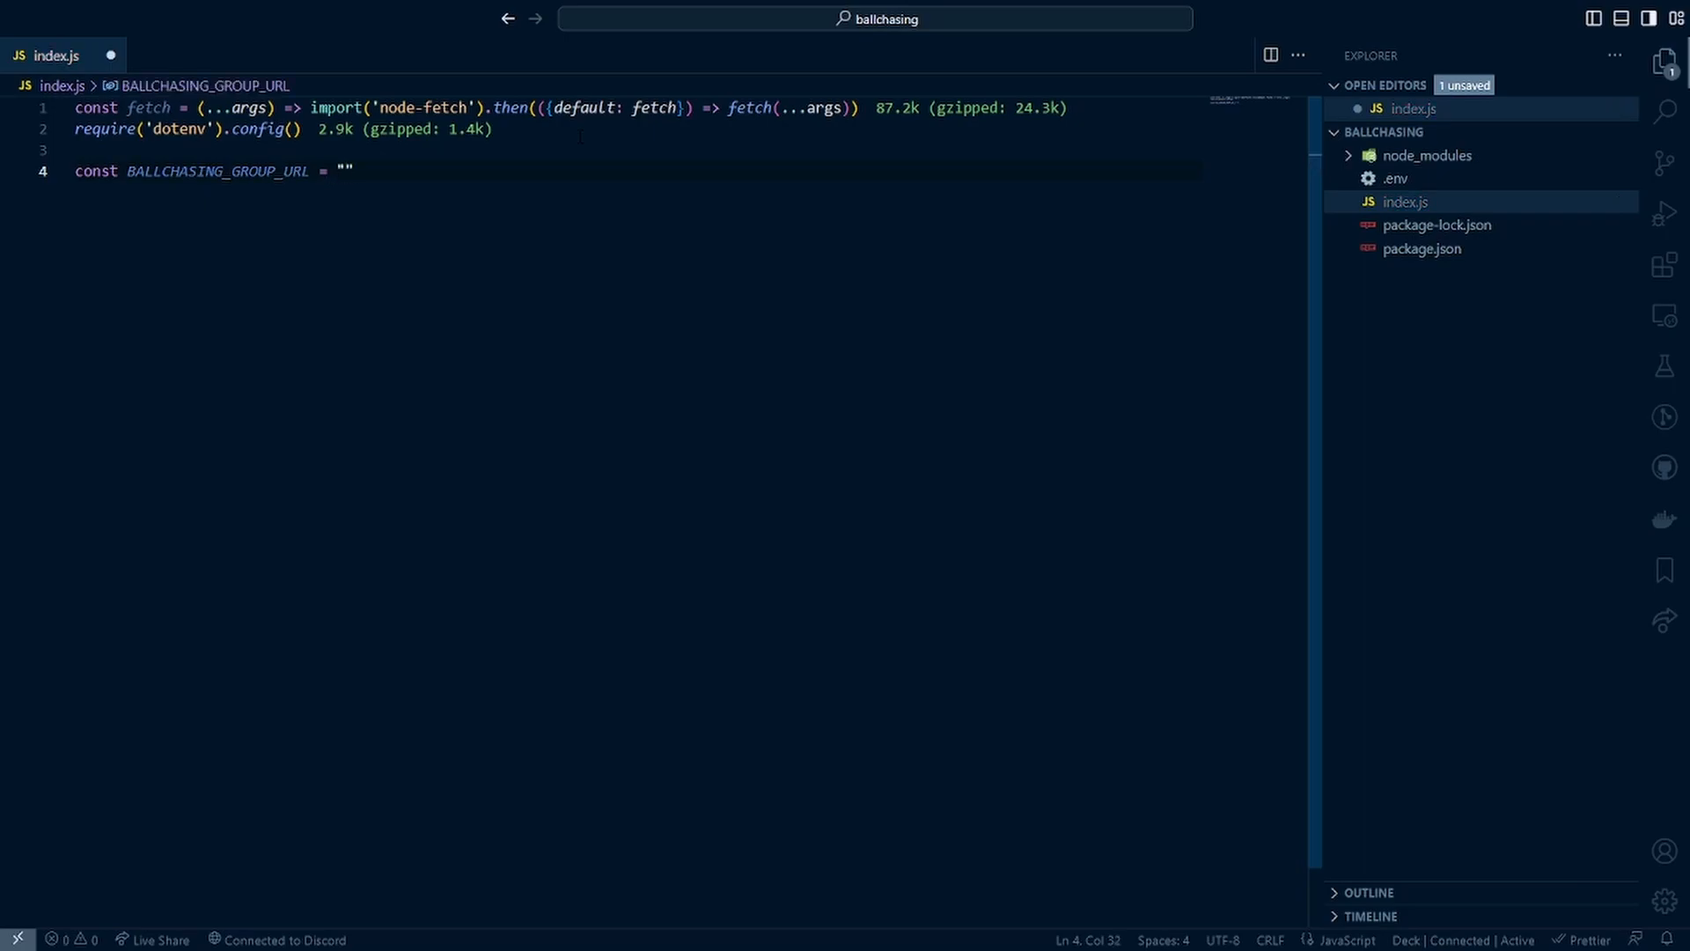
pyautogui.write('https://b')
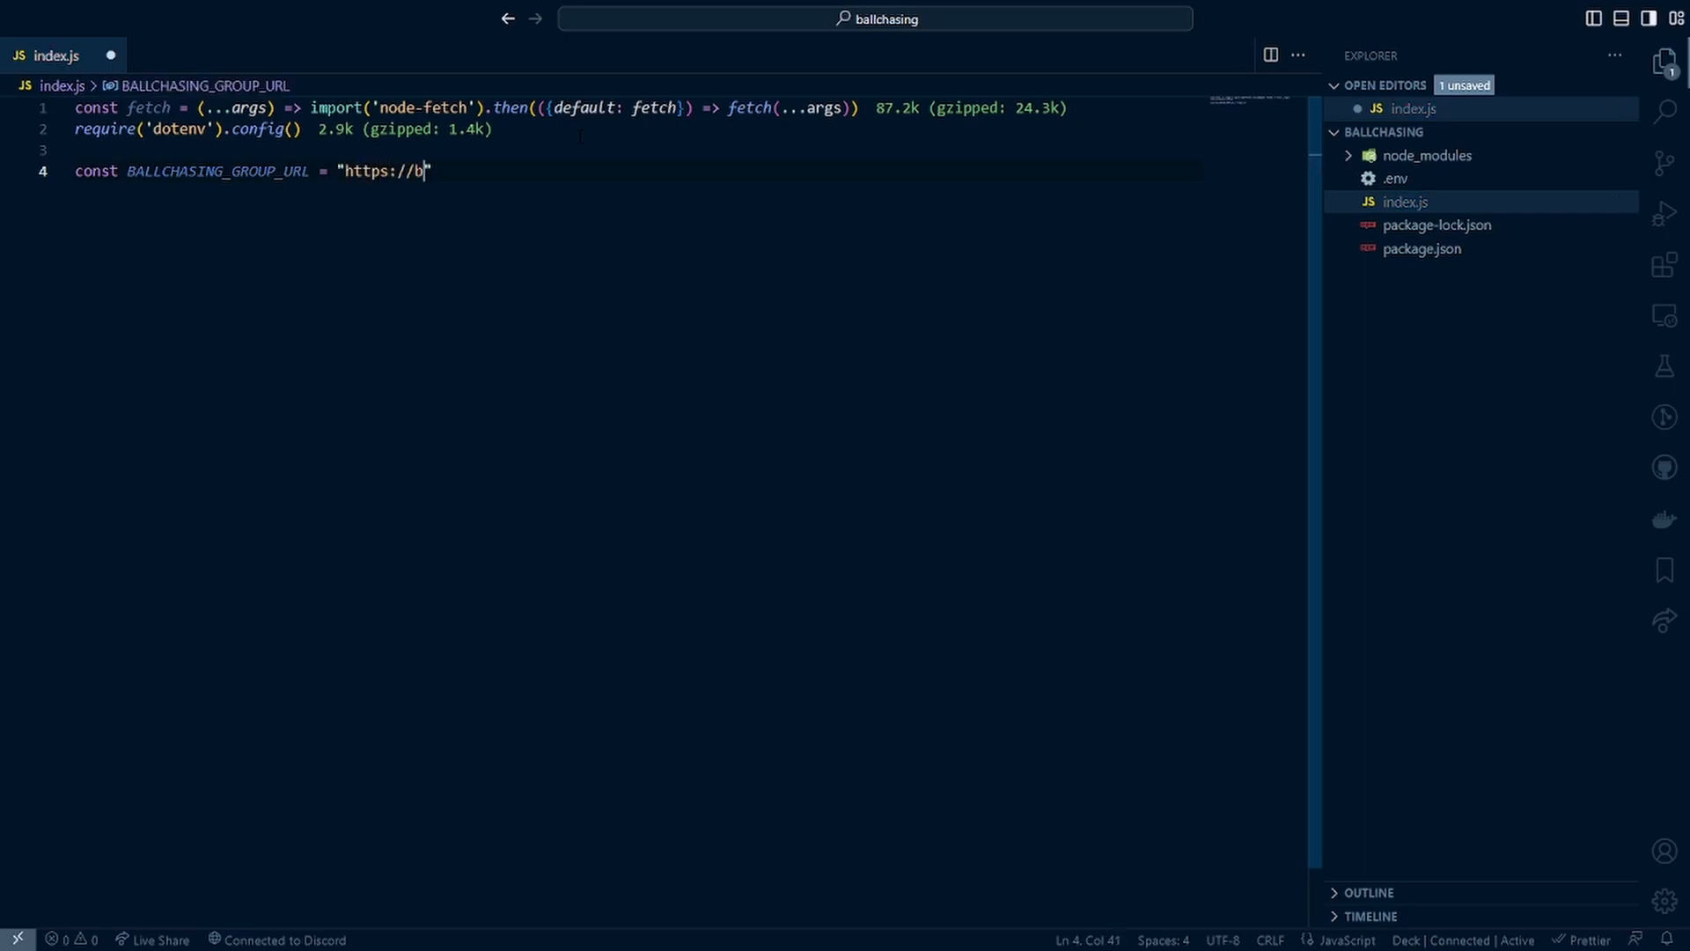
pyautogui.write('allchasi')
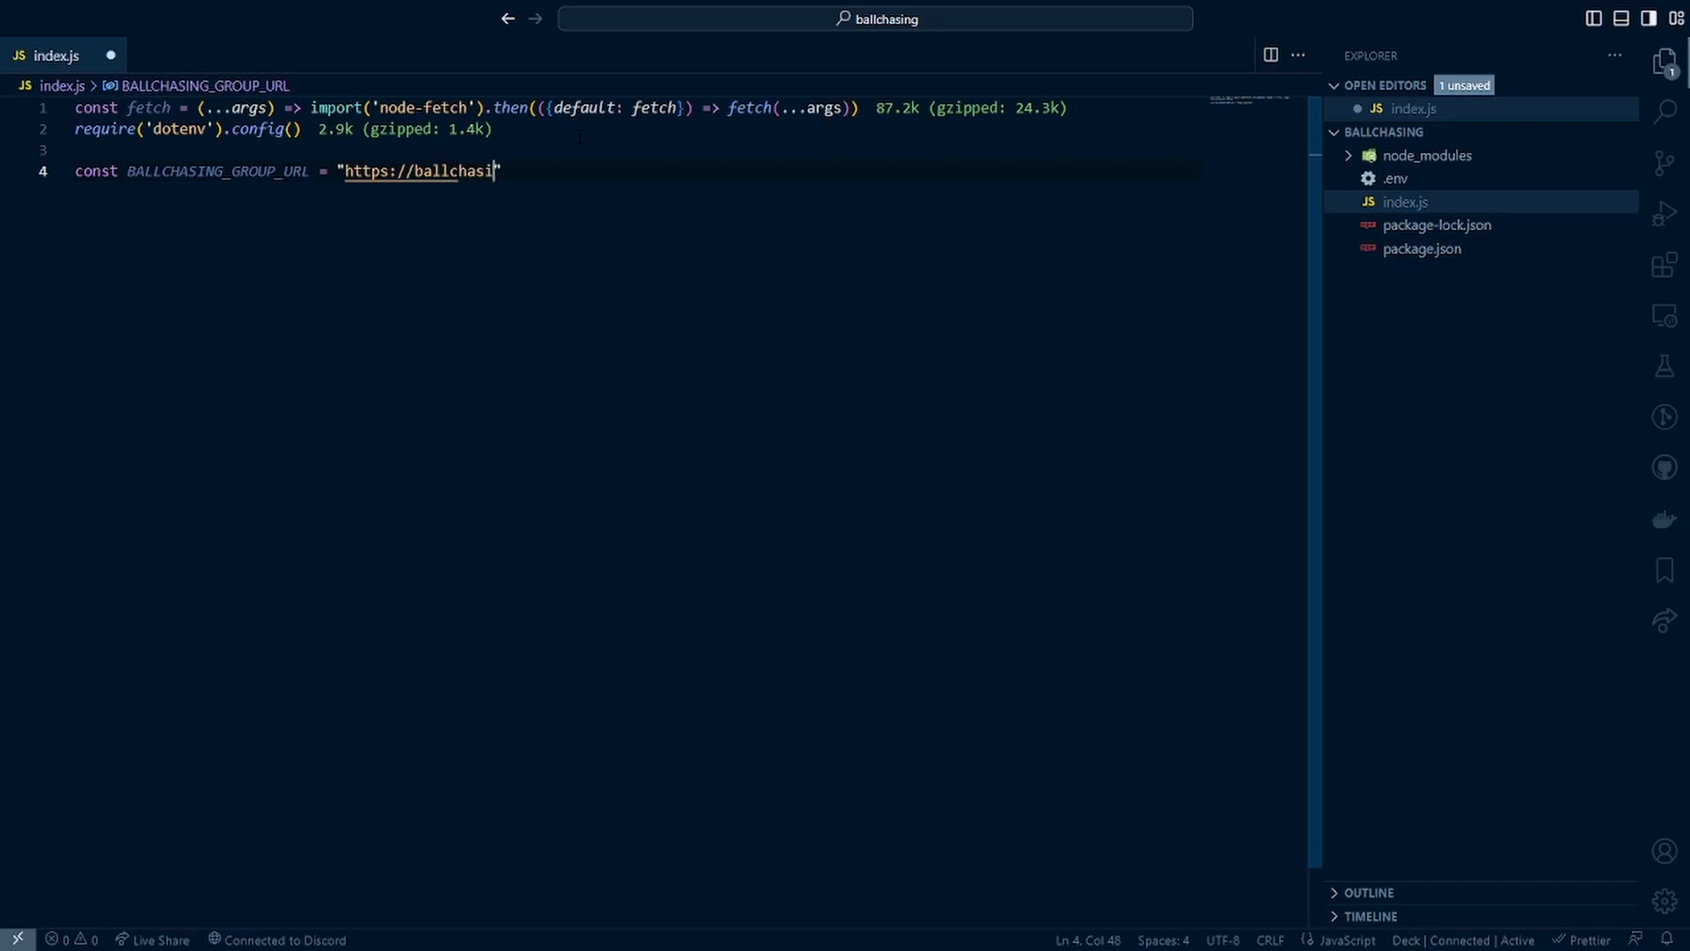
pyautogui.write('ng.')
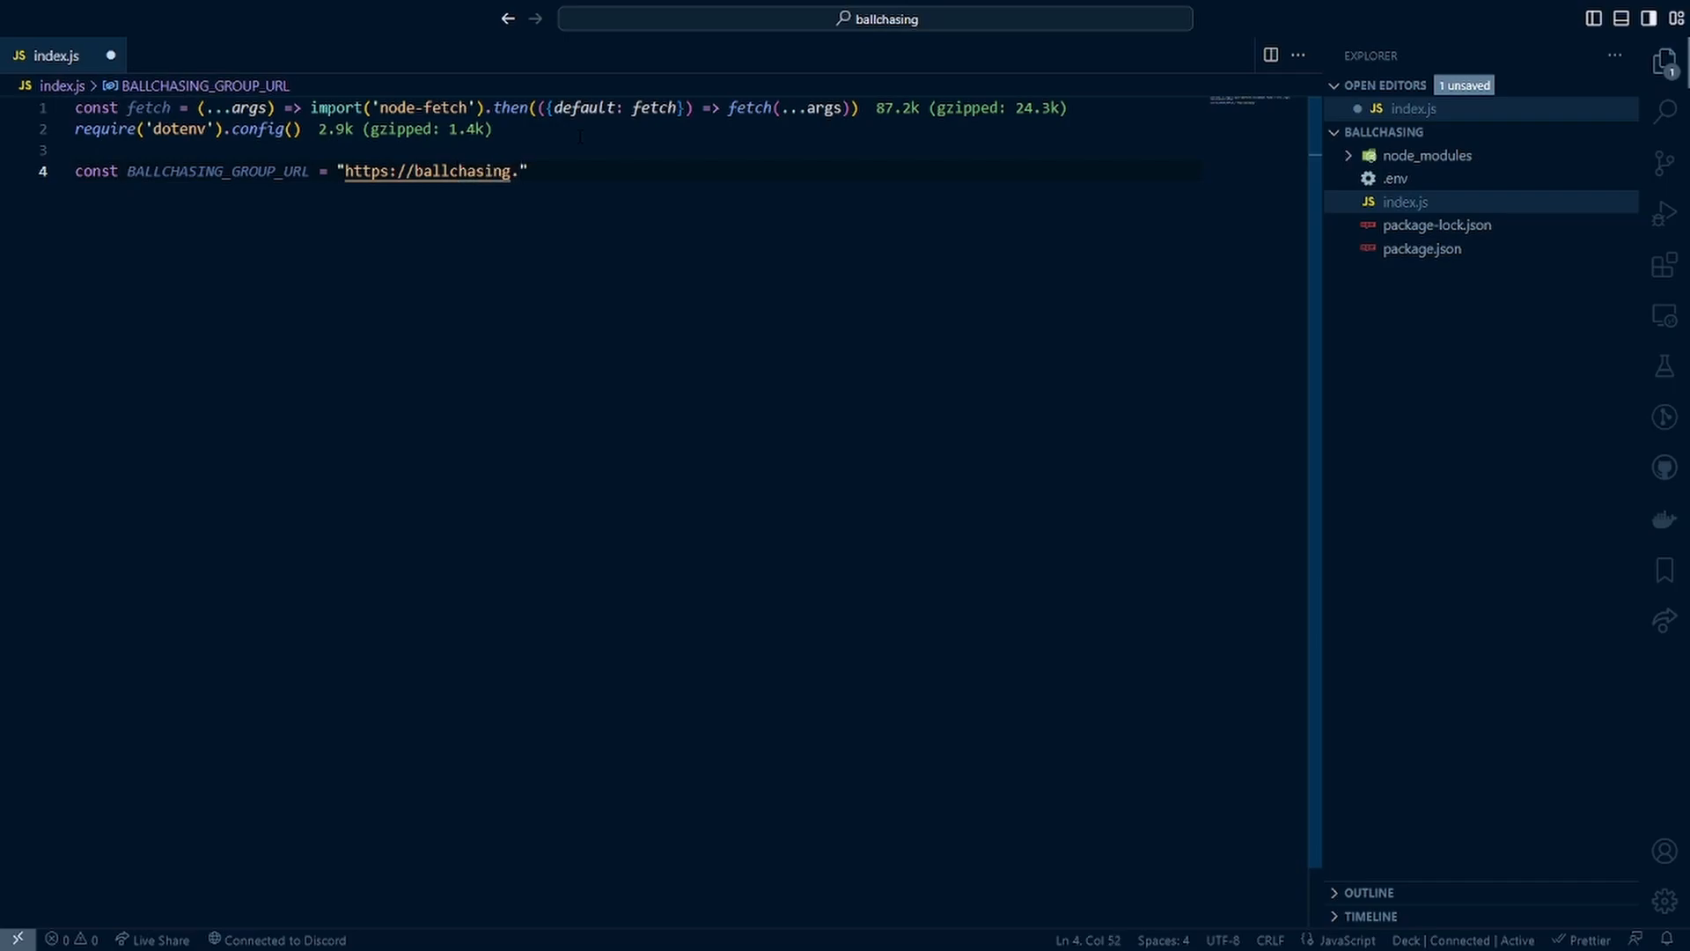
pyautogui.write('com')
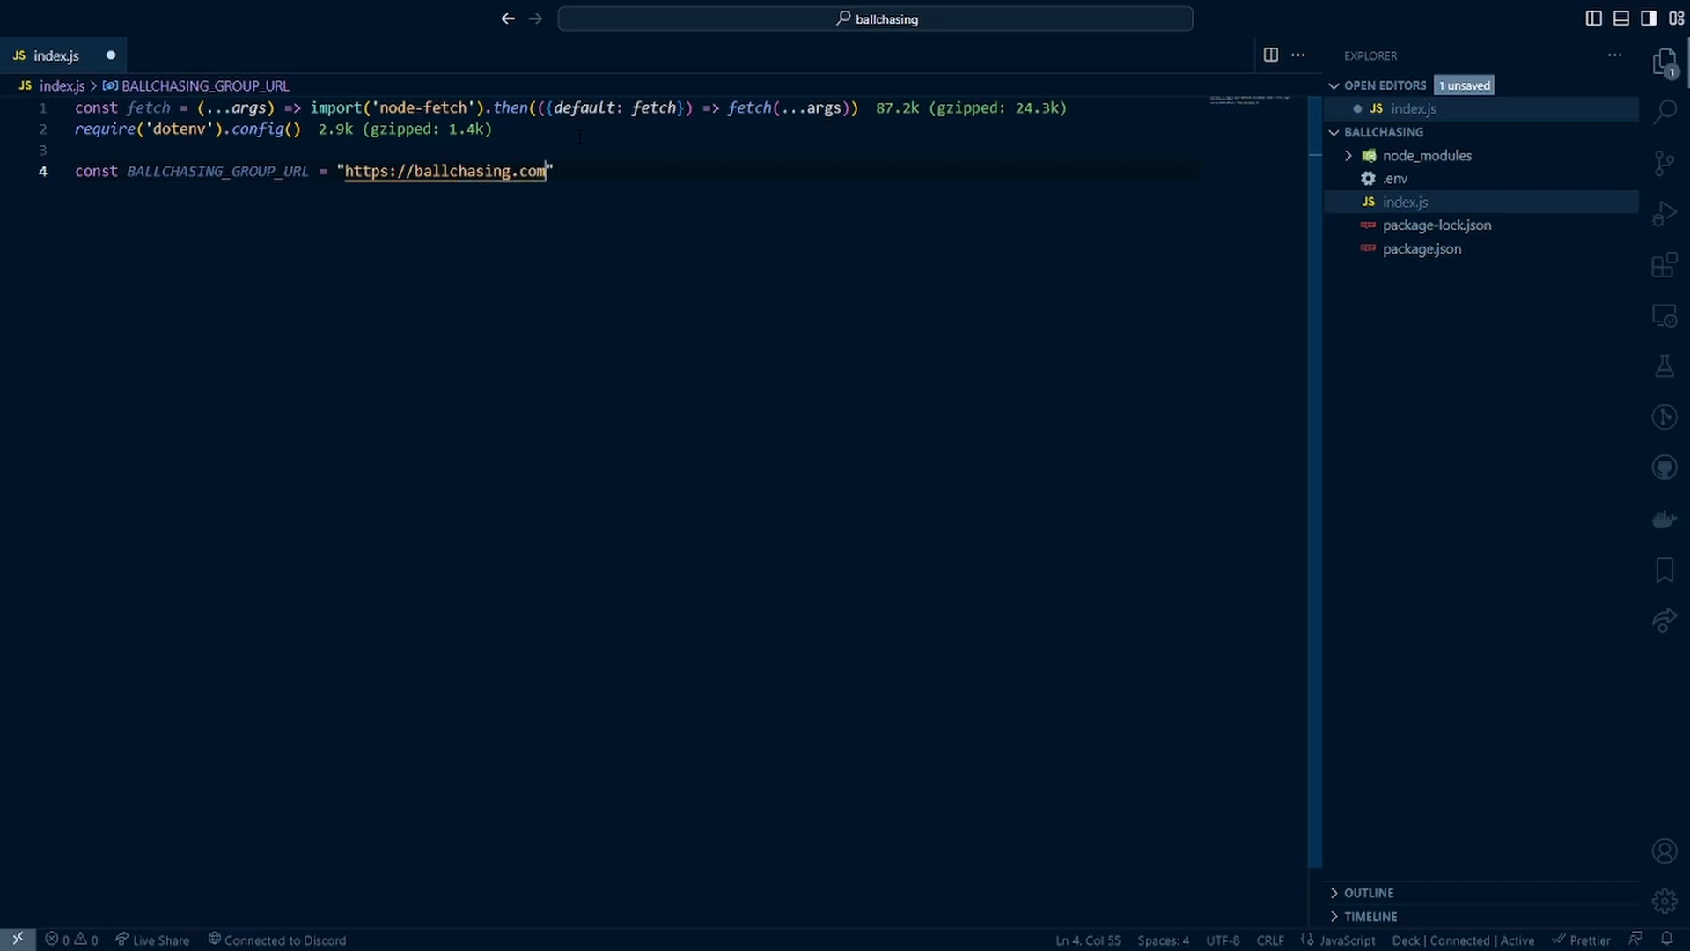
pyautogui.write('/api/grou')
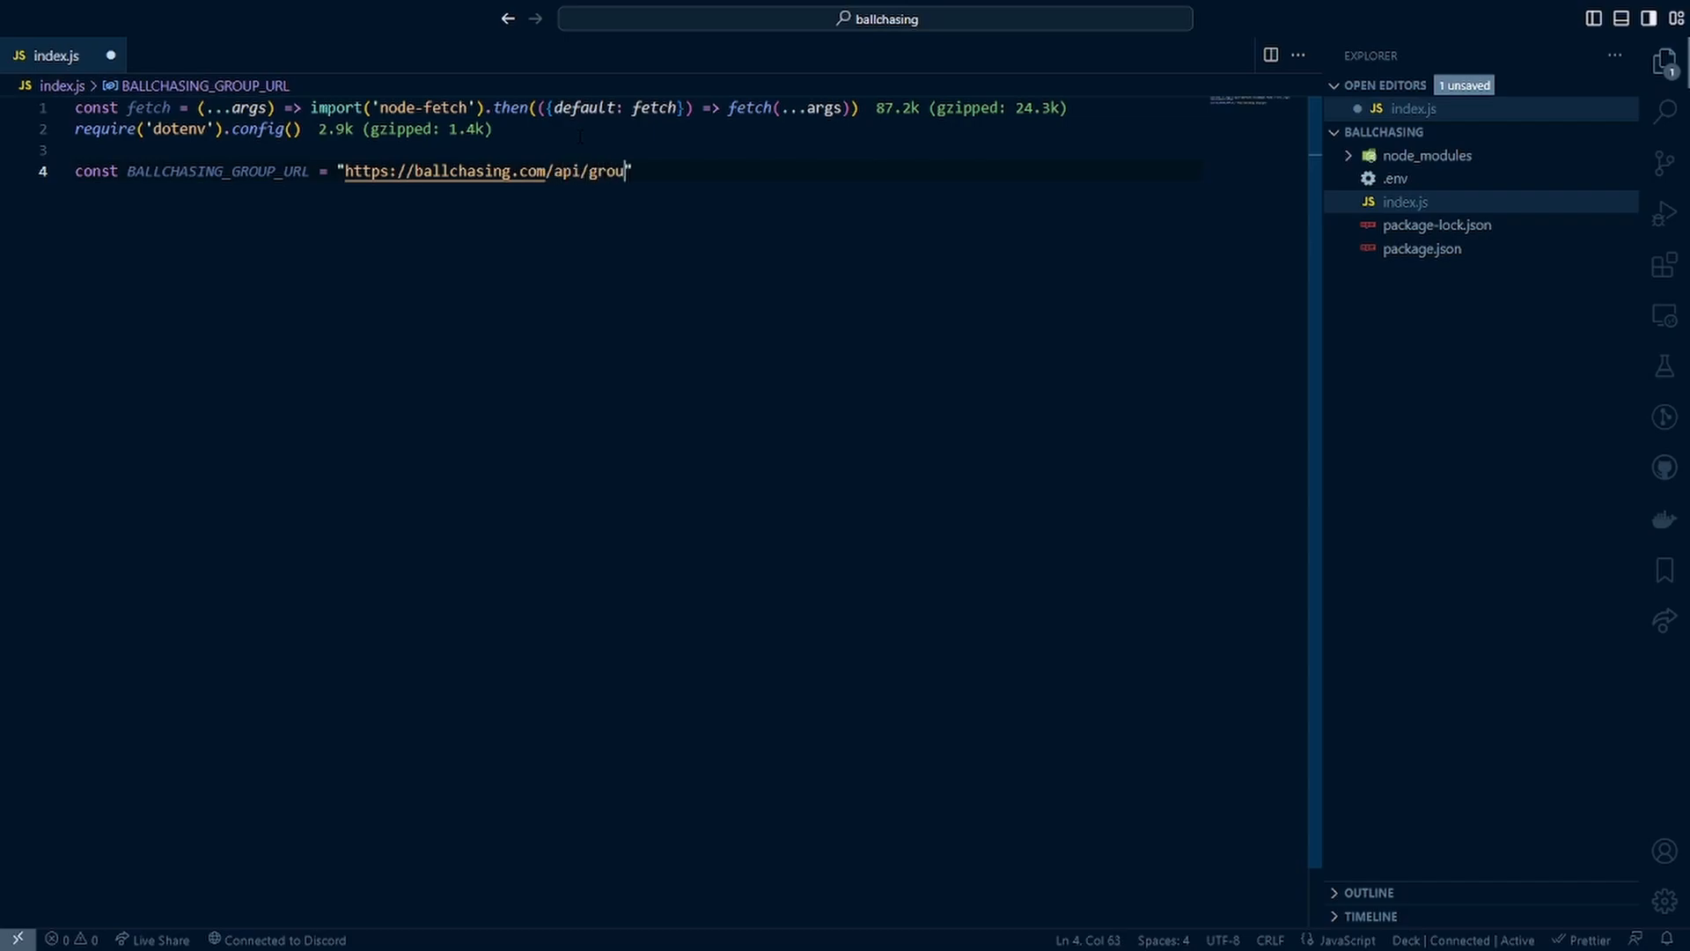
pyautogui.write('ps/')
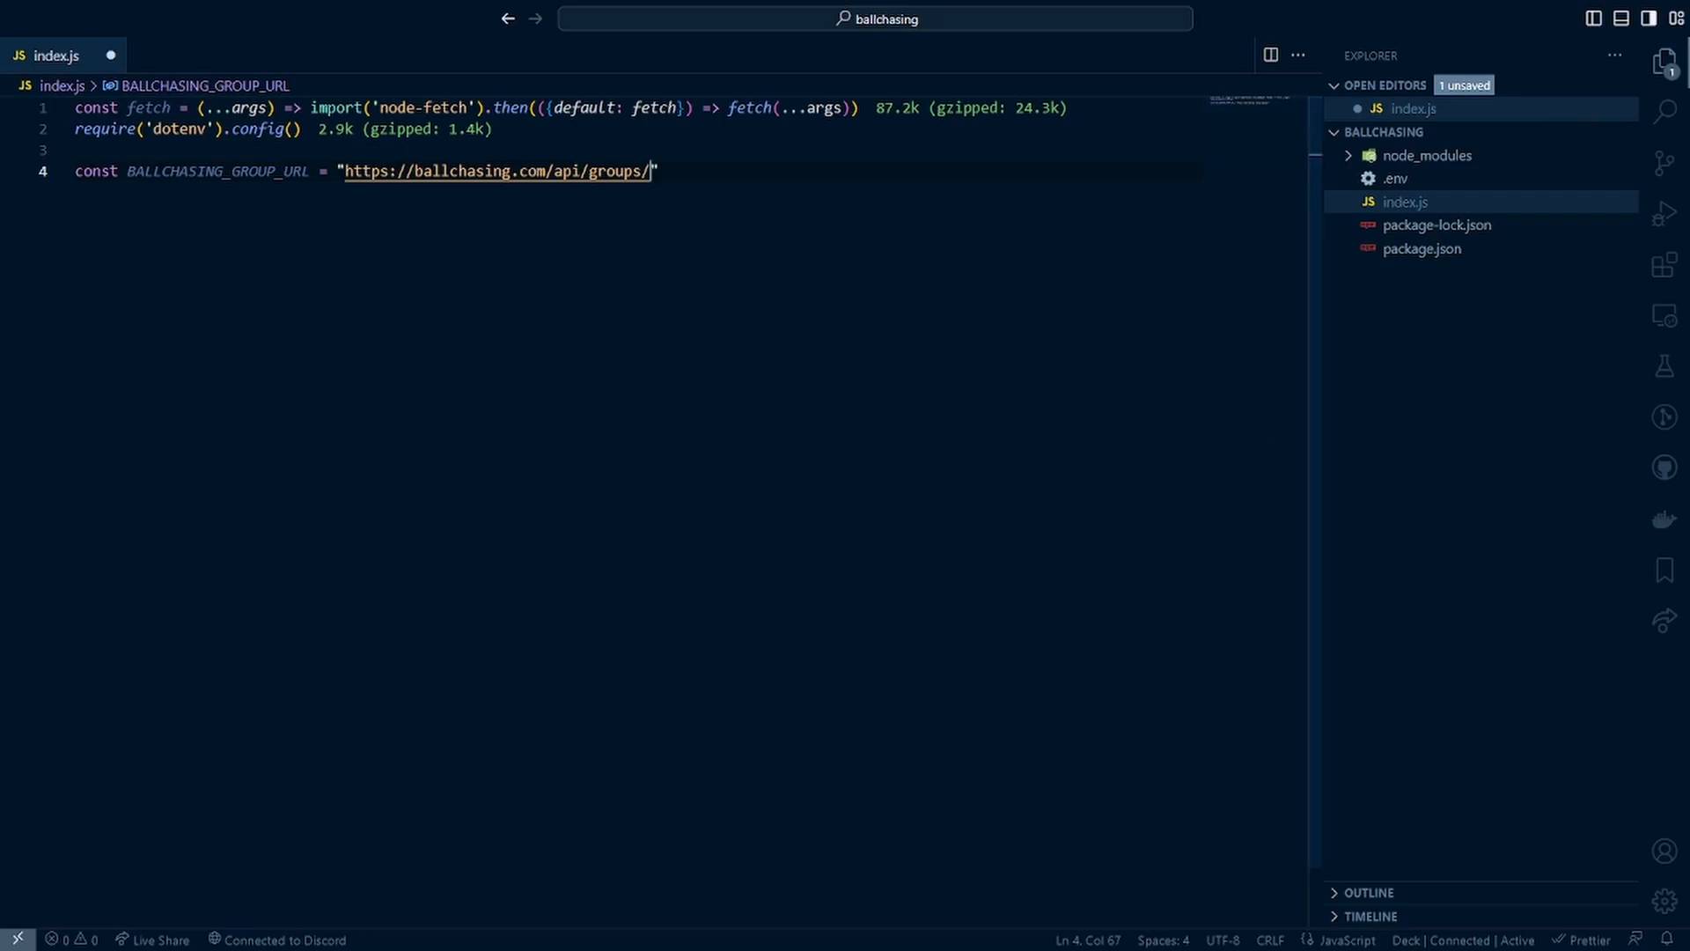
# Step: Write const getData = async (url) returning await fetch(url, { method: 'GET' })
pyautogui.press('Enter')
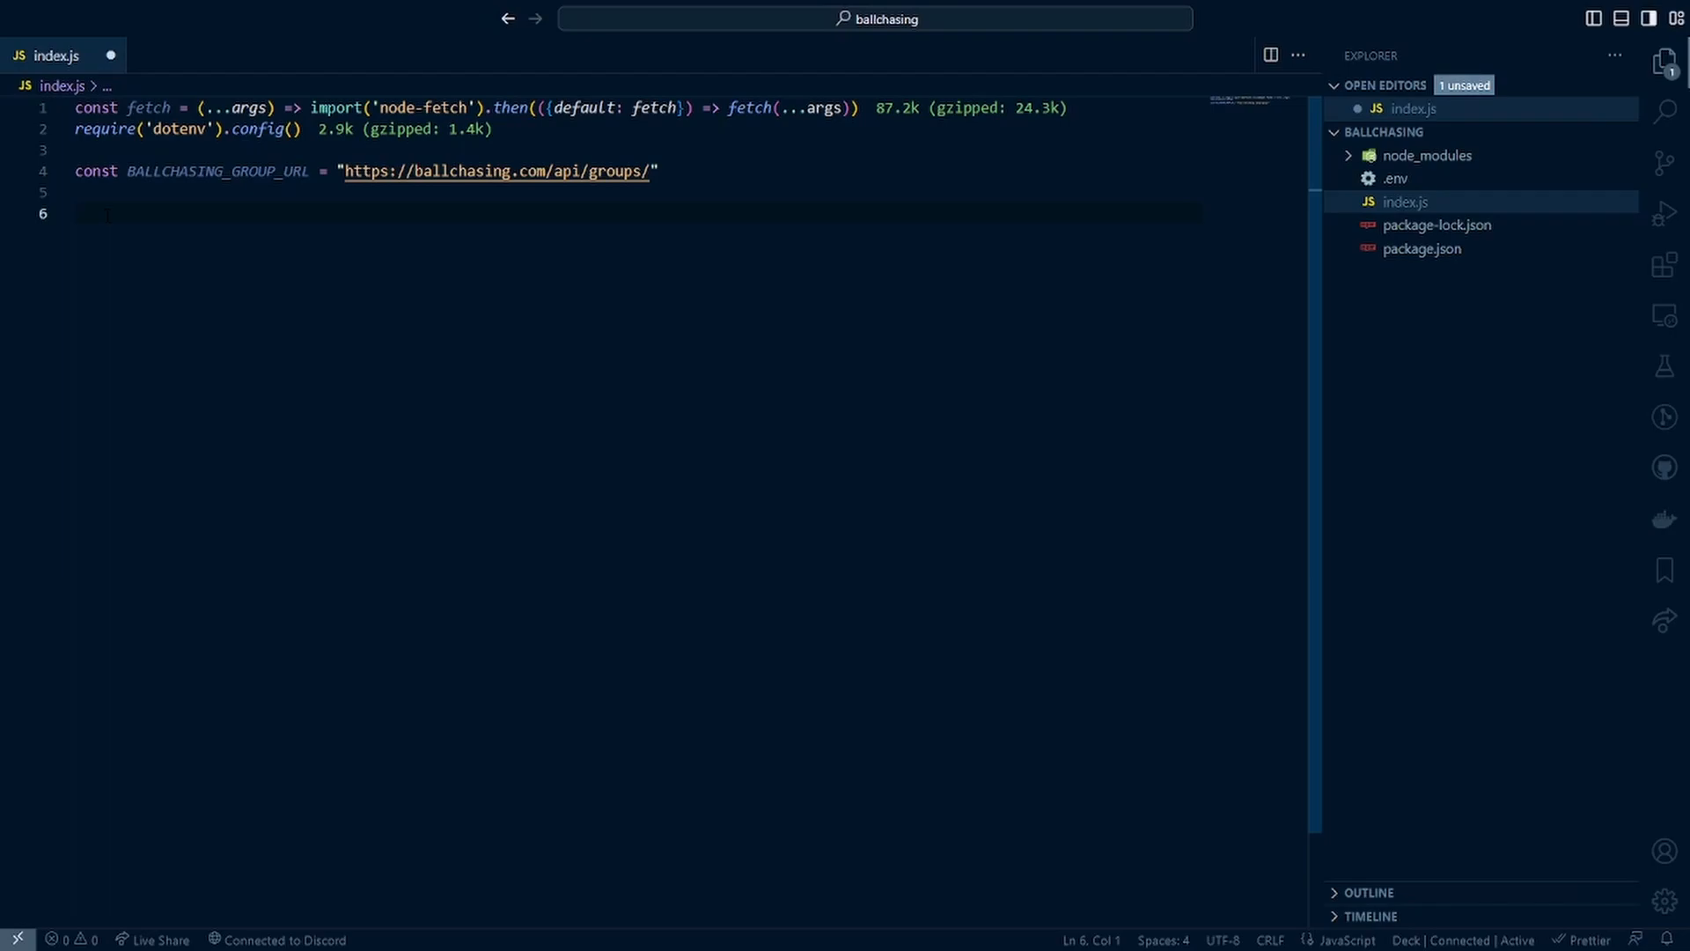
pyautogui.write('const getData')
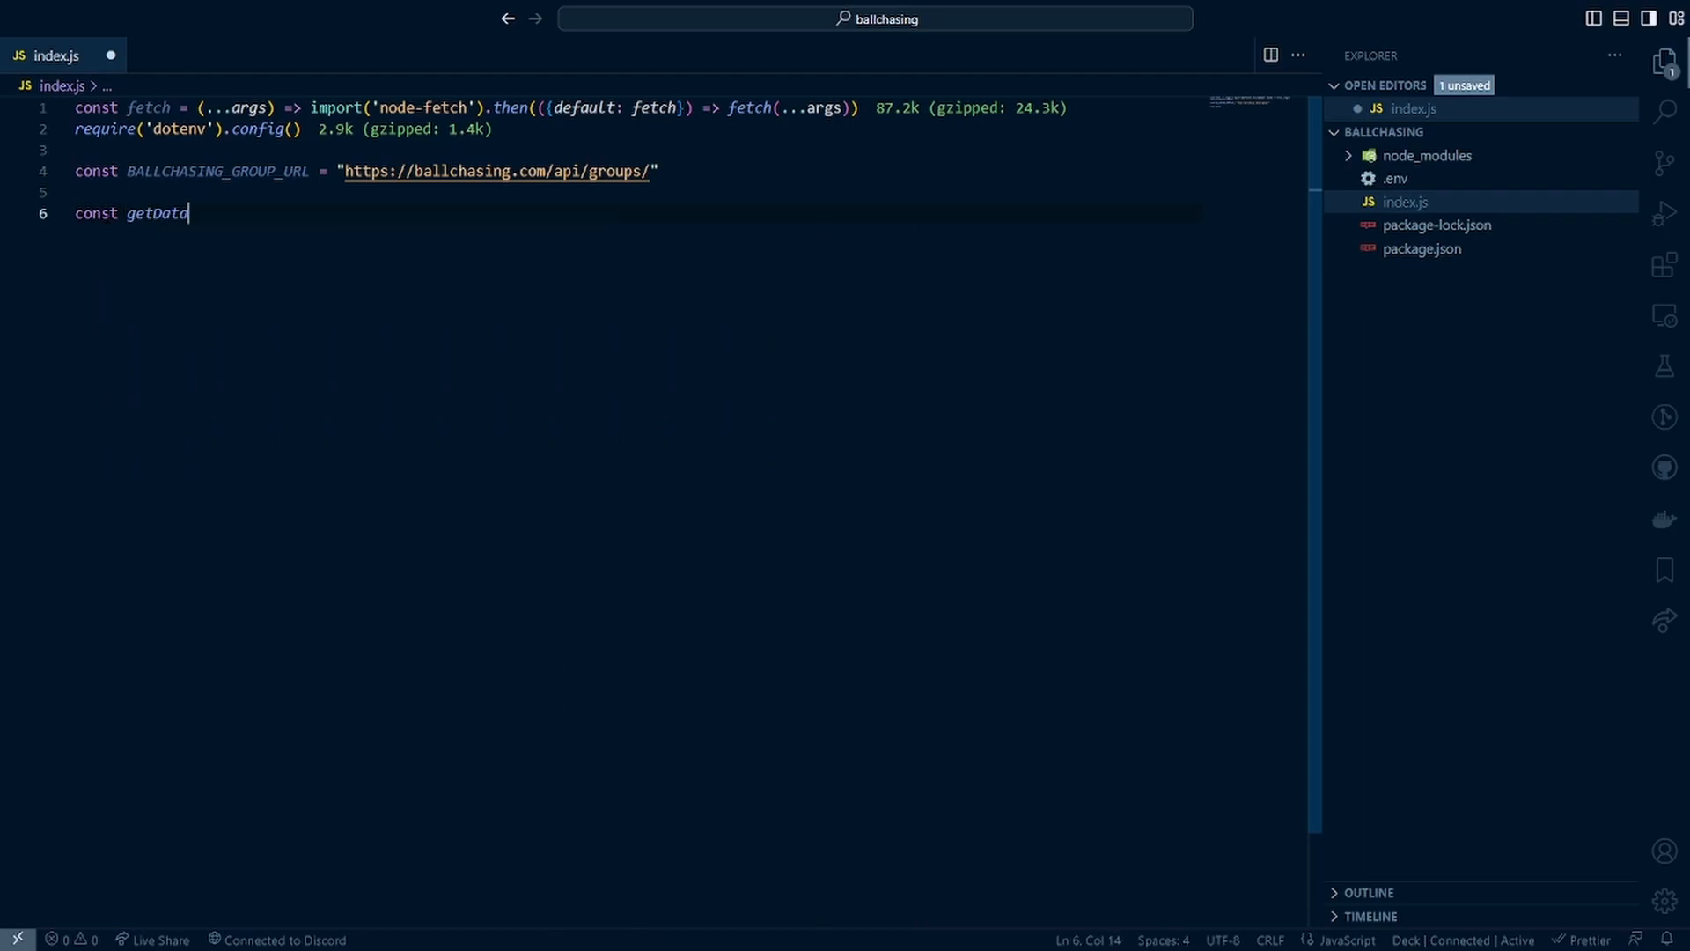
pyautogui.write('= async')
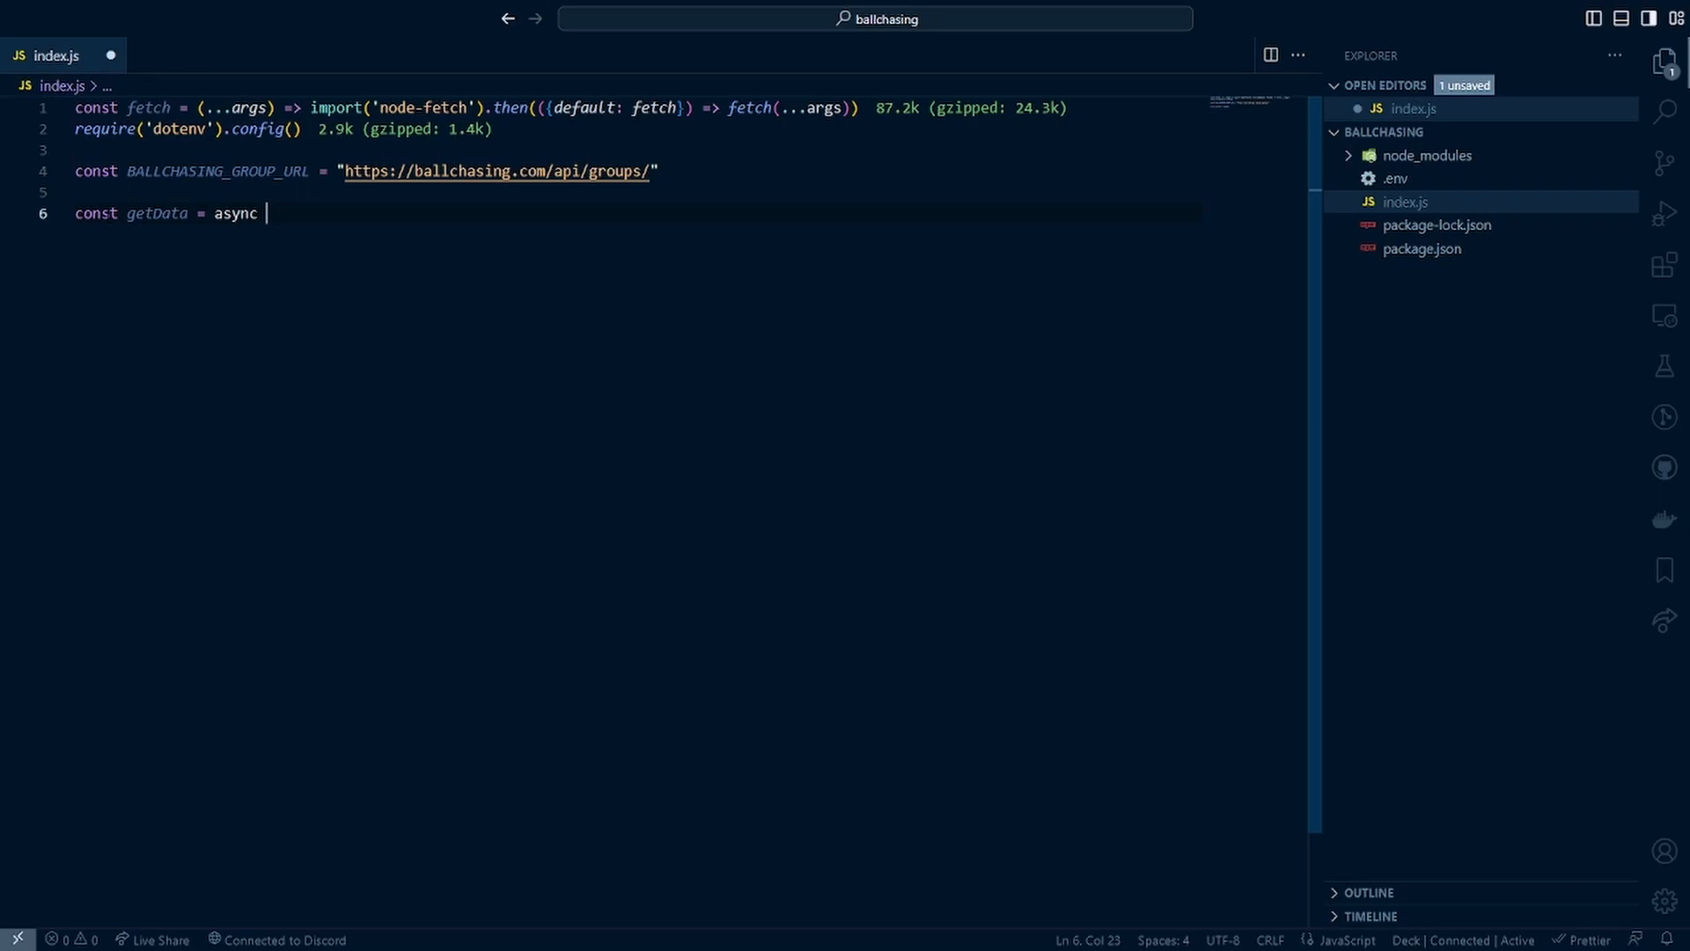
pyautogui.write('(url) => {')
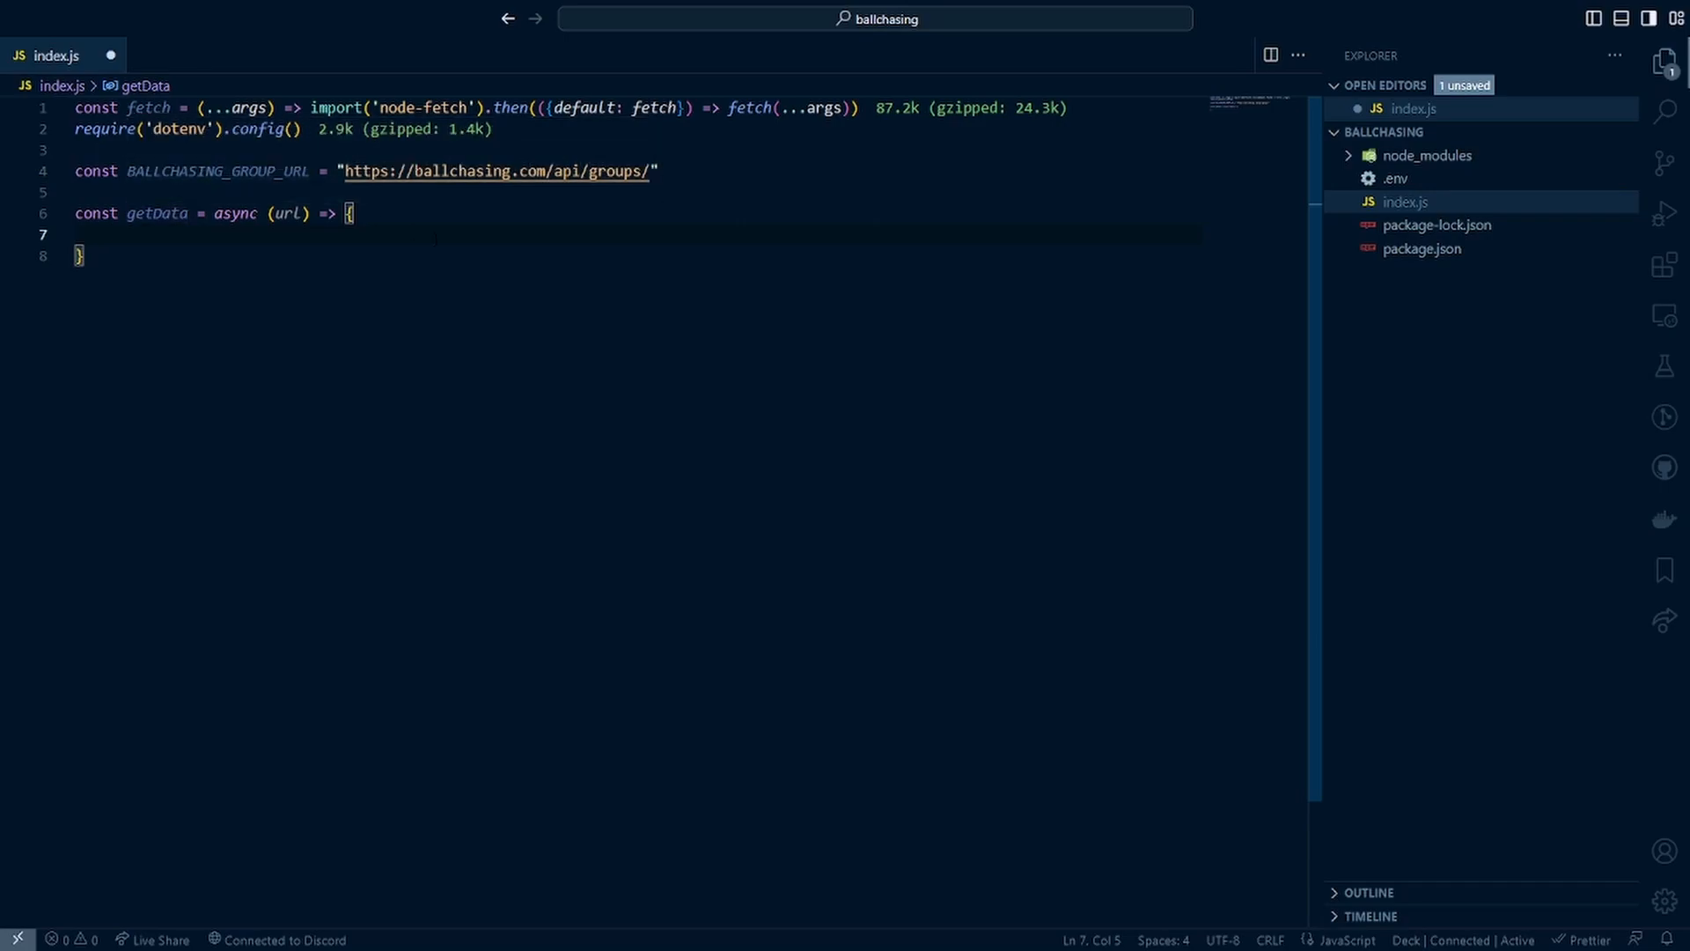
pyautogui.moveTo(215, 170)
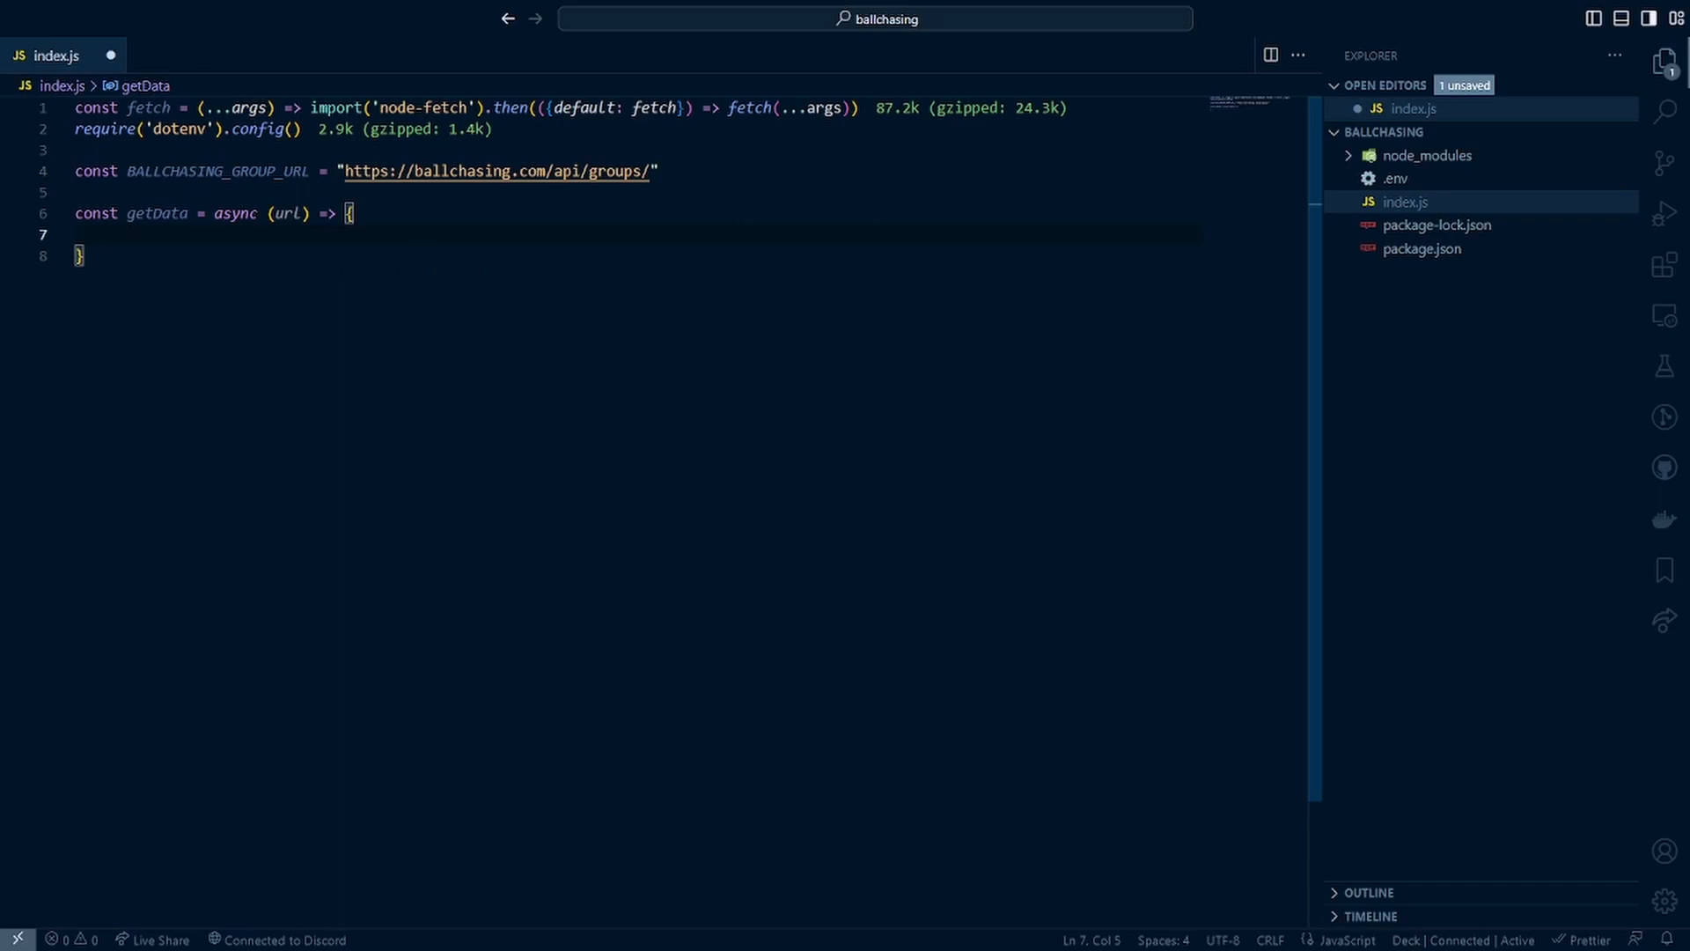
pyautogui.write('return await fetch(')
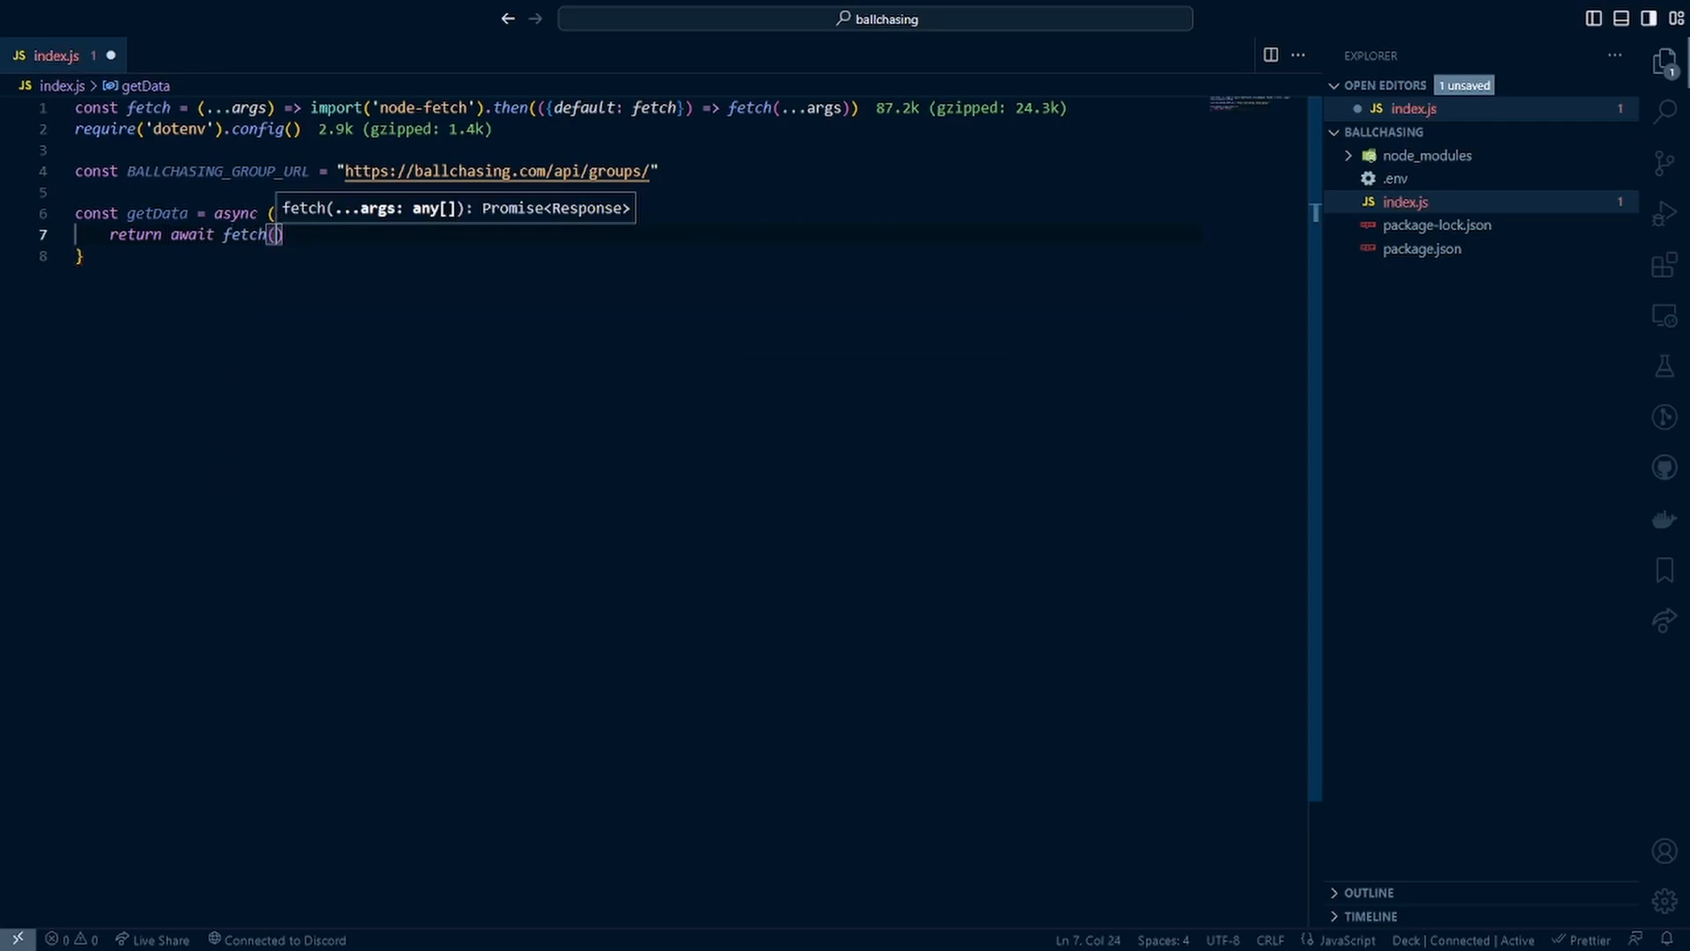
pyautogui.write('url,')
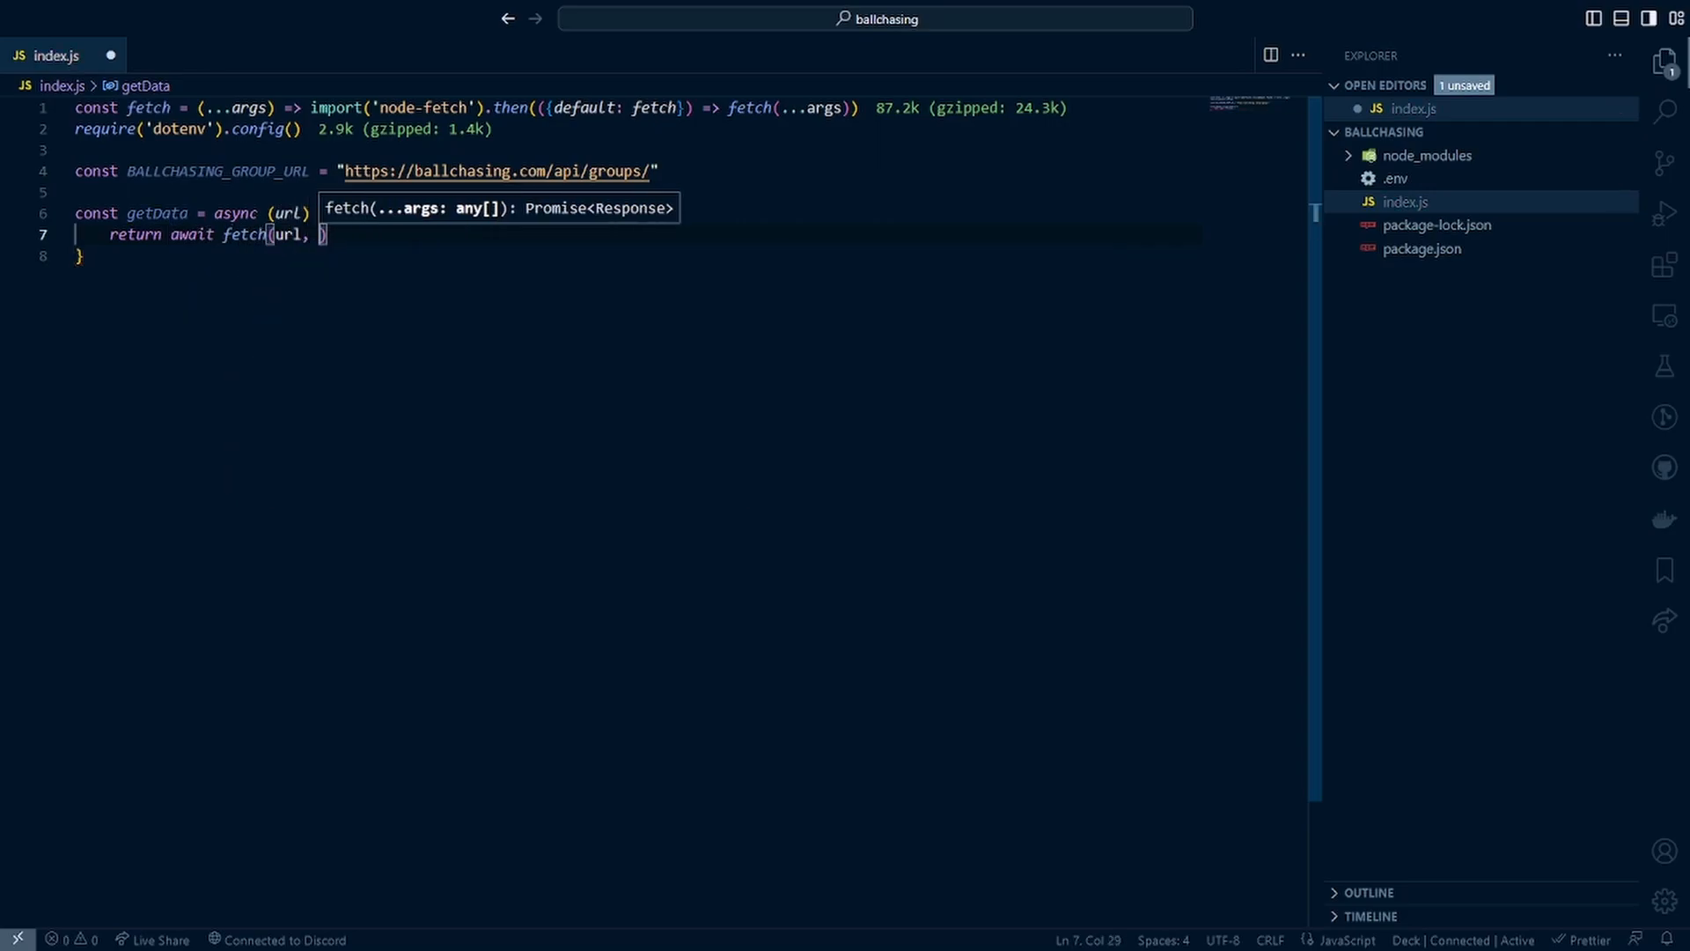
pyautogui.press('Enter')
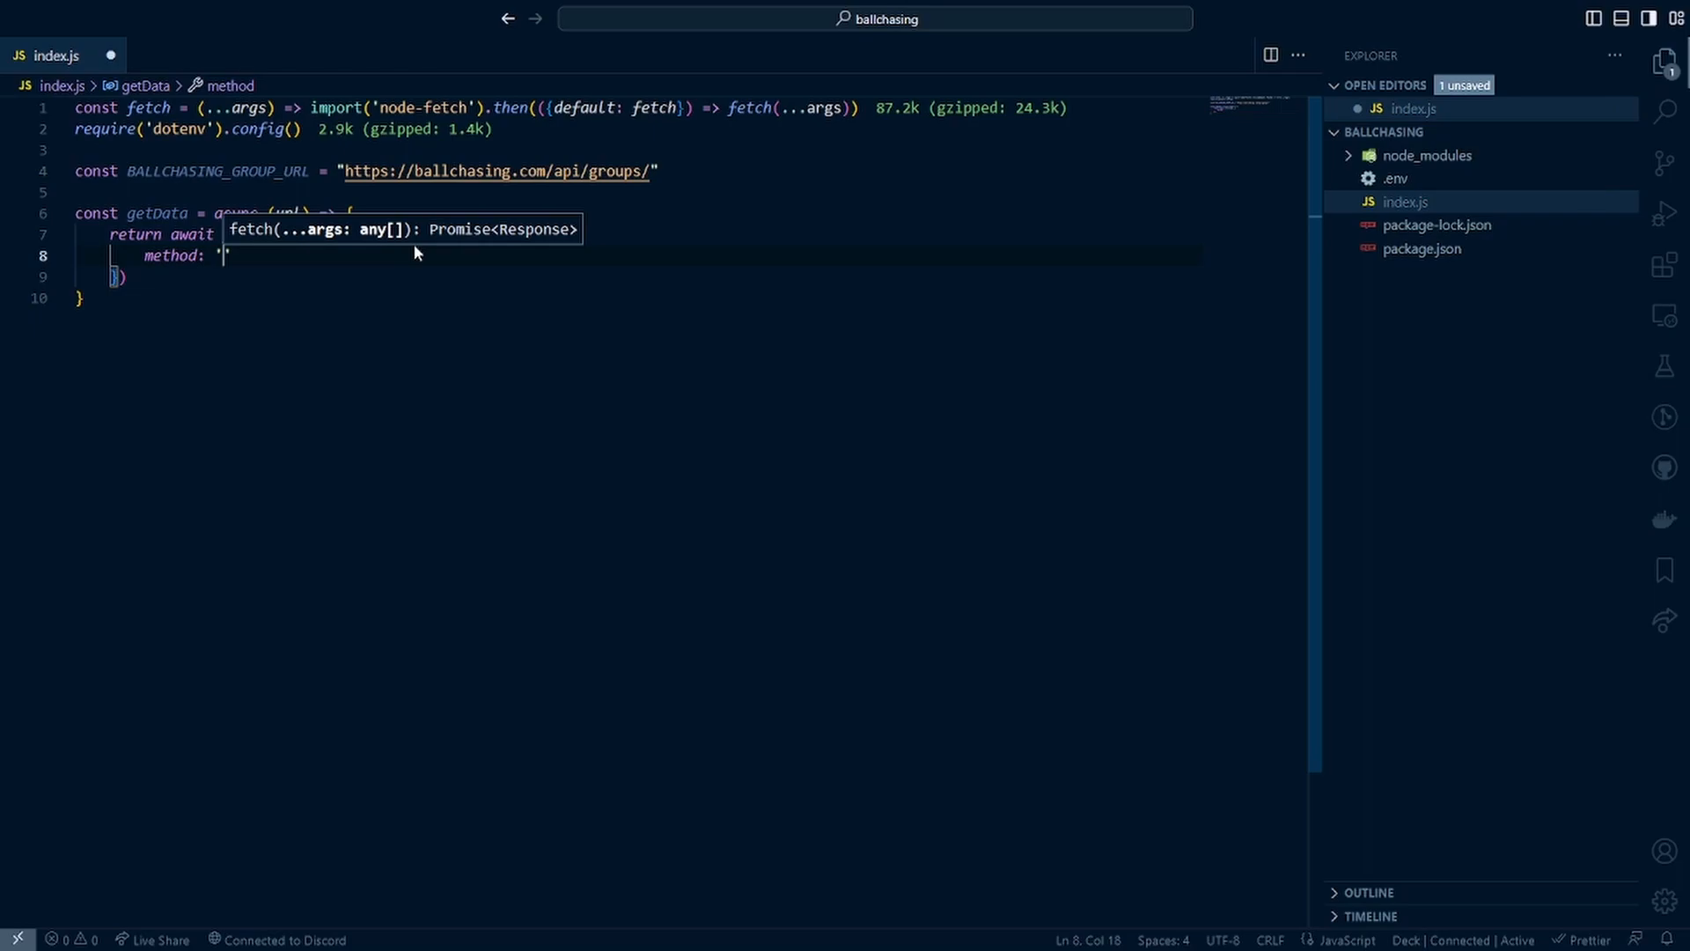
pyautogui.write('GET')
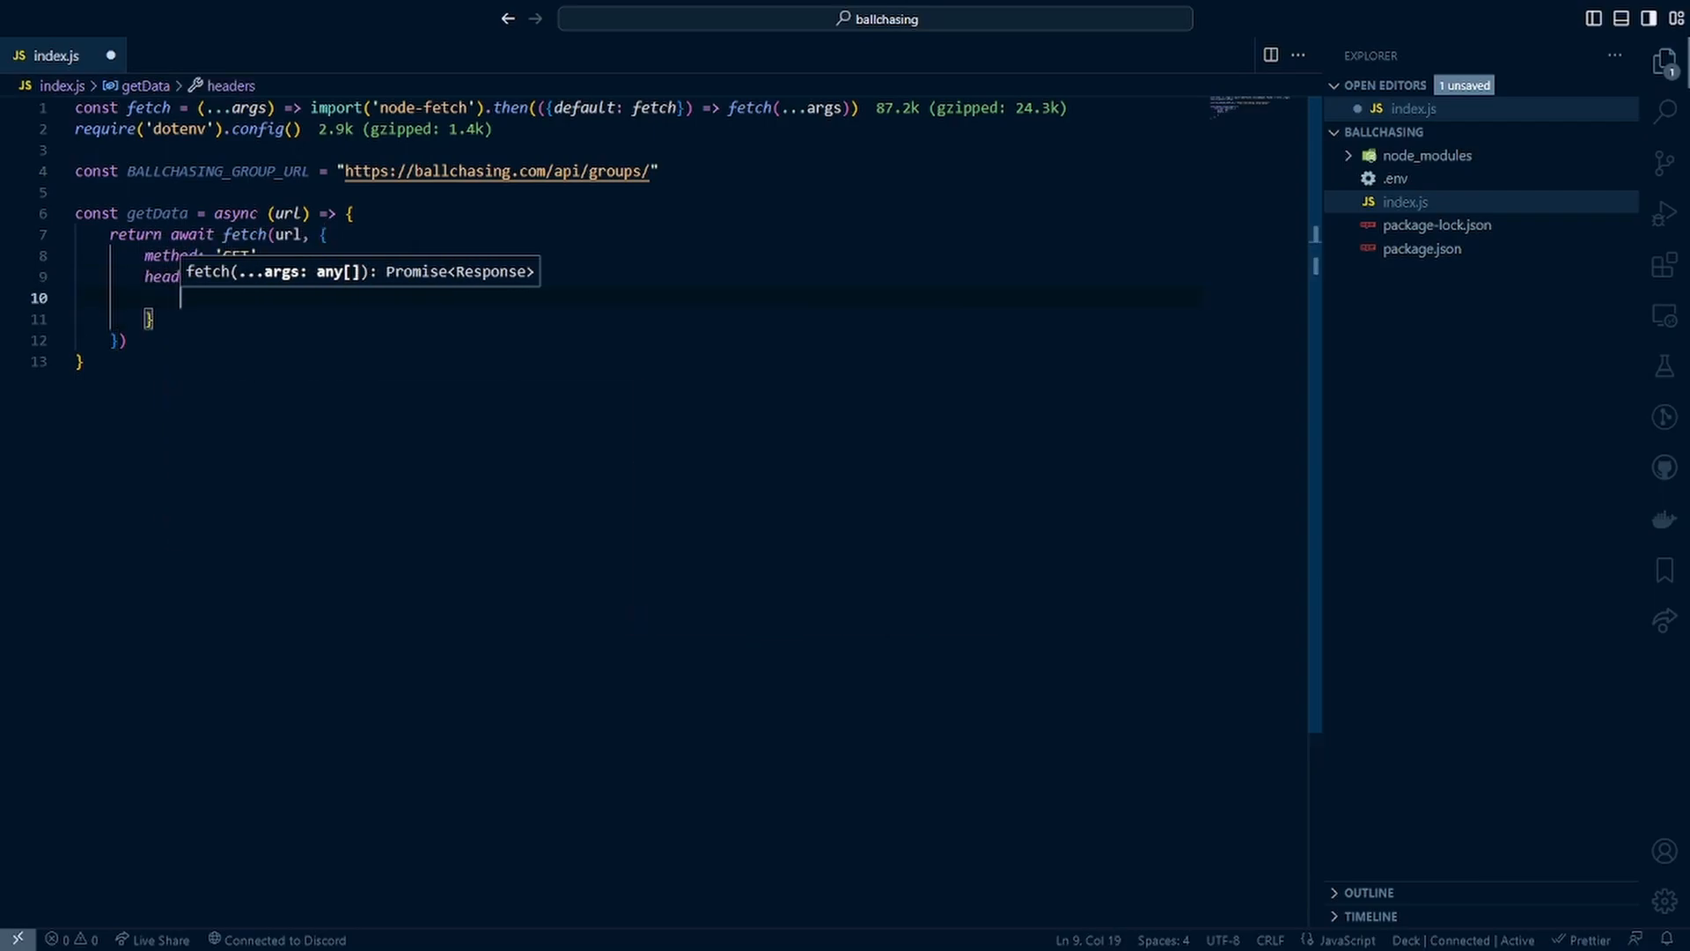
# Step: Add headers for 'Content-Type': 'application/json' and Authorization from process.env.BALLCHASING_TOKEN
pyautogui.write("'")
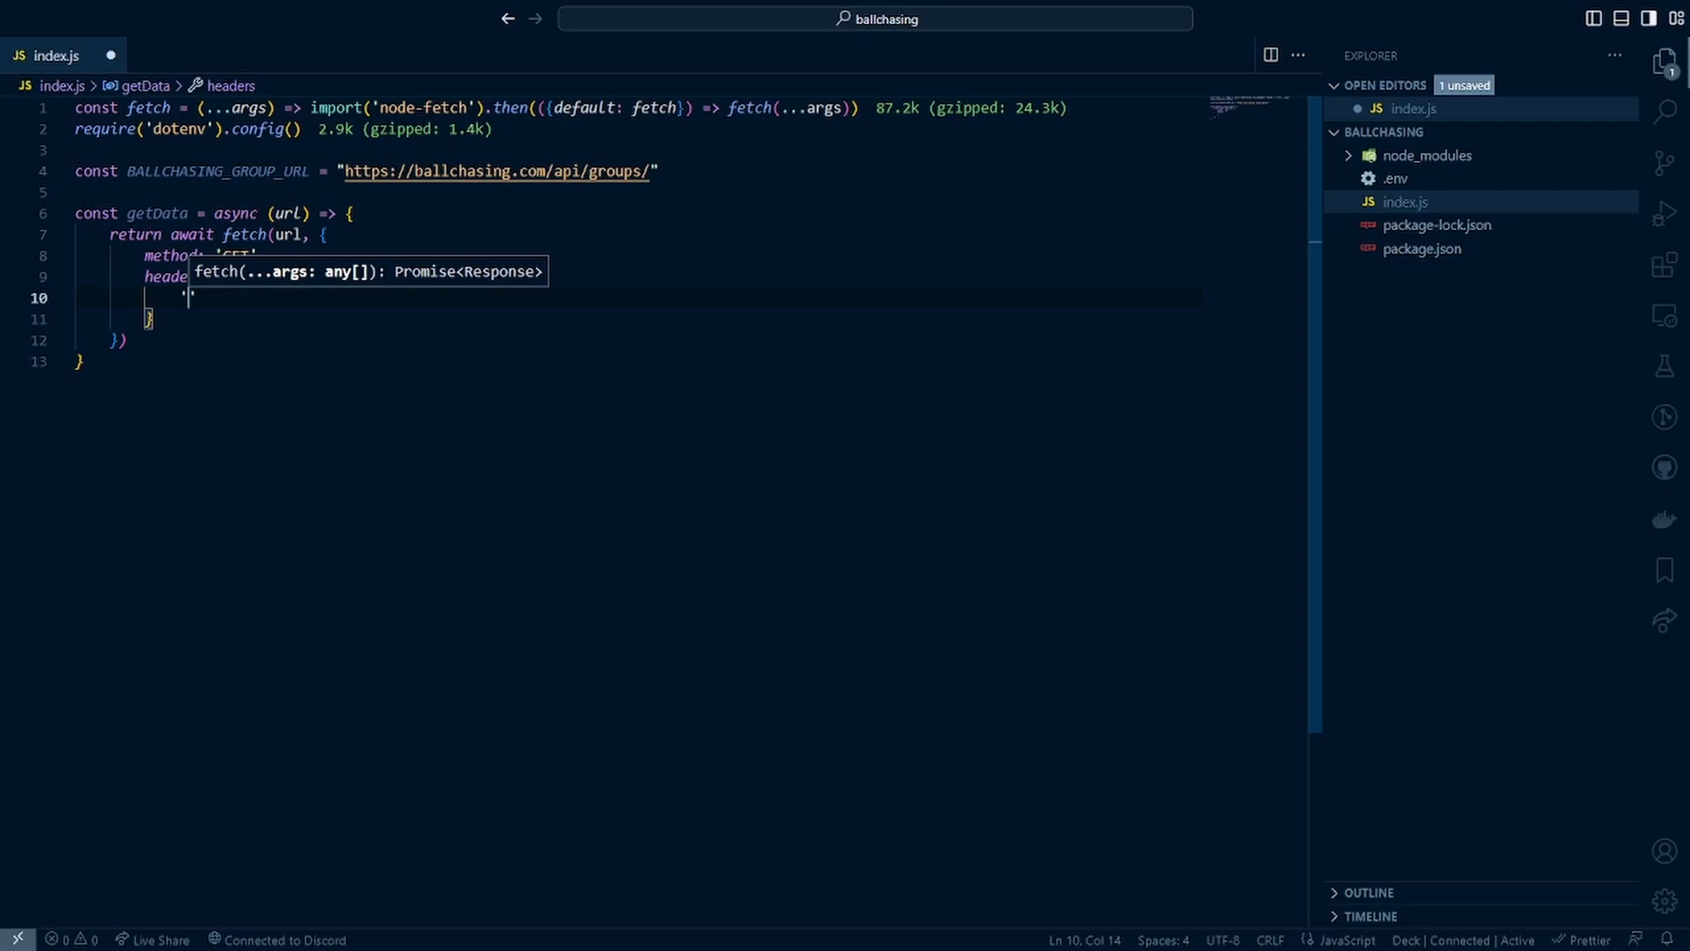
pyautogui.write("'Content-")
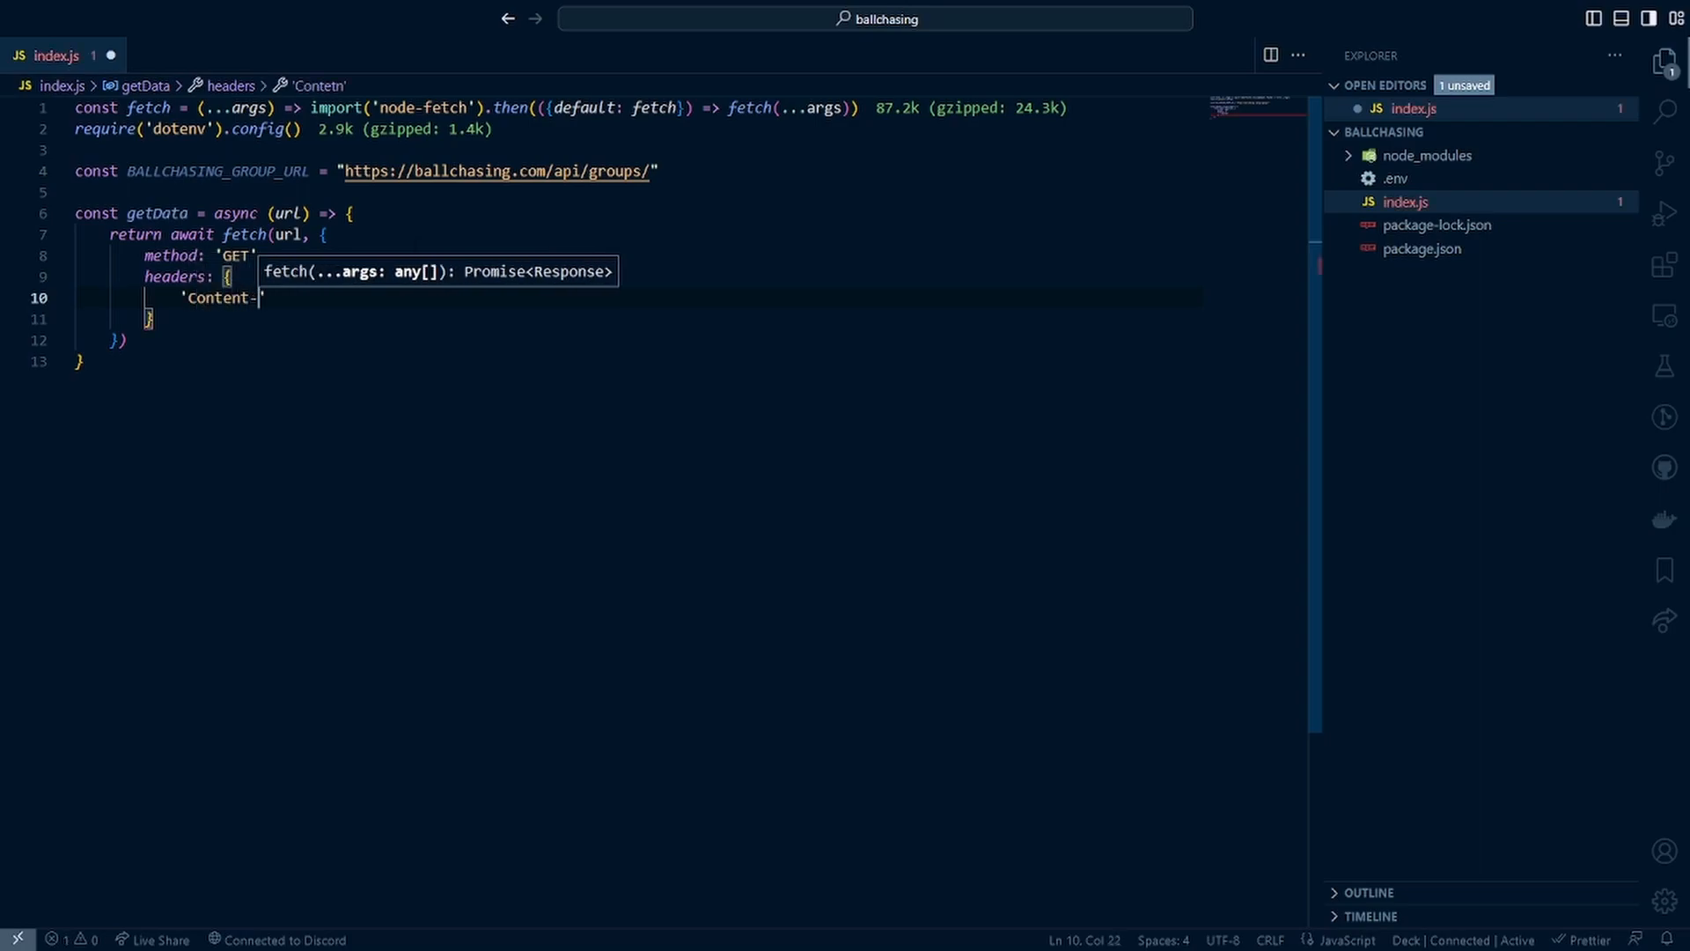
pyautogui.write('Type')
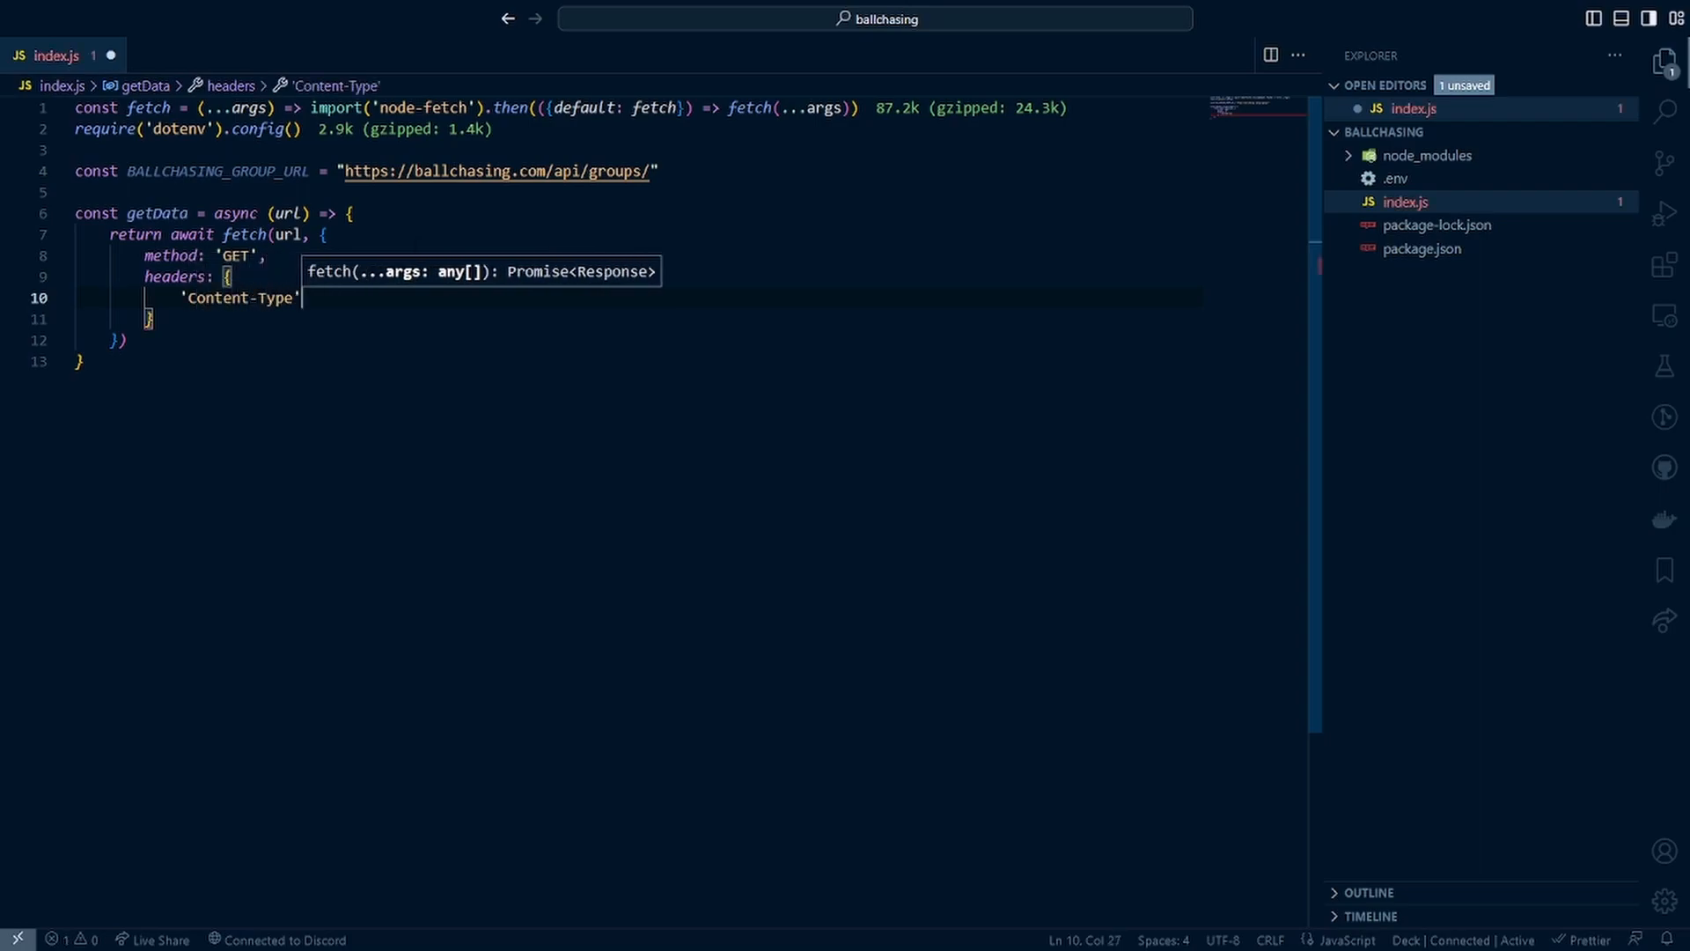
pyautogui.write(": 'applicatio")
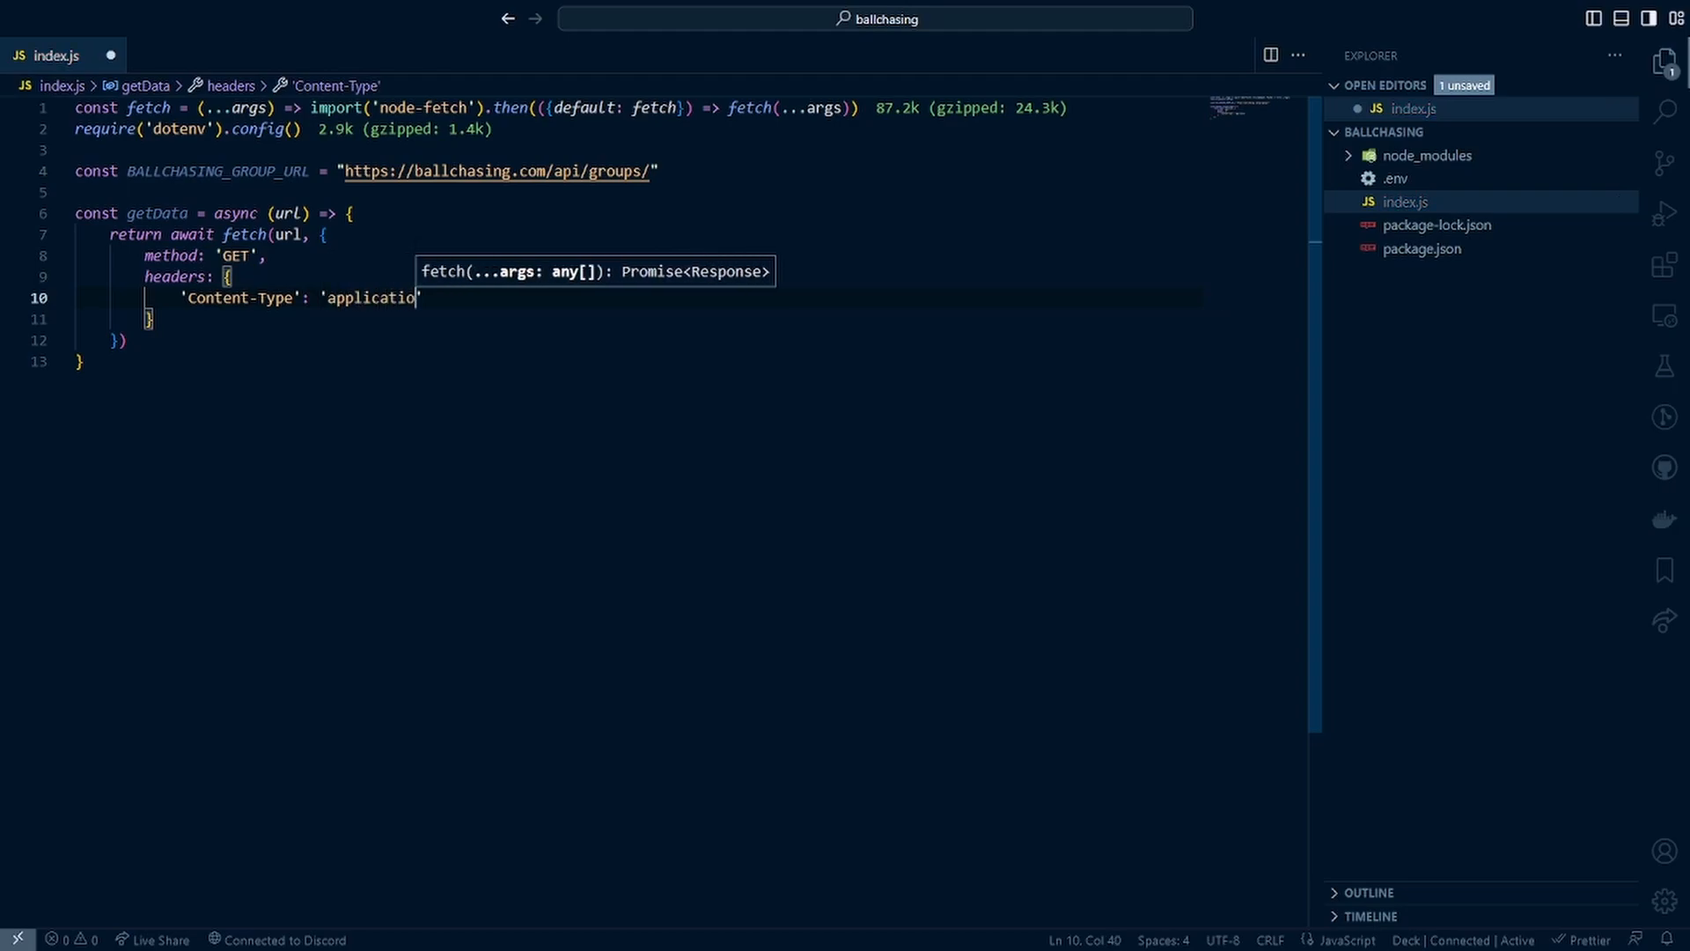
pyautogui.write("n/json',")
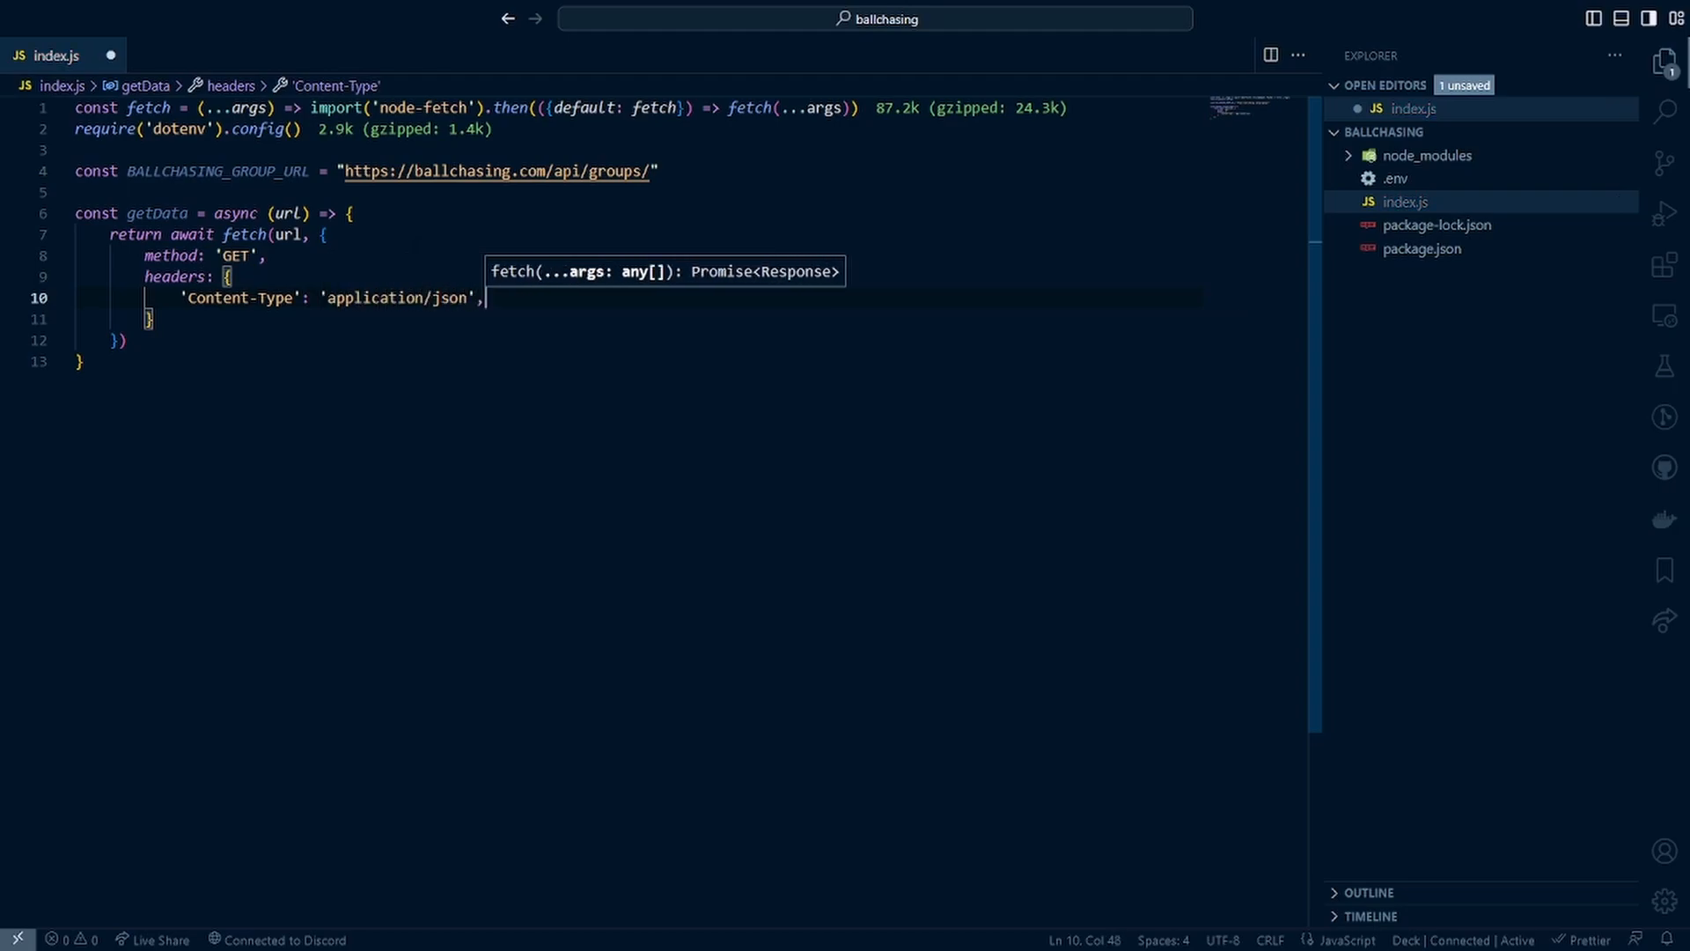
pyautogui.write('Authorization: process.env.BALLCHASING')
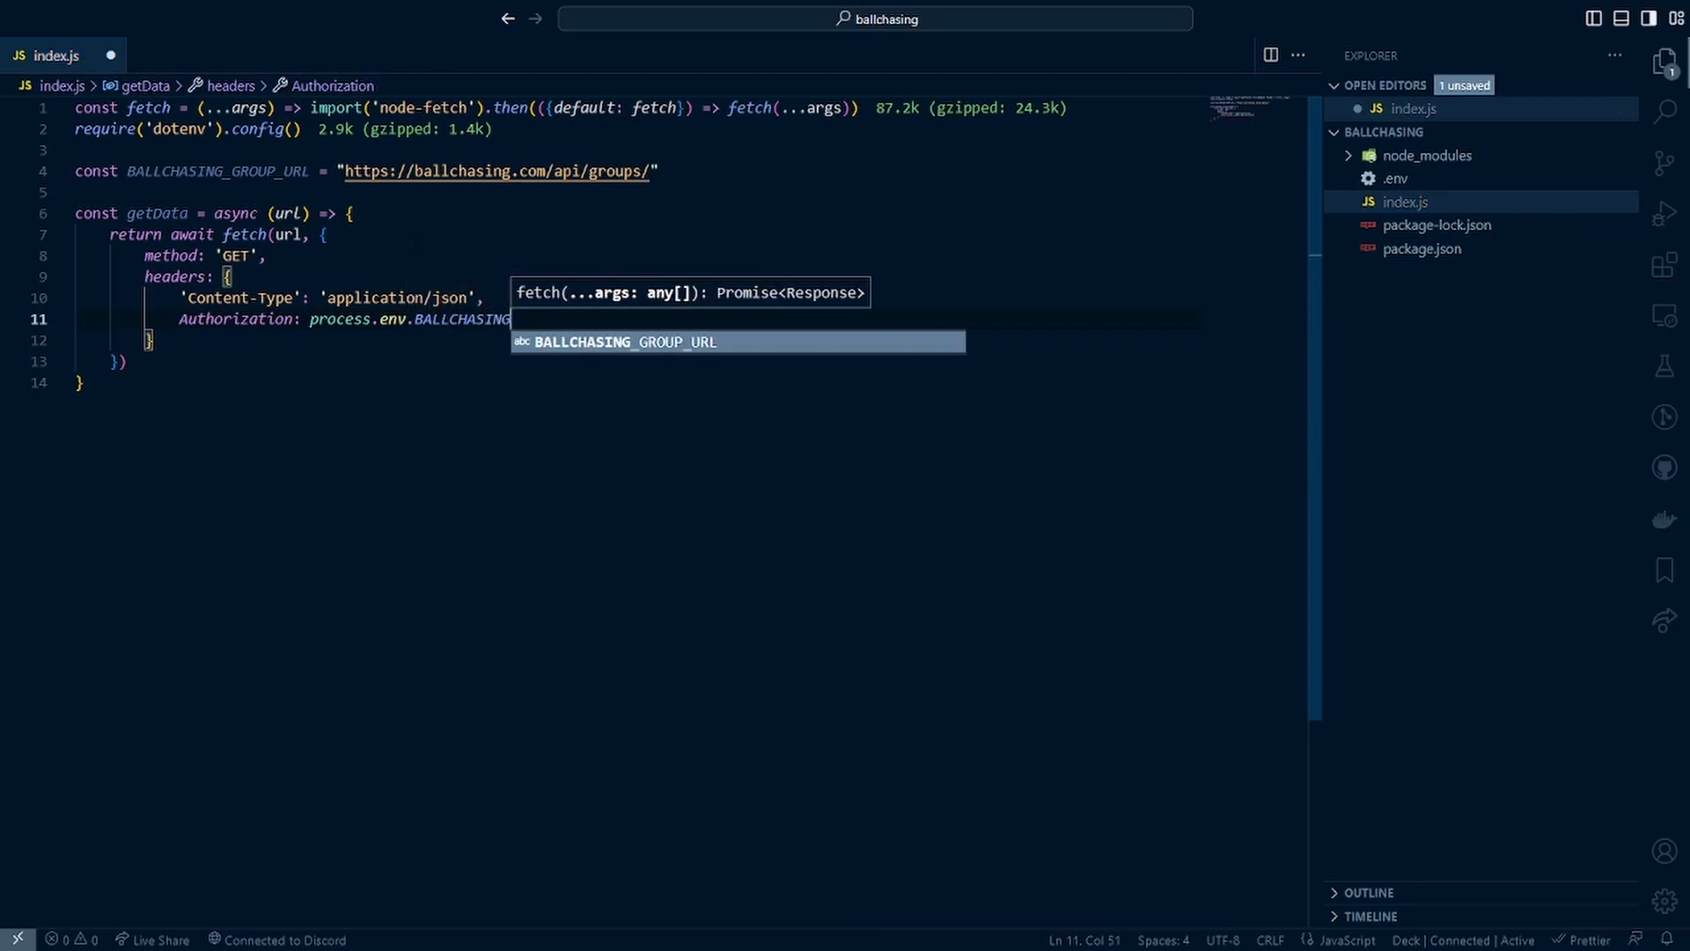
pyautogui.write('_TOKEN')
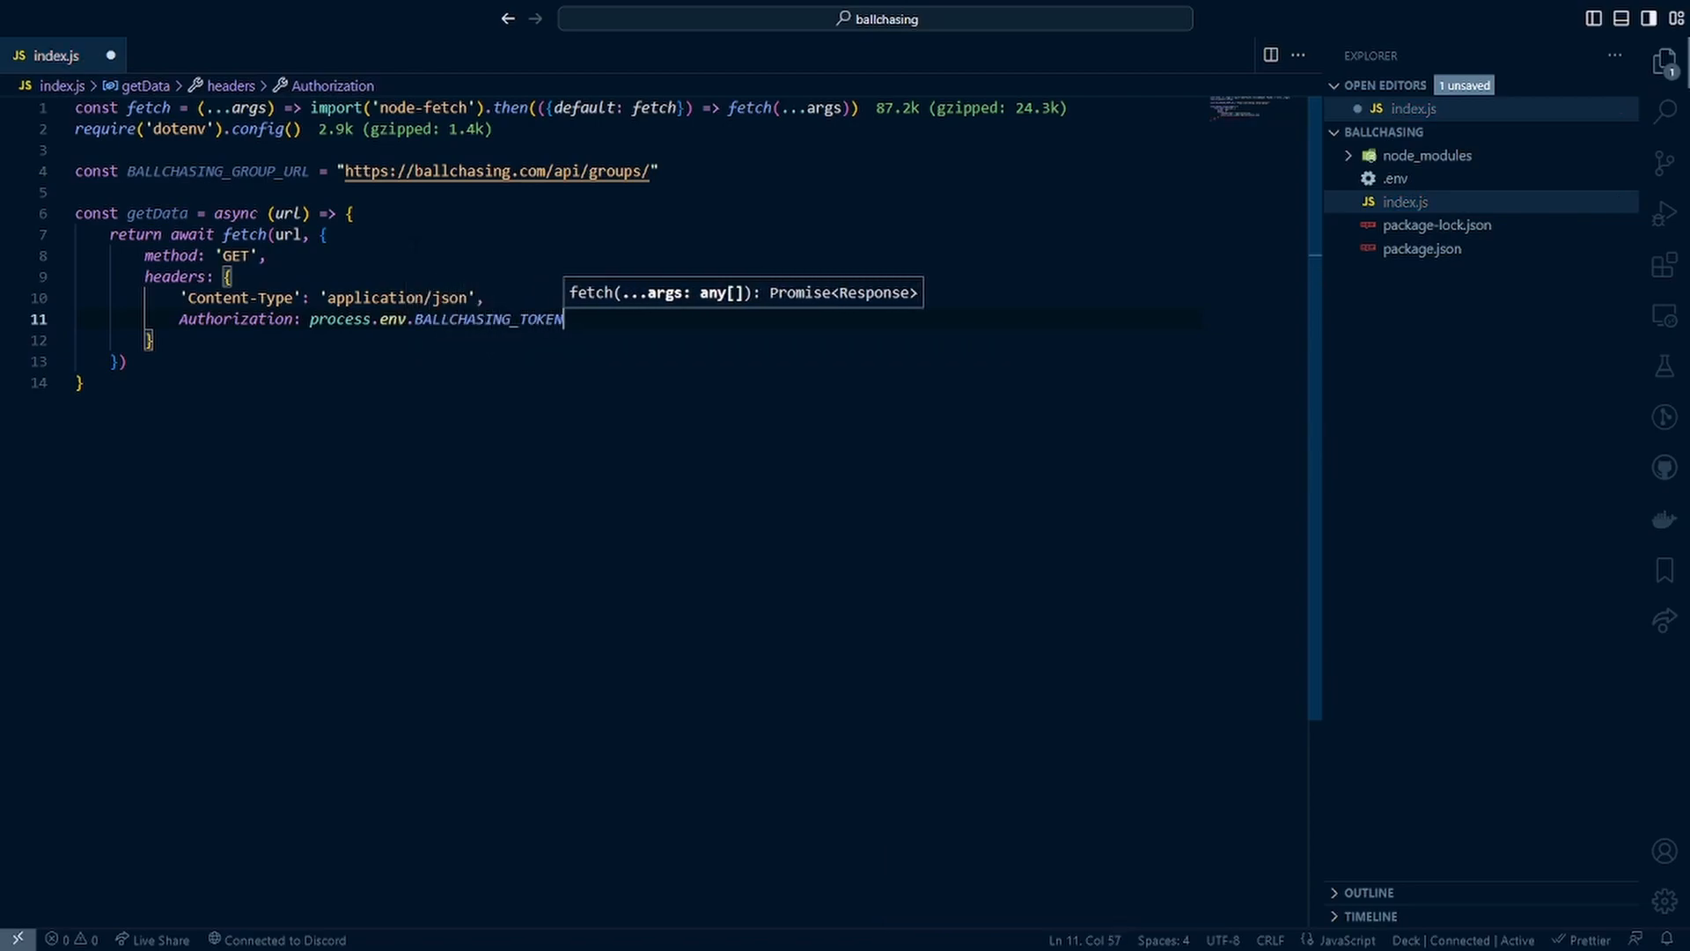
pyautogui.doubleClick(487, 318)
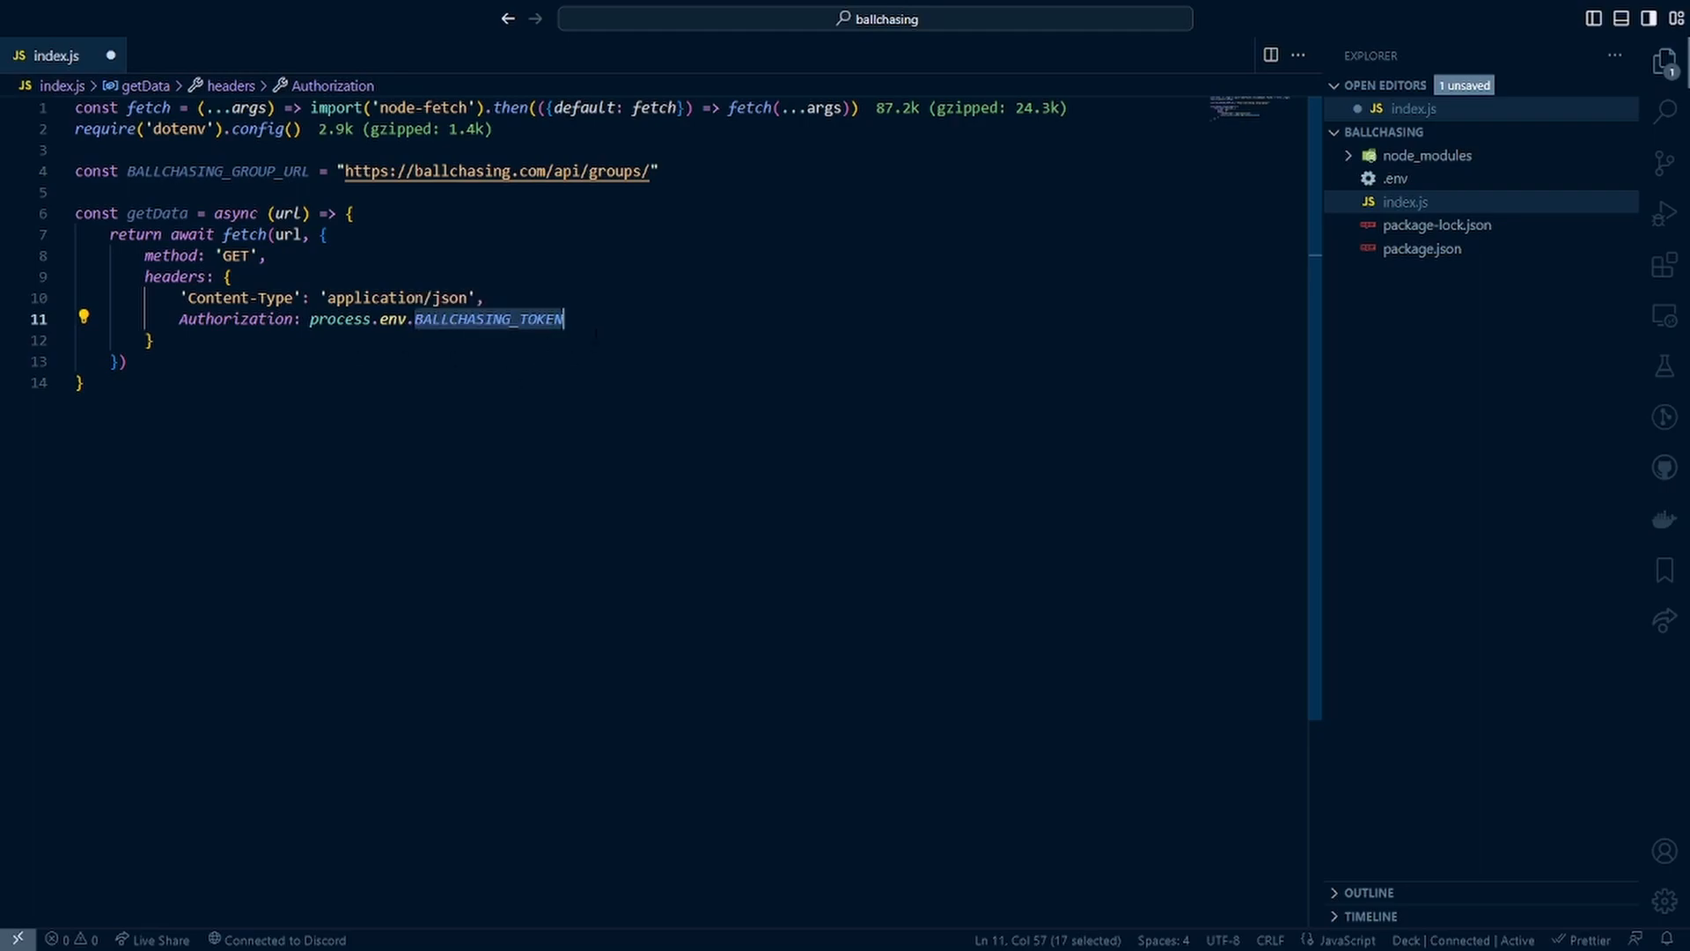
pyautogui.click(564, 319)
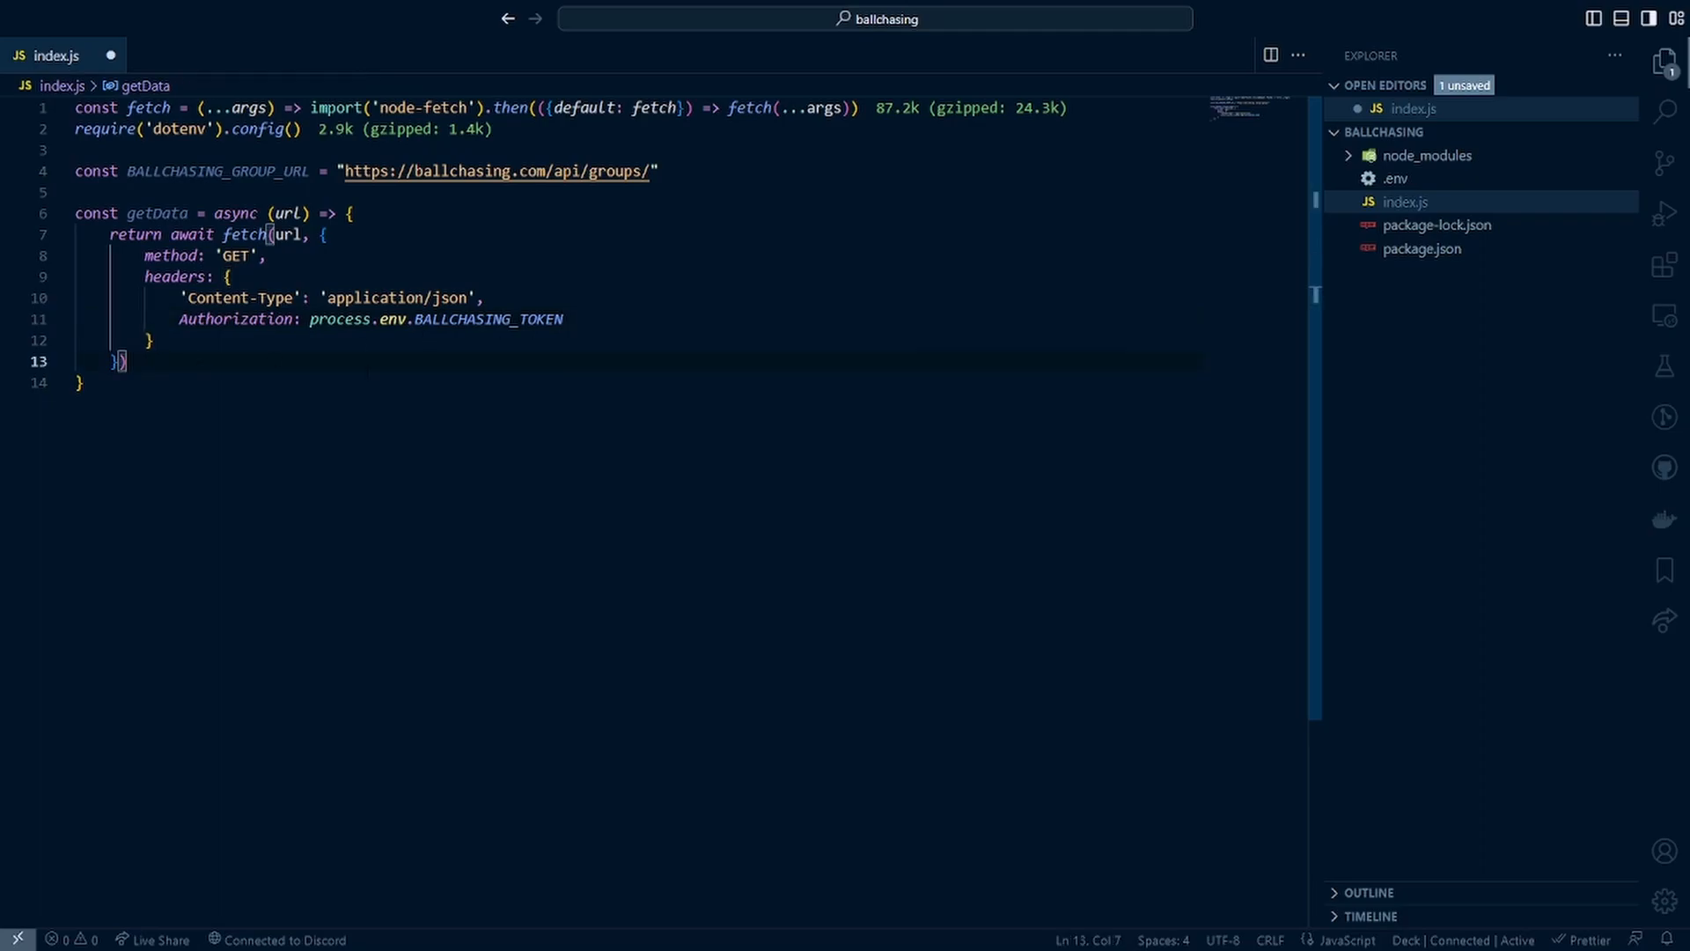
# Step: Chain .then(response => onto the fetch call inside getData
pyautogui.write('.then')
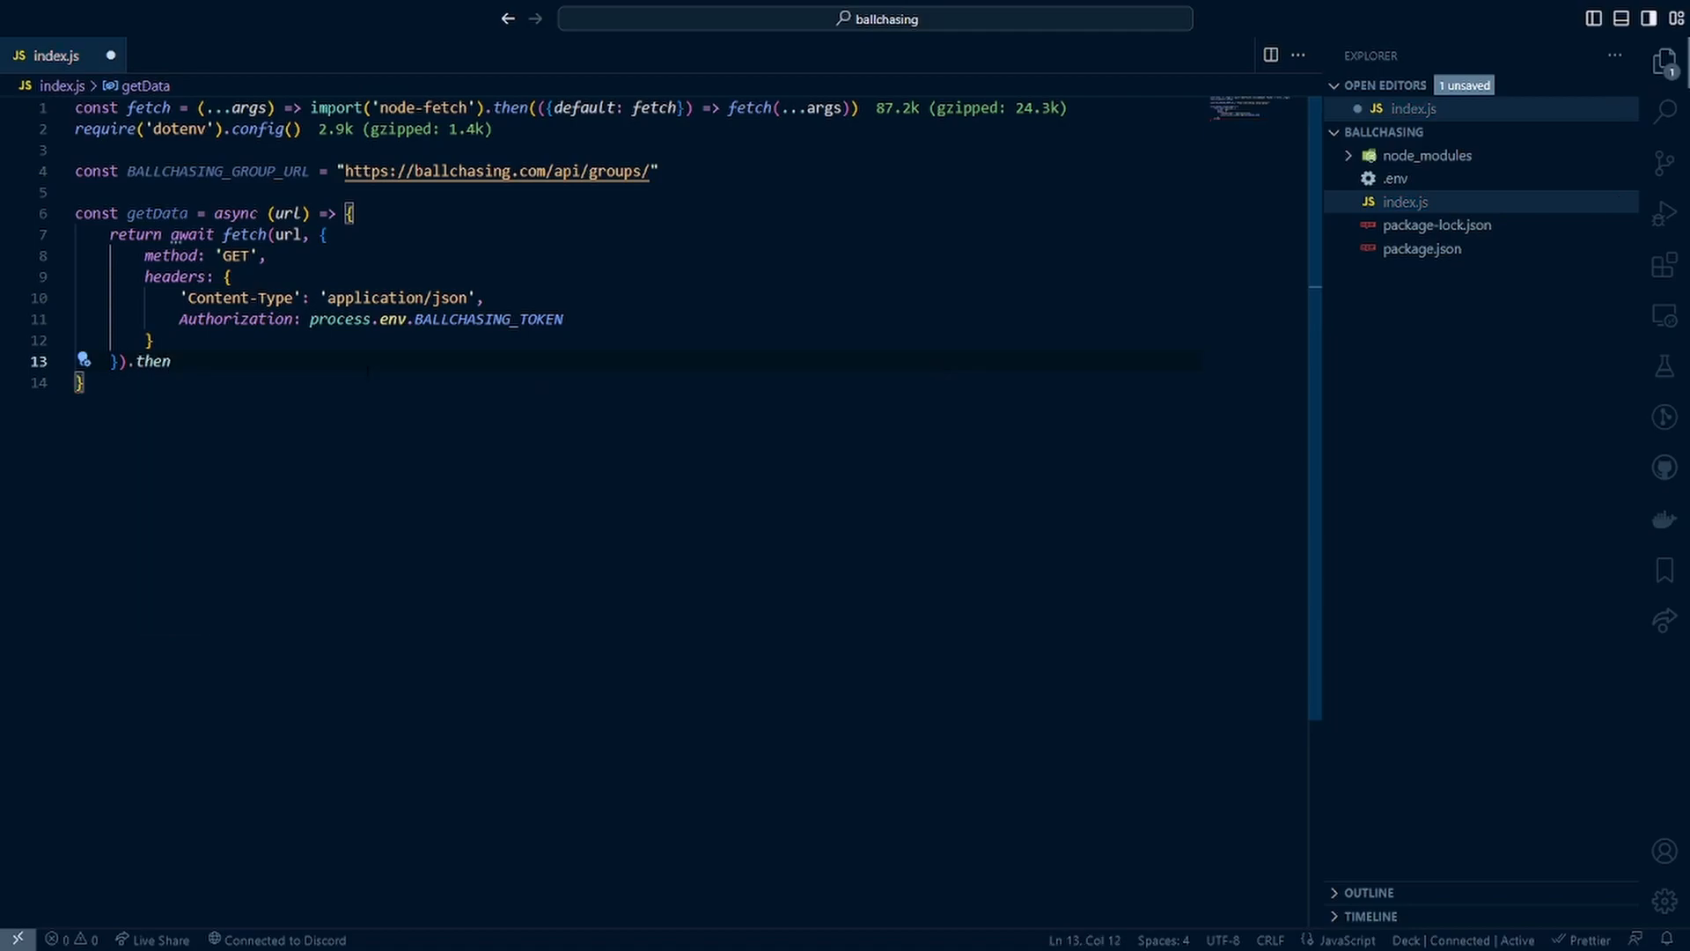
pyautogui.write('(response =>')
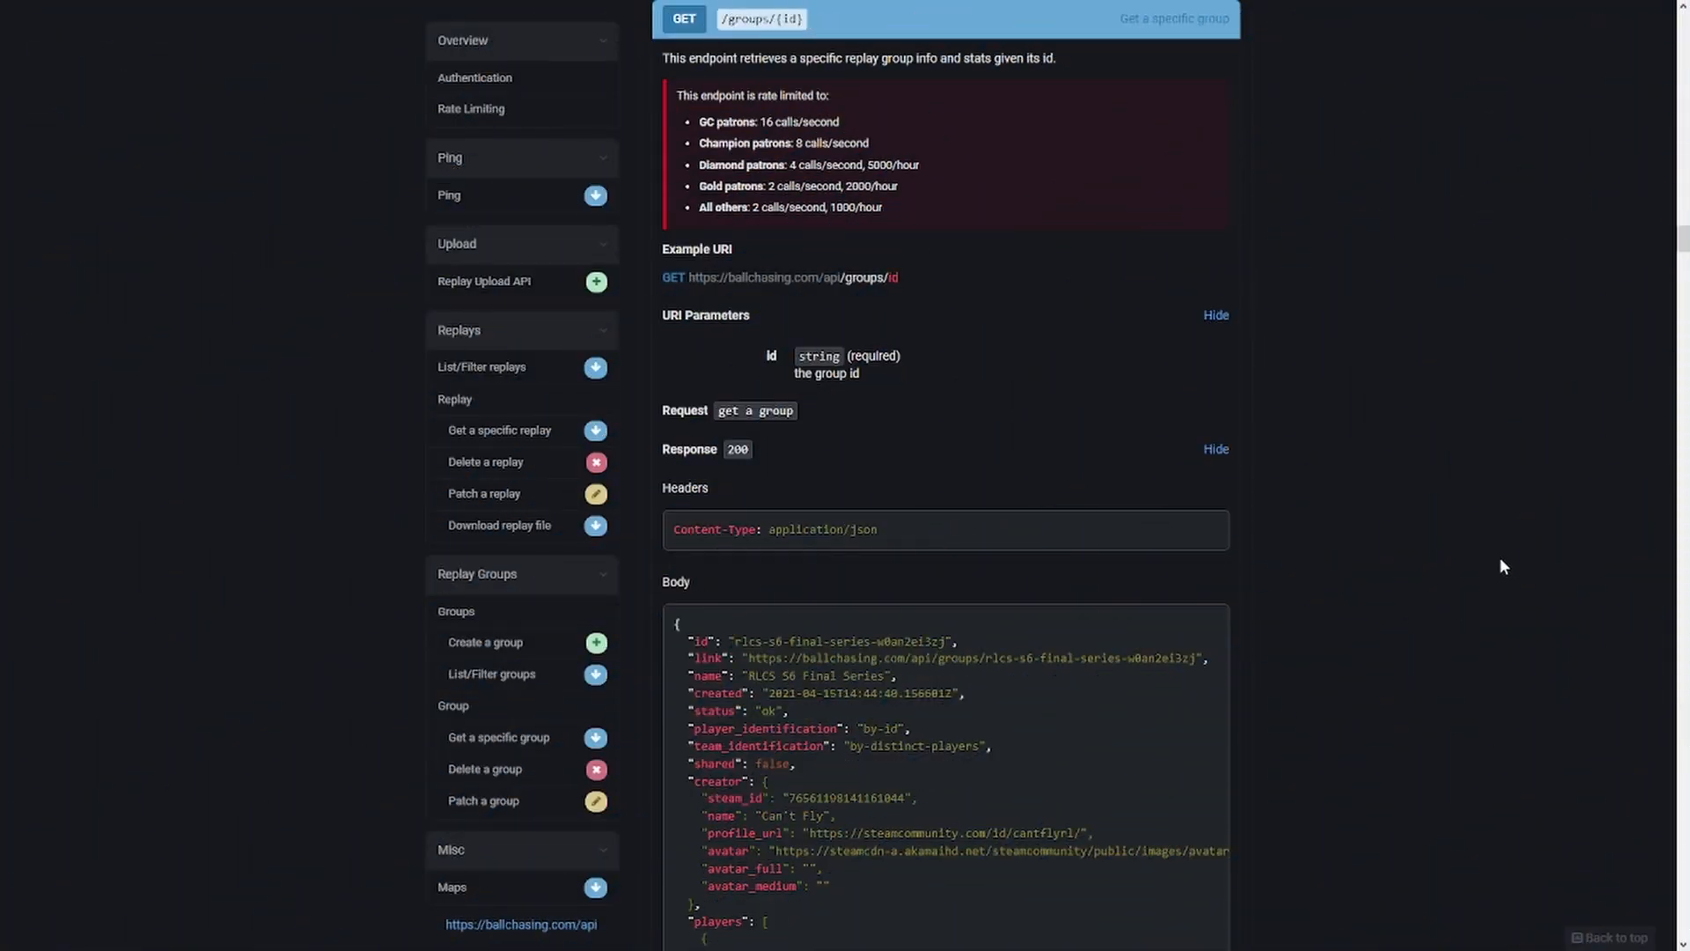
pyautogui.moveTo(1424, 440)
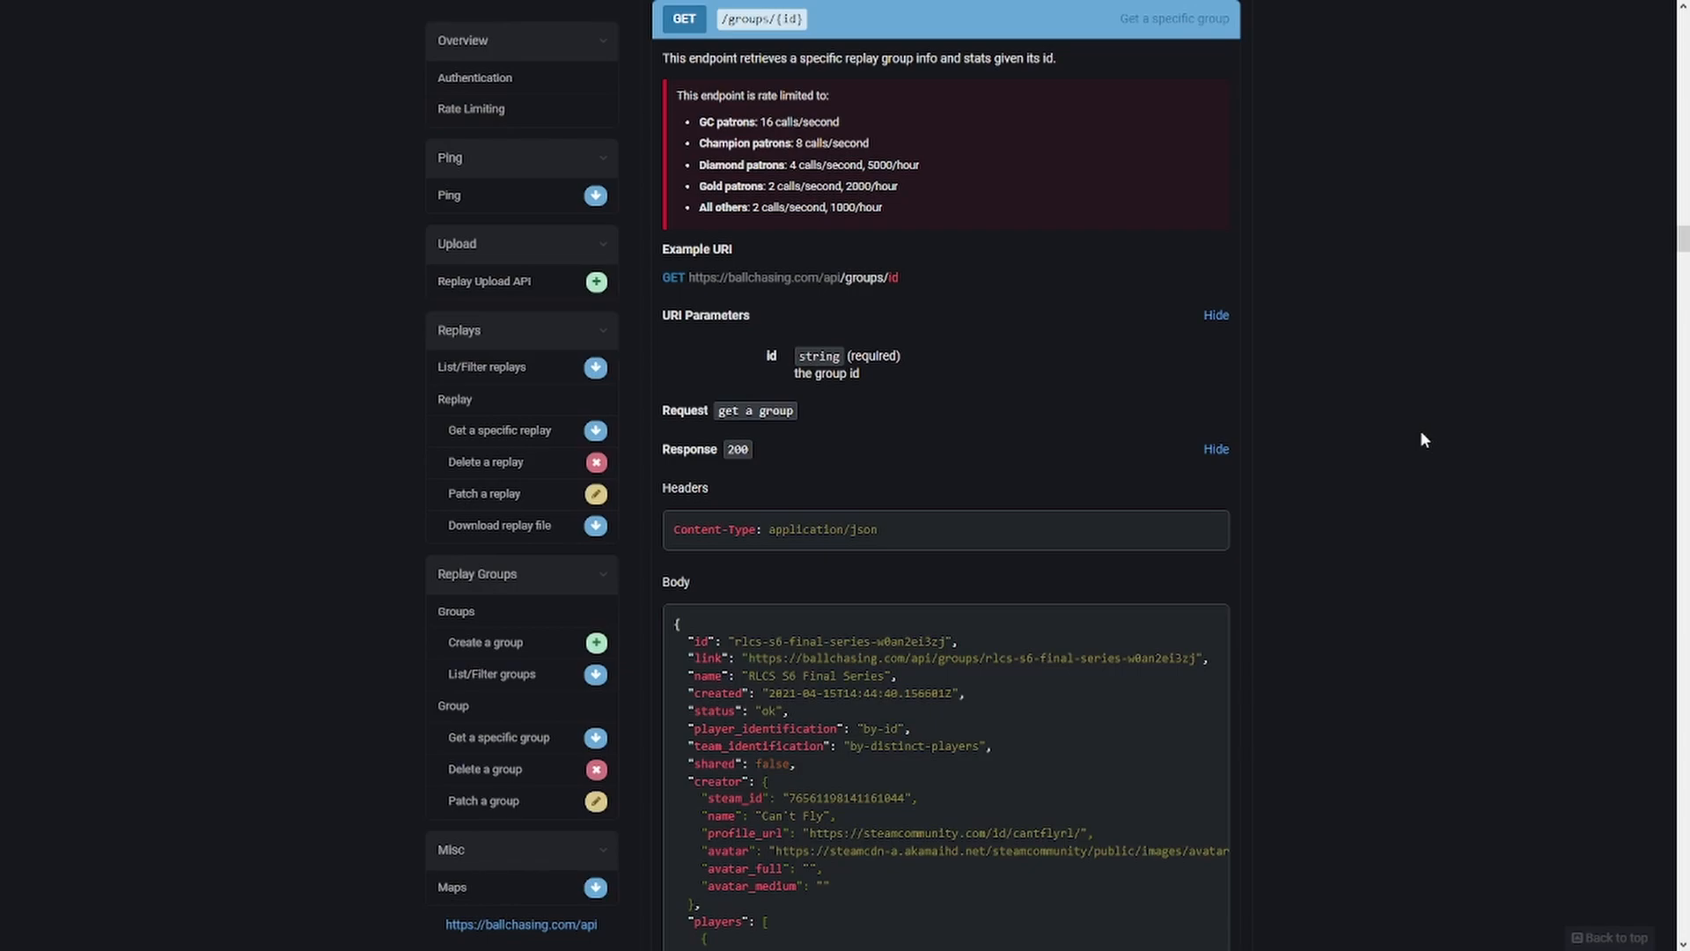
pyautogui.moveTo(498, 738)
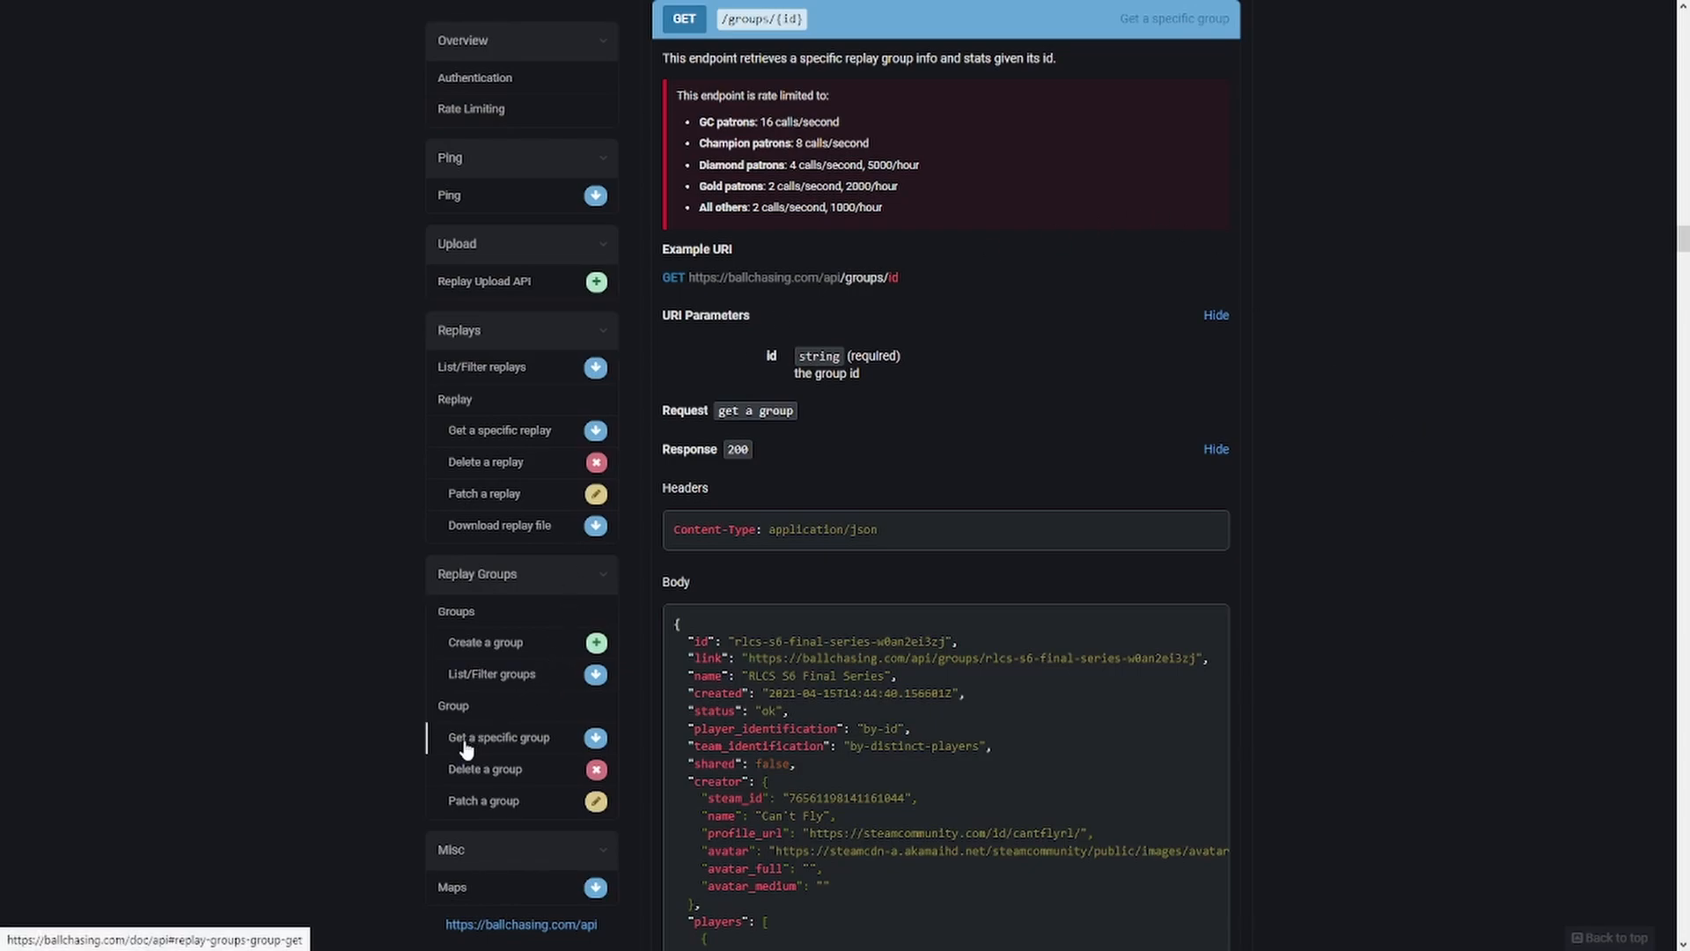
pyautogui.moveTo(1433, 565)
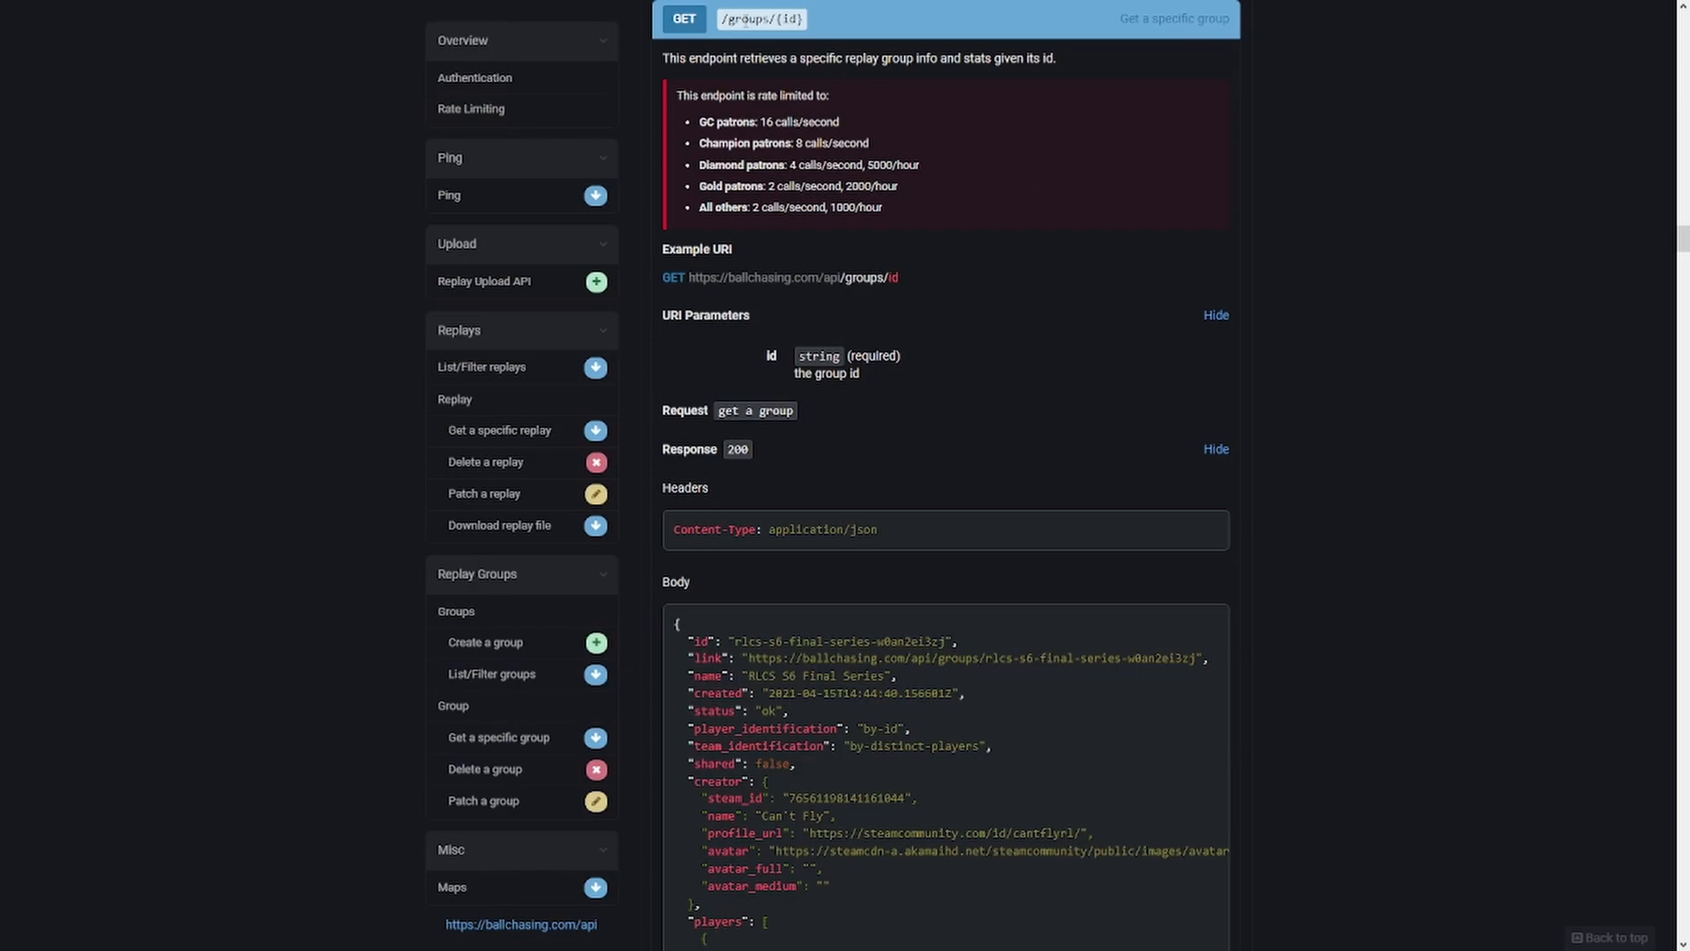
pyautogui.moveTo(1340, 224)
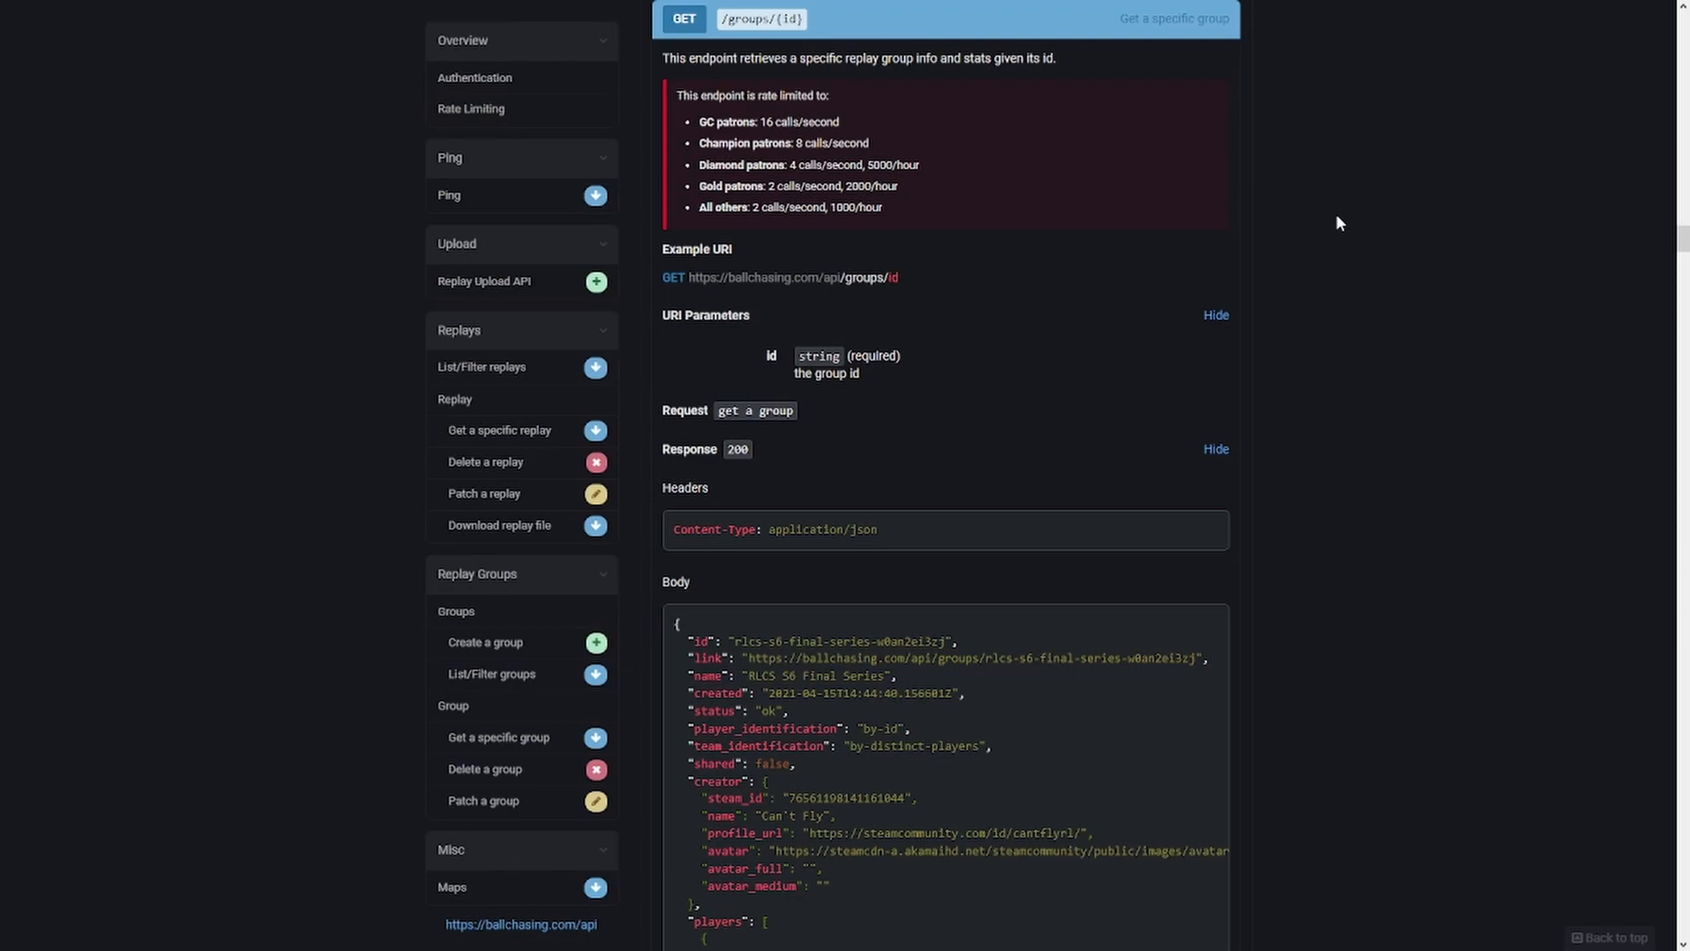
pyautogui.moveTo(780, 313)
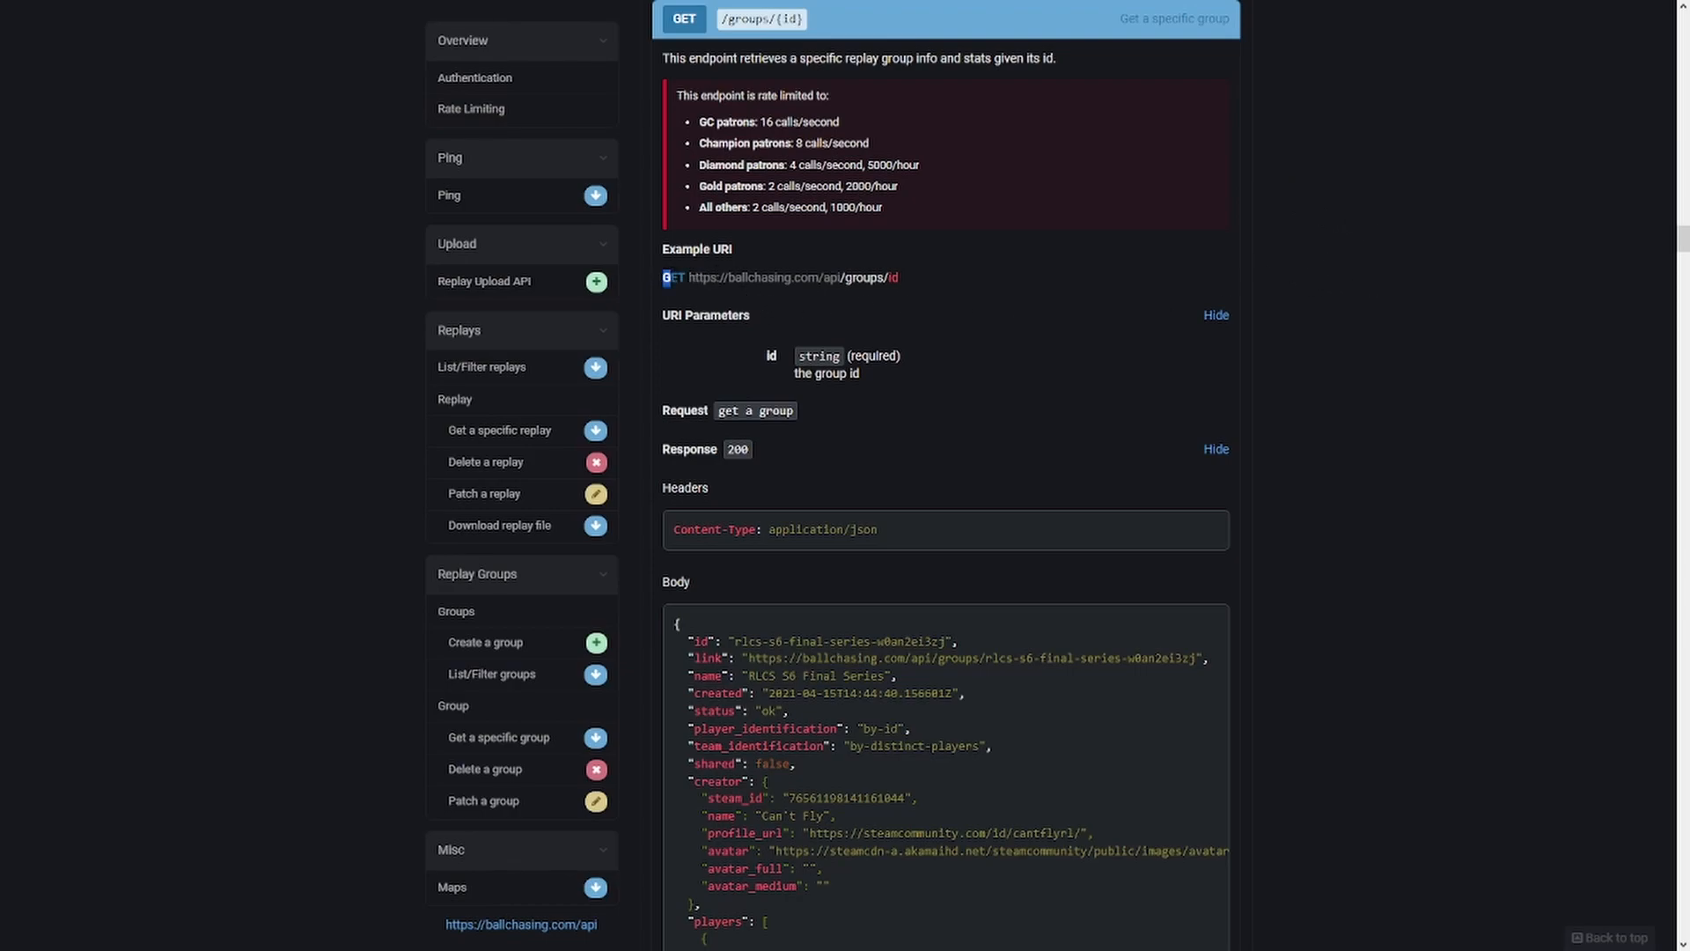
pyautogui.moveTo(780, 371)
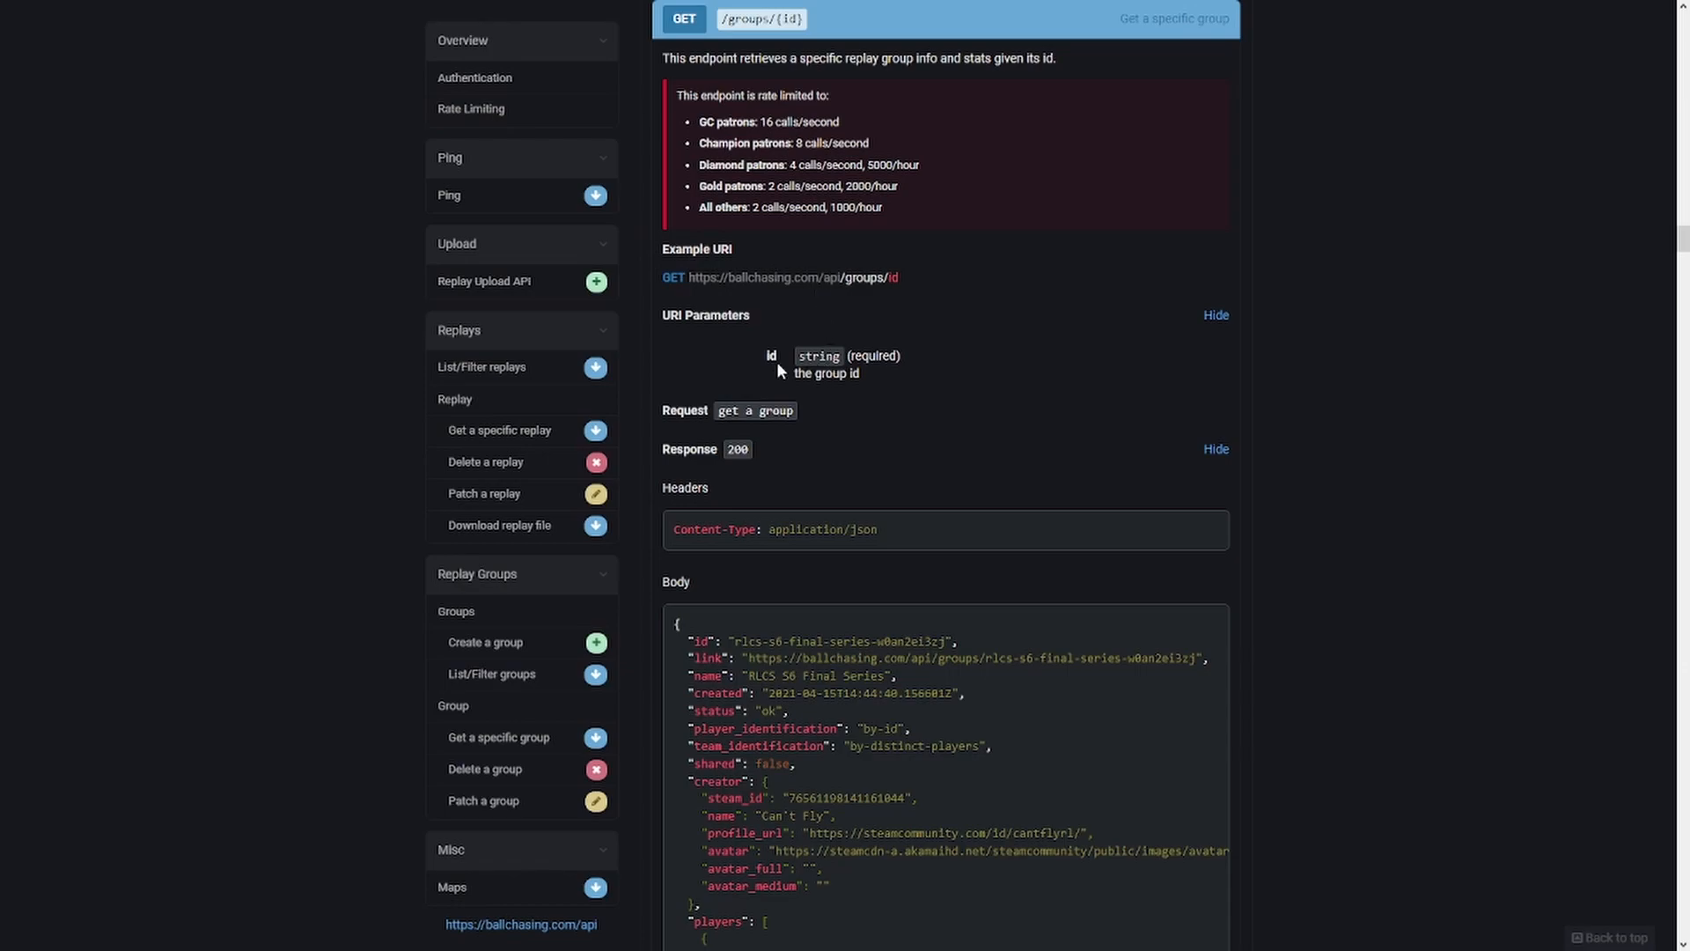
pyautogui.moveTo(781, 370)
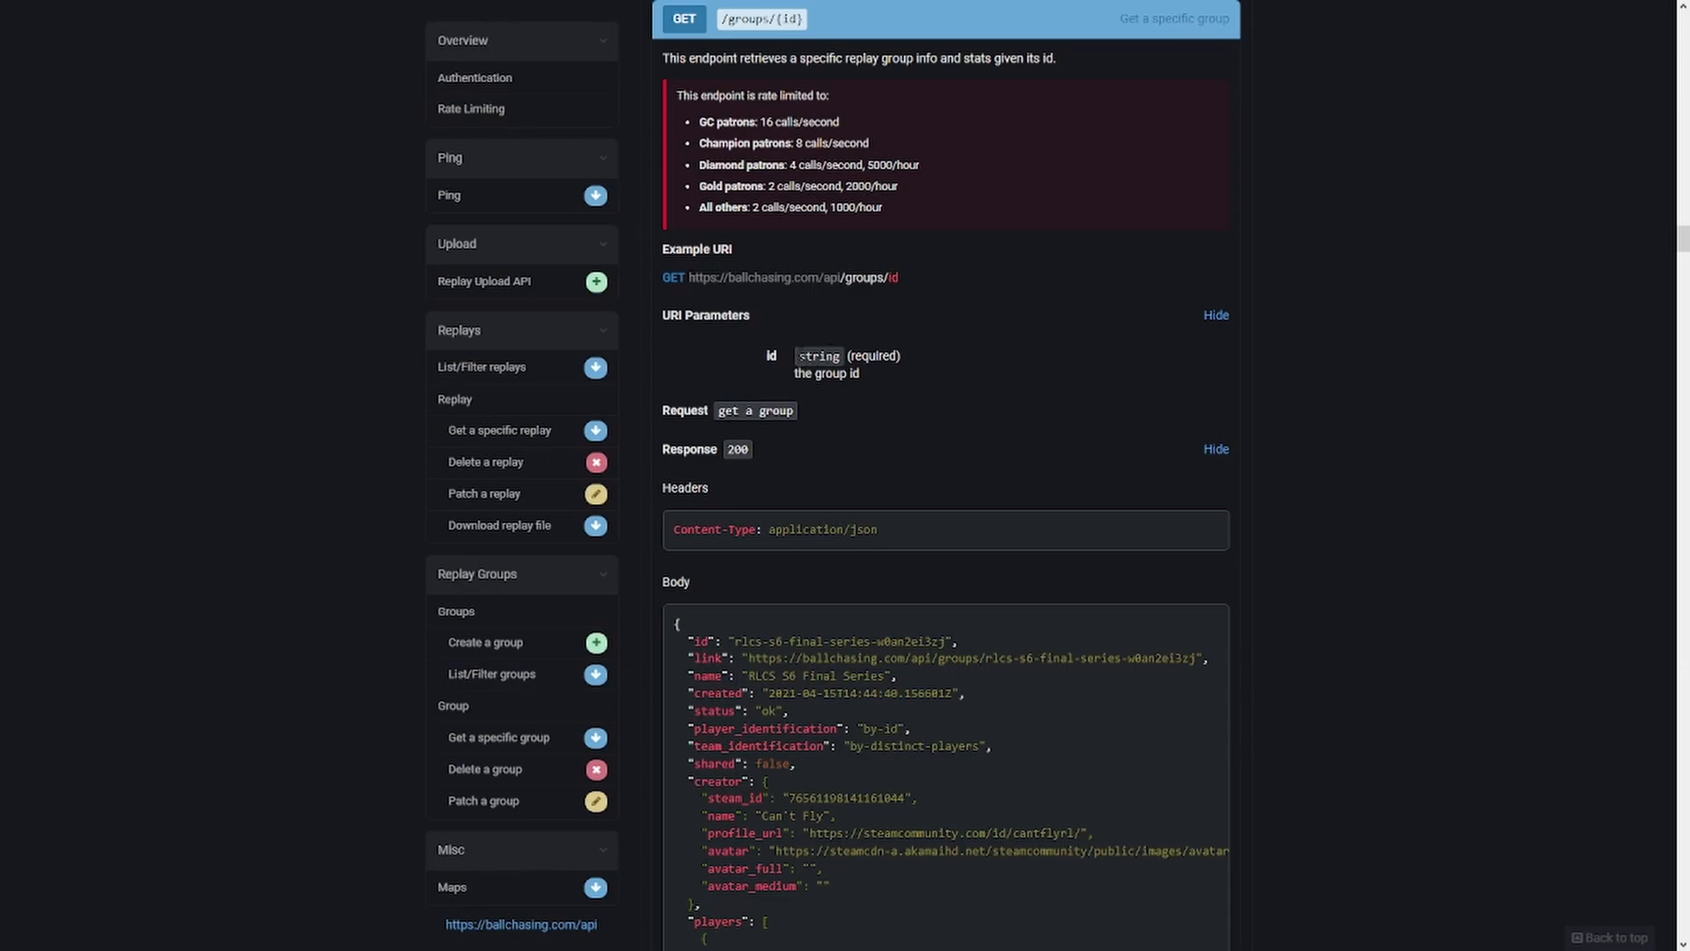
pyautogui.moveTo(903, 271)
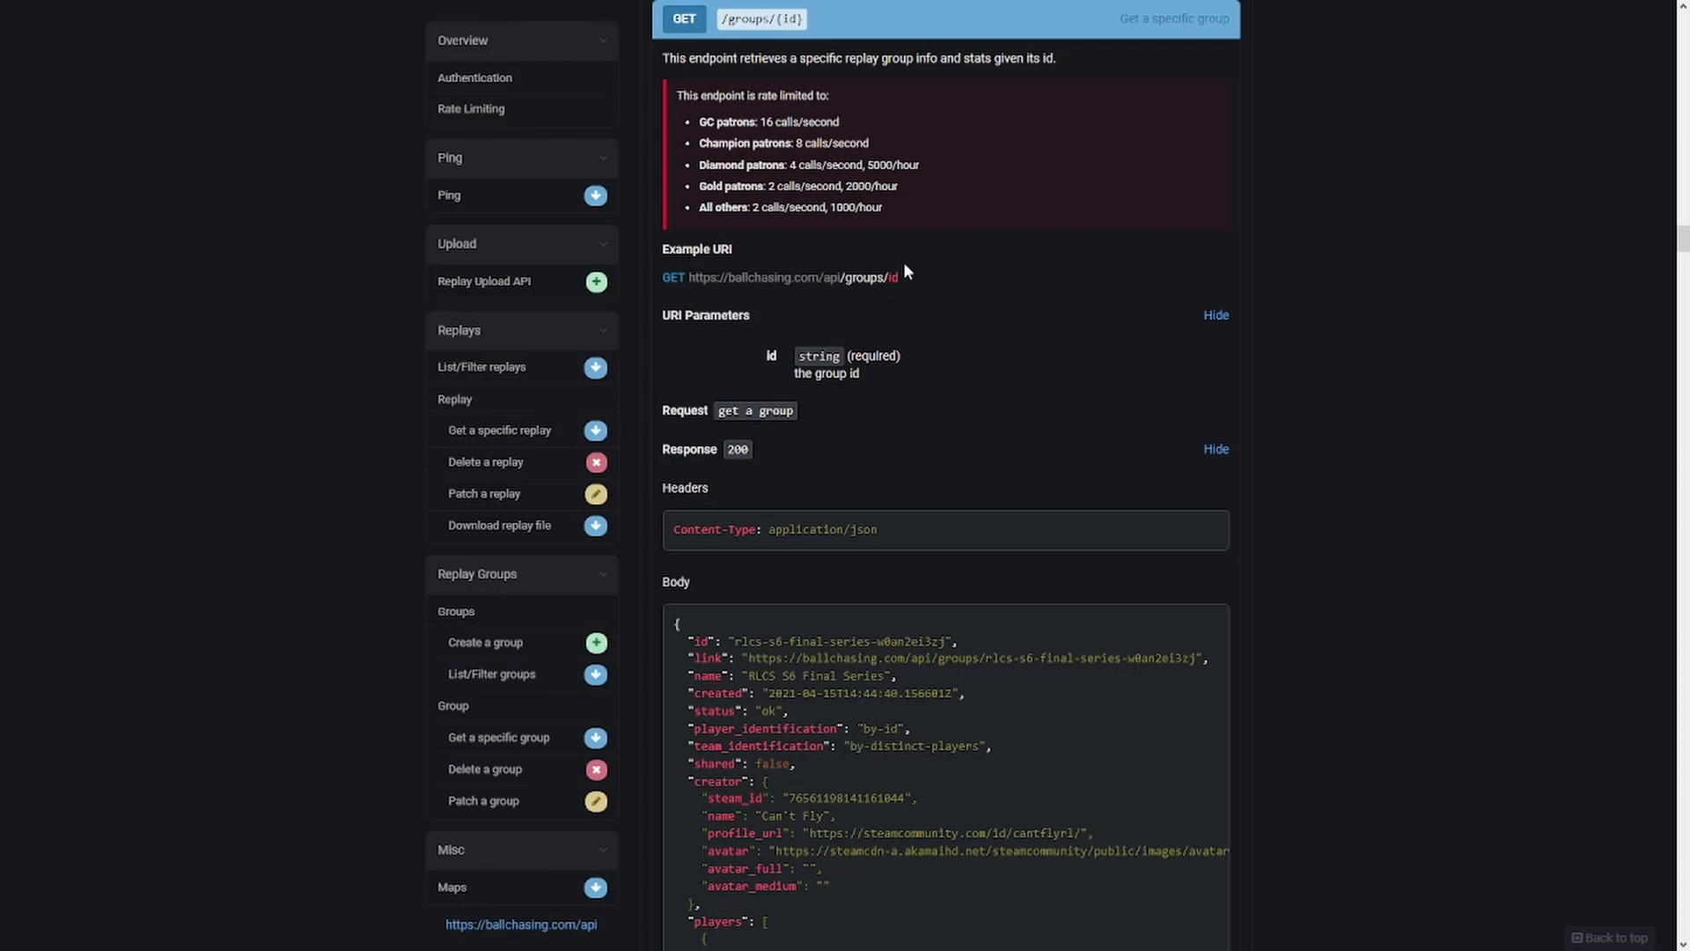
pyautogui.moveTo(1021, 449)
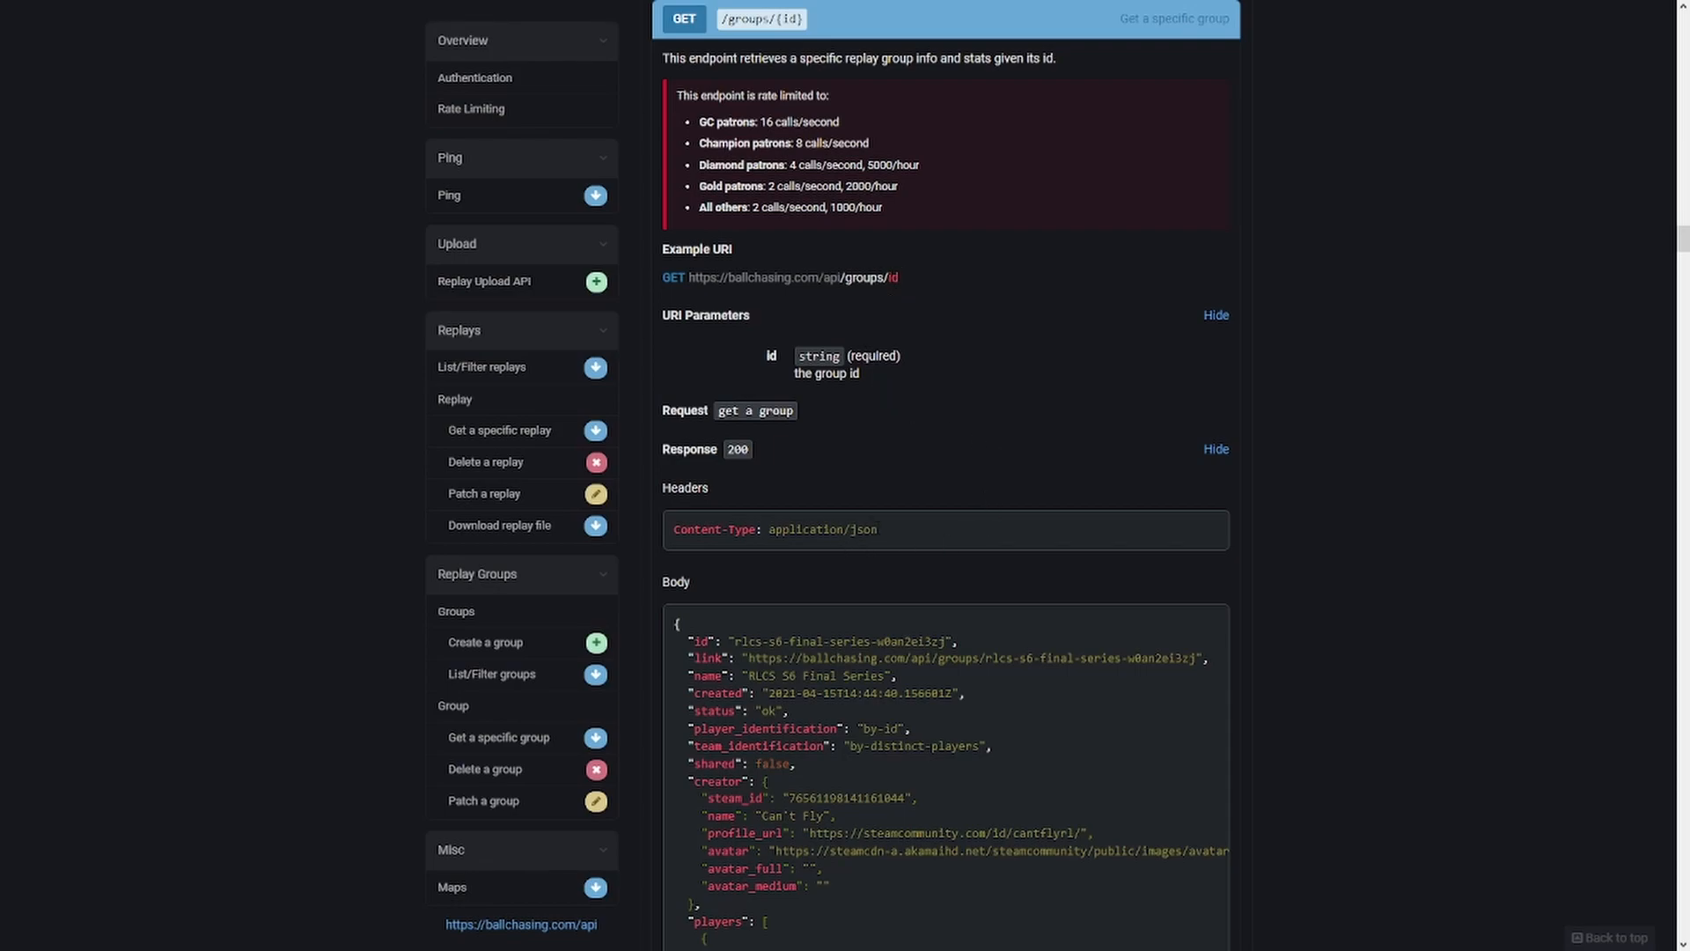
pyautogui.moveTo(877, 574)
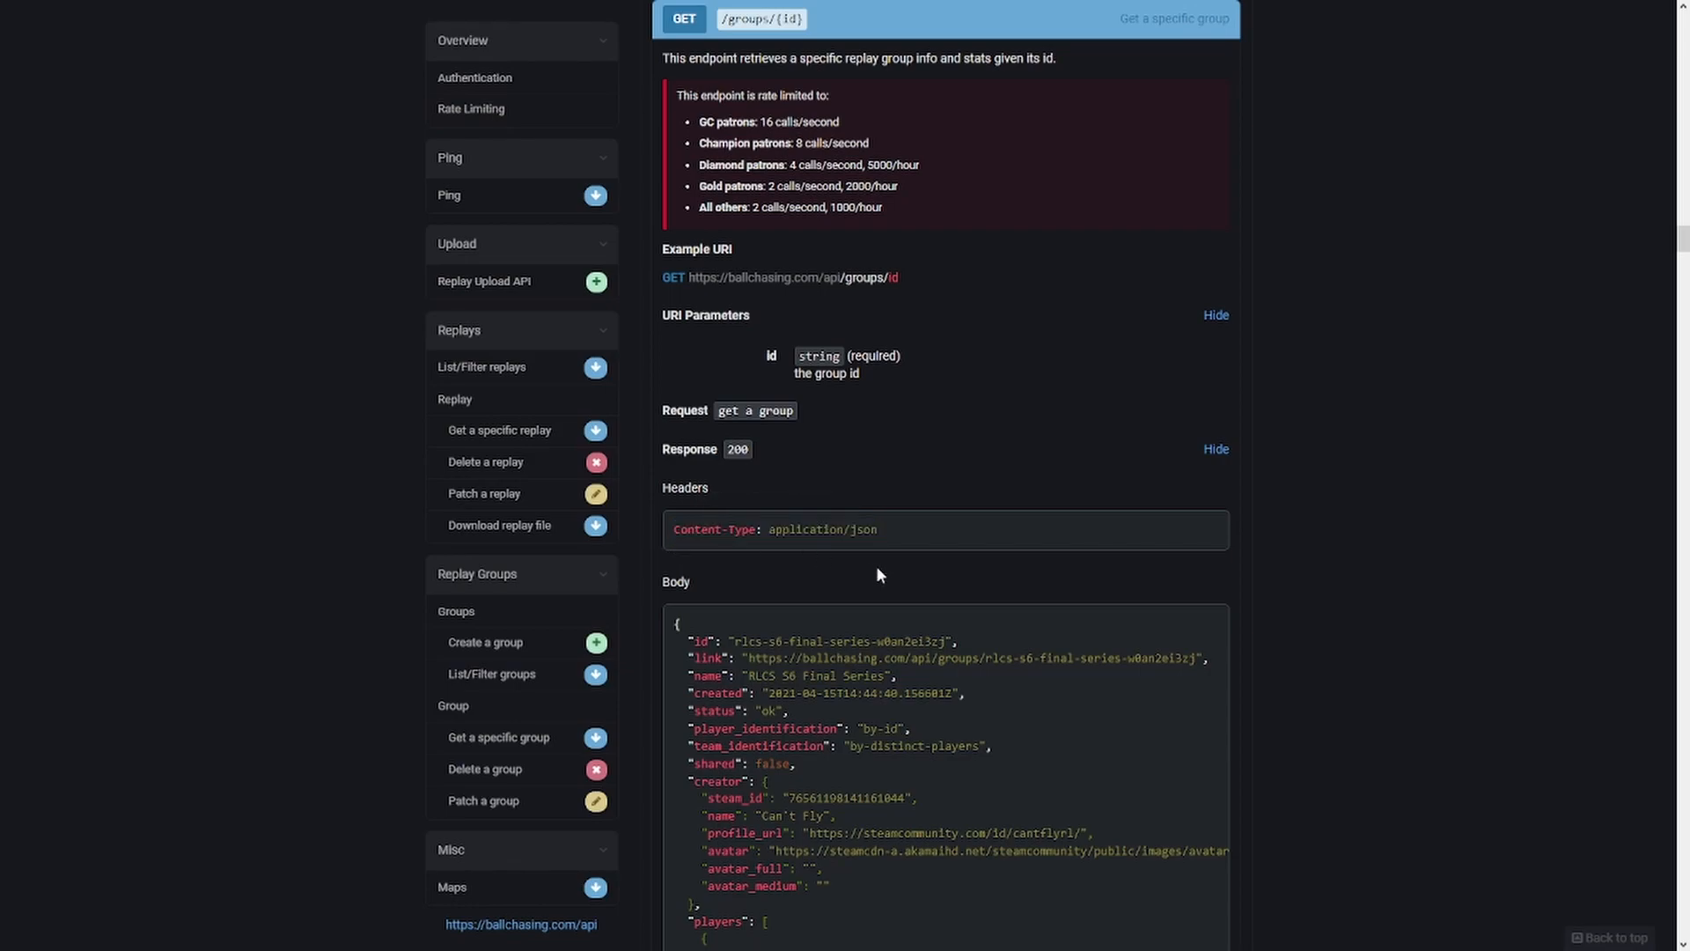
pyautogui.moveTo(755, 544)
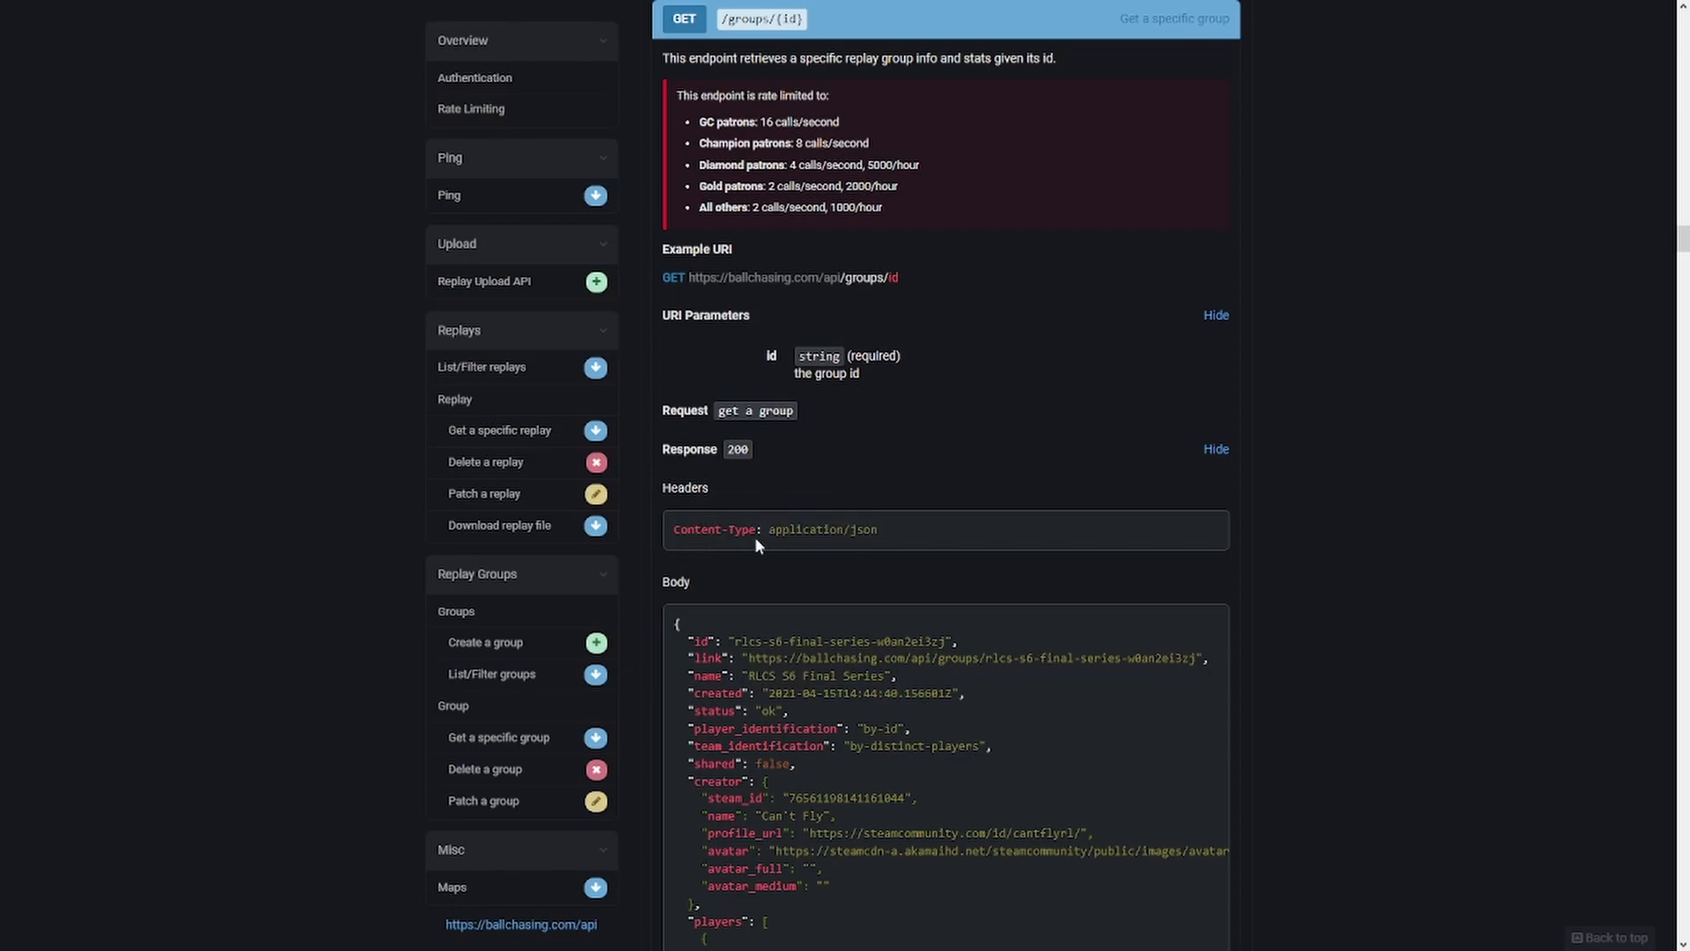
pyautogui.moveTo(1340, 544)
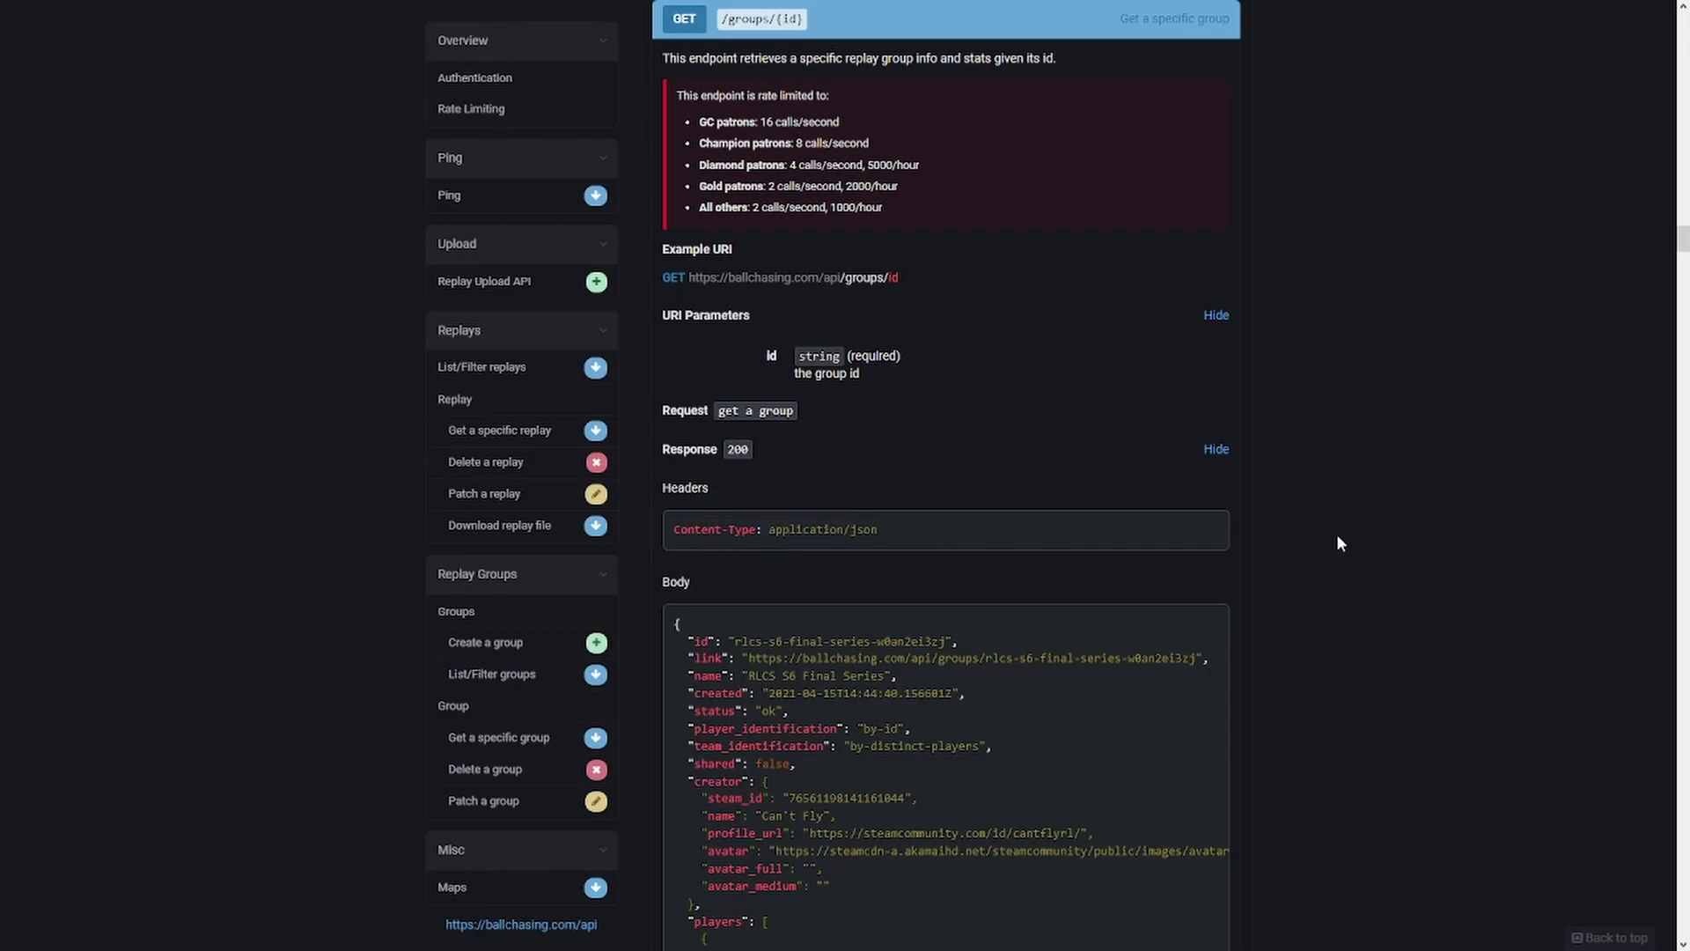
pyautogui.scroll(-3)
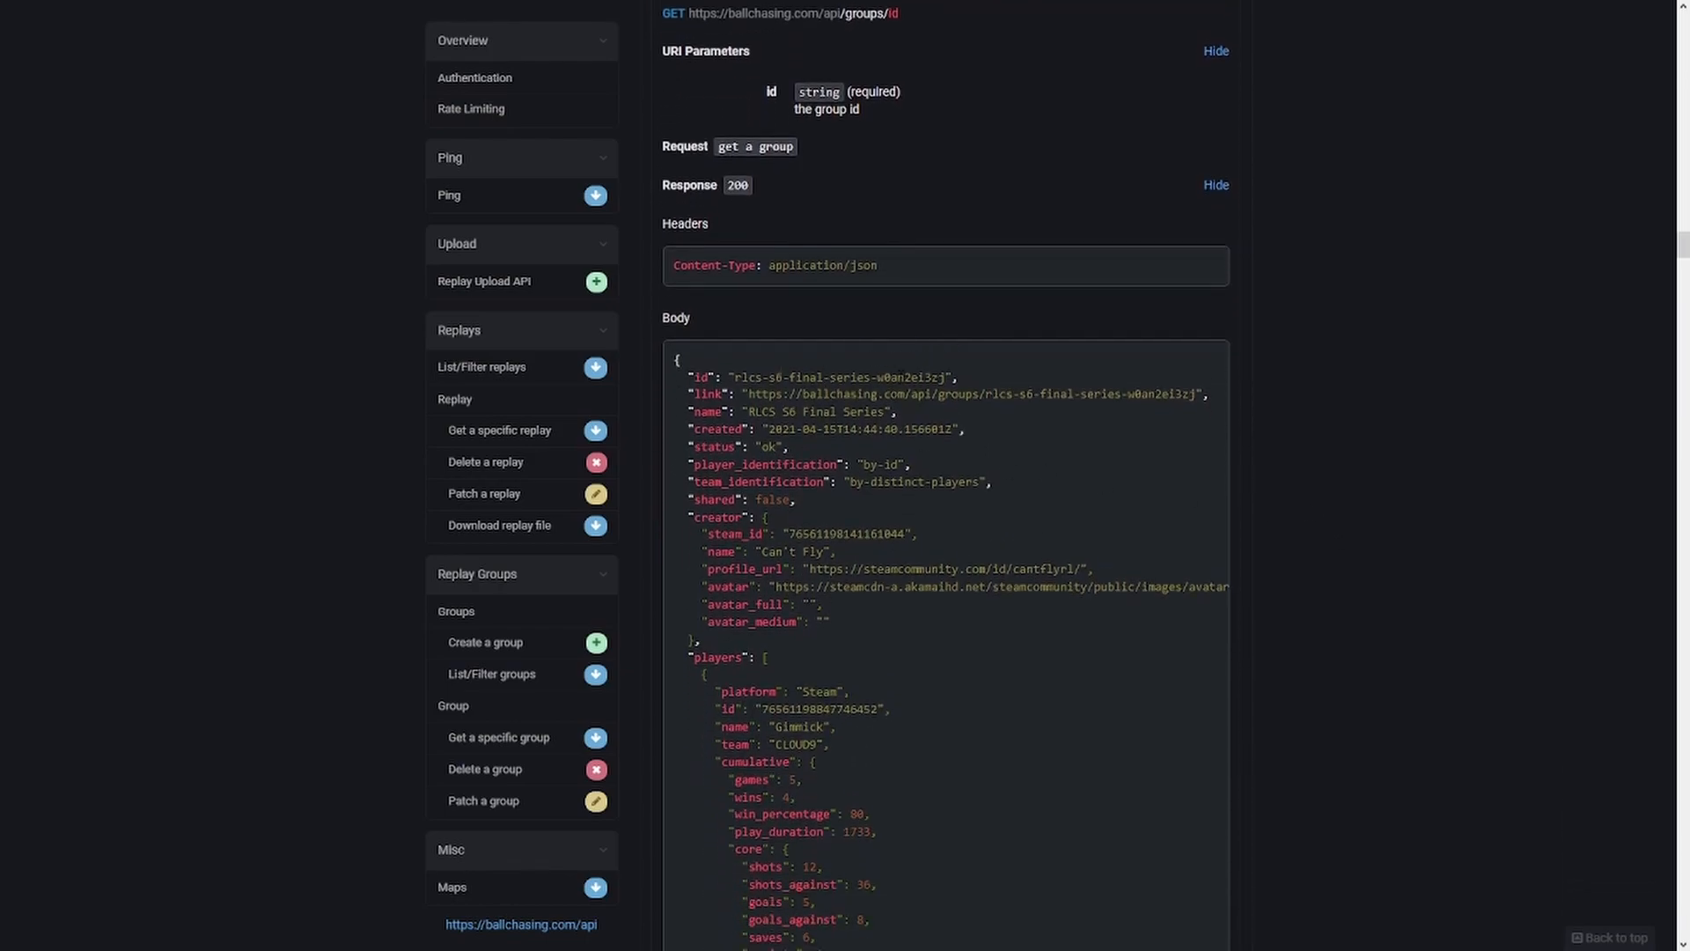
pyautogui.moveTo(971, 462)
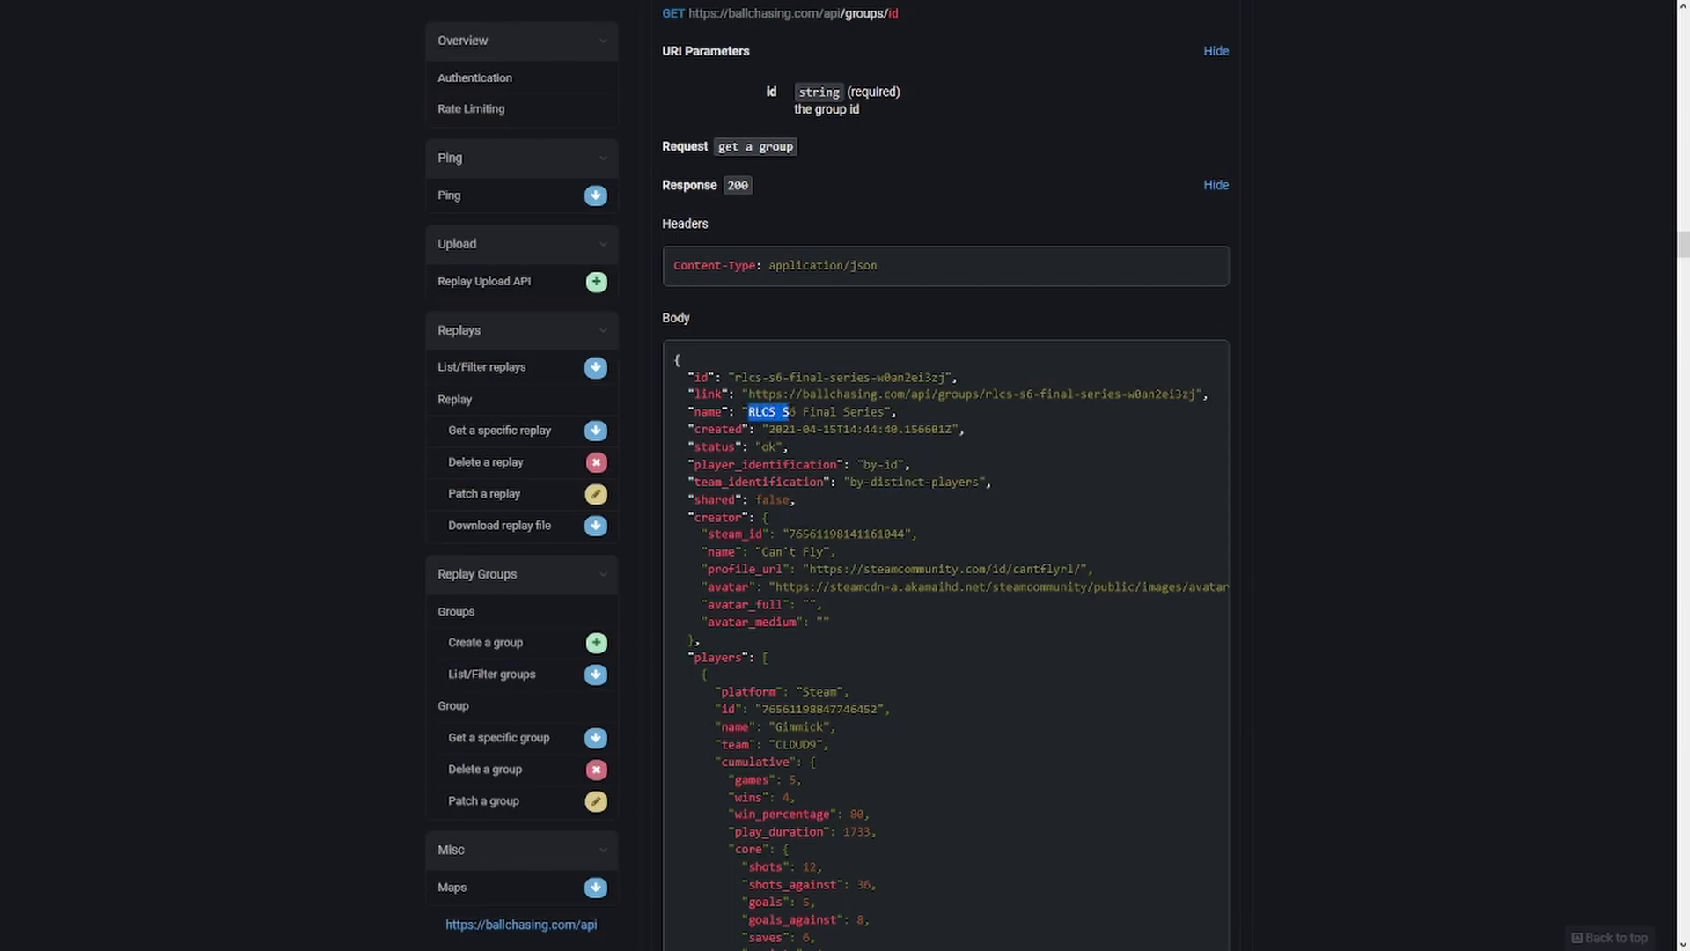
pyautogui.moveTo(1105, 486)
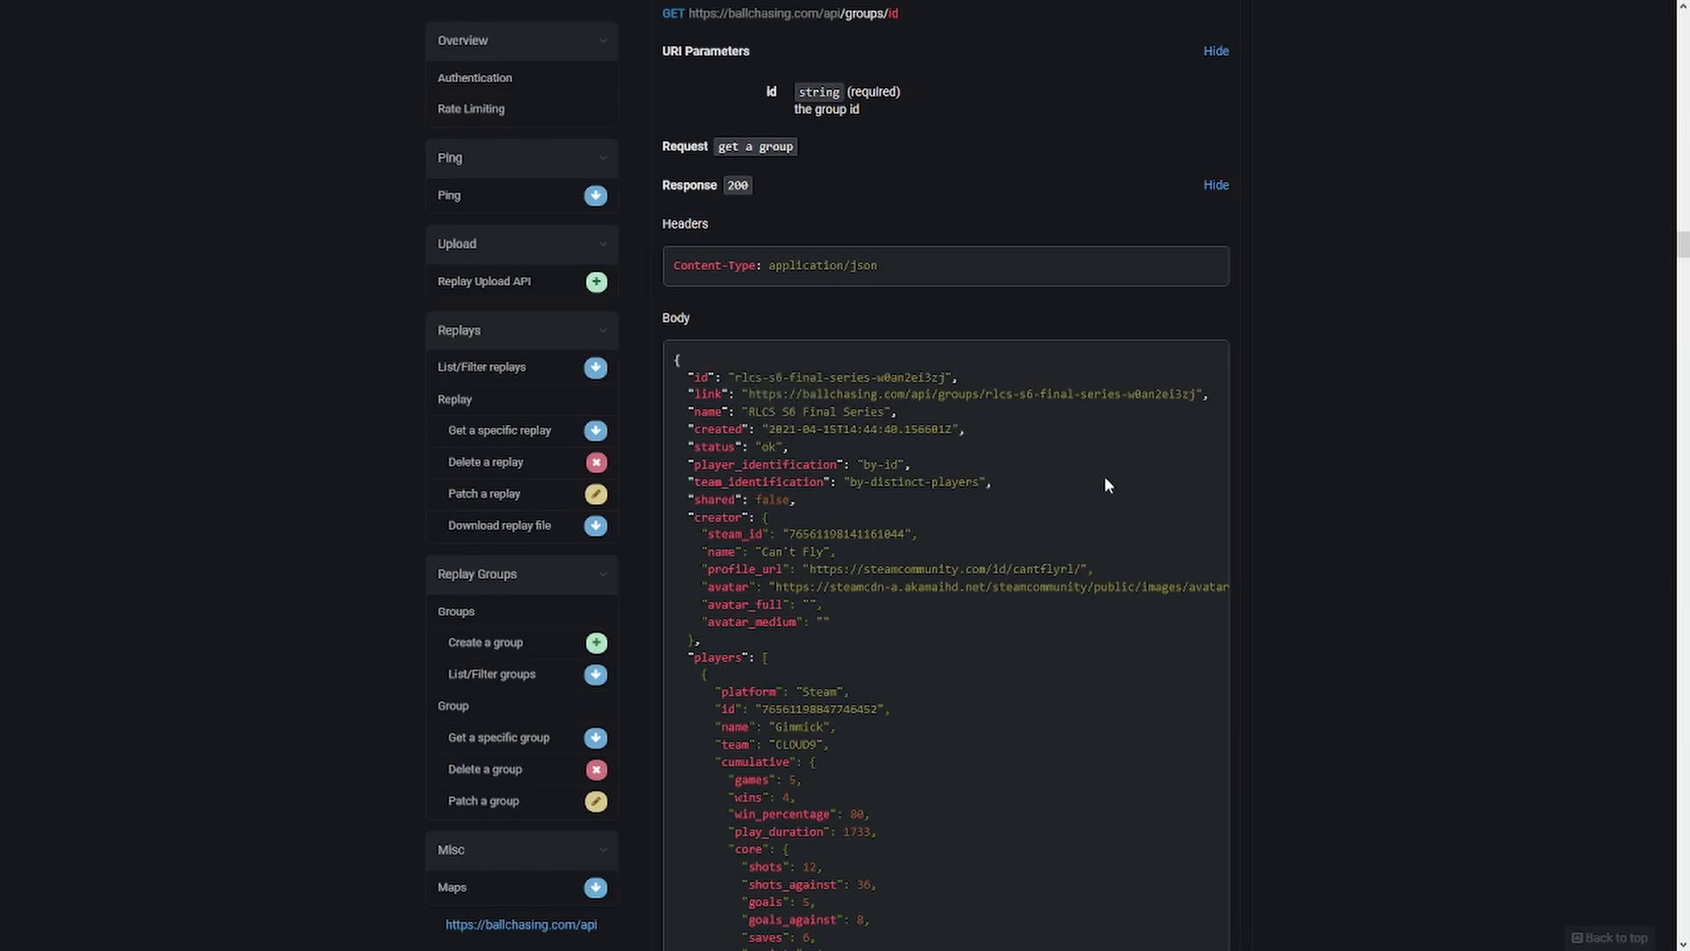
pyautogui.moveTo(646, 395)
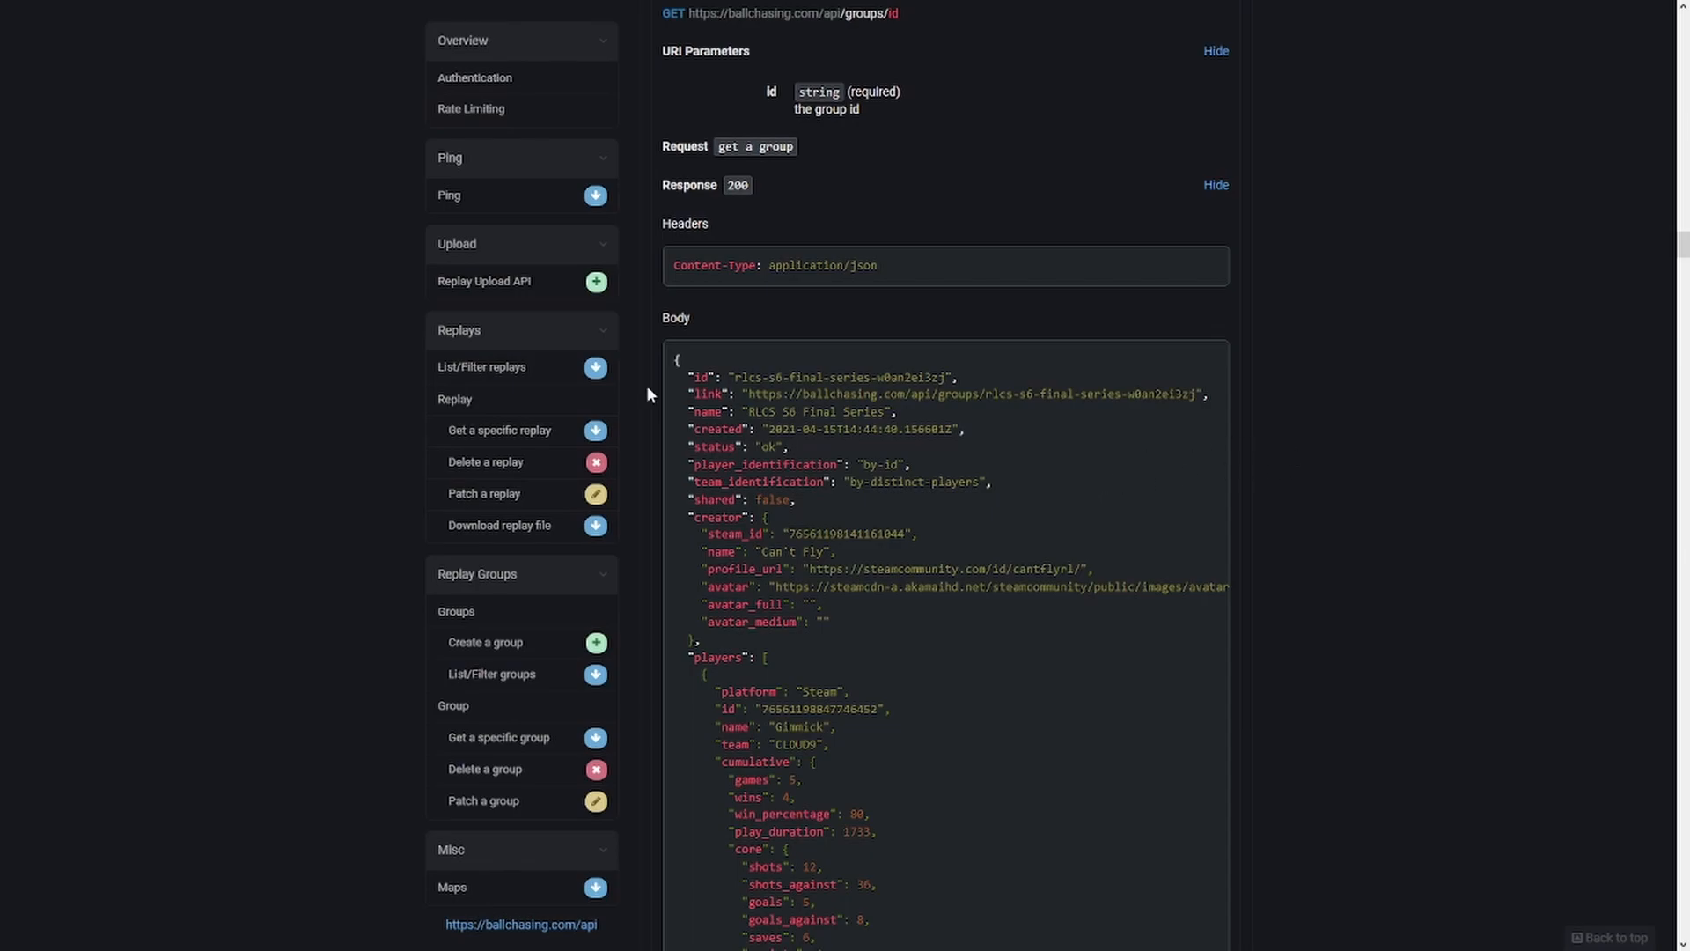
pyautogui.scroll(-3)
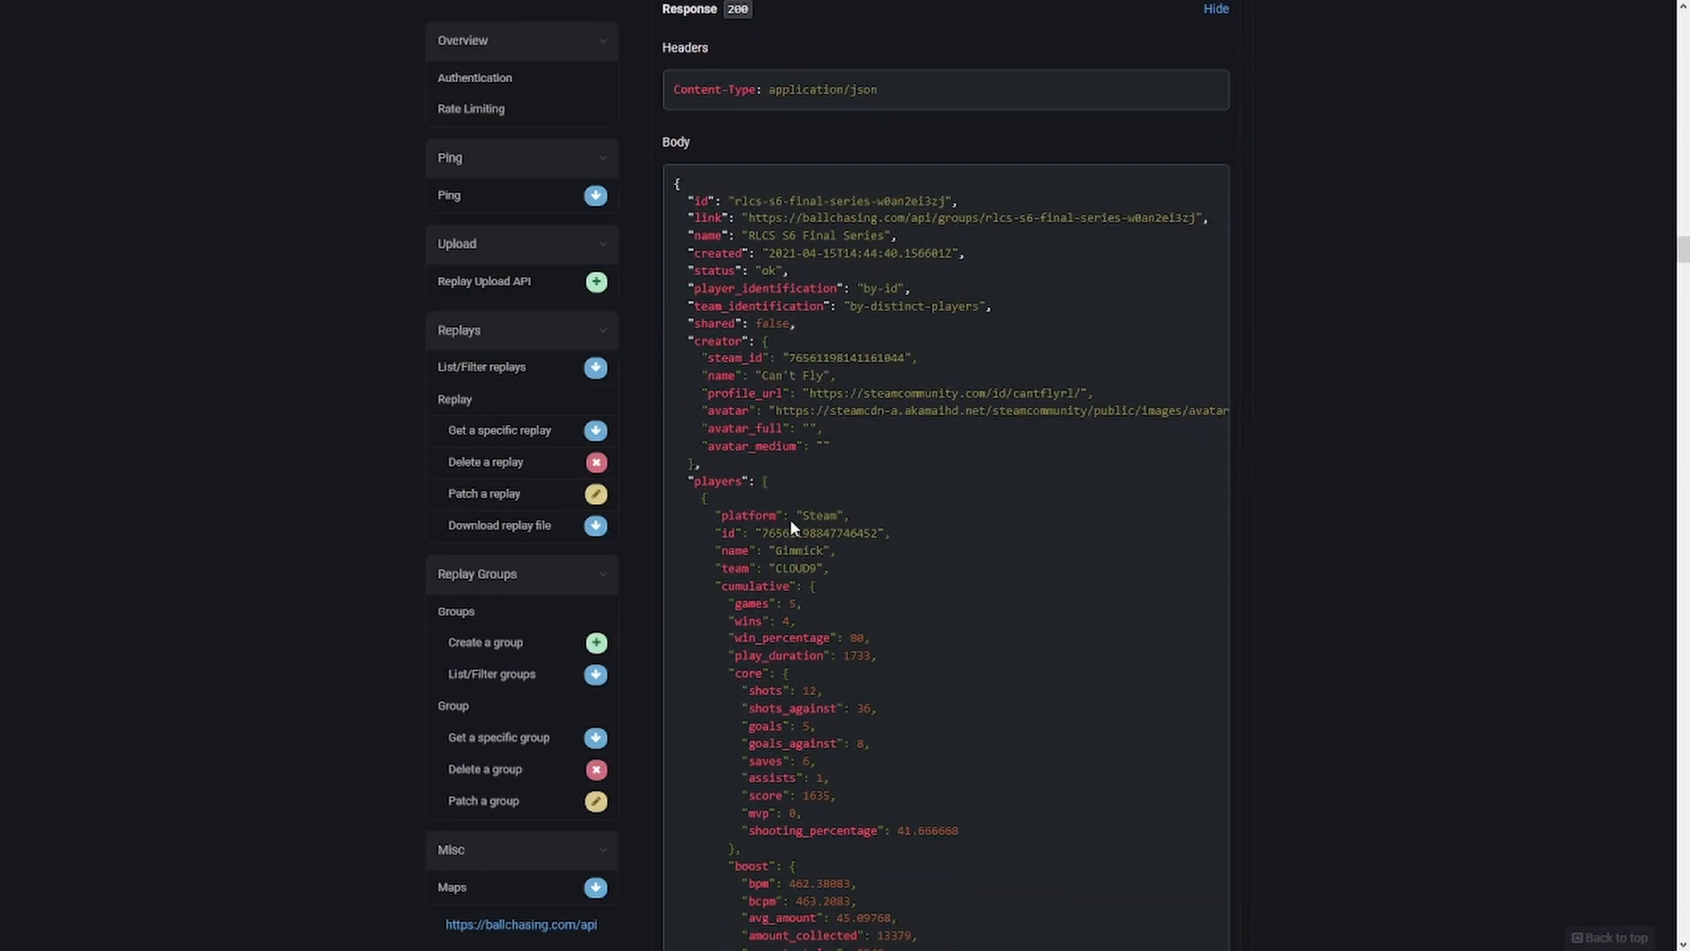
pyautogui.moveTo(838, 483)
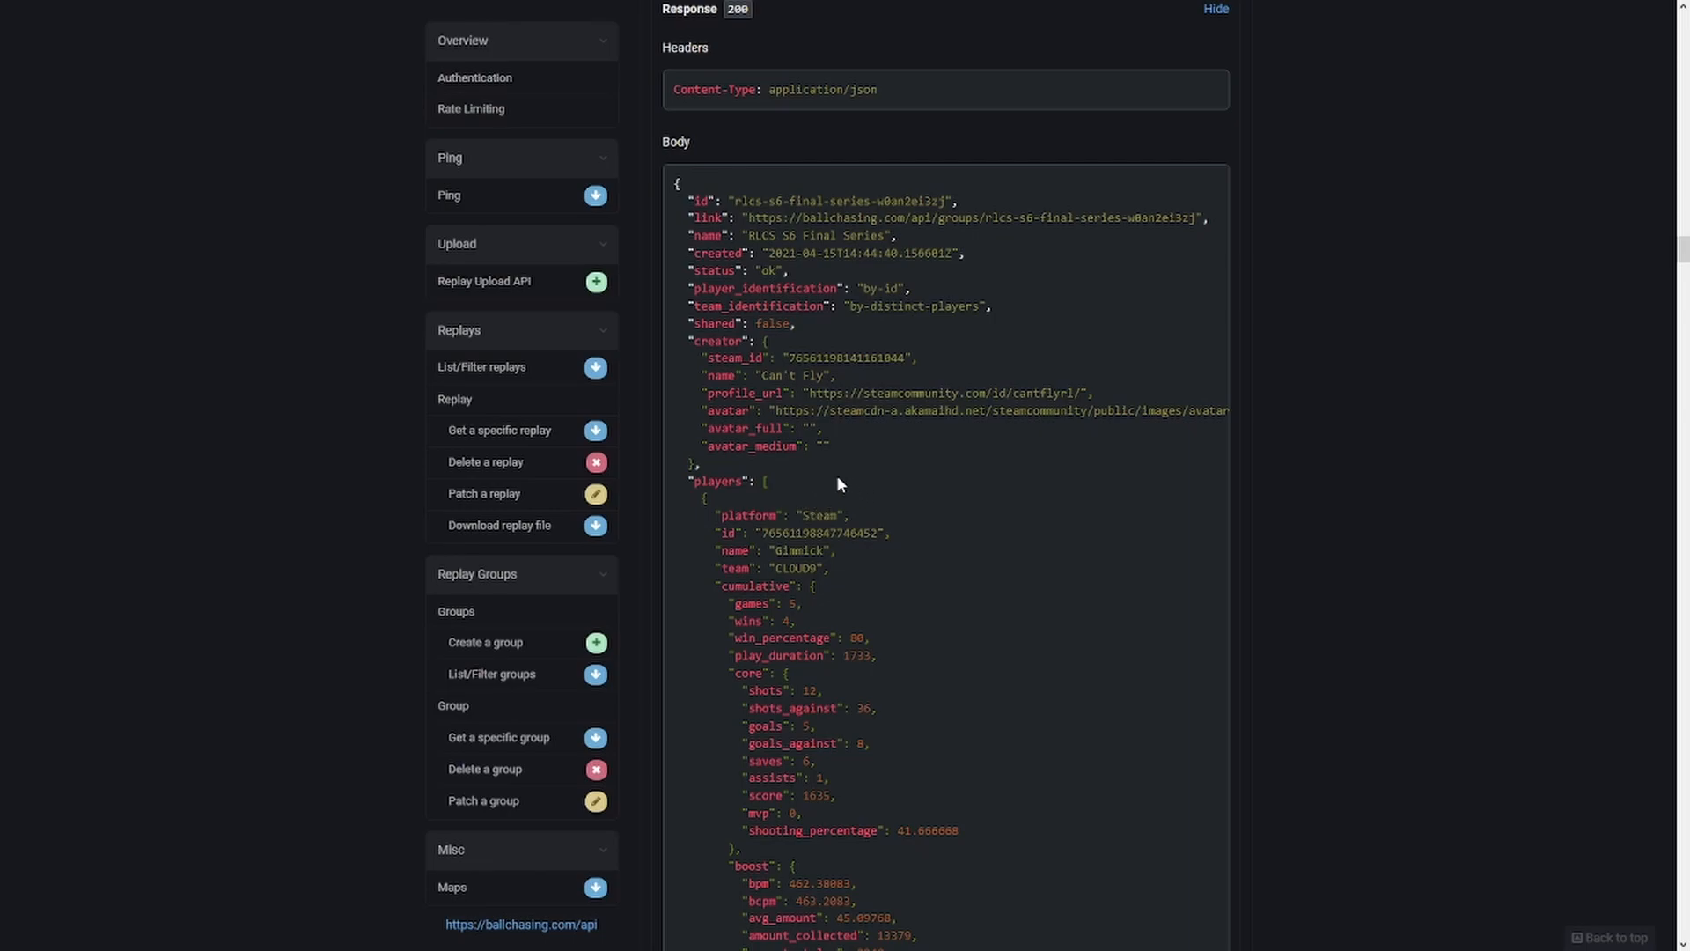
pyautogui.moveTo(839, 488)
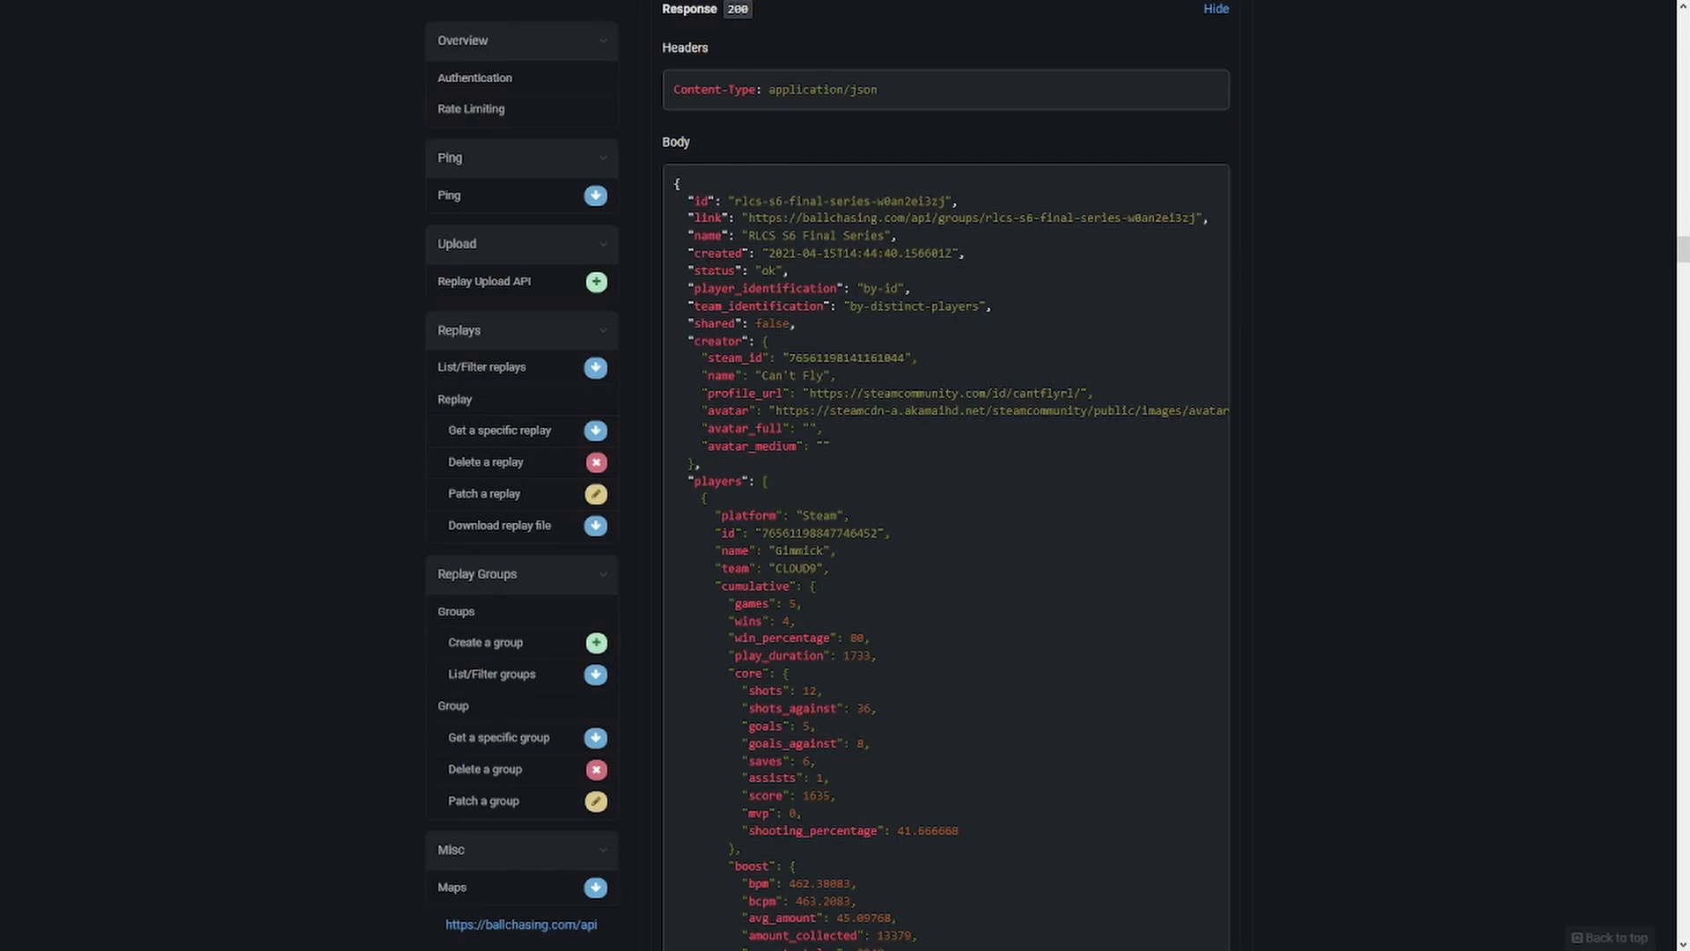
pyautogui.moveTo(803, 428)
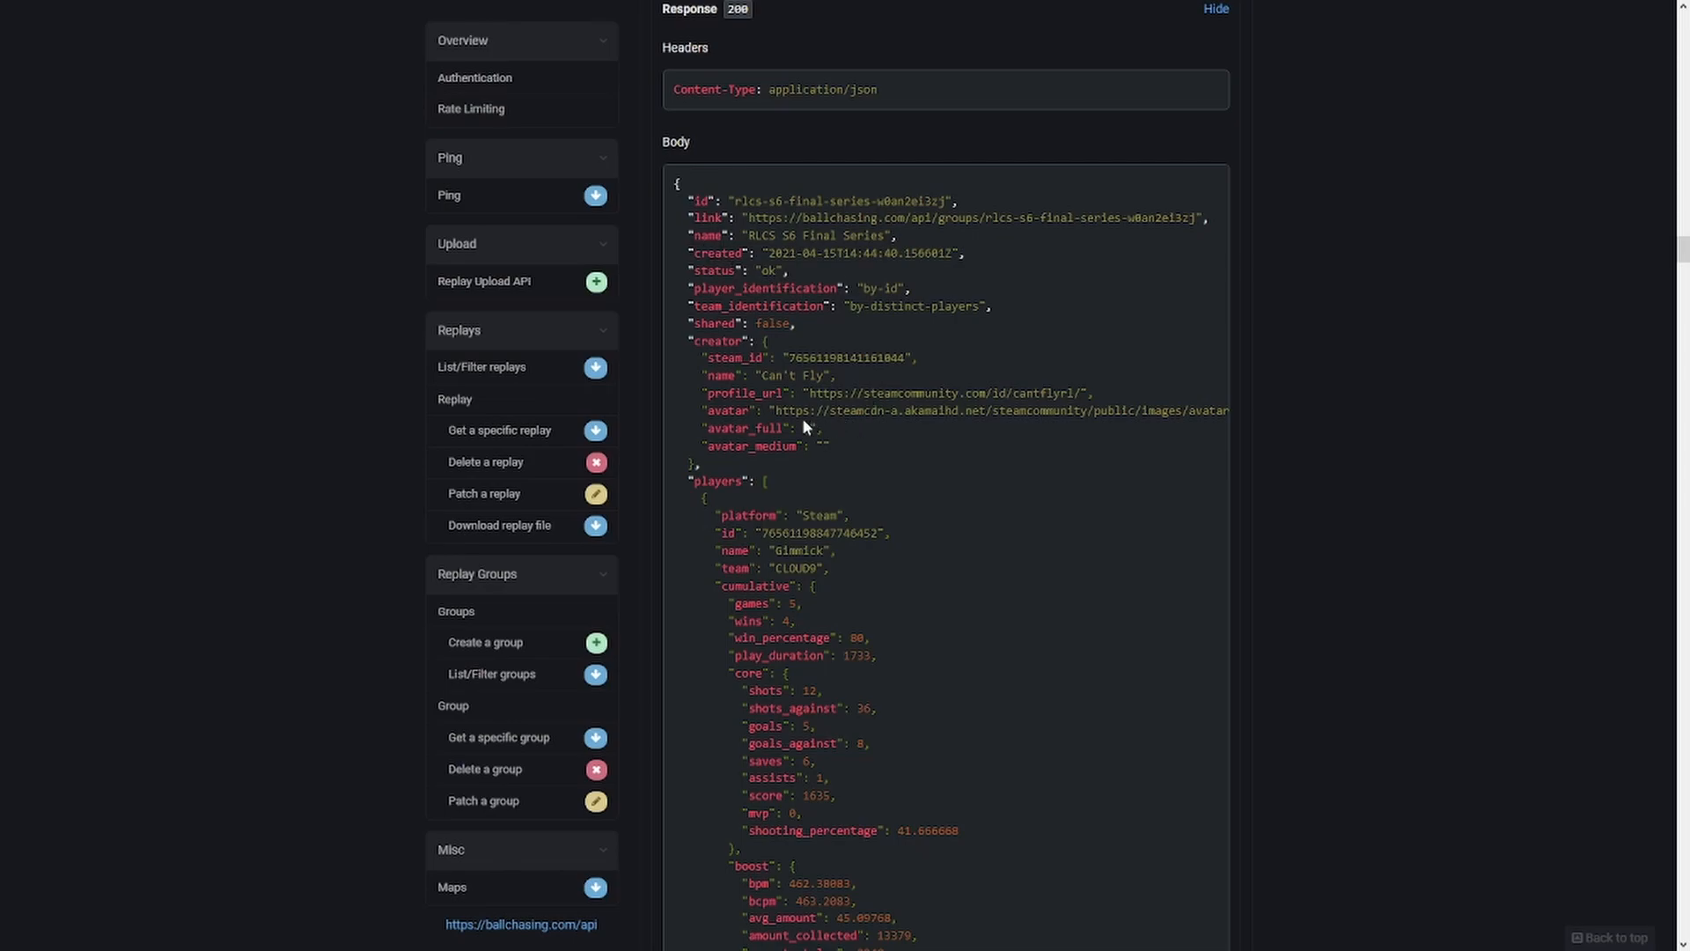
pyautogui.scroll(-3)
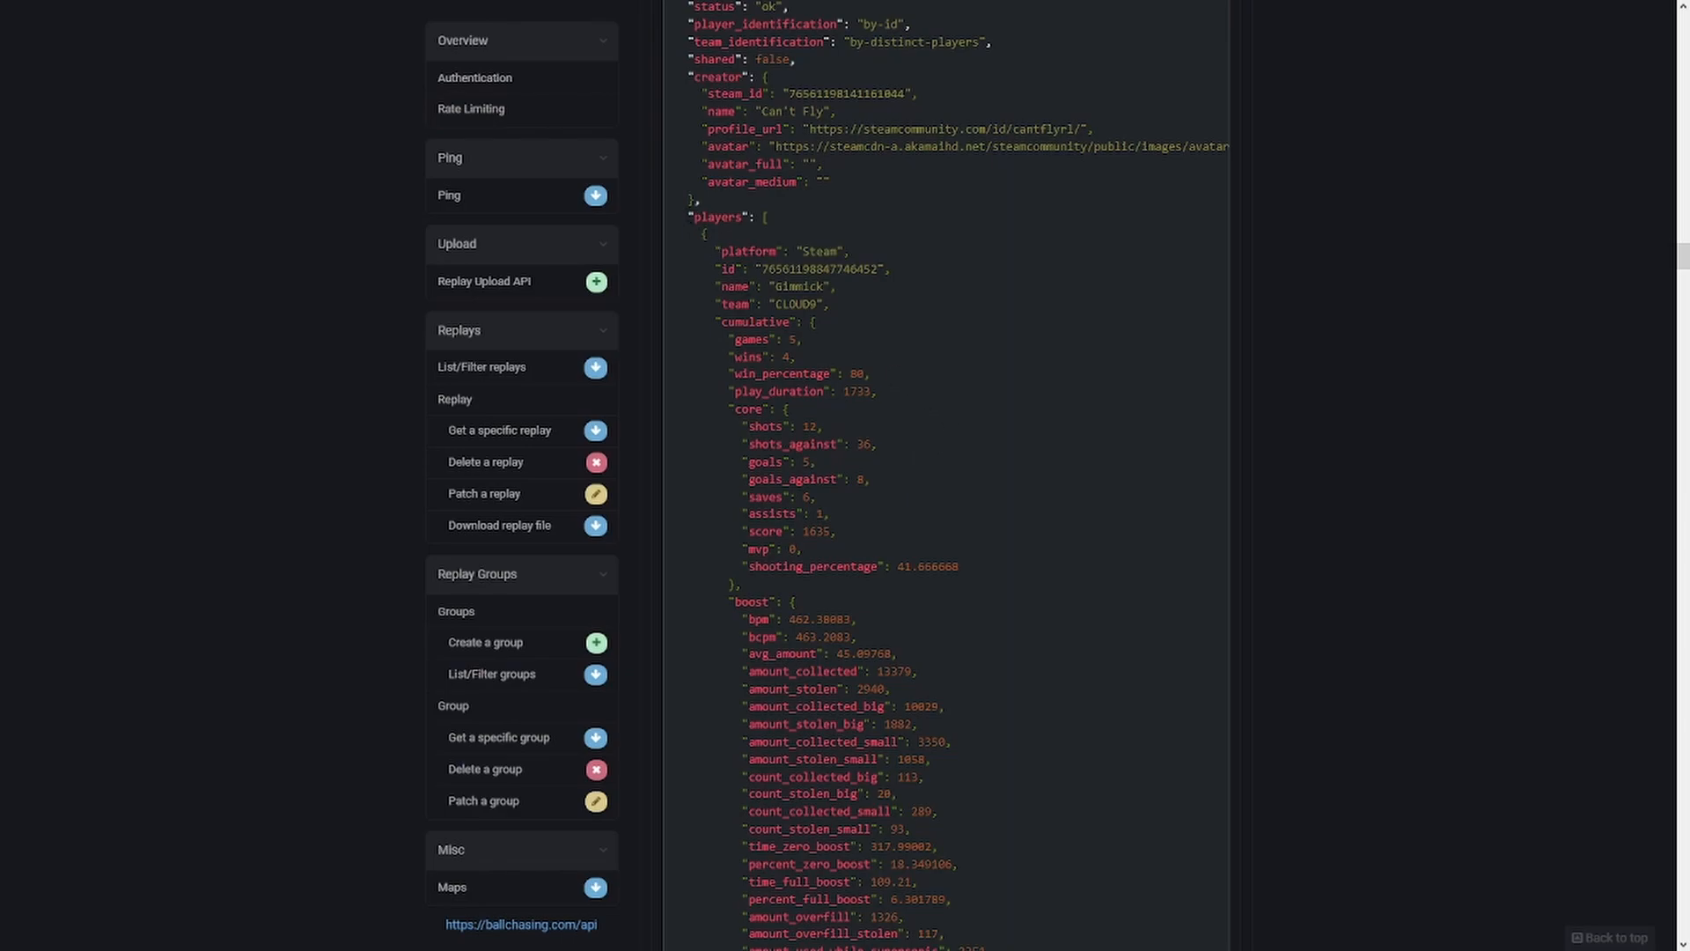
pyautogui.moveTo(771, 218)
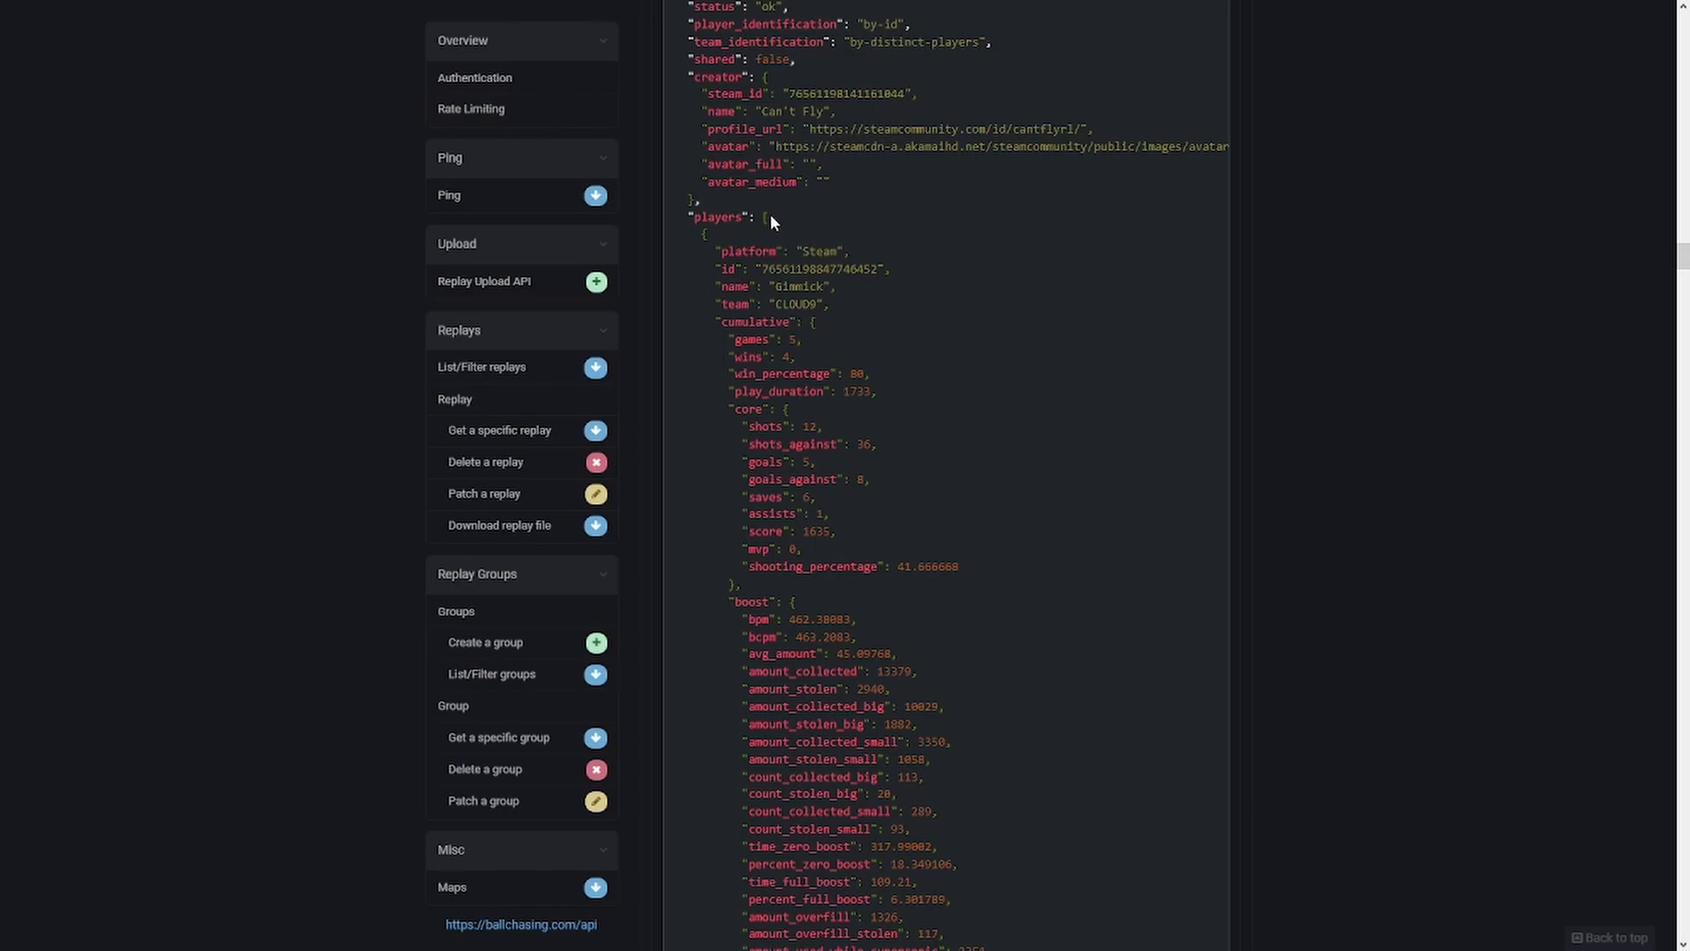
pyautogui.moveTo(802, 224)
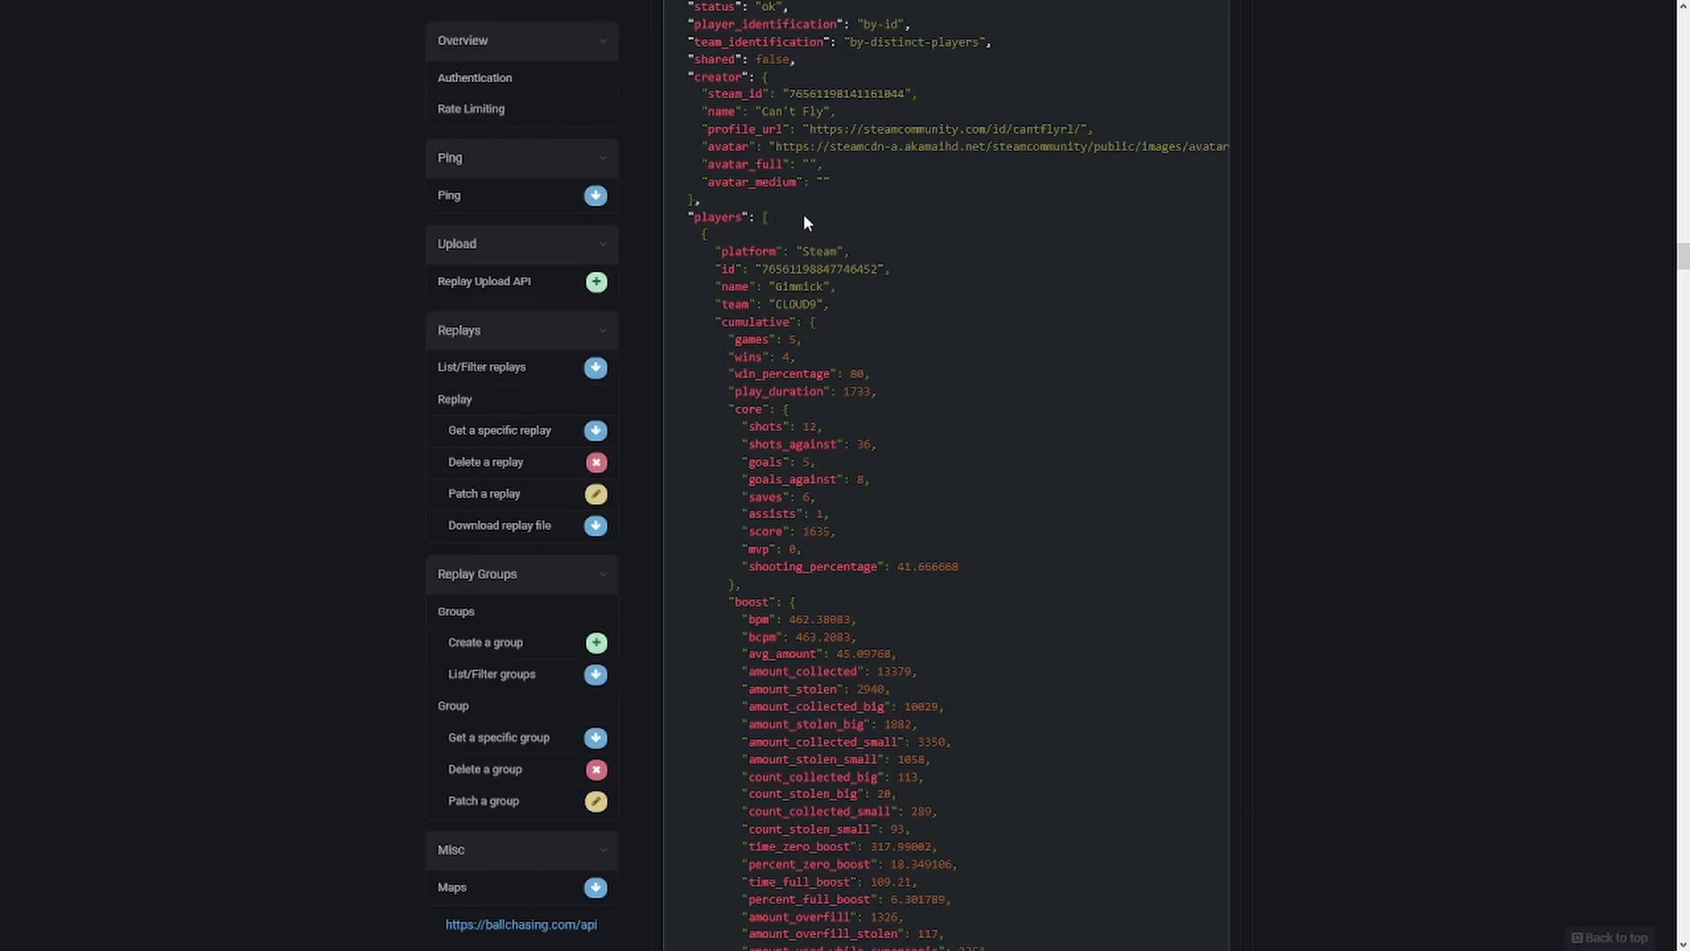
pyautogui.moveTo(860, 472)
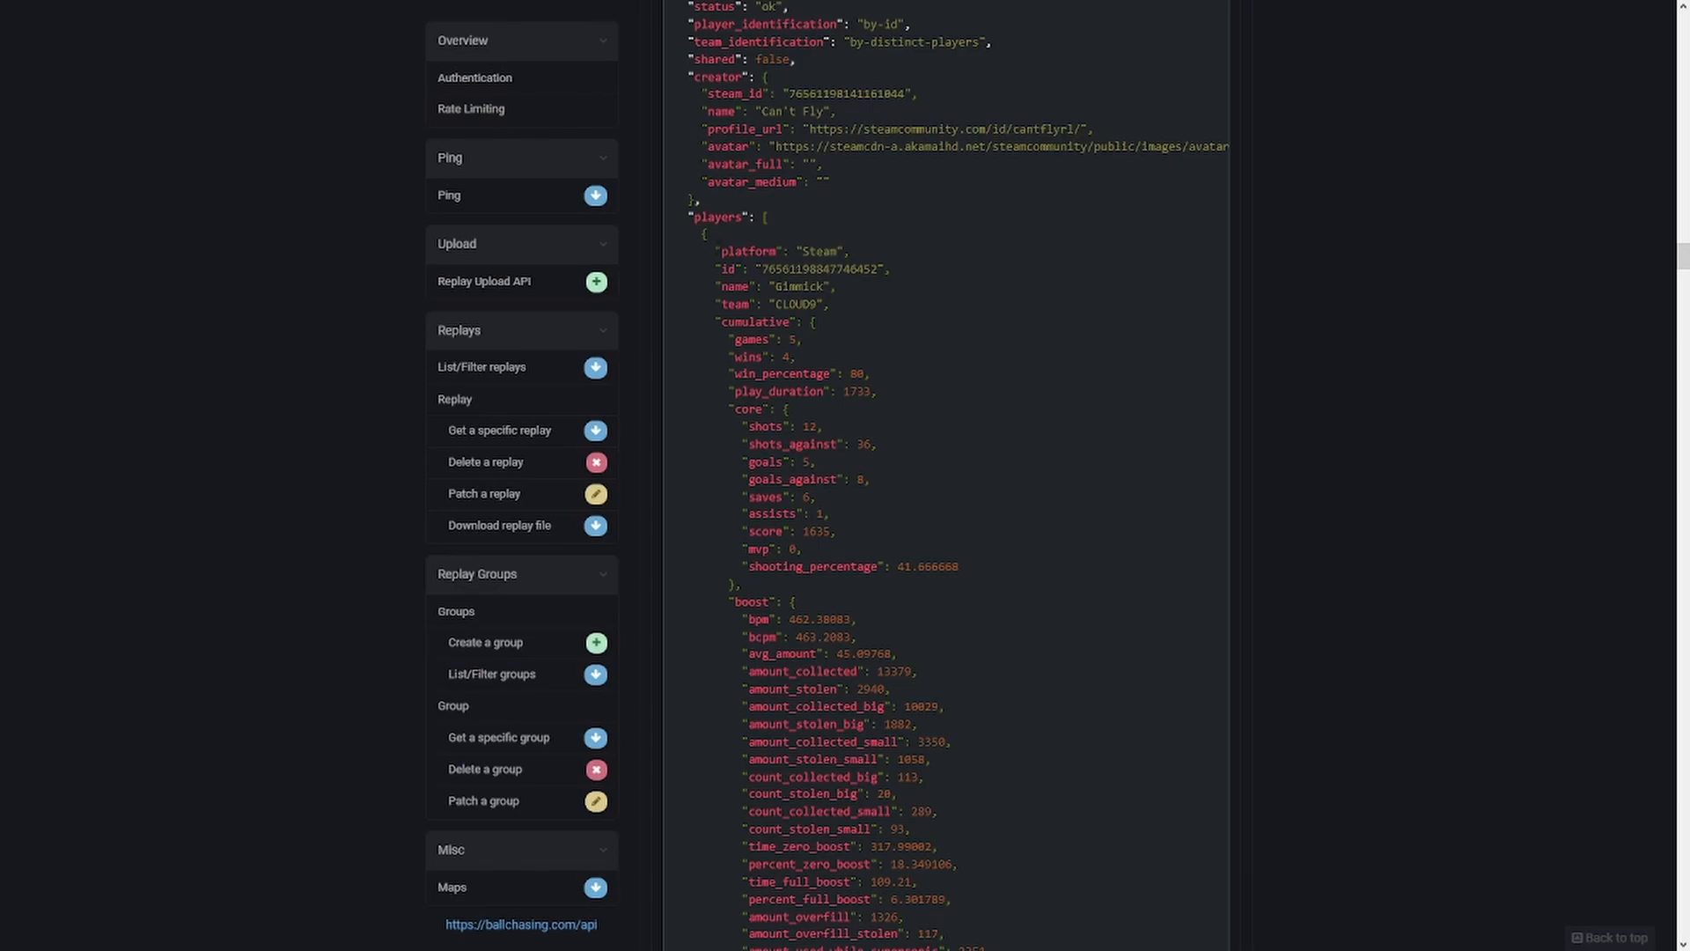
pyautogui.doubleClick(797, 285)
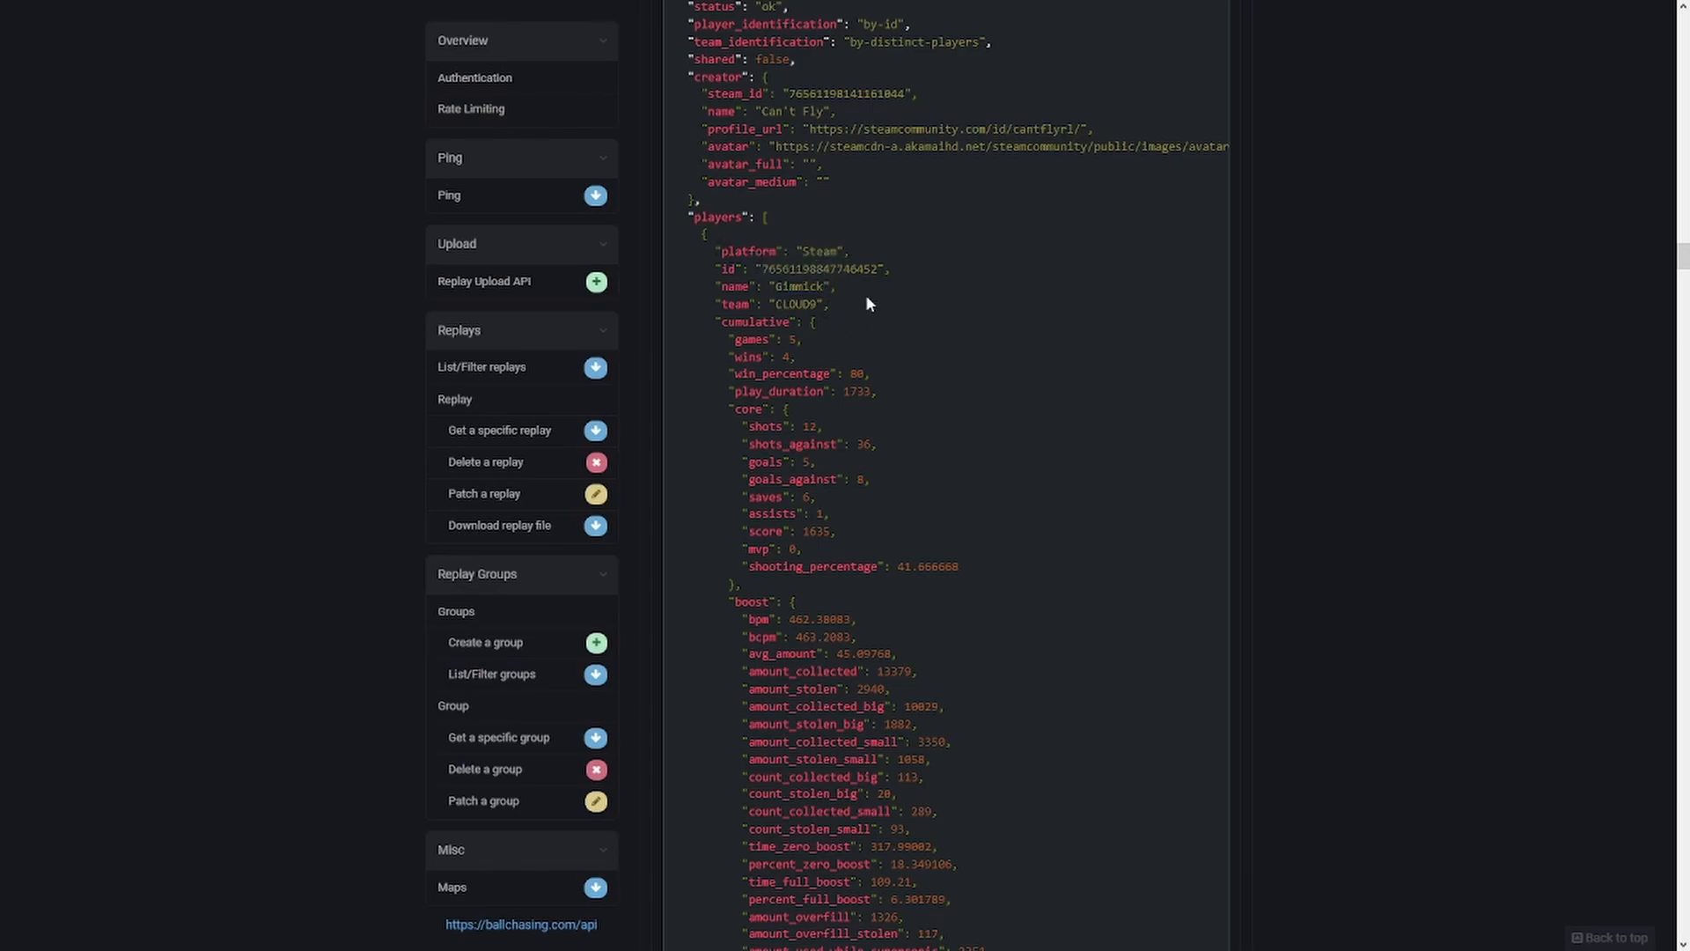
pyautogui.moveTo(859, 304)
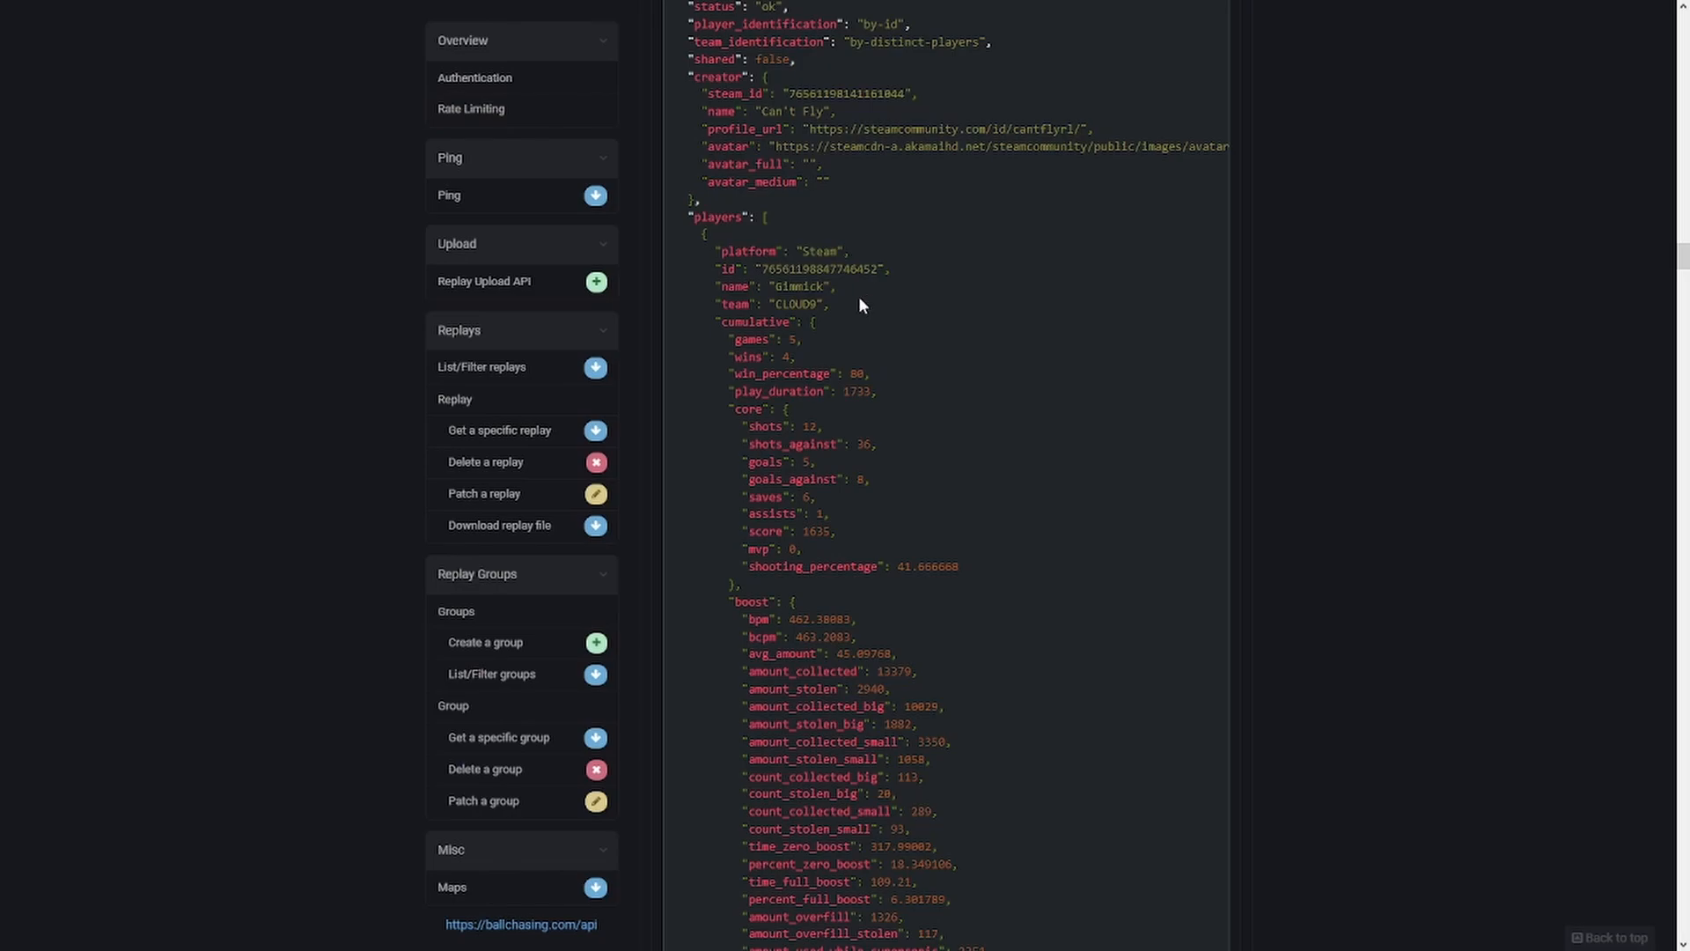
pyautogui.moveTo(861, 305)
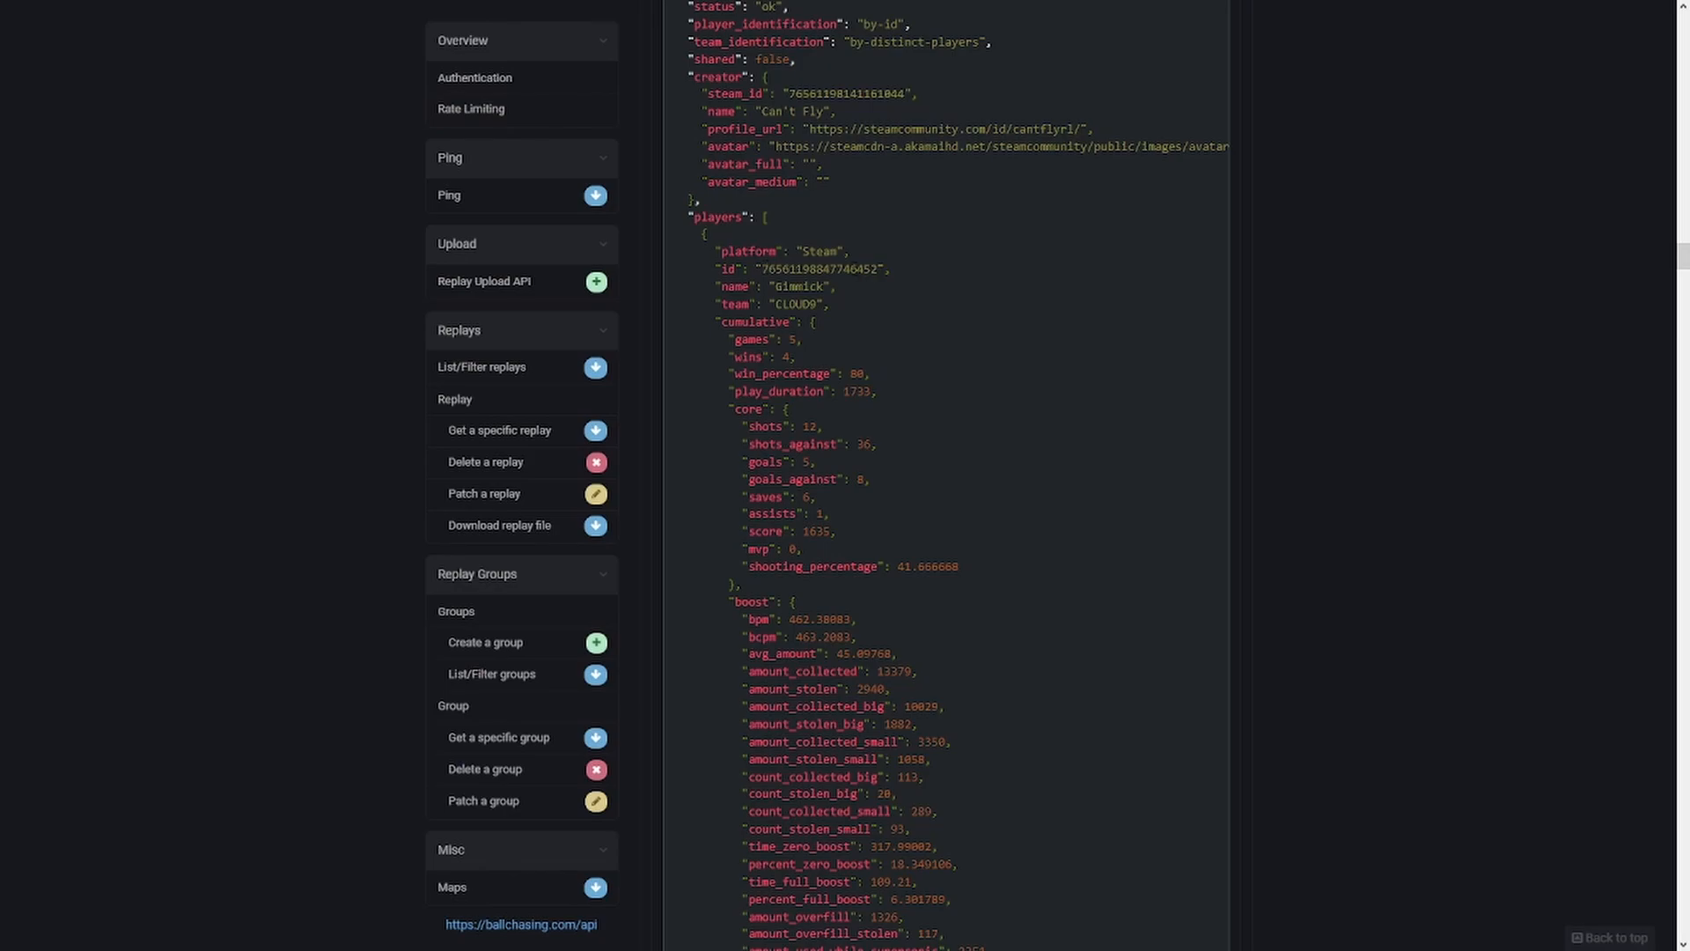
pyautogui.scroll(-3)
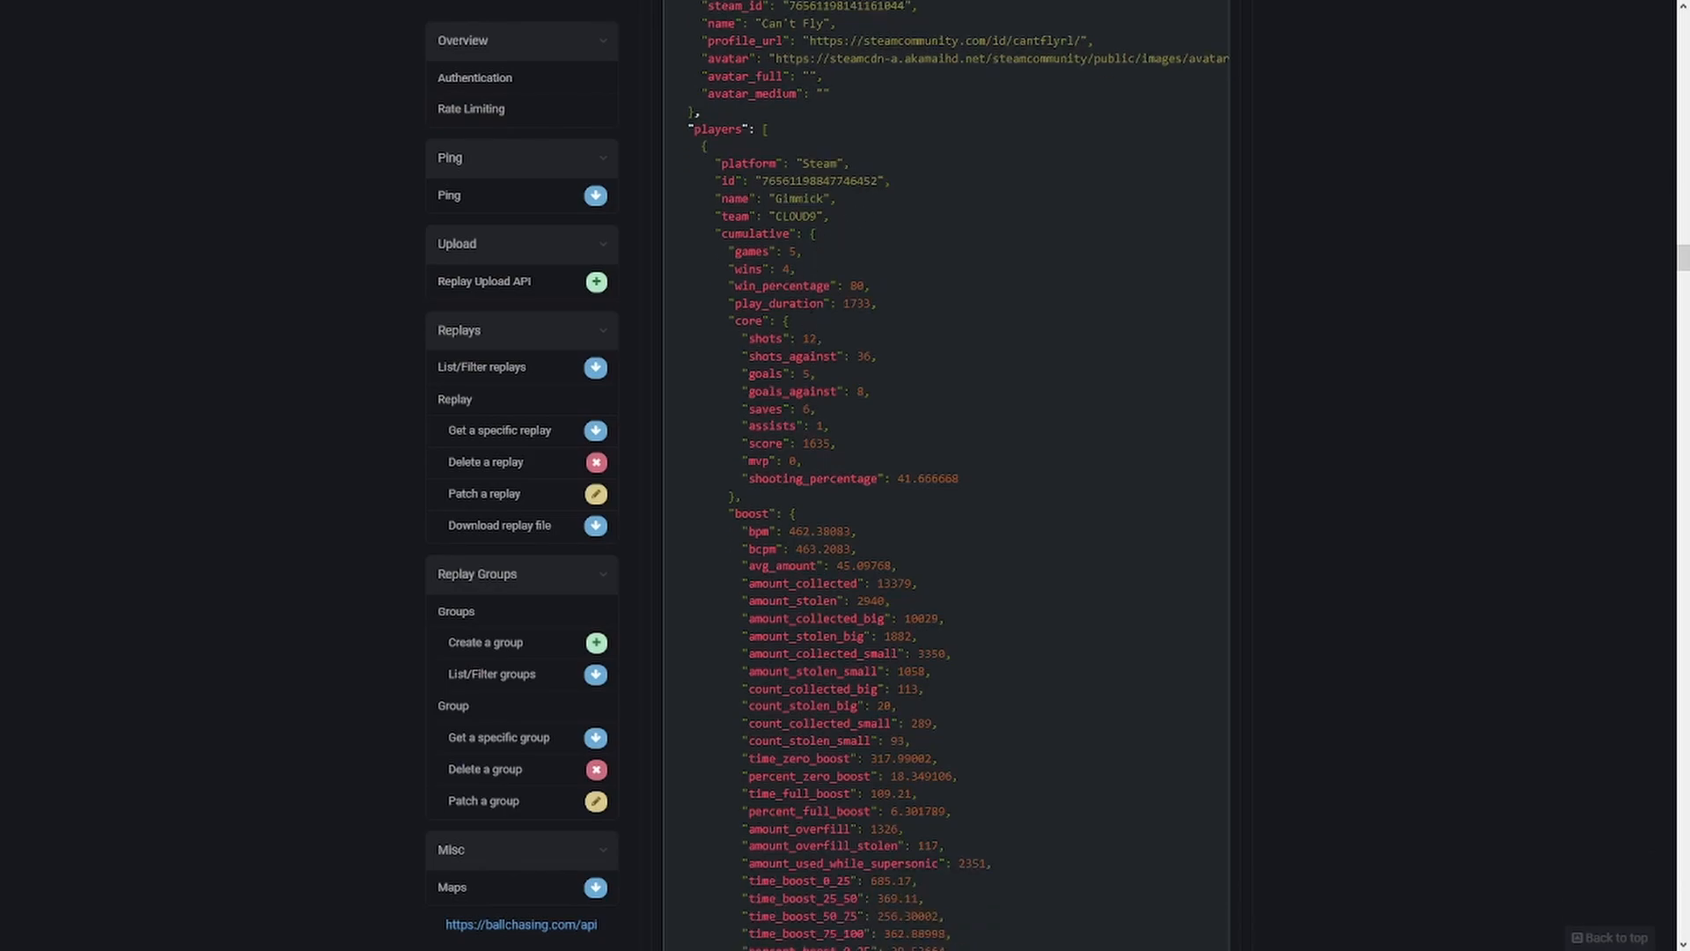
pyautogui.moveTo(812, 259)
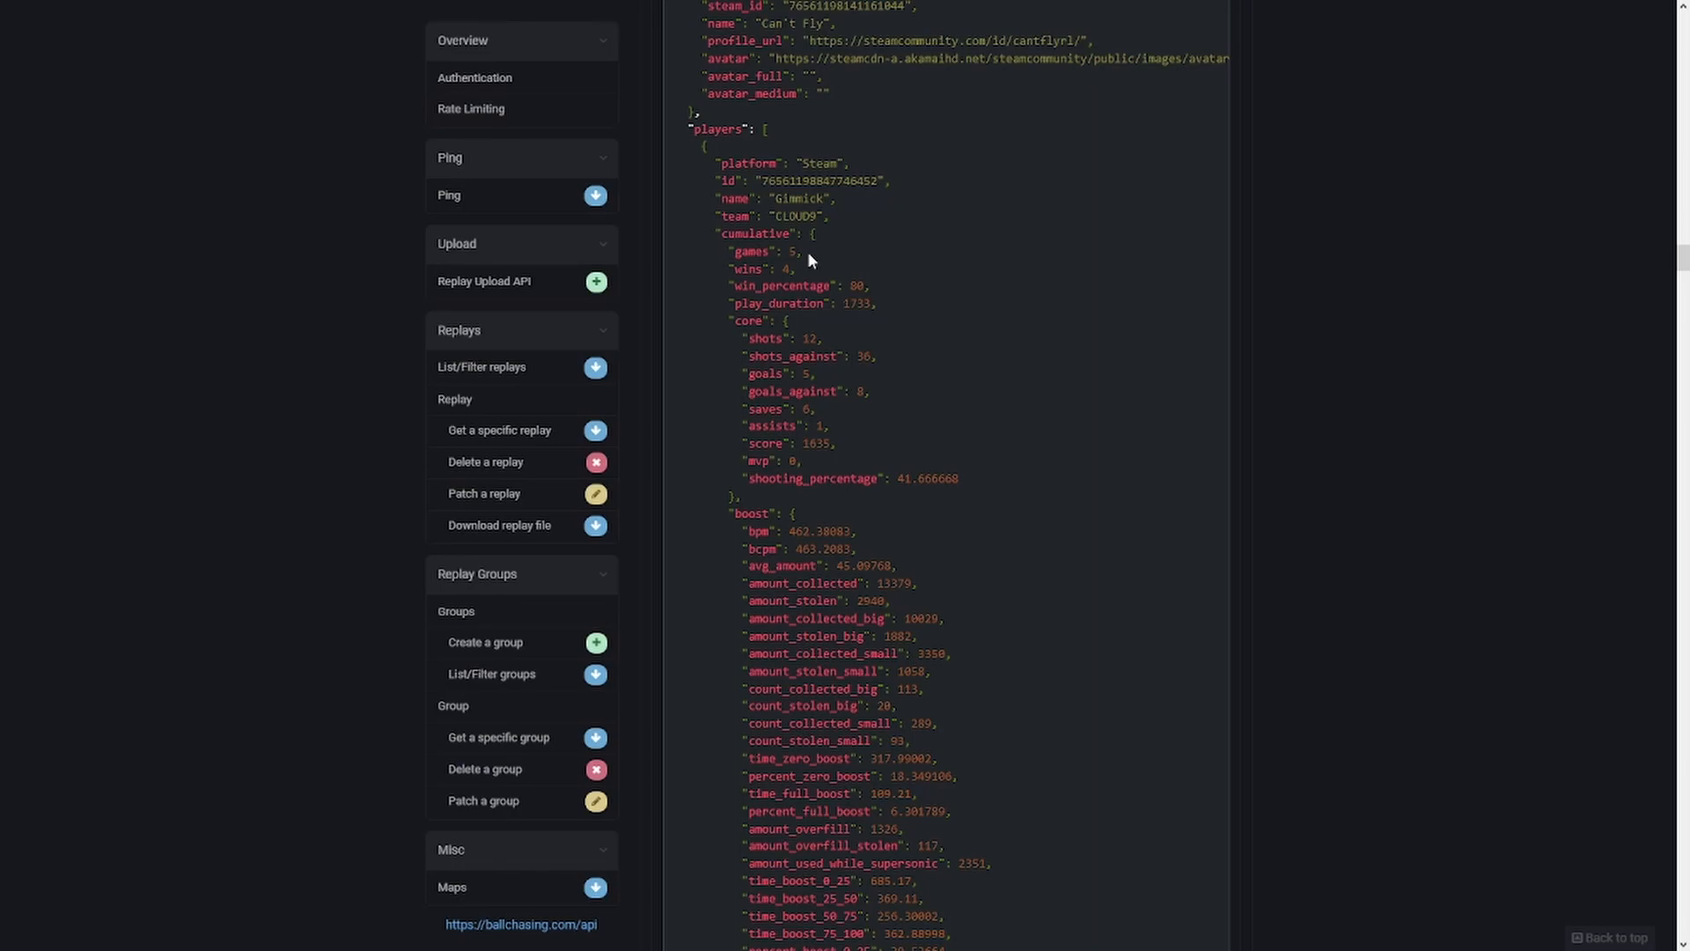
pyautogui.moveTo(810, 261)
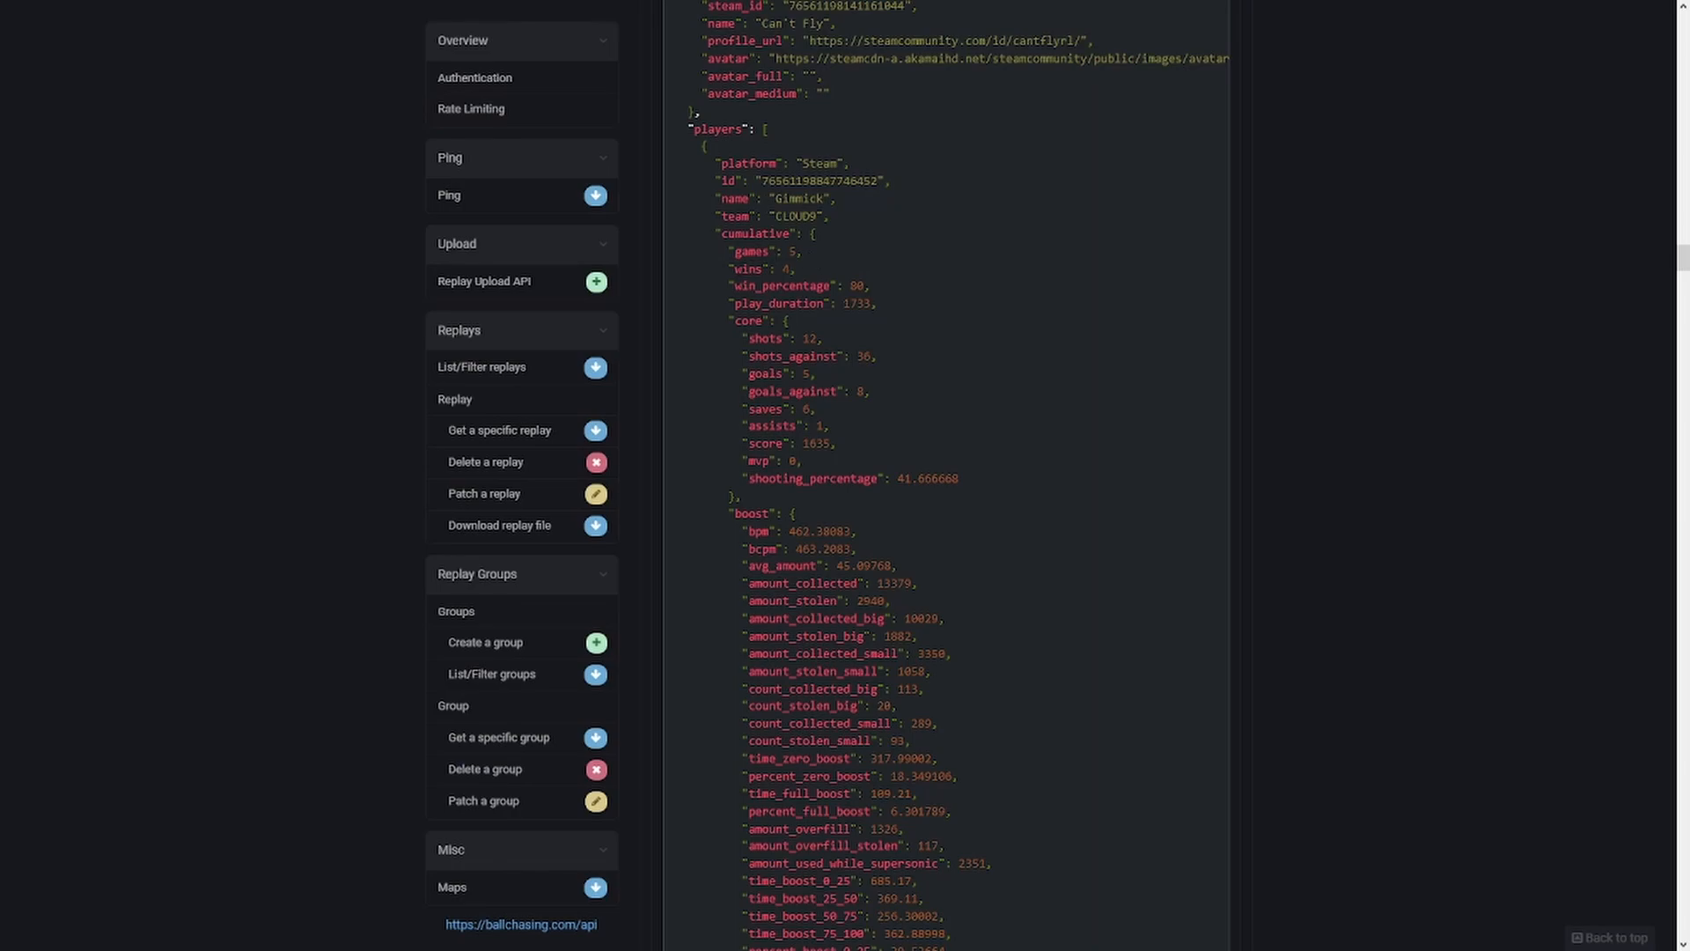
pyautogui.moveTo(826, 305)
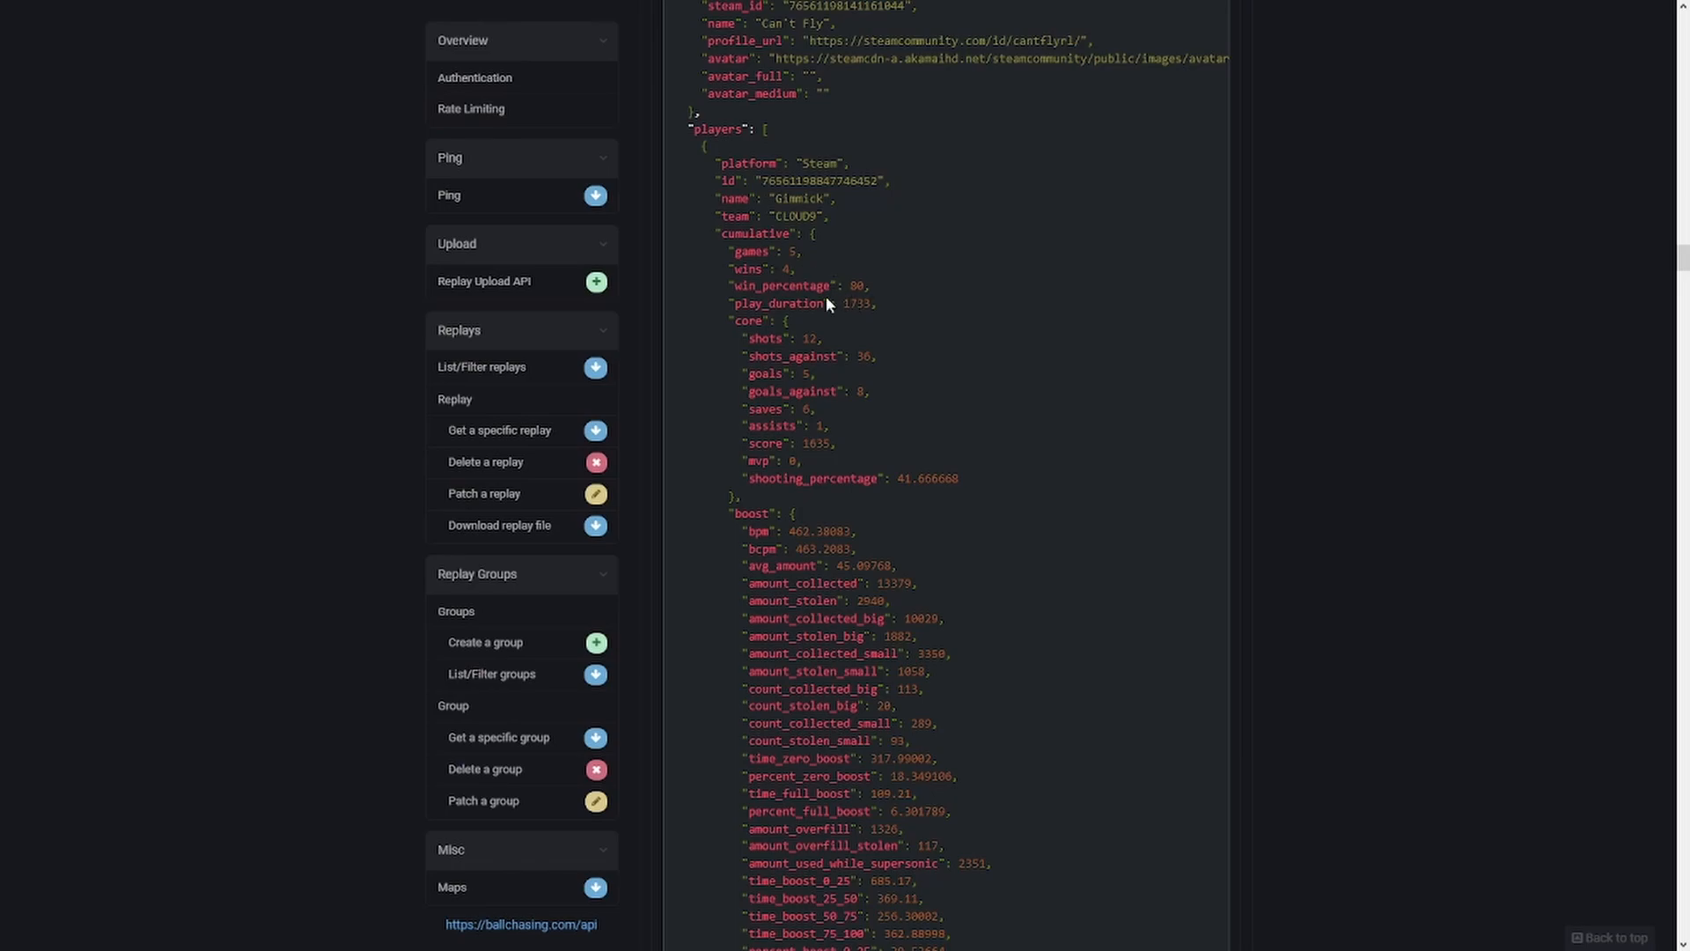
pyautogui.moveTo(835, 306)
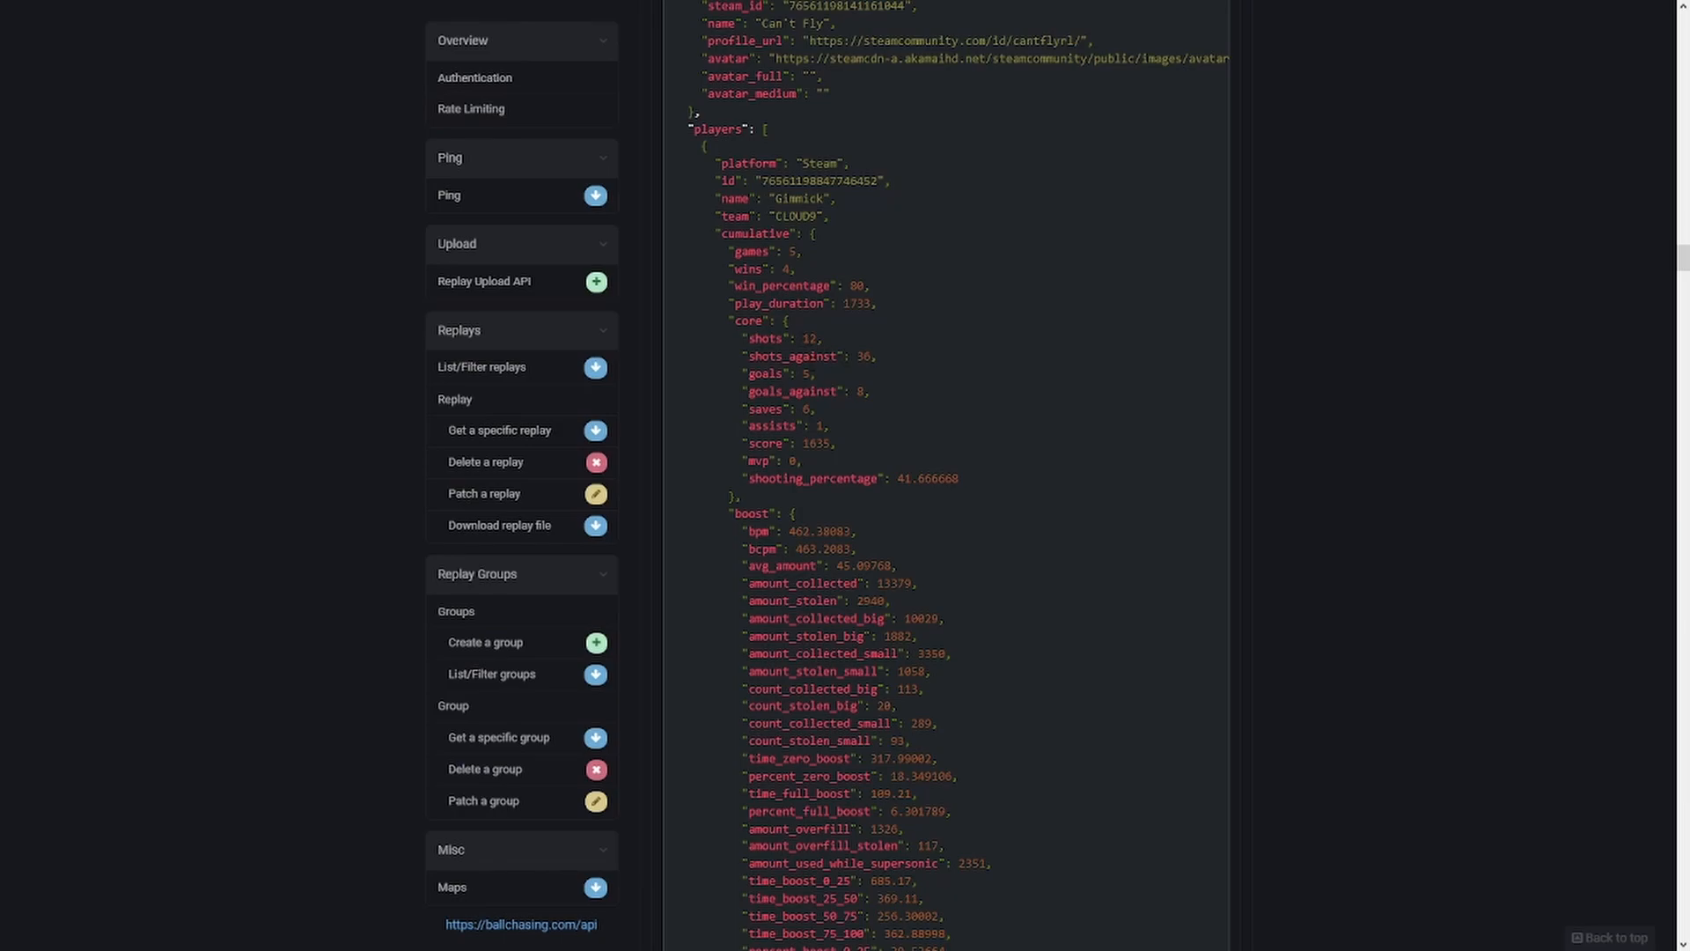
pyautogui.moveTo(815, 474)
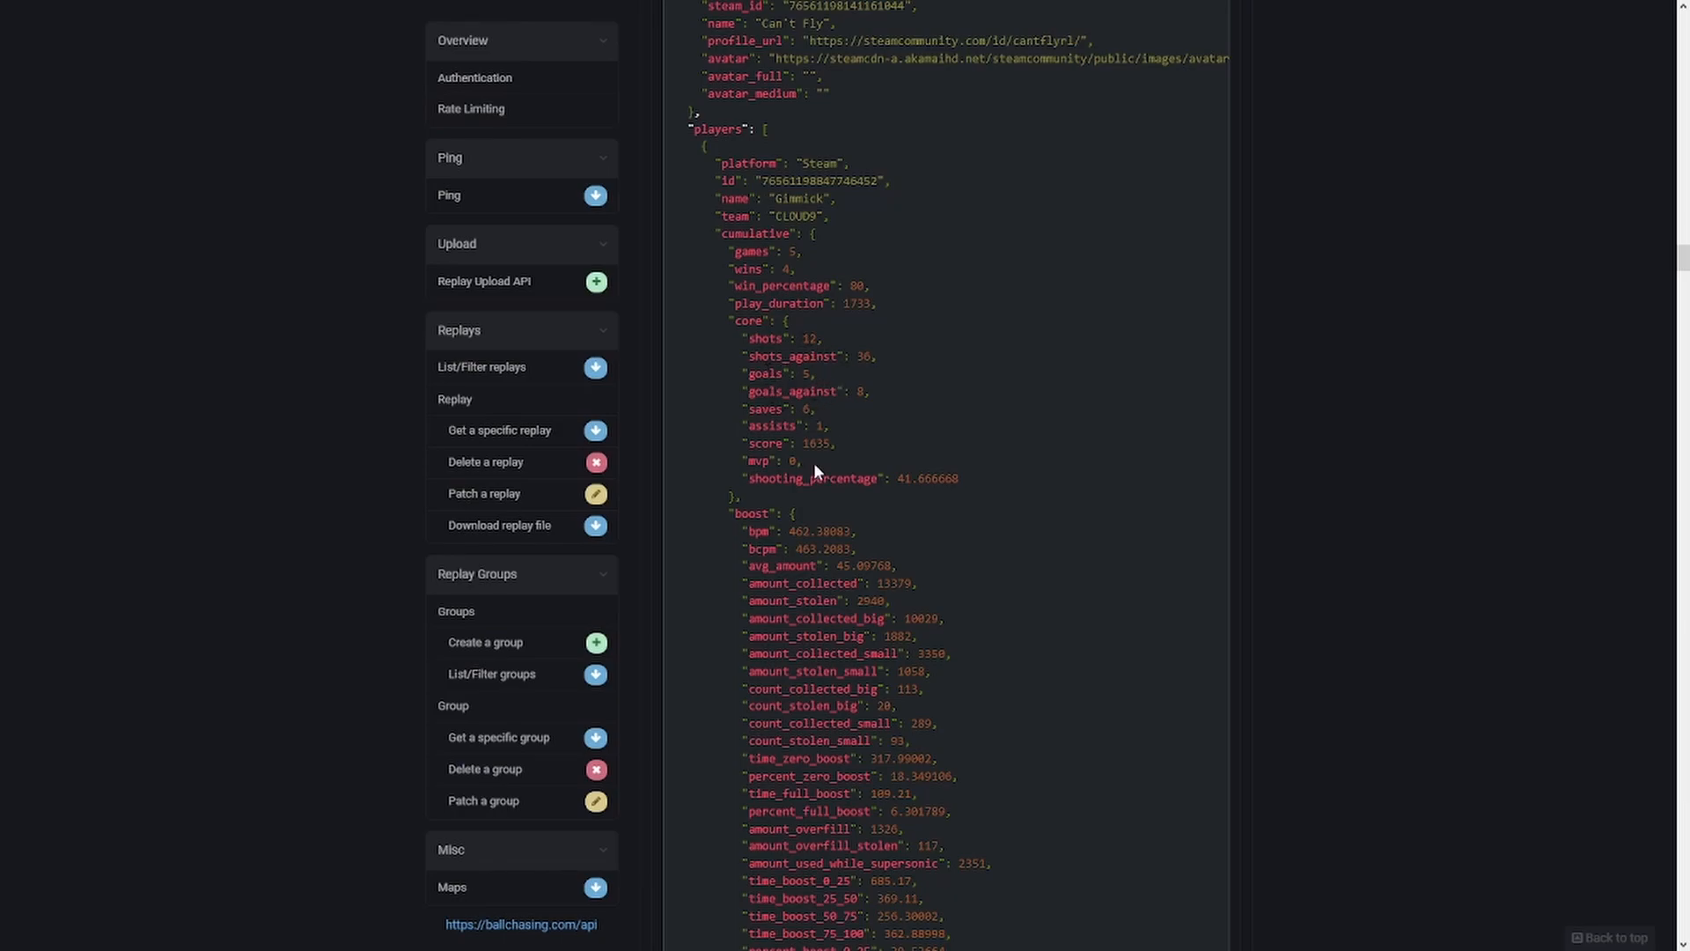
pyautogui.doubleClick(750, 321)
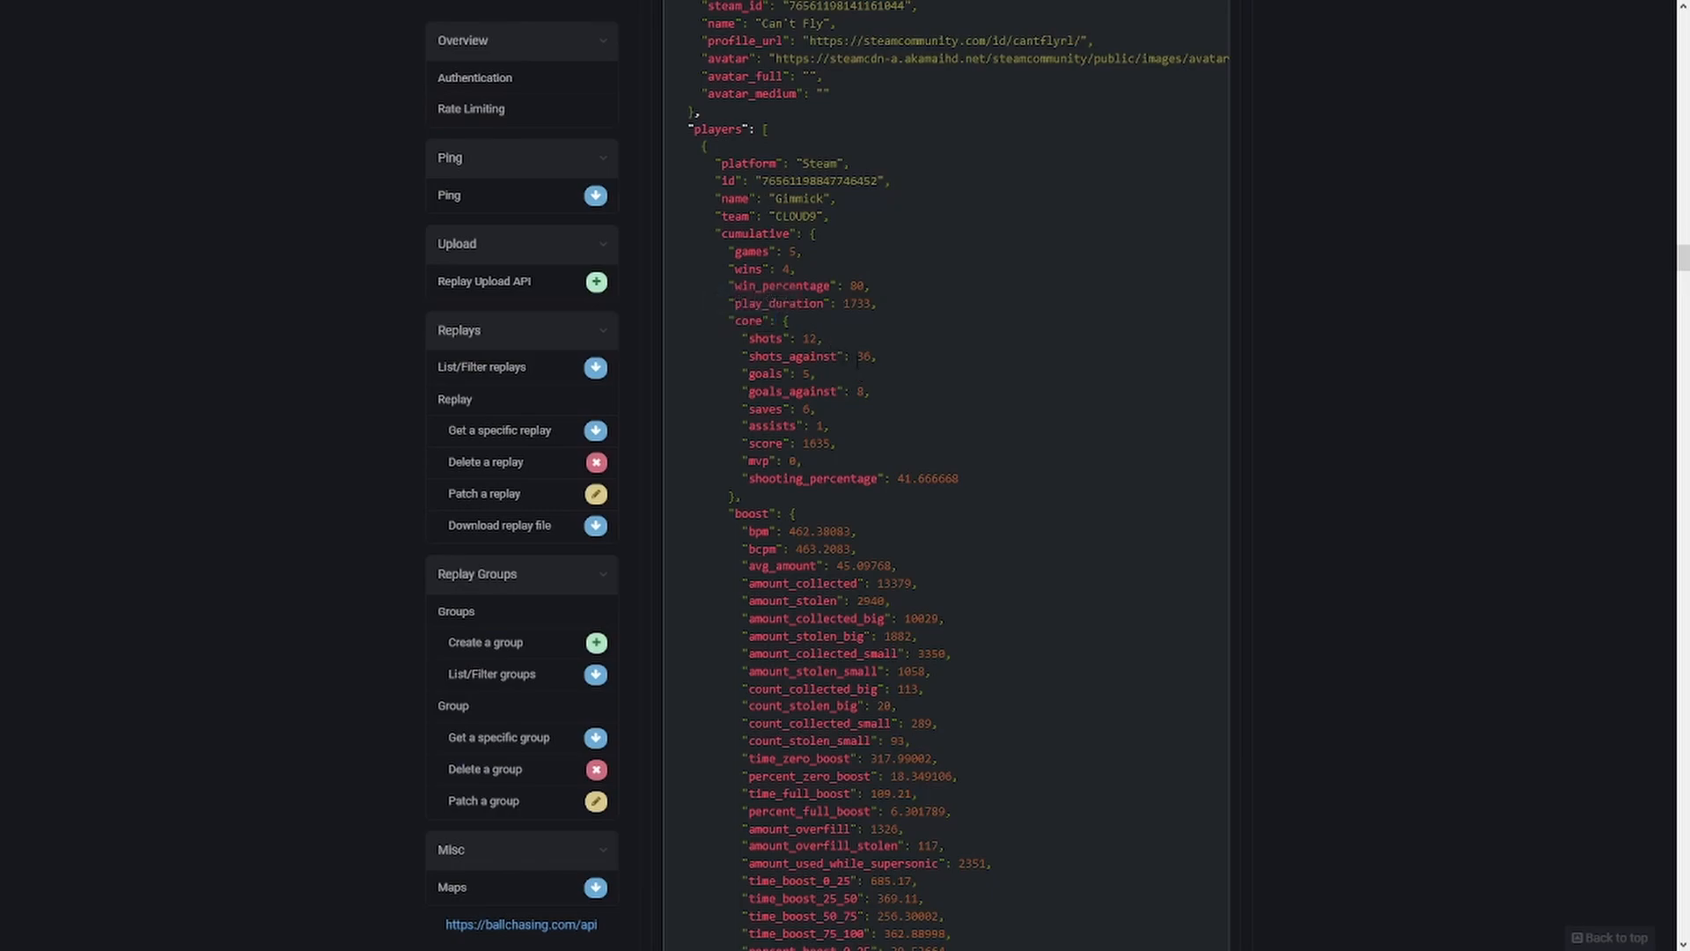
pyautogui.scroll(-3)
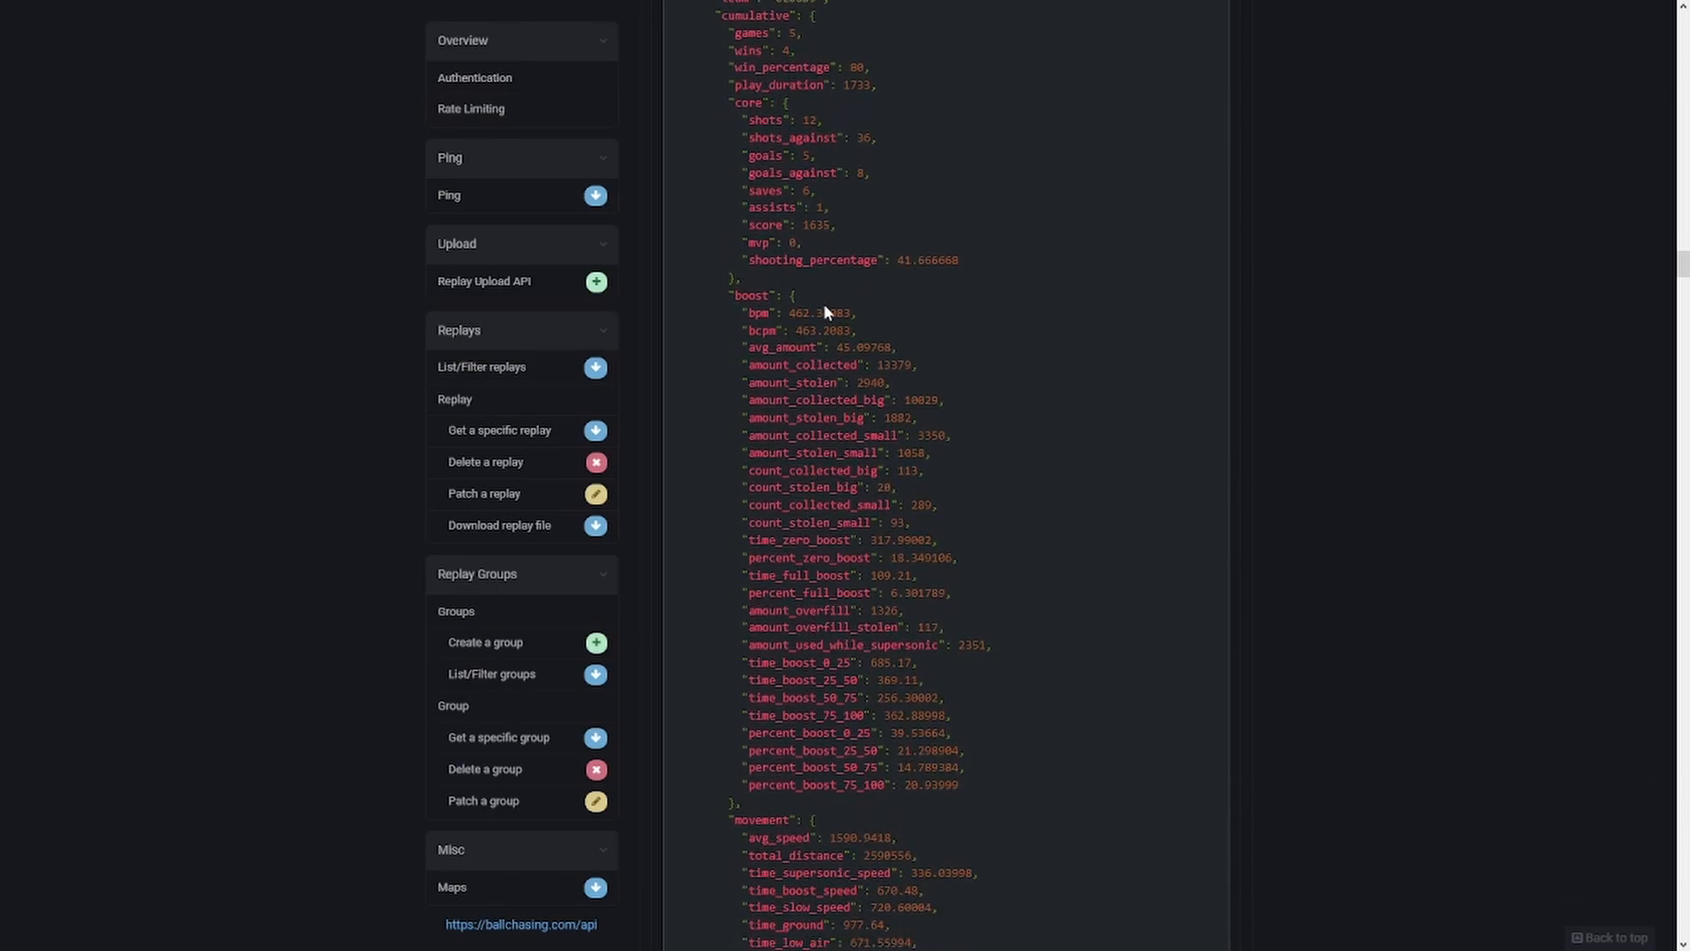
pyautogui.scroll(-3)
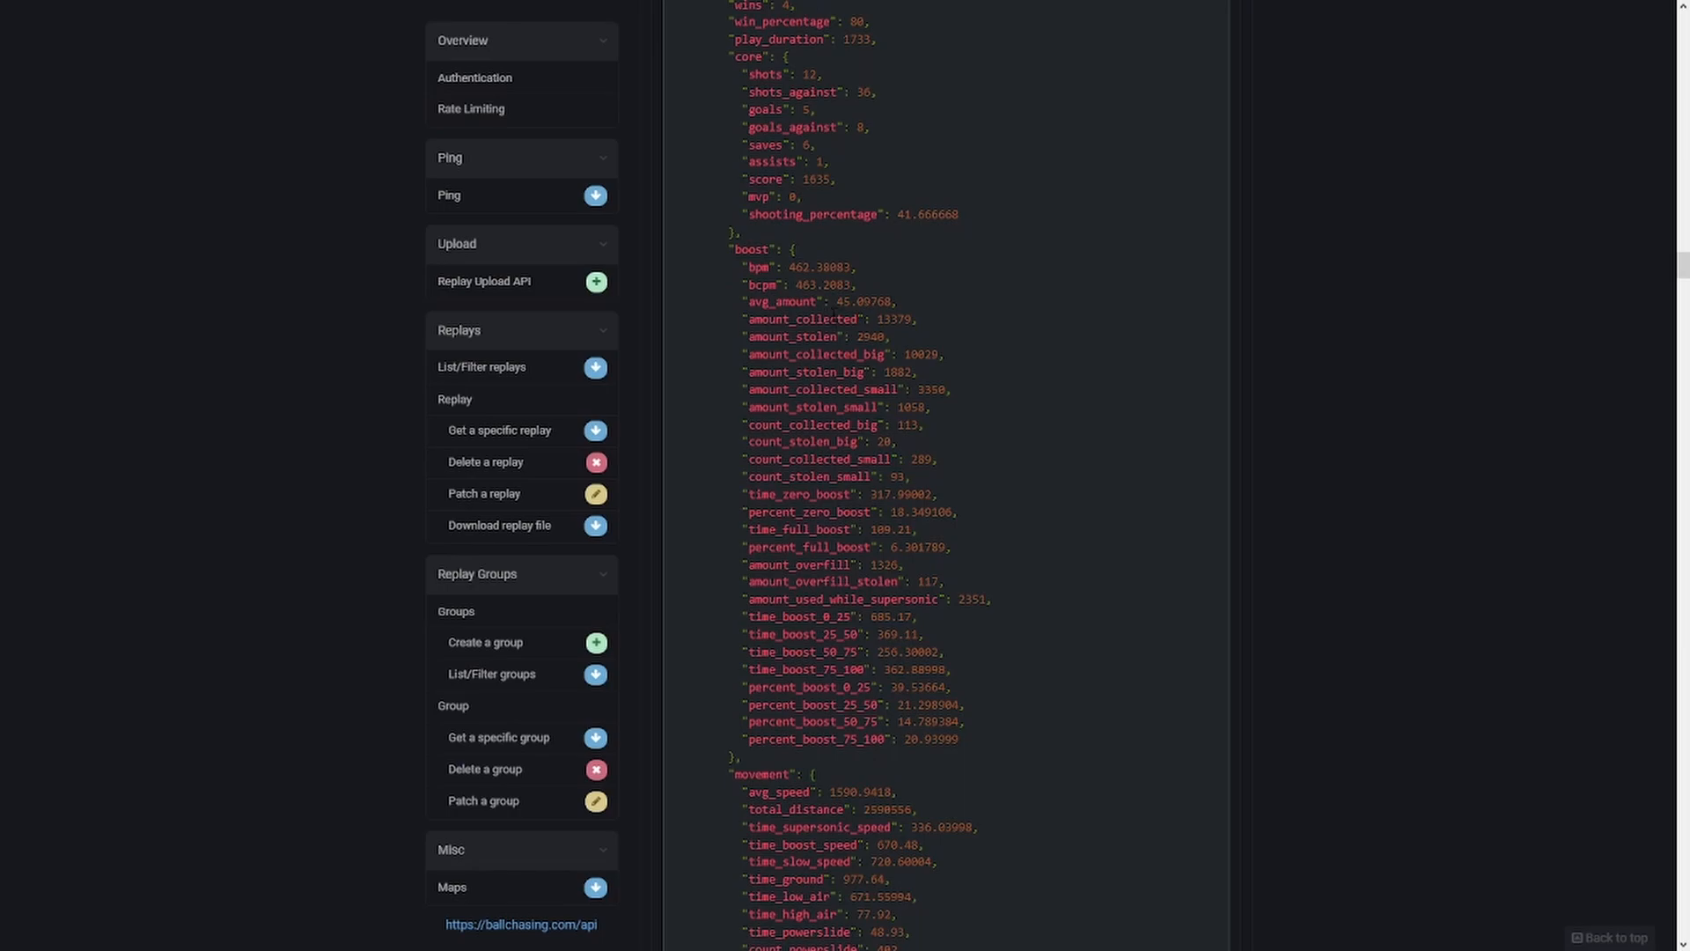
pyautogui.scroll(3)
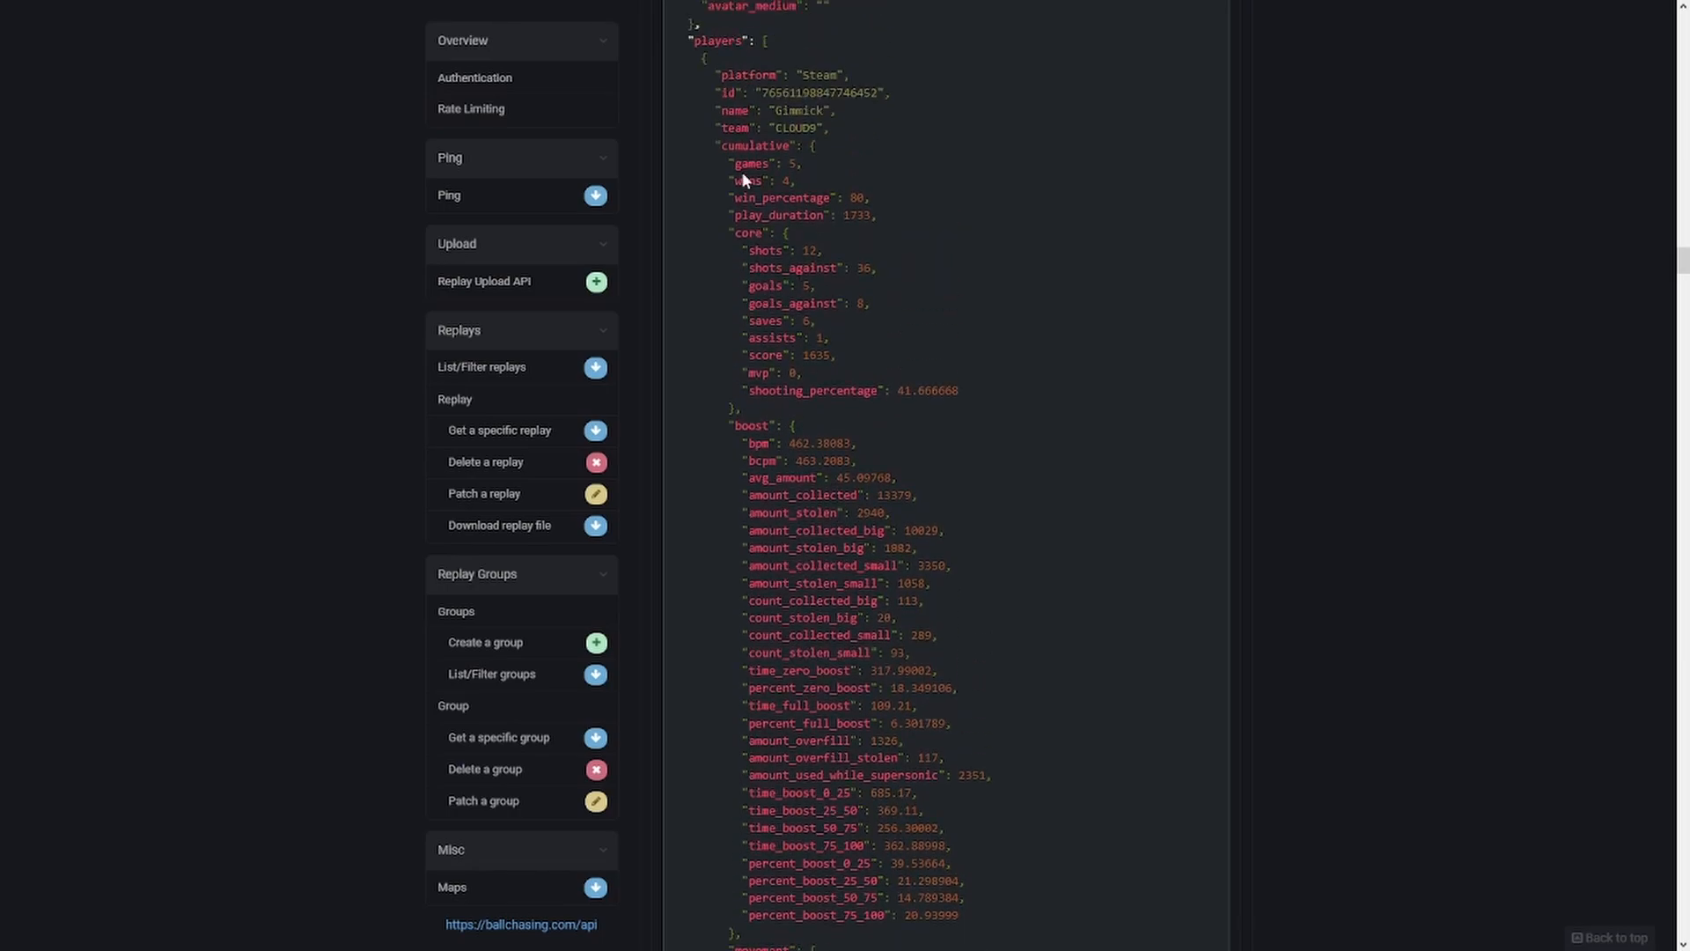
pyautogui.scroll(-3)
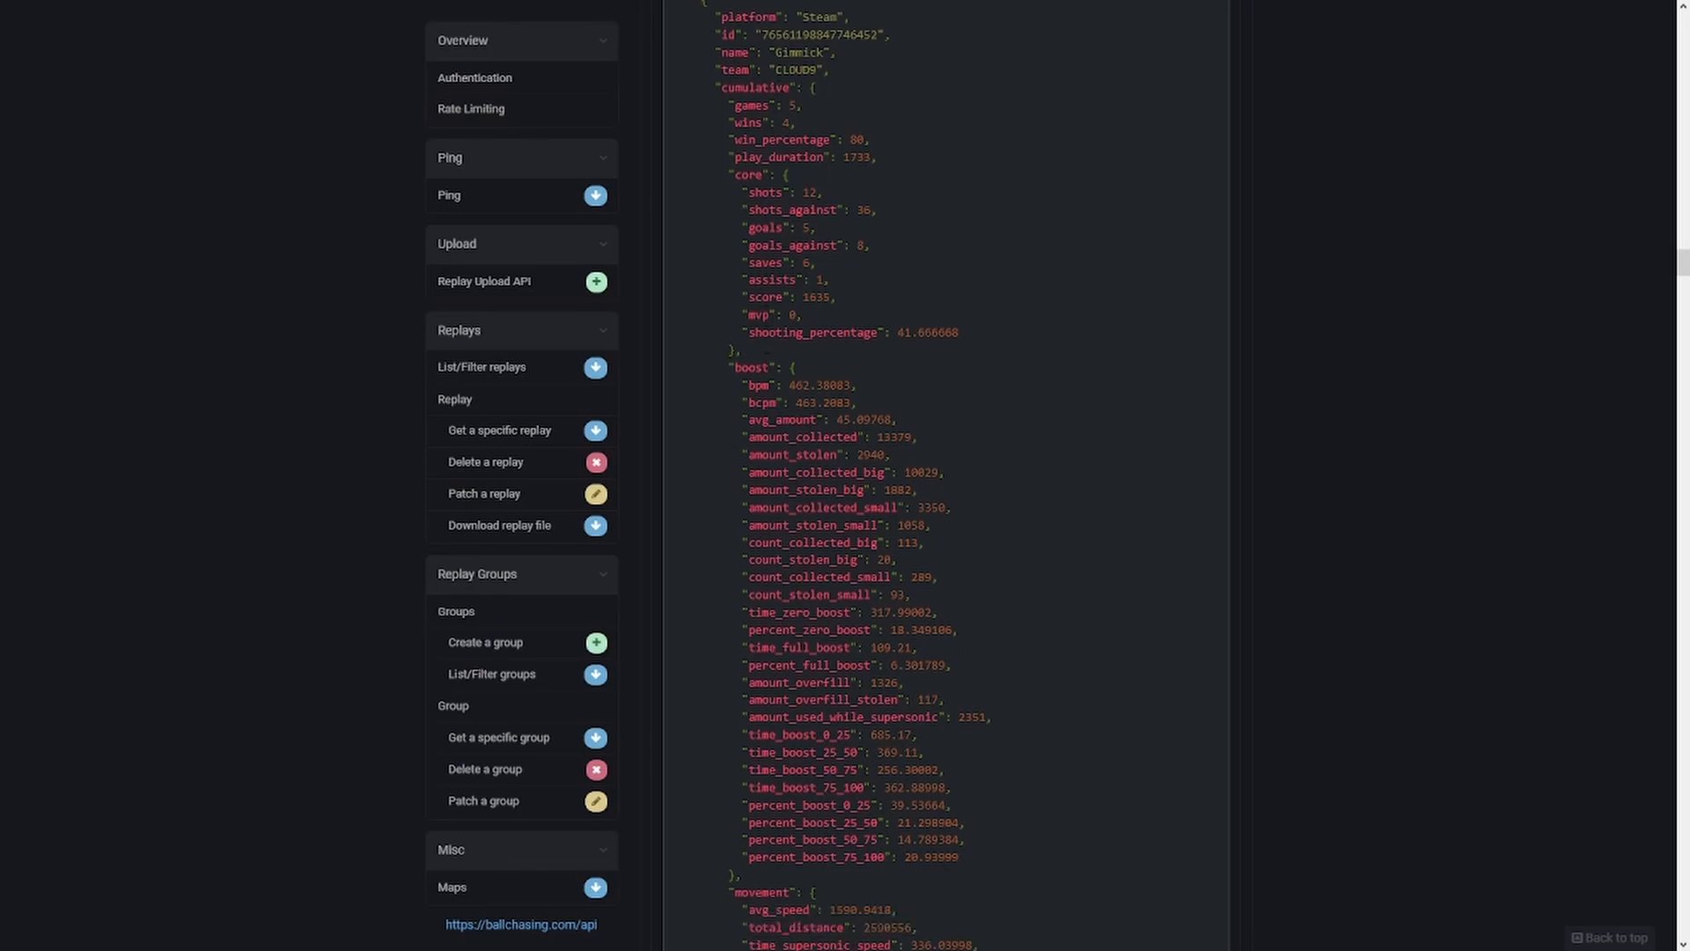
pyautogui.scroll(-3)
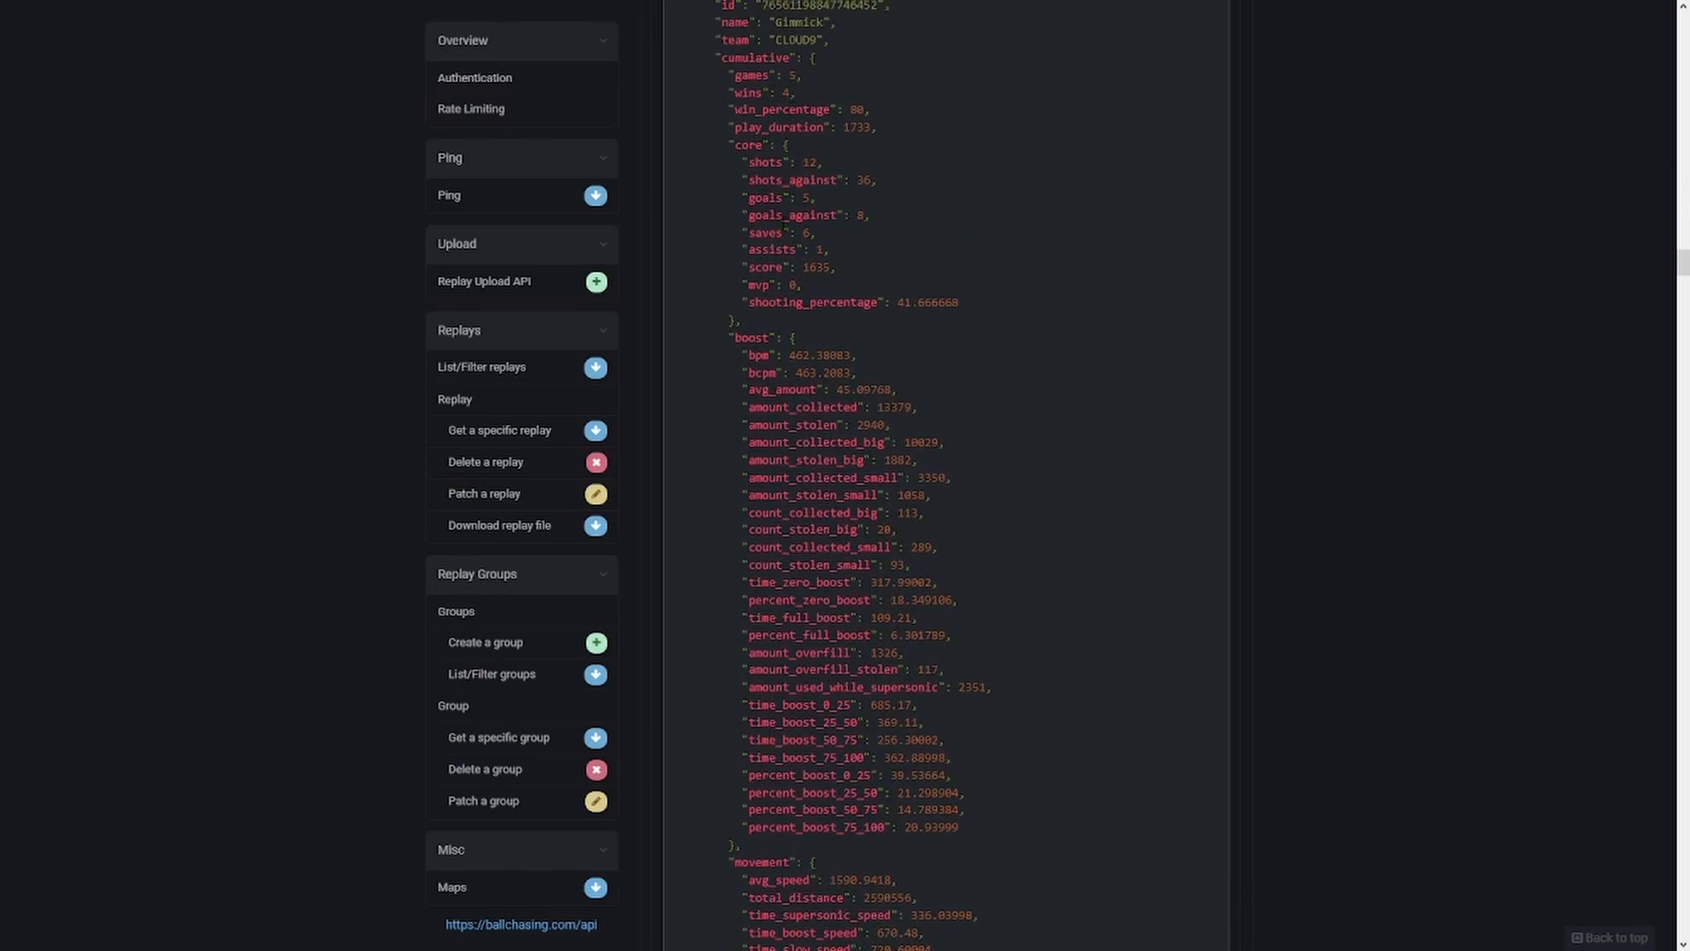
pyautogui.scroll(-3)
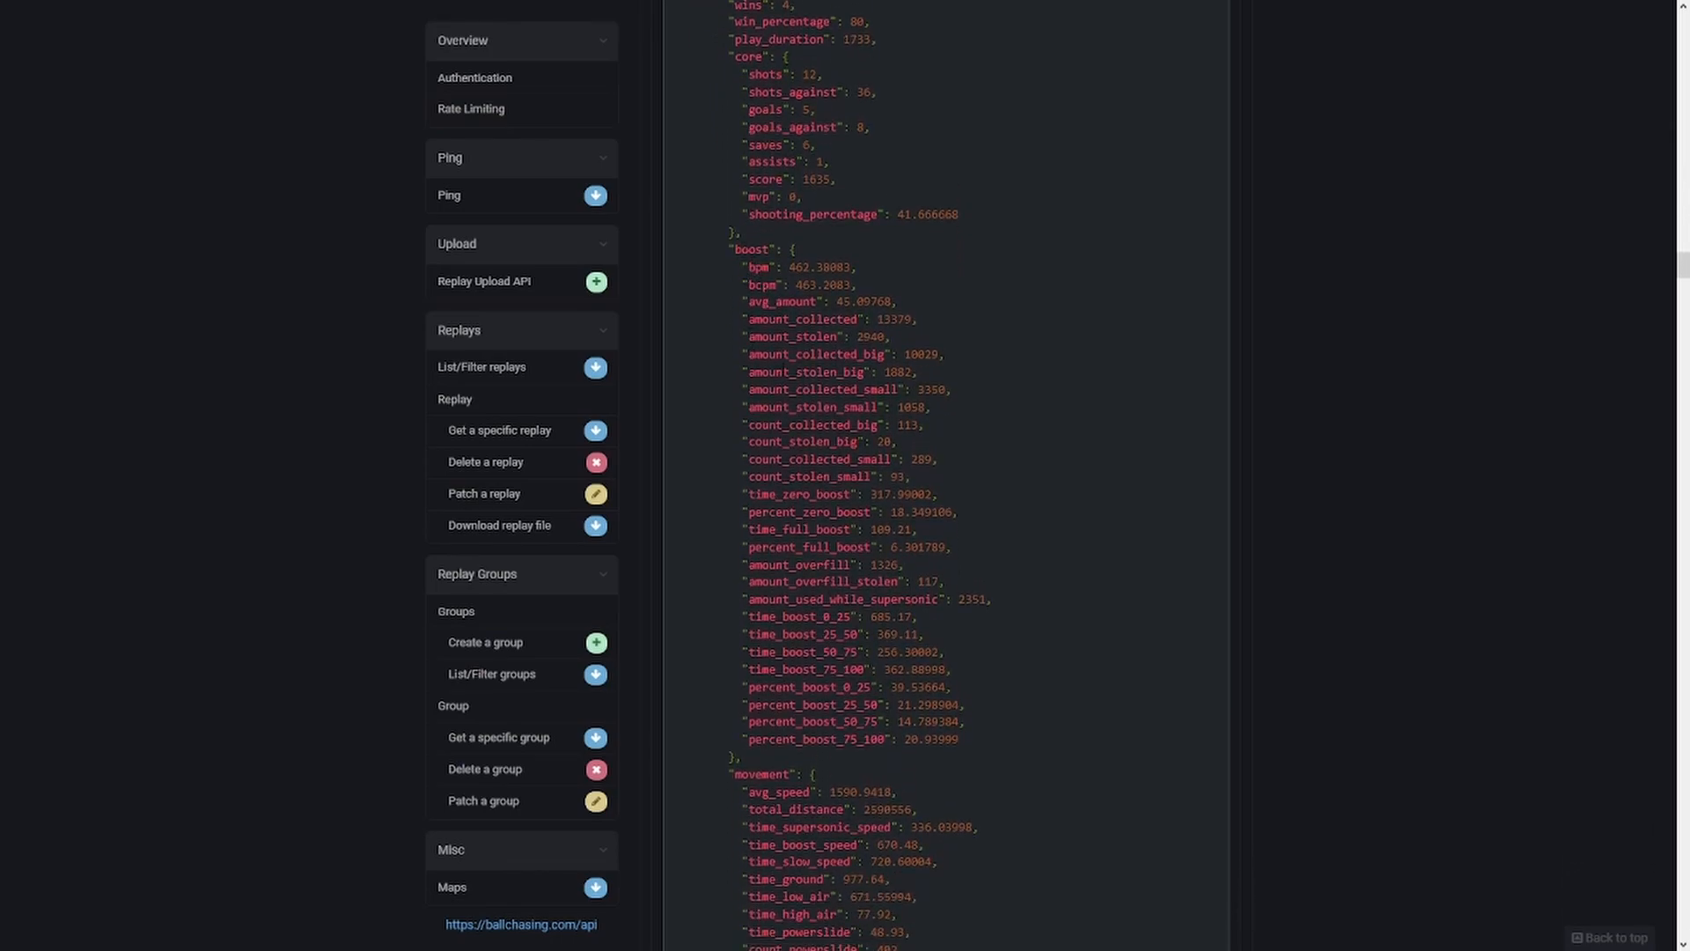
pyautogui.scroll(-3)
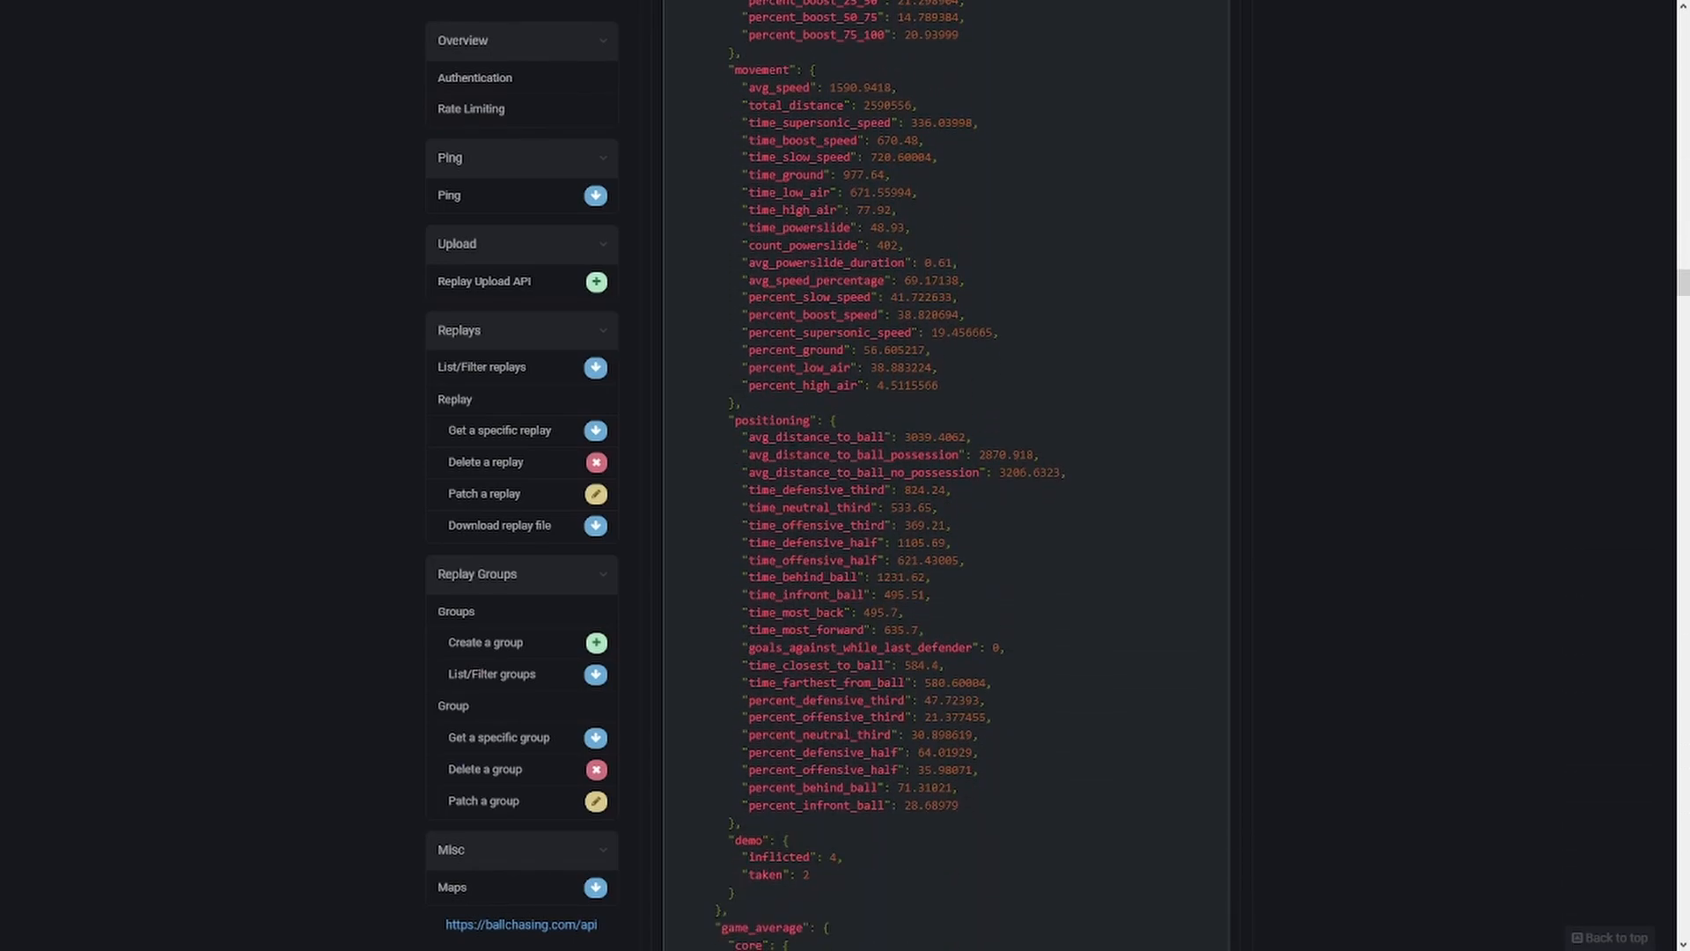
pyautogui.scroll(-3)
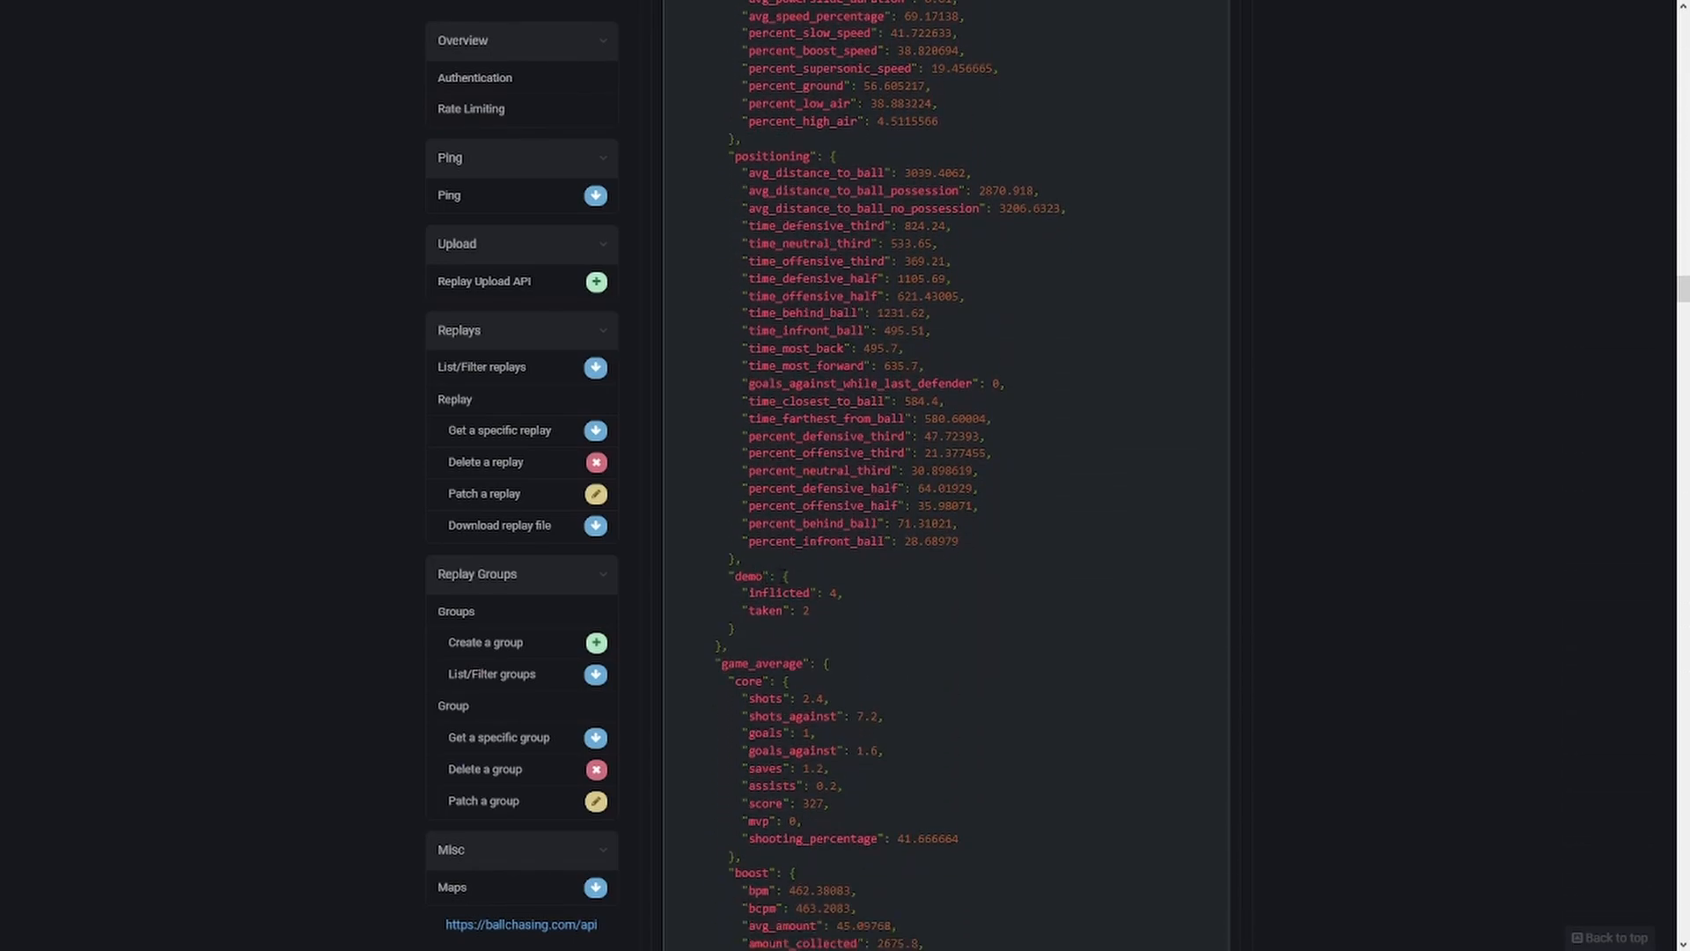
pyautogui.scroll(-3)
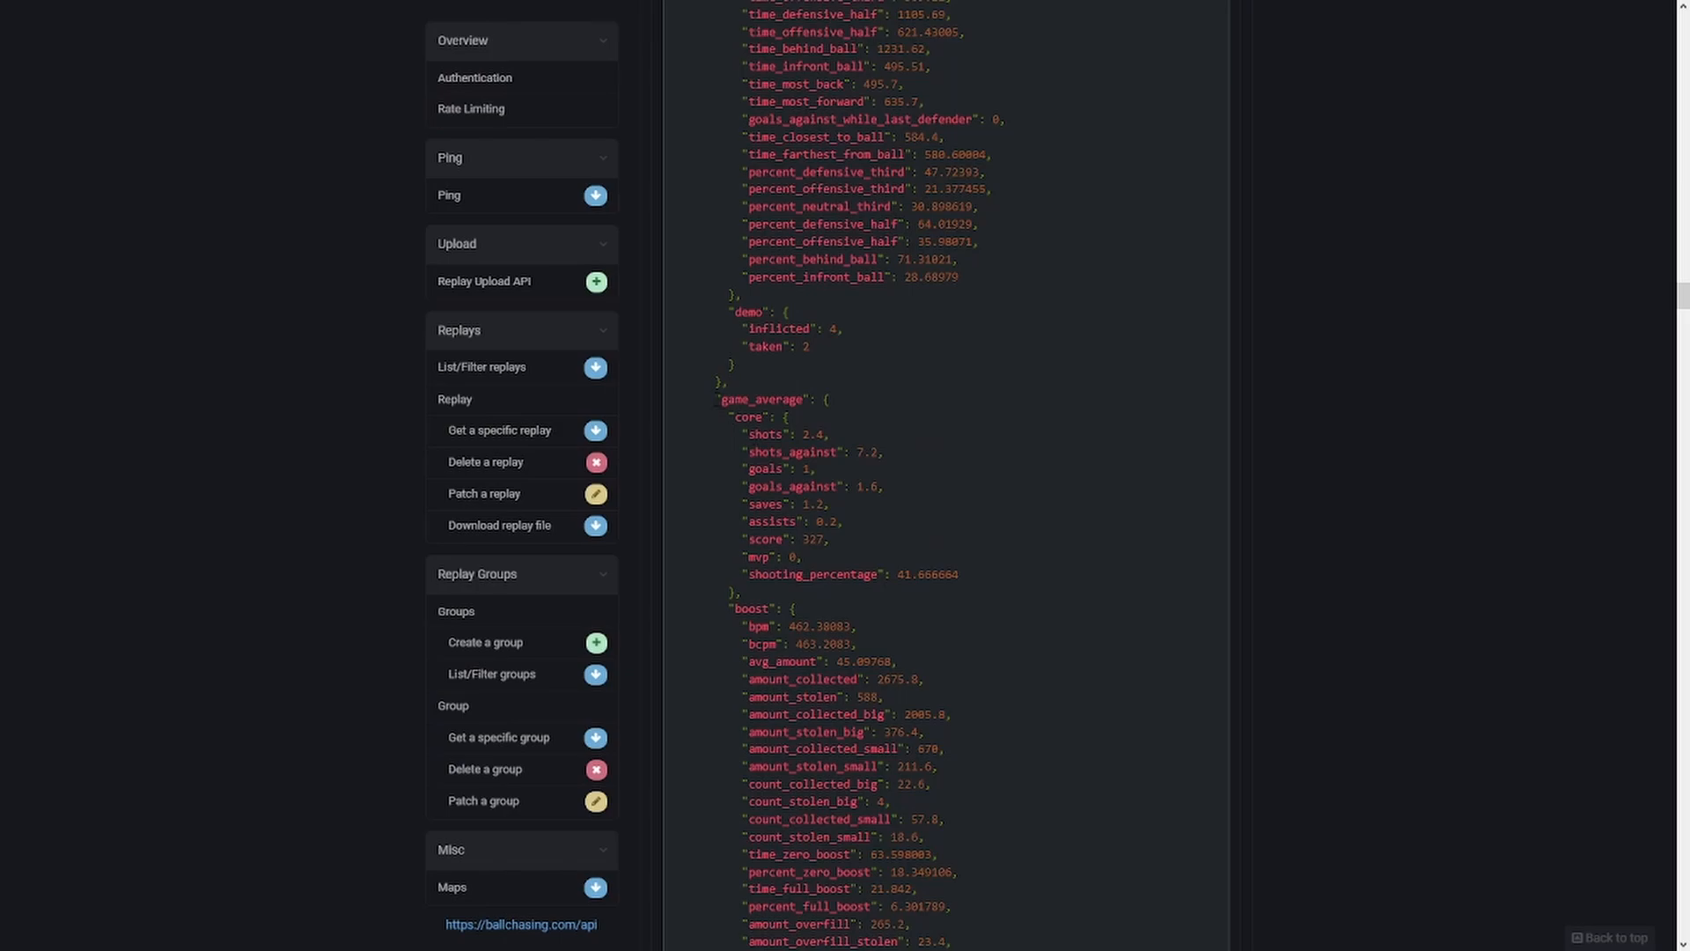
pyautogui.moveTo(931, 410)
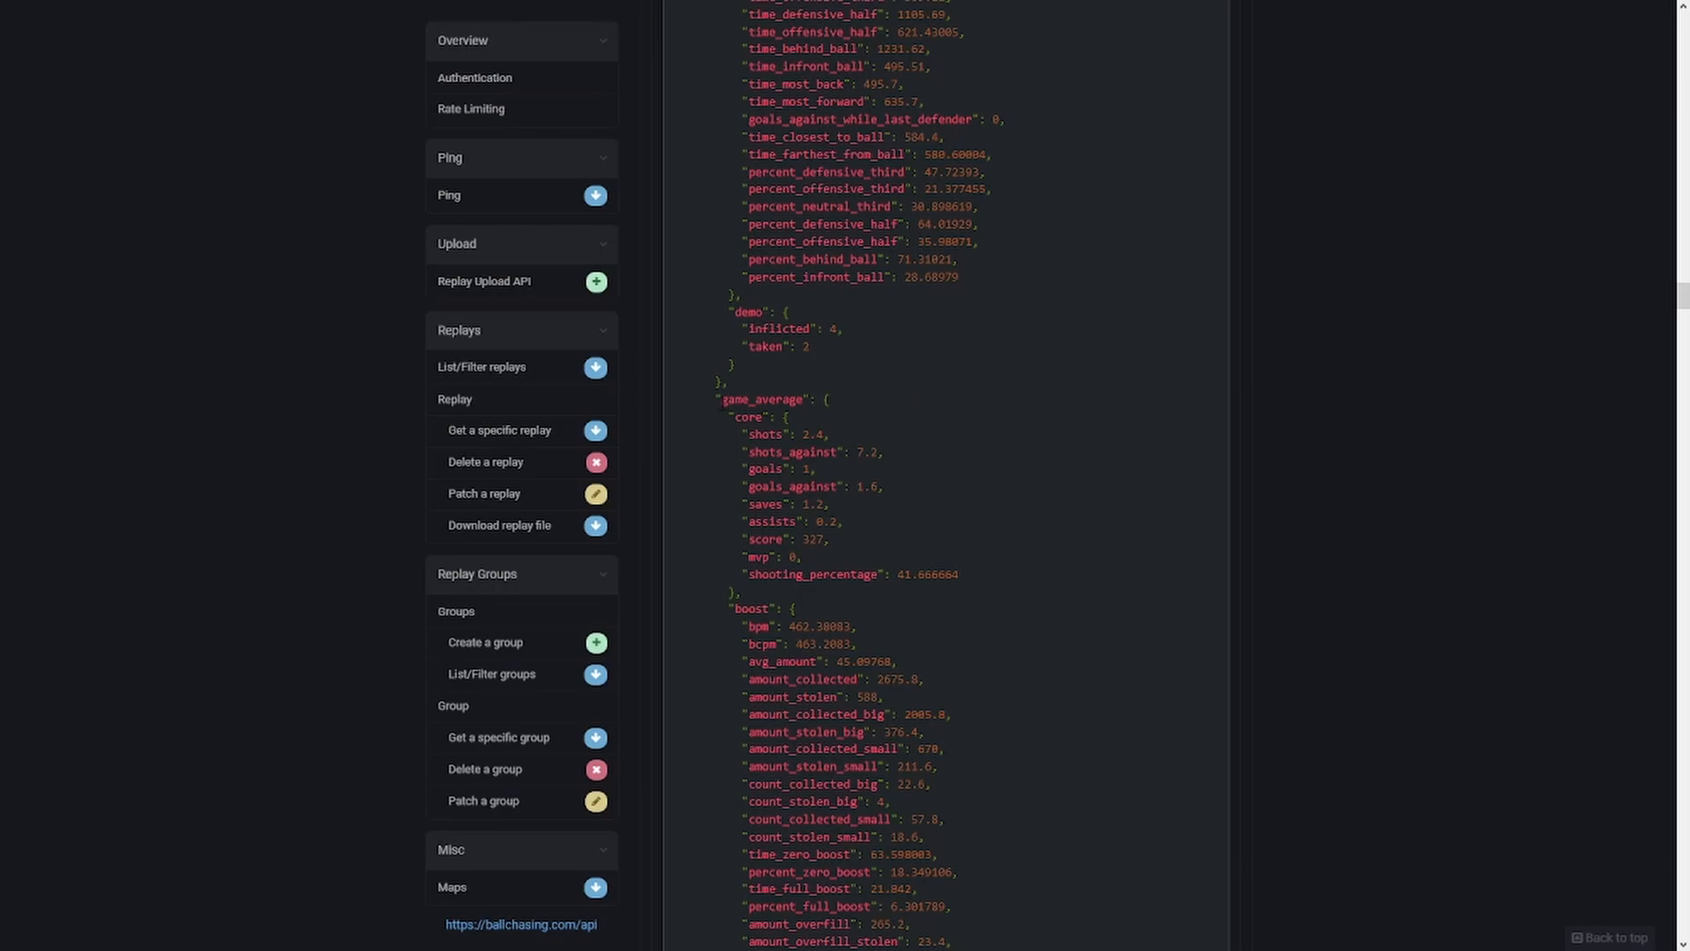
pyautogui.moveTo(905, 438)
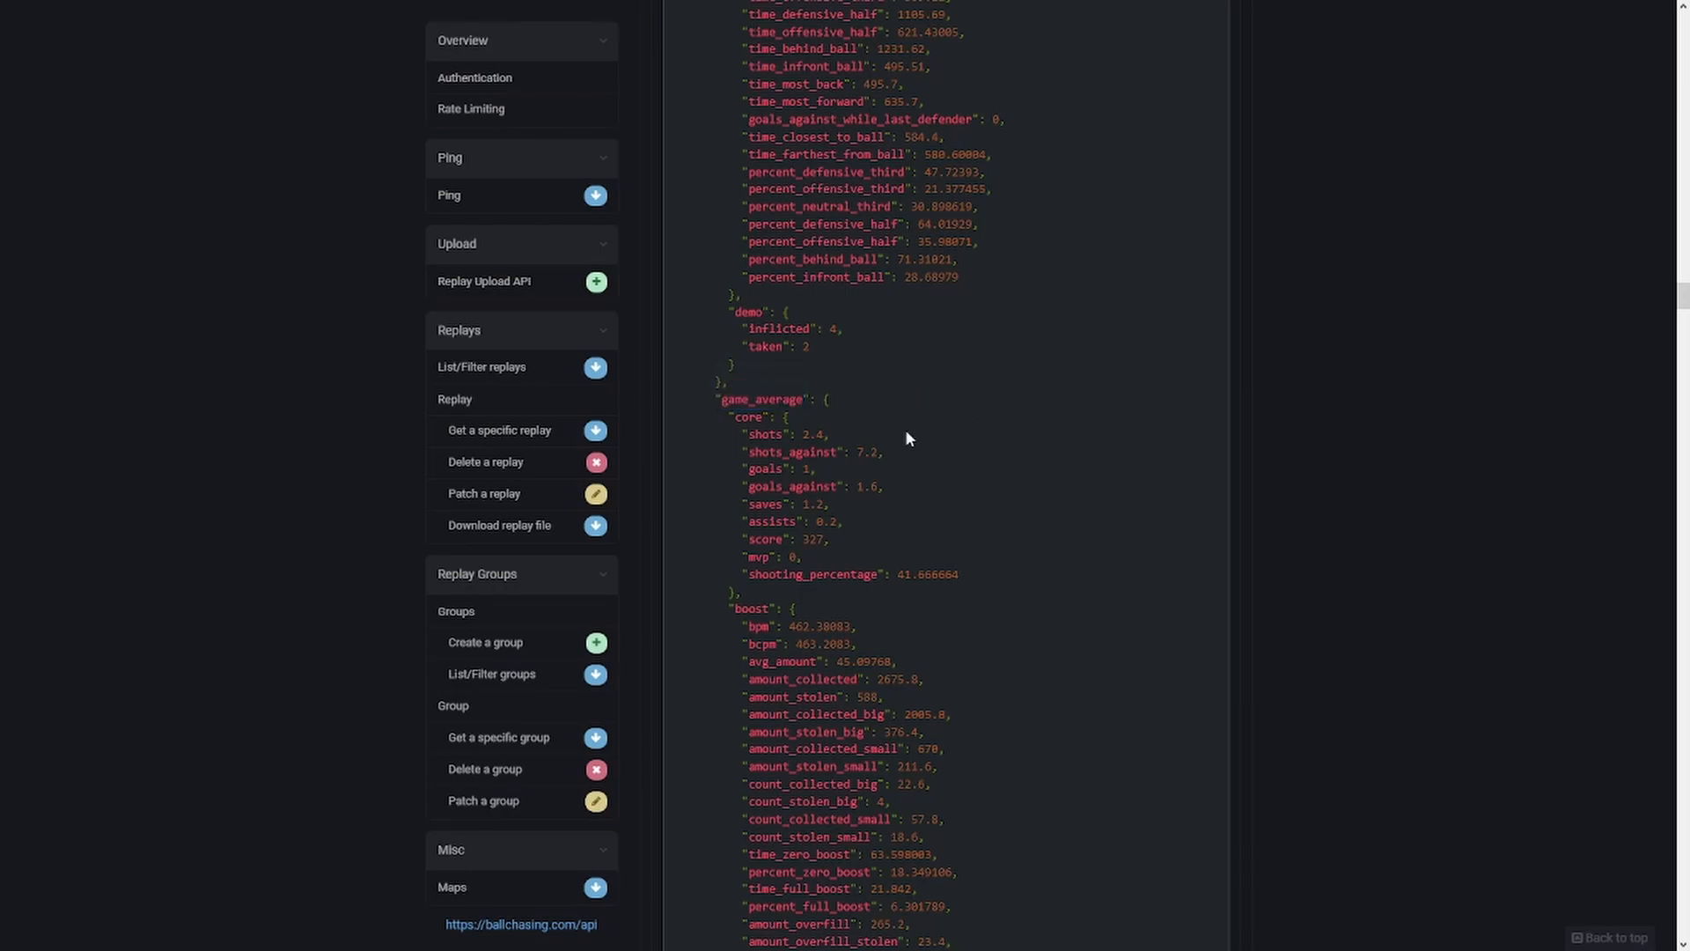
pyautogui.scroll(-3)
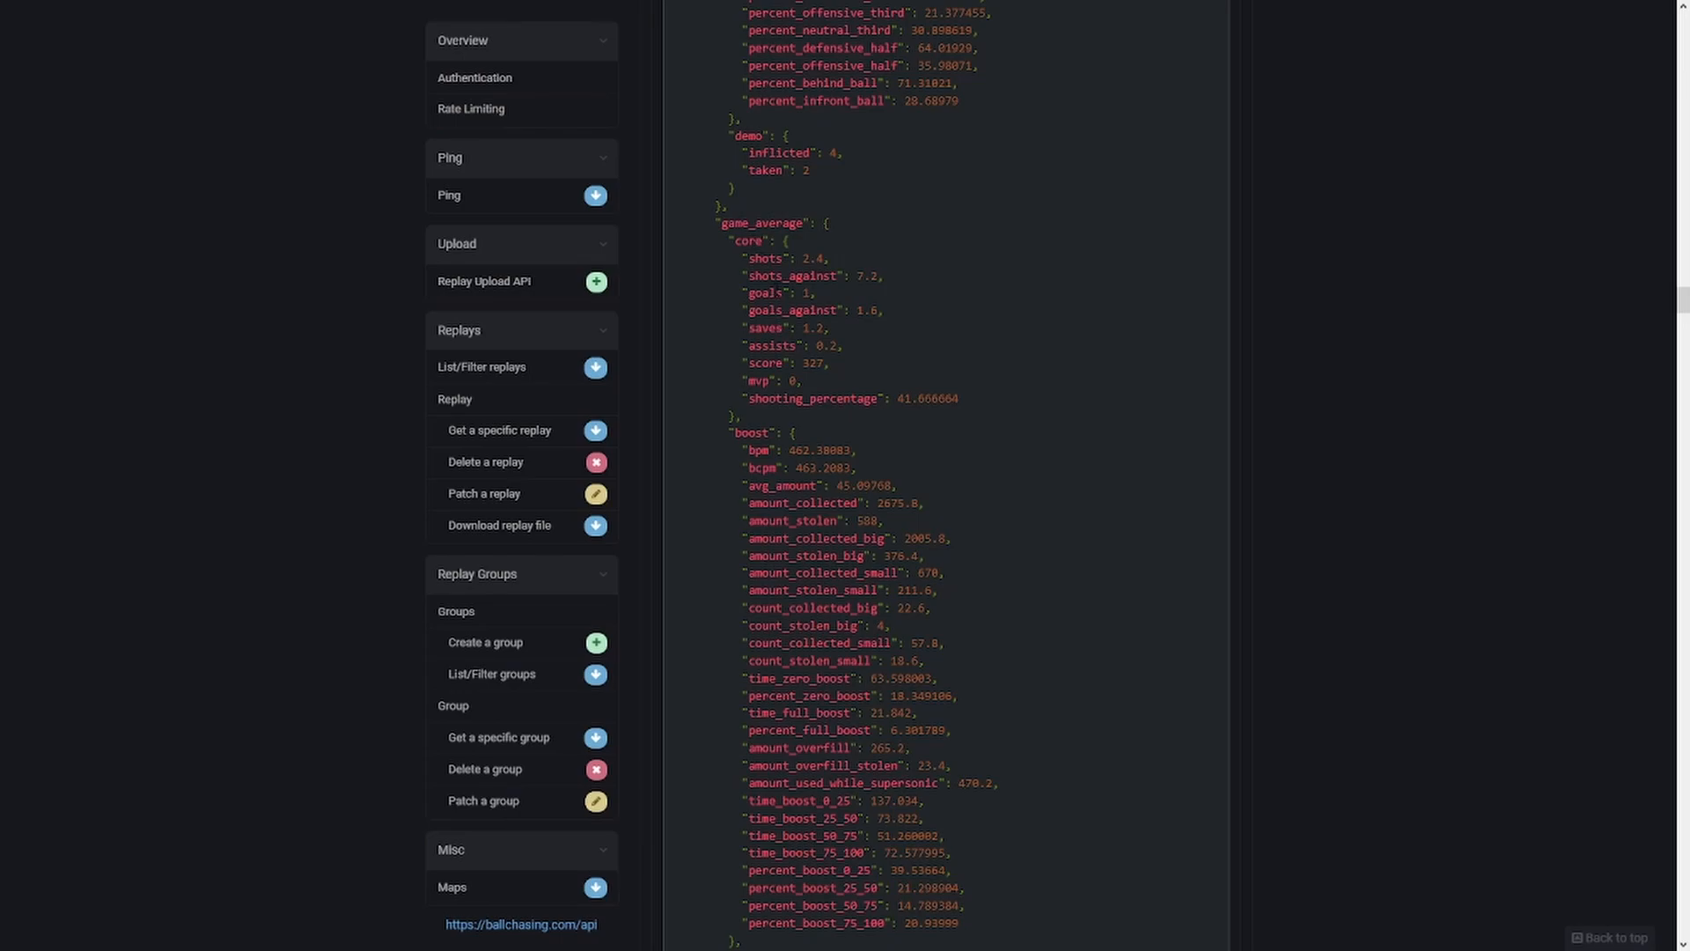
pyautogui.moveTo(896, 290)
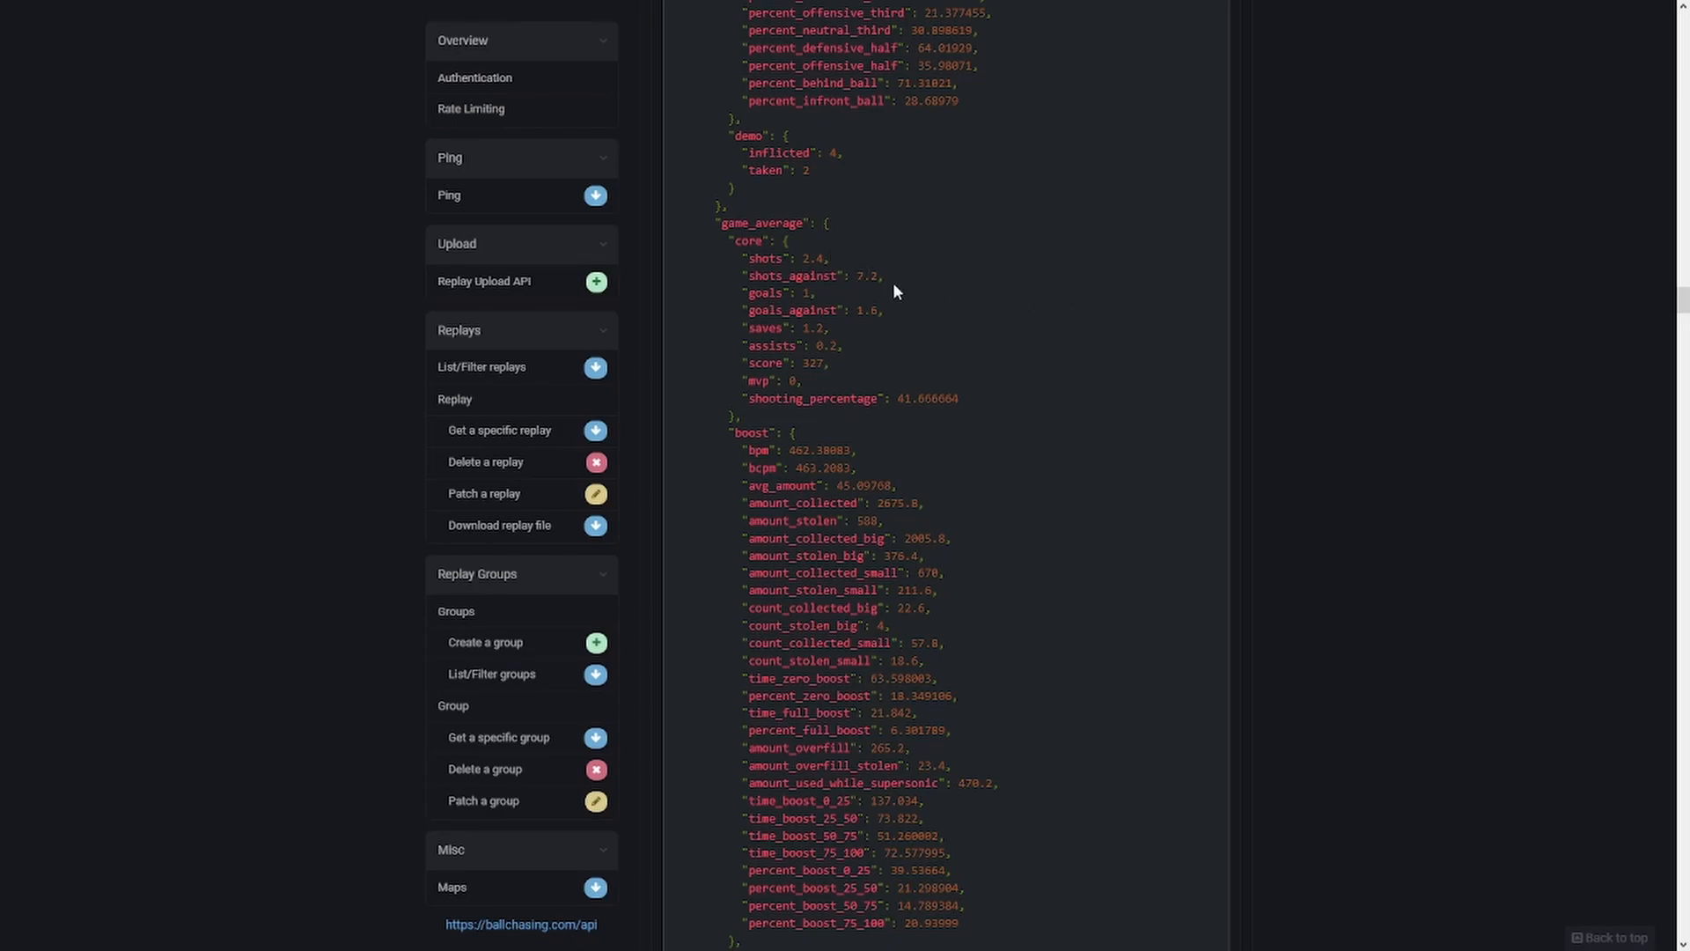
pyautogui.moveTo(861, 355)
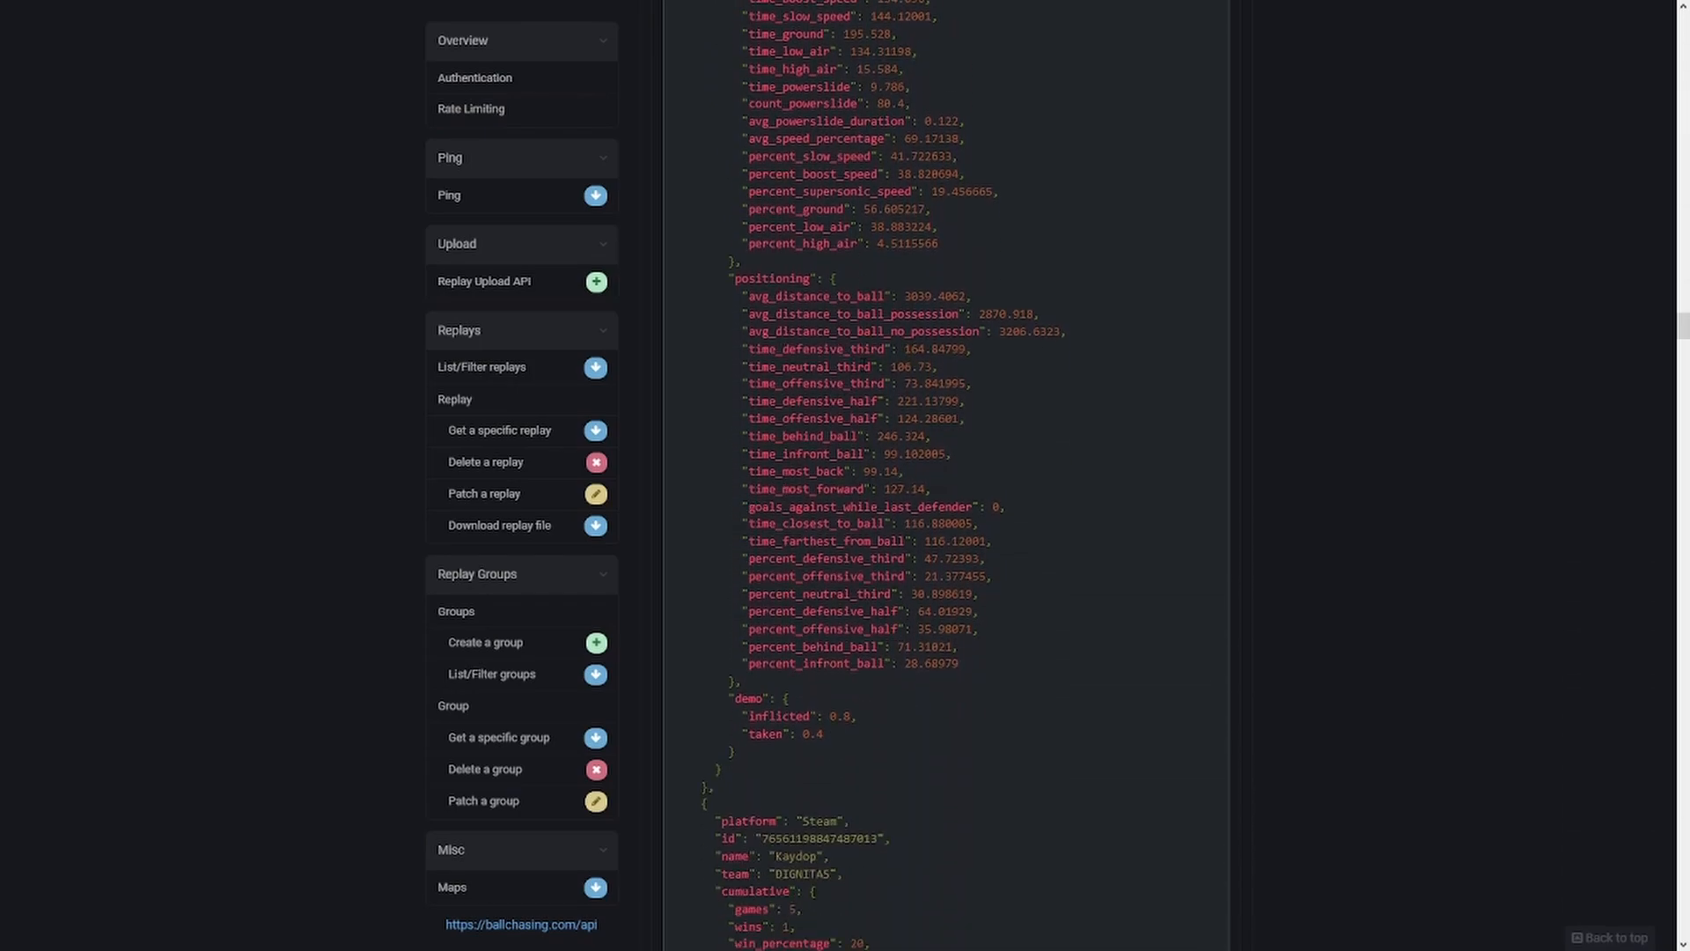
pyautogui.scroll(-3)
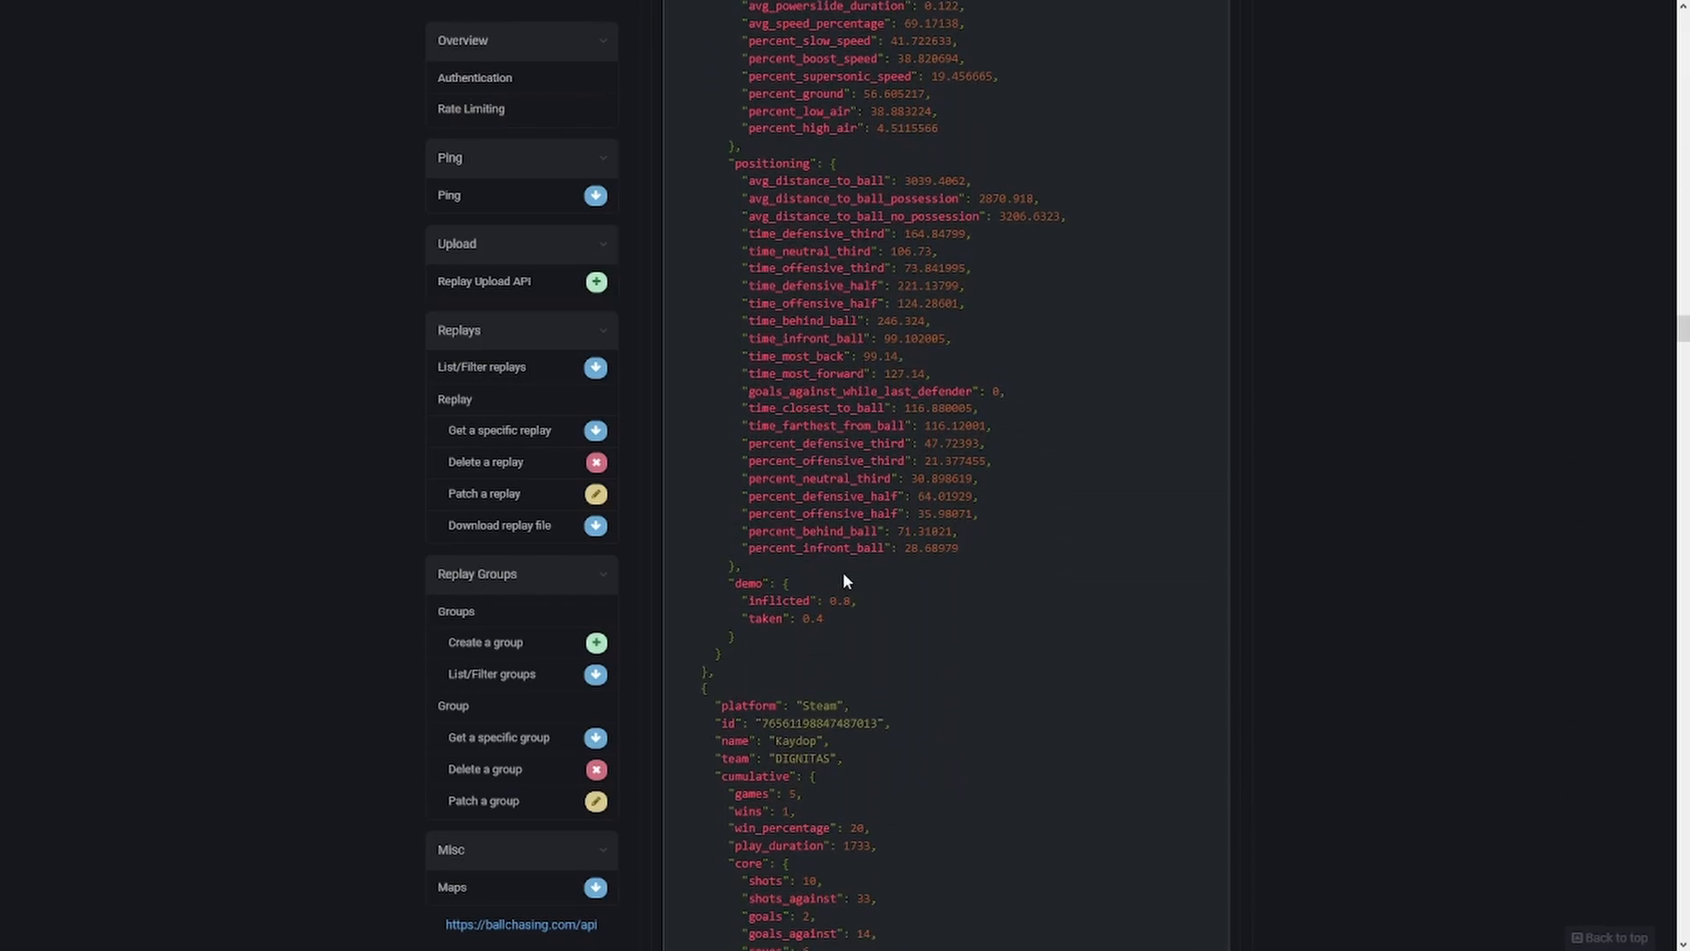
pyautogui.scroll(3)
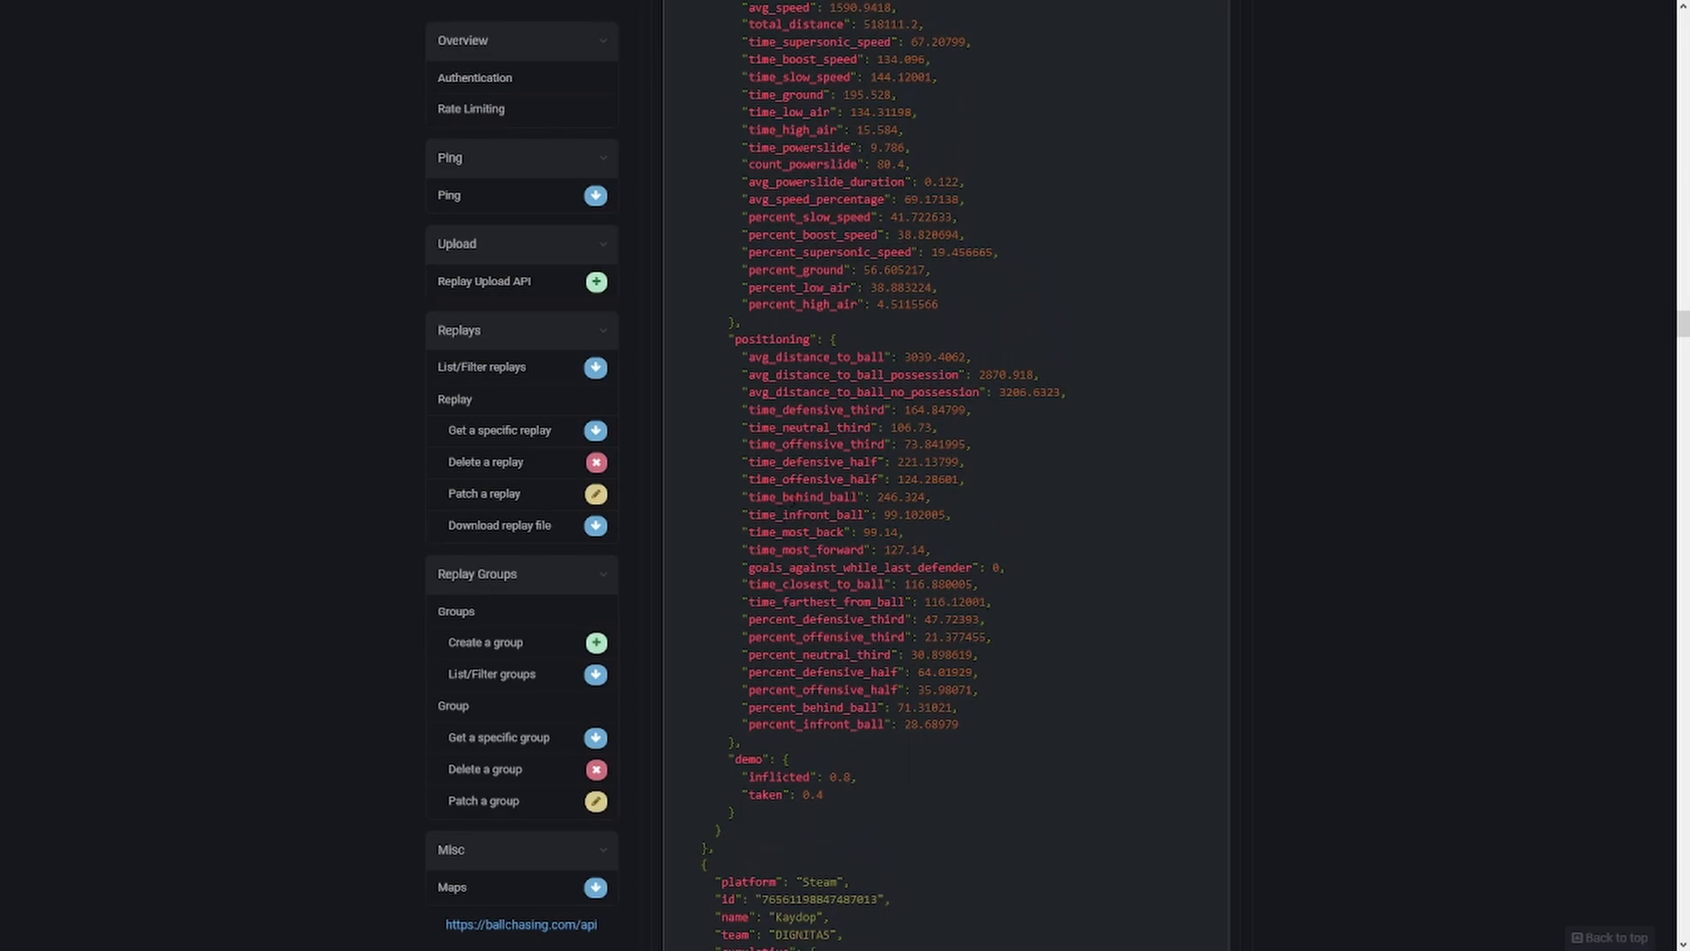
pyautogui.moveTo(1192, 620)
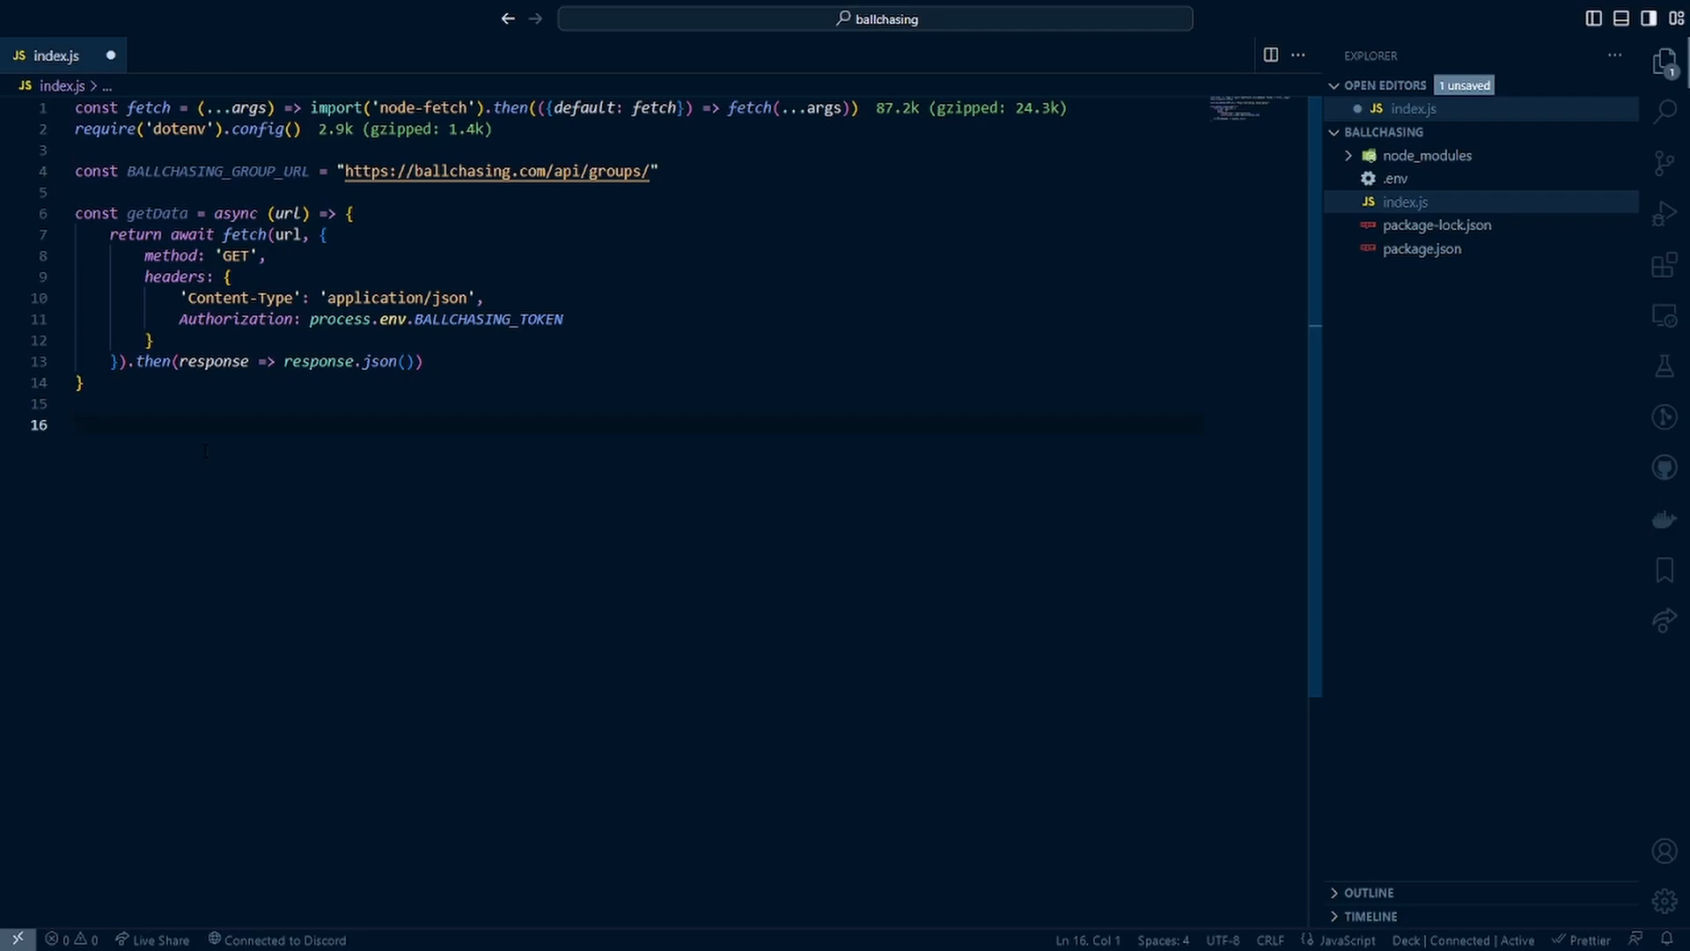
# Step: Declare const getPlayerGroupCoreStats = async (groupId, playerName) => { with an empty body
pyautogui.write('const getPlayer')
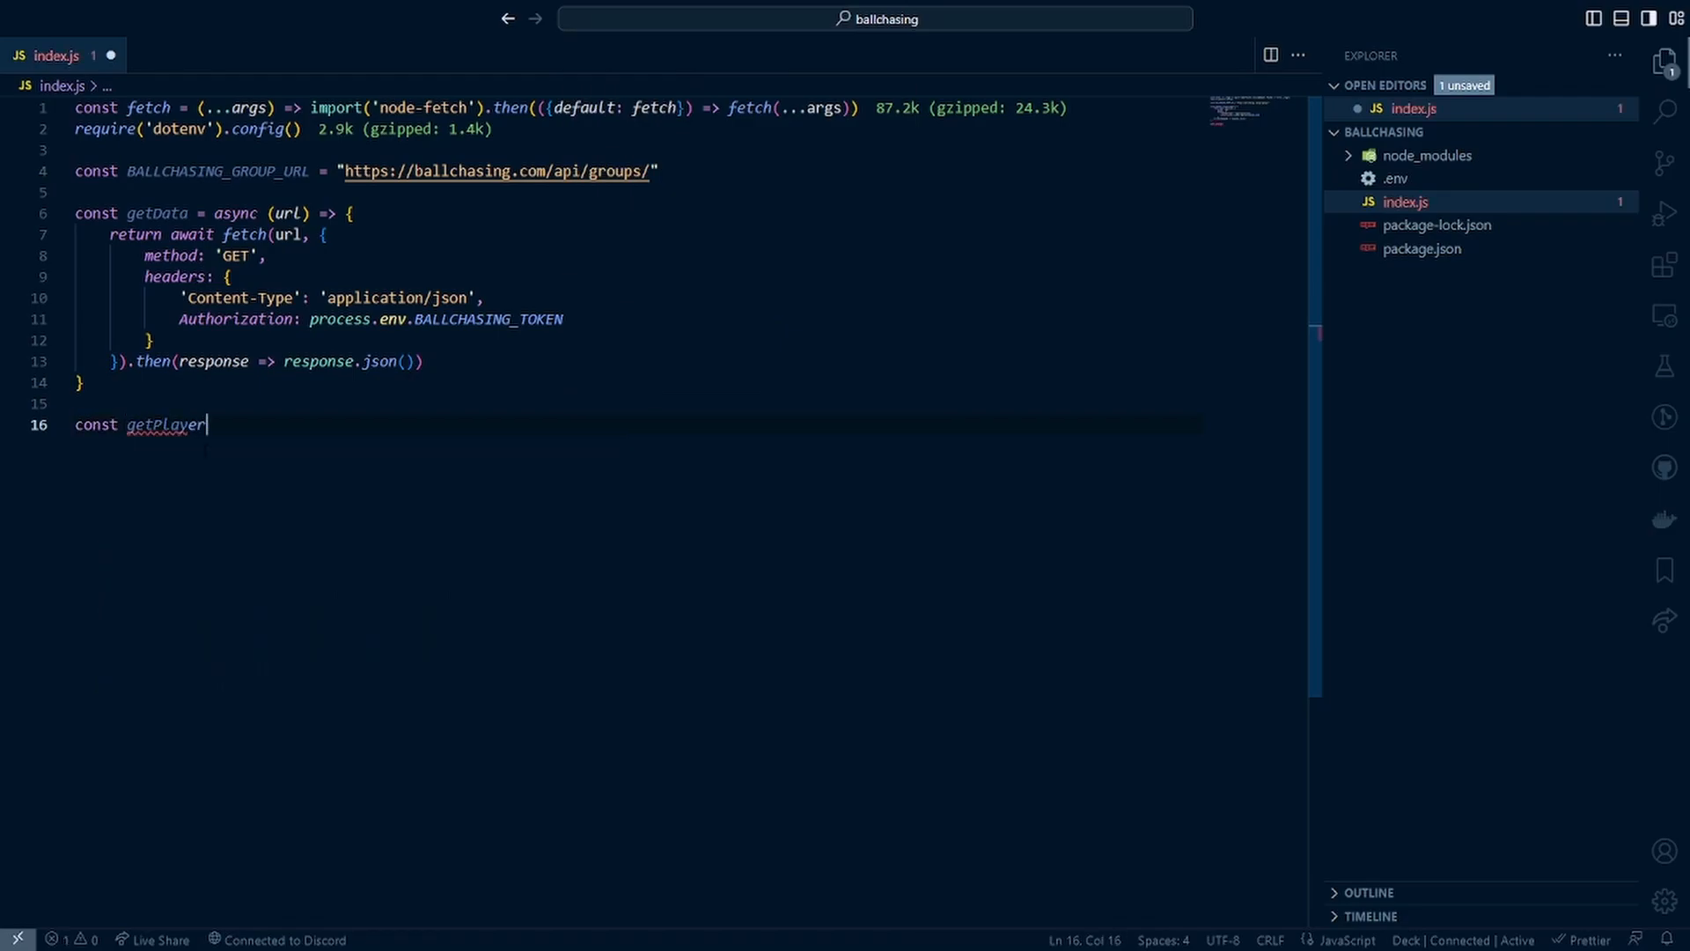
pyautogui.write('Group')
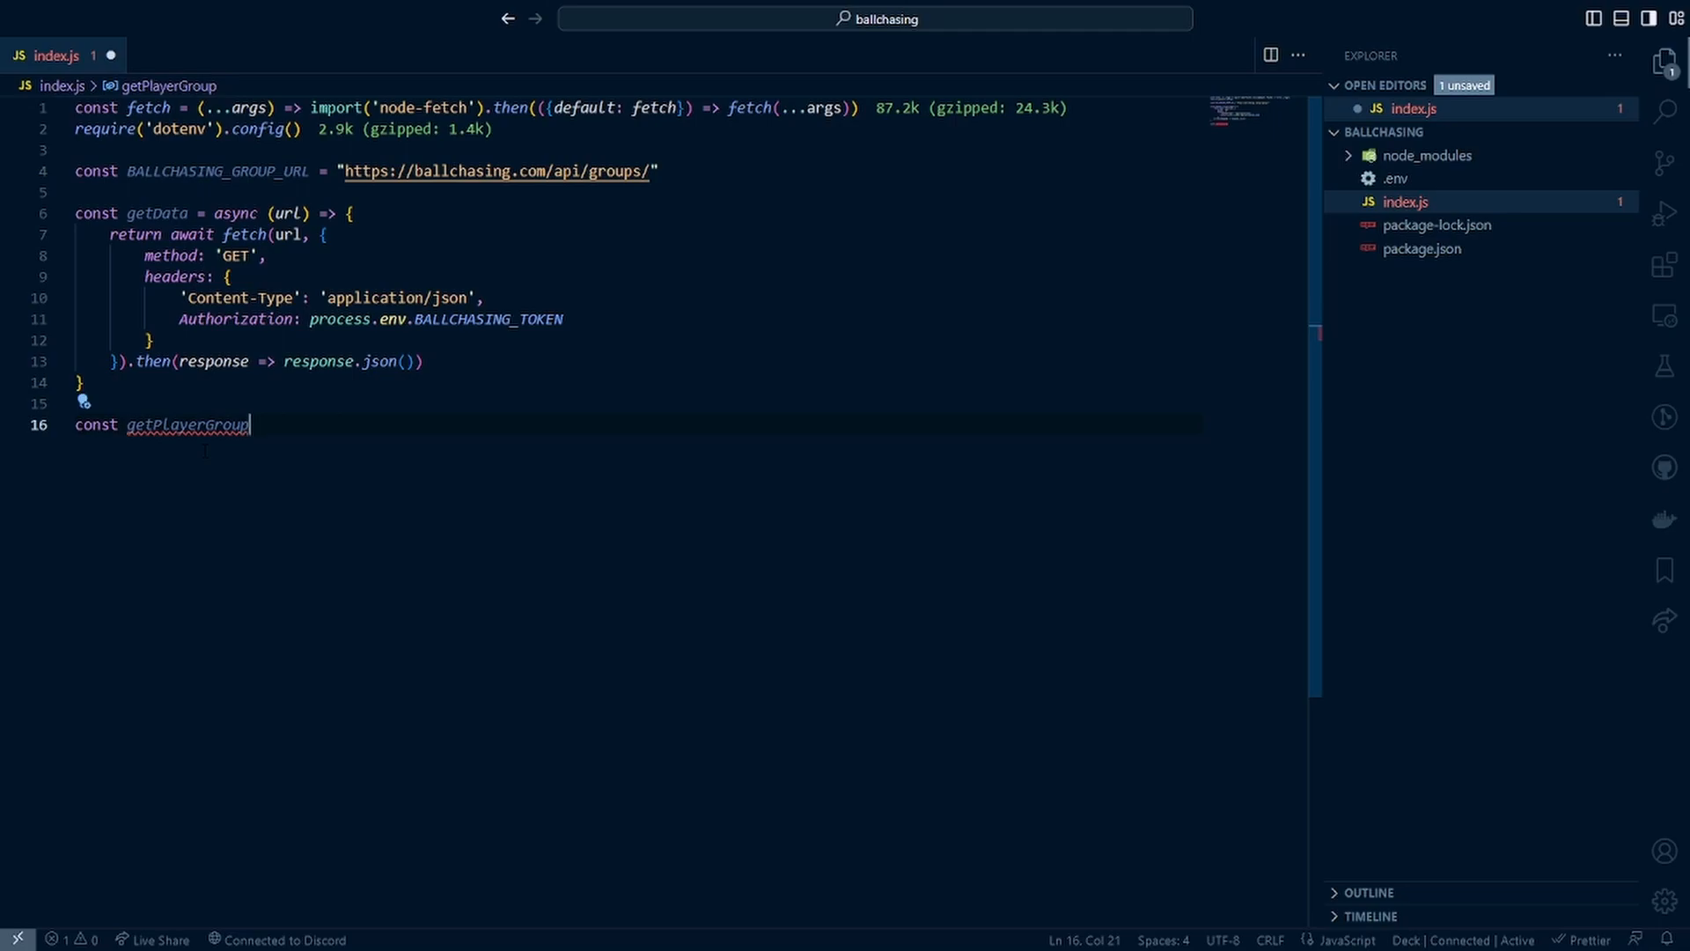
pyautogui.write('CoreStats')
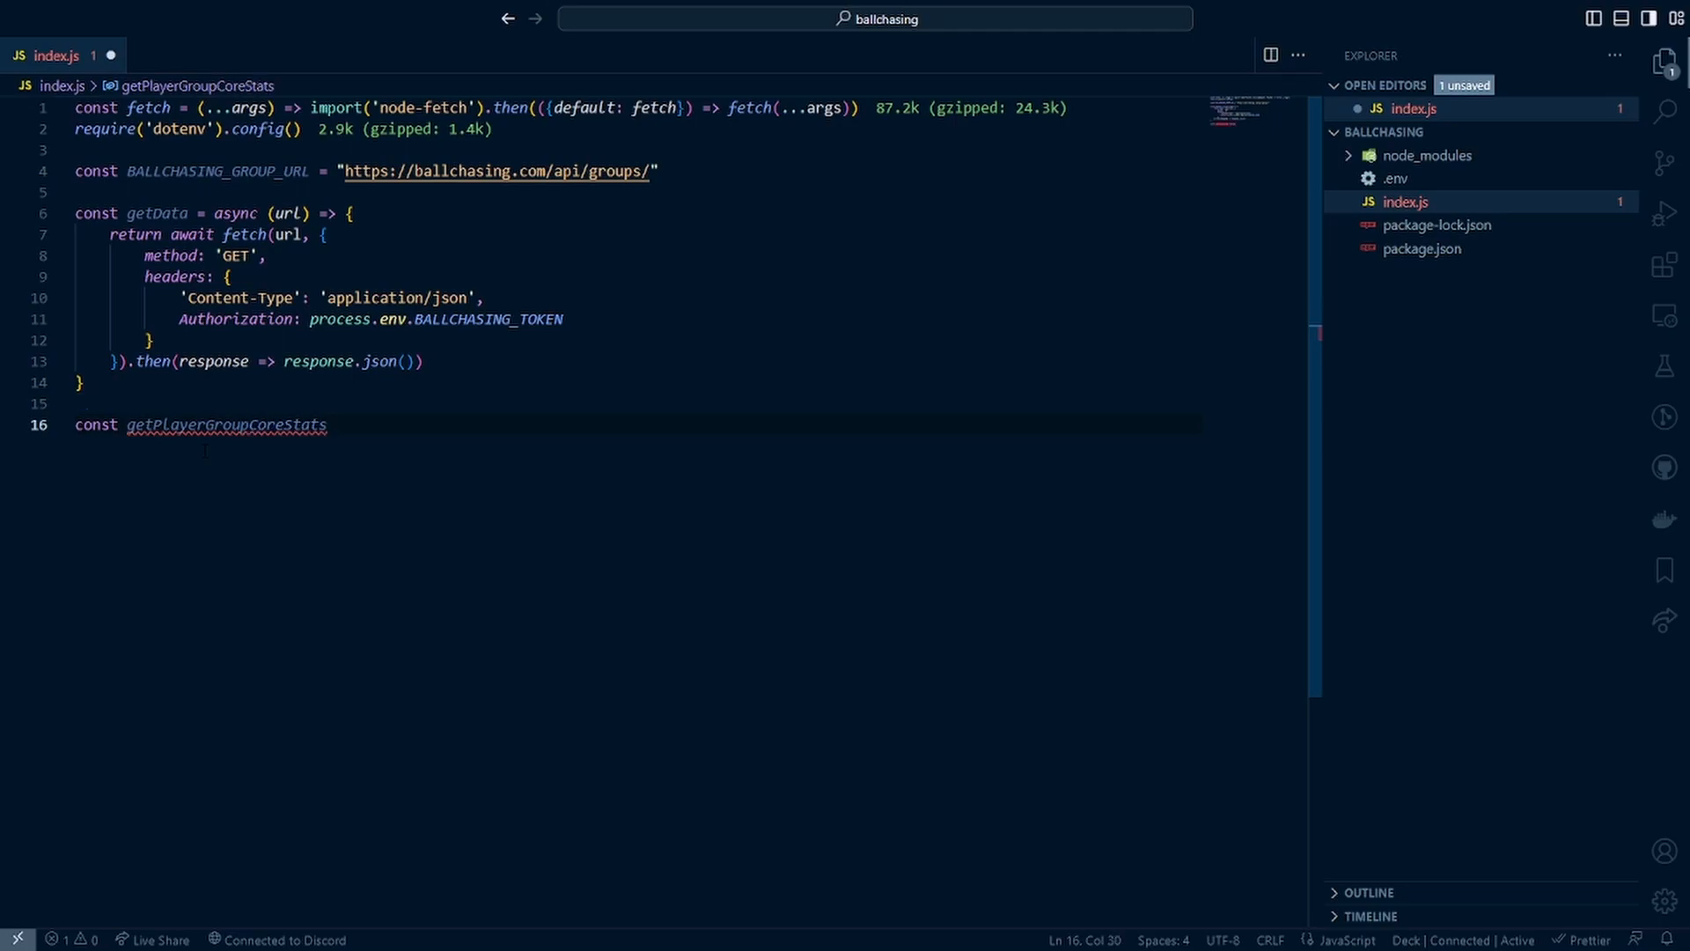
pyautogui.write('=')
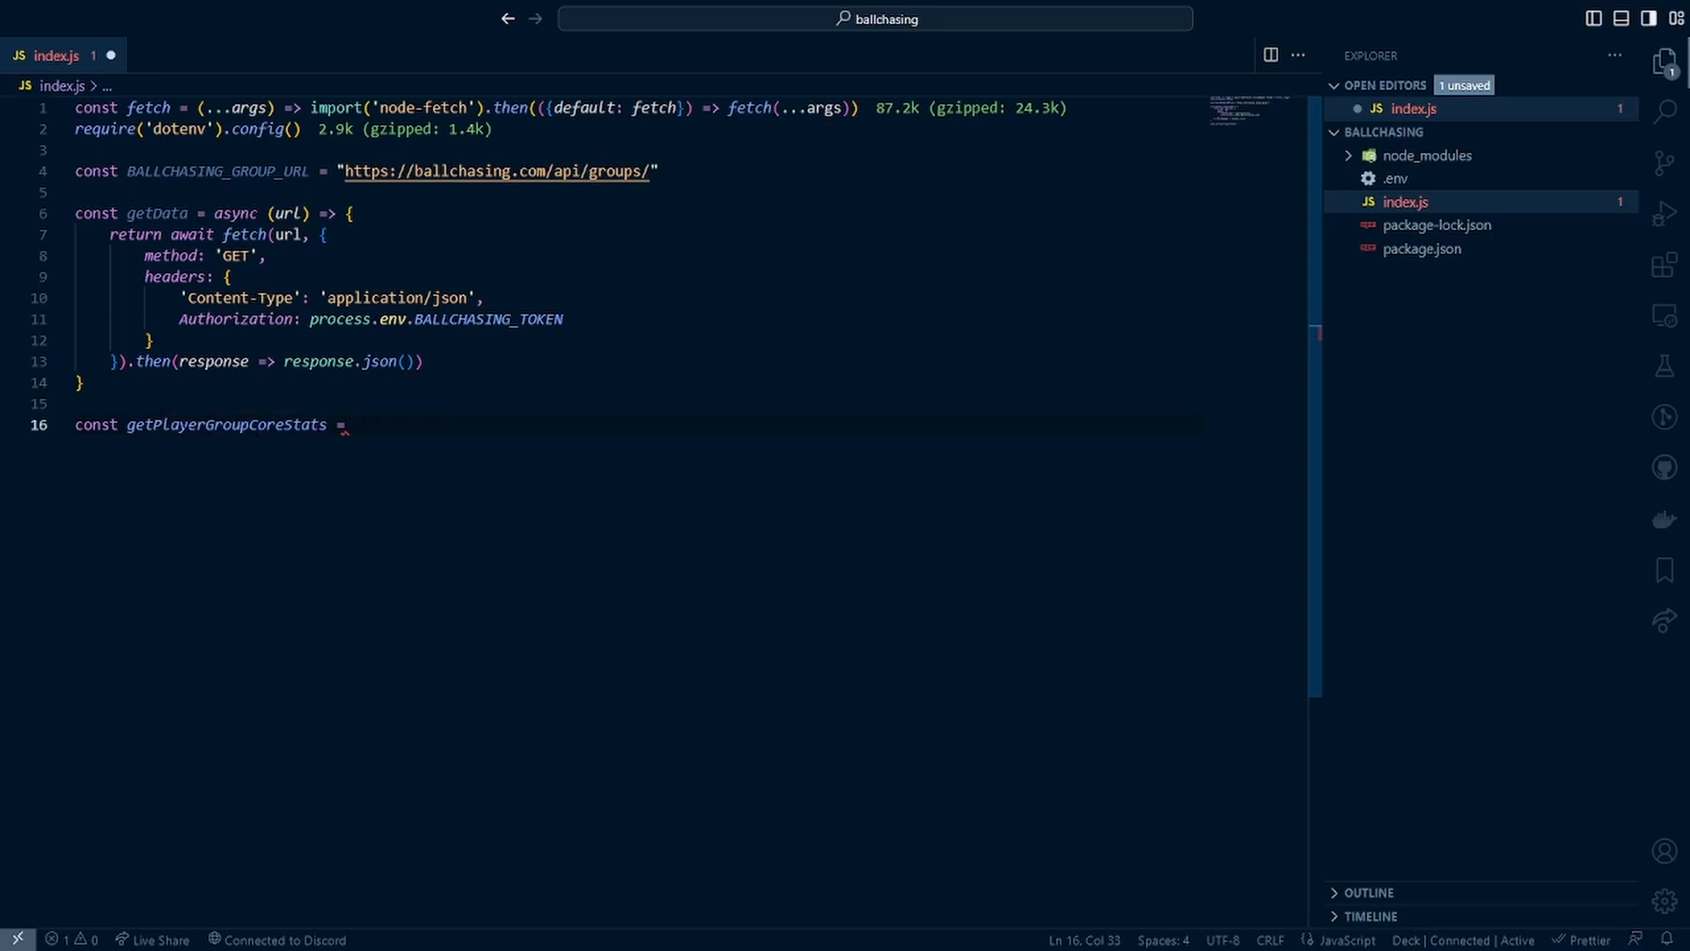
pyautogui.moveTo(227, 424)
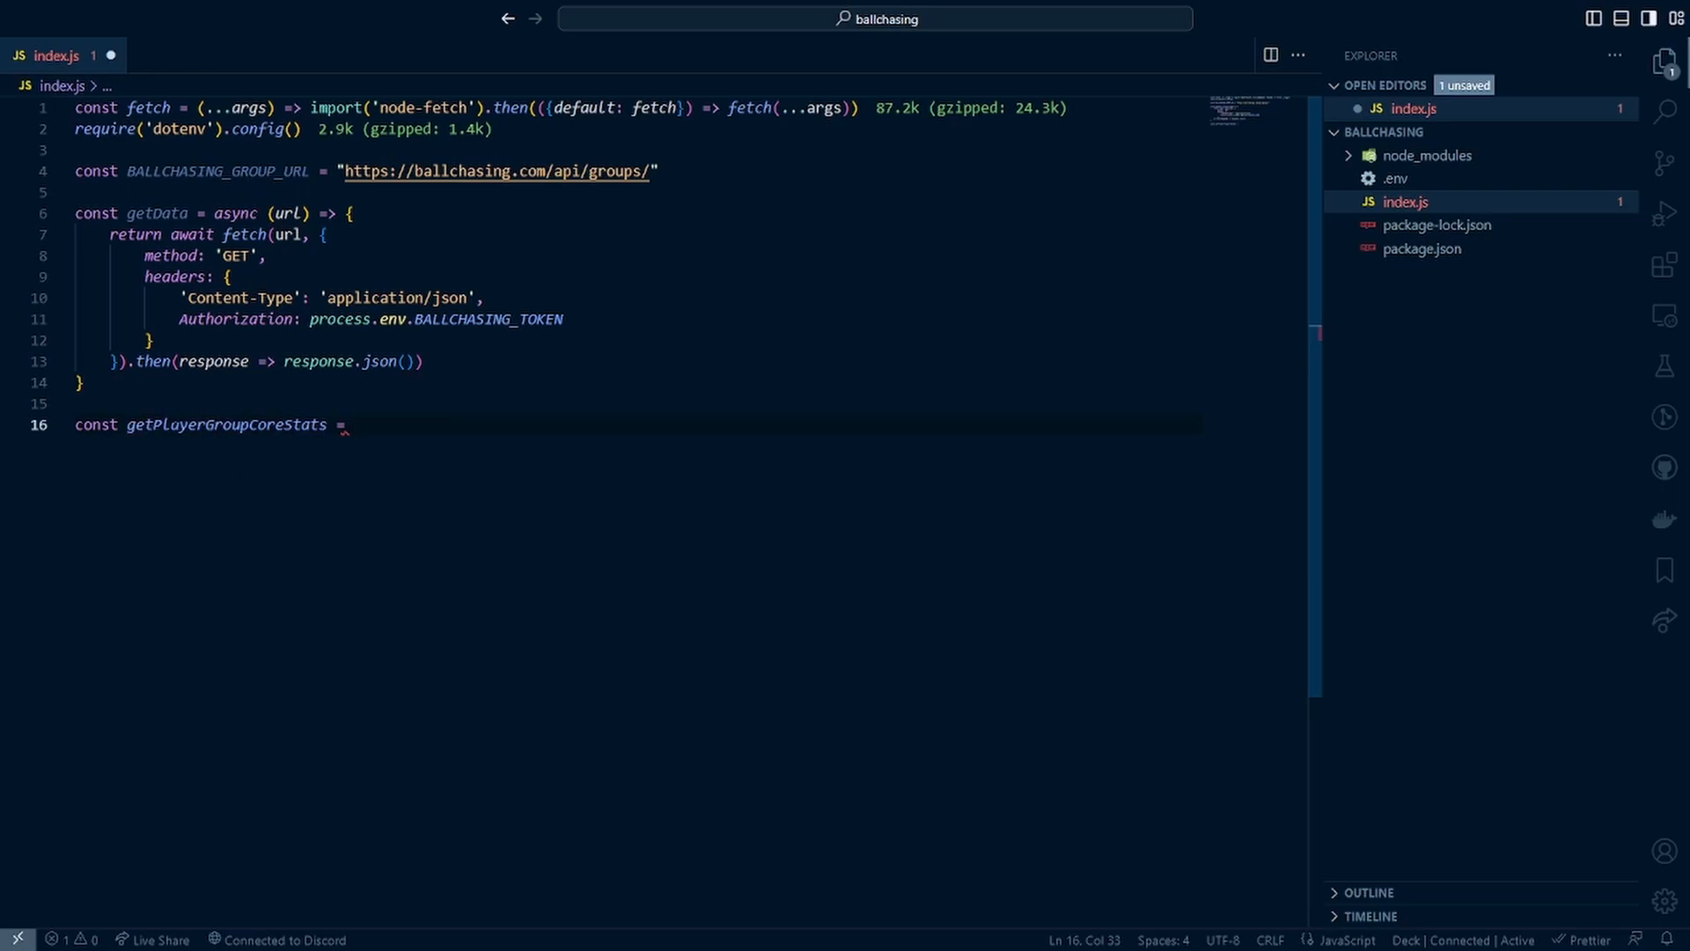
pyautogui.moveTo(227, 424)
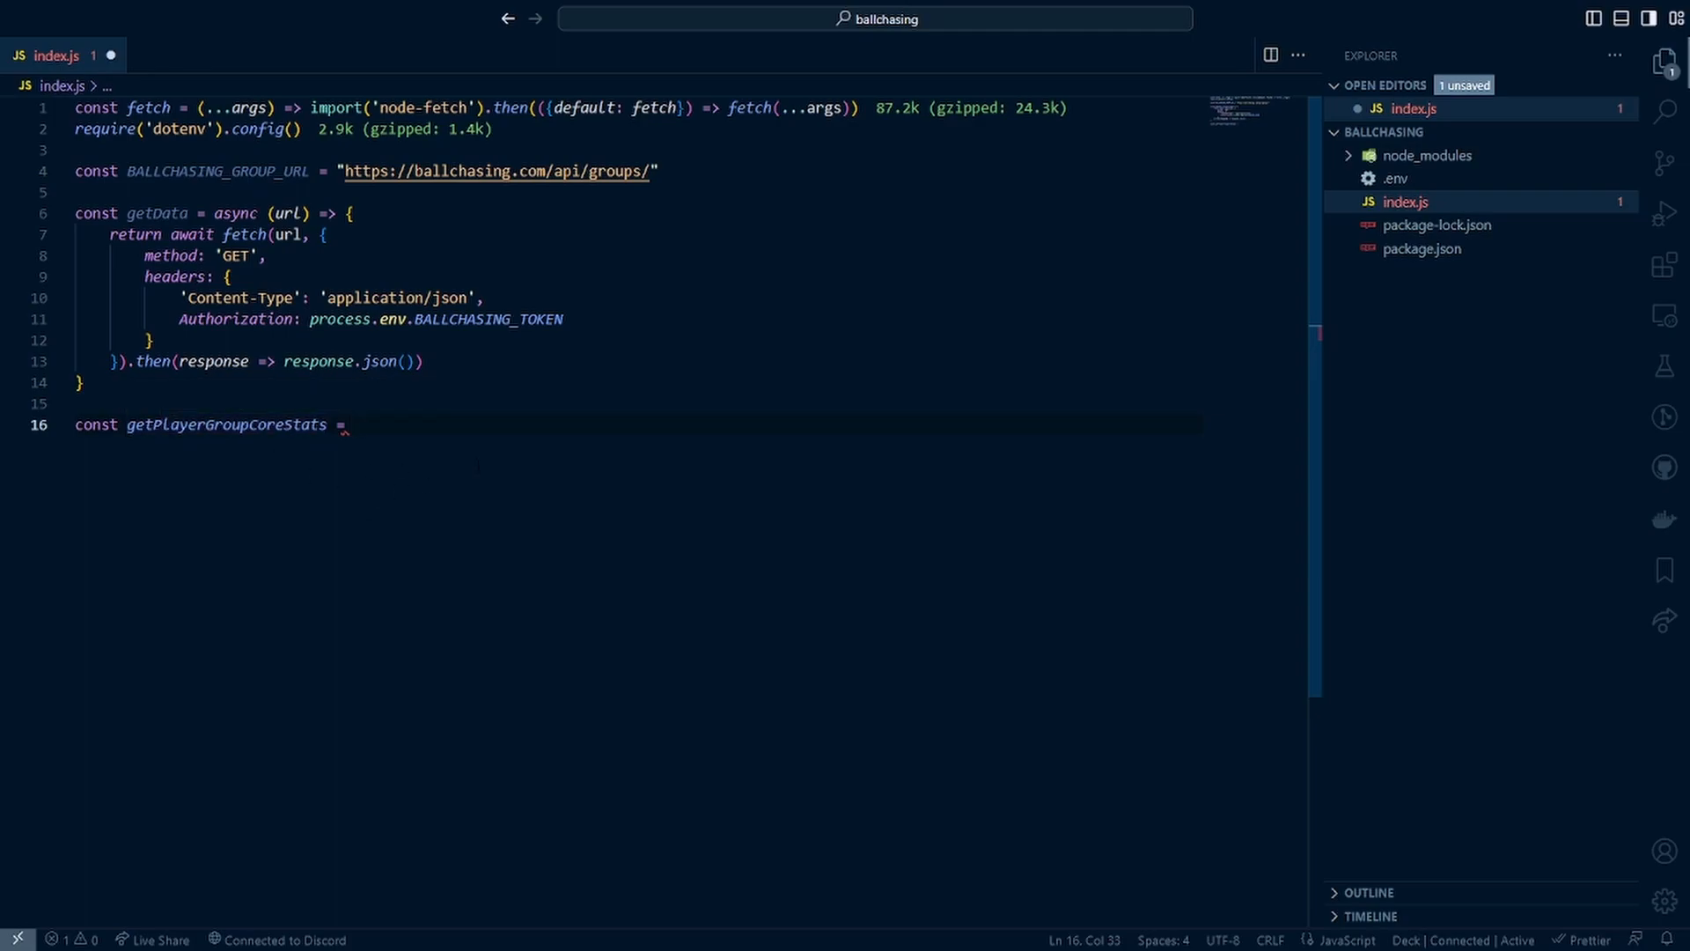
pyautogui.write('async')
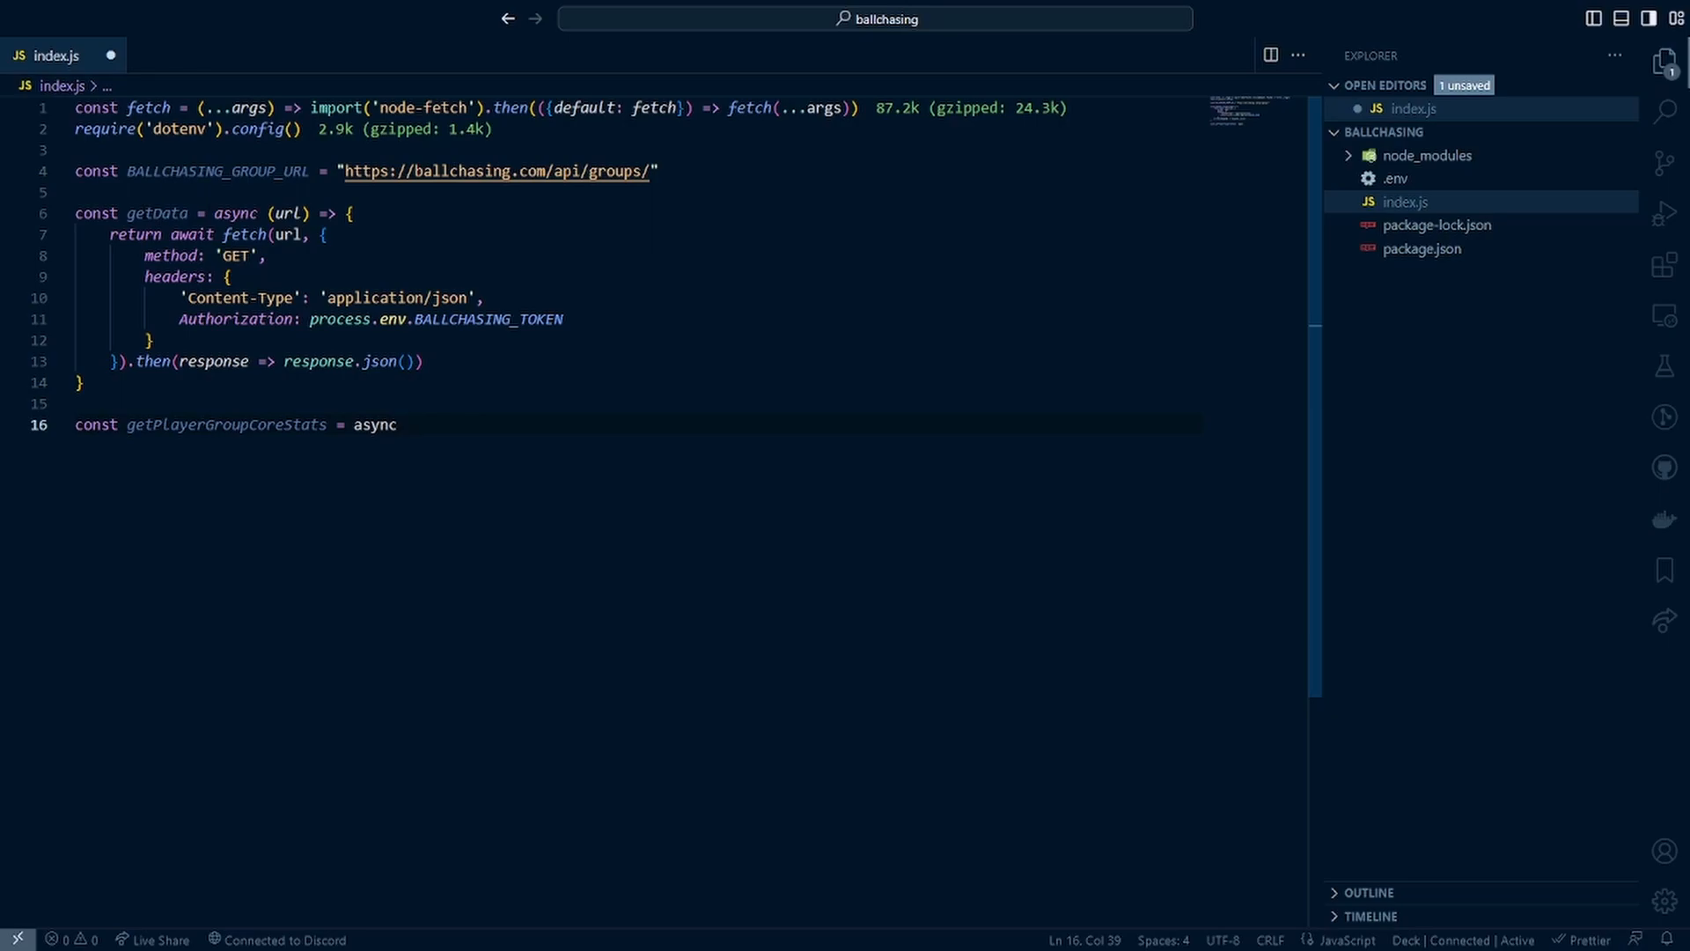
pyautogui.write('(groupId, playe')
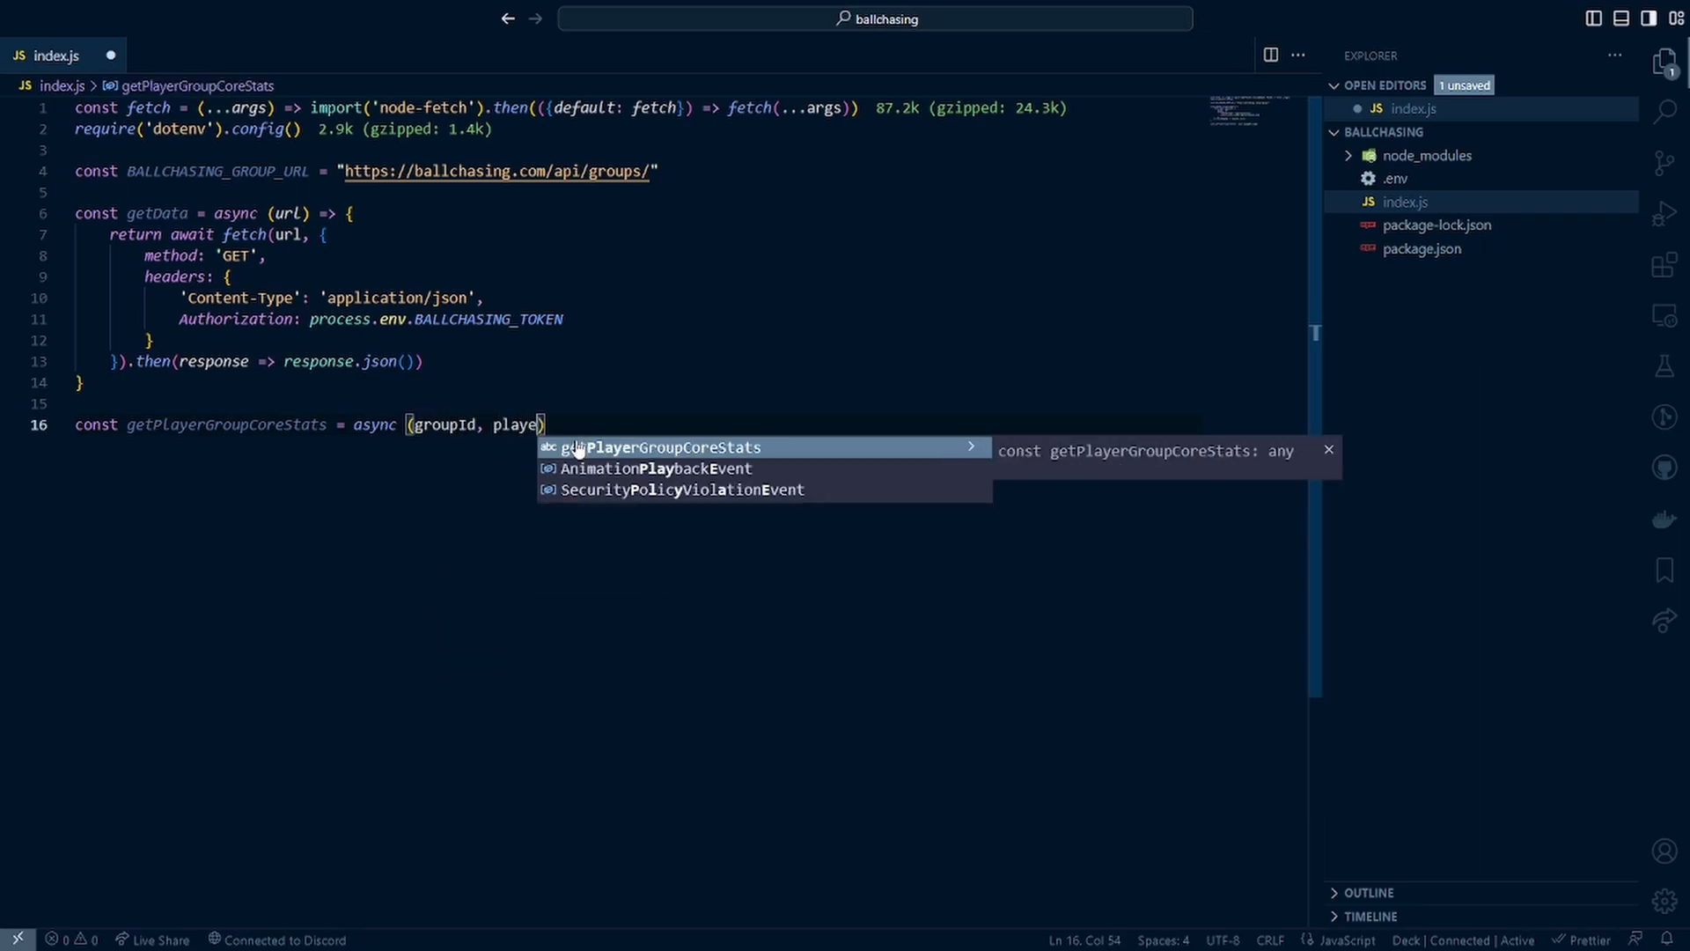
pyautogui.write('rName')
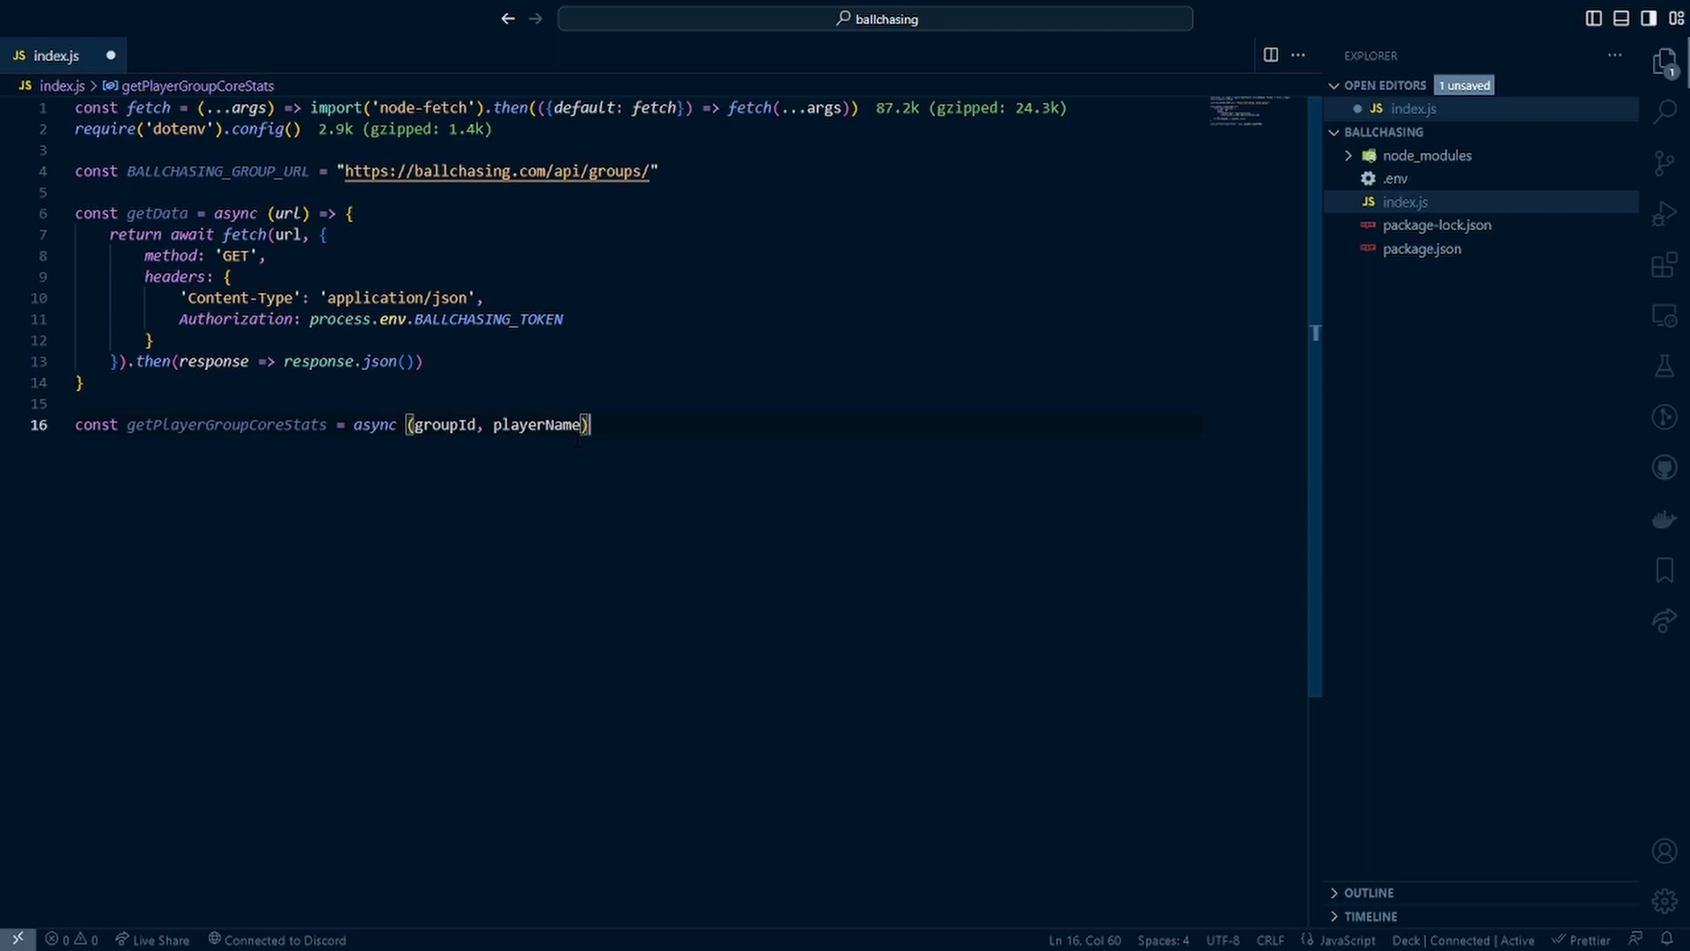
pyautogui.write('=> {')
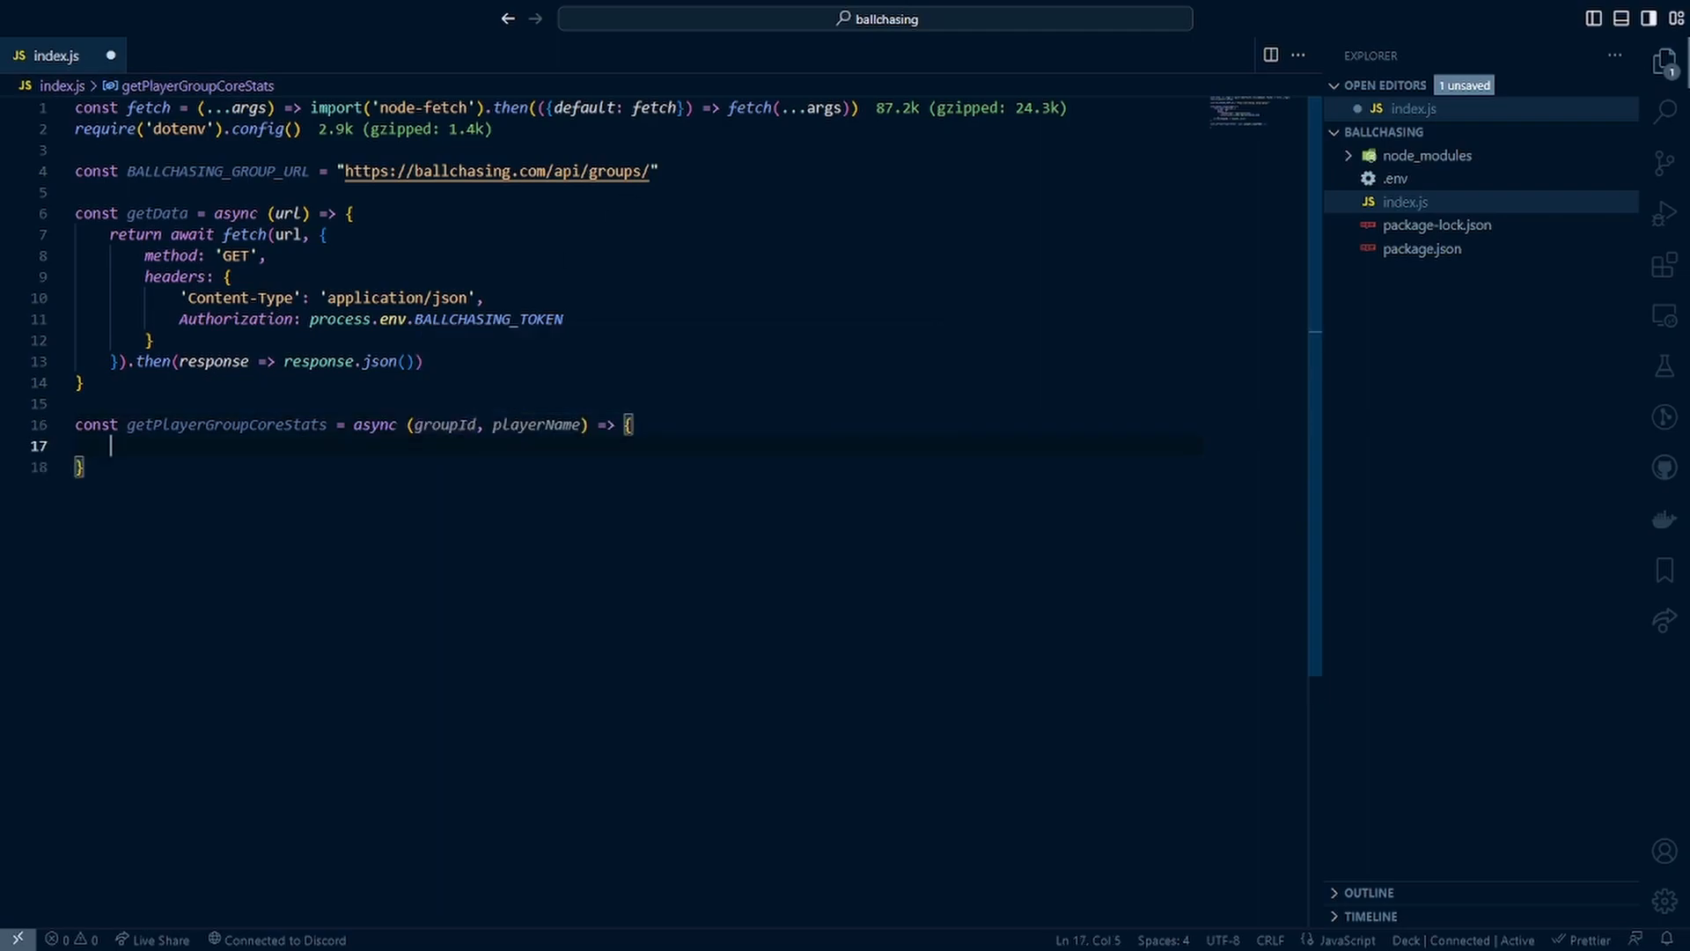
pyautogui.moveTo(496, 171)
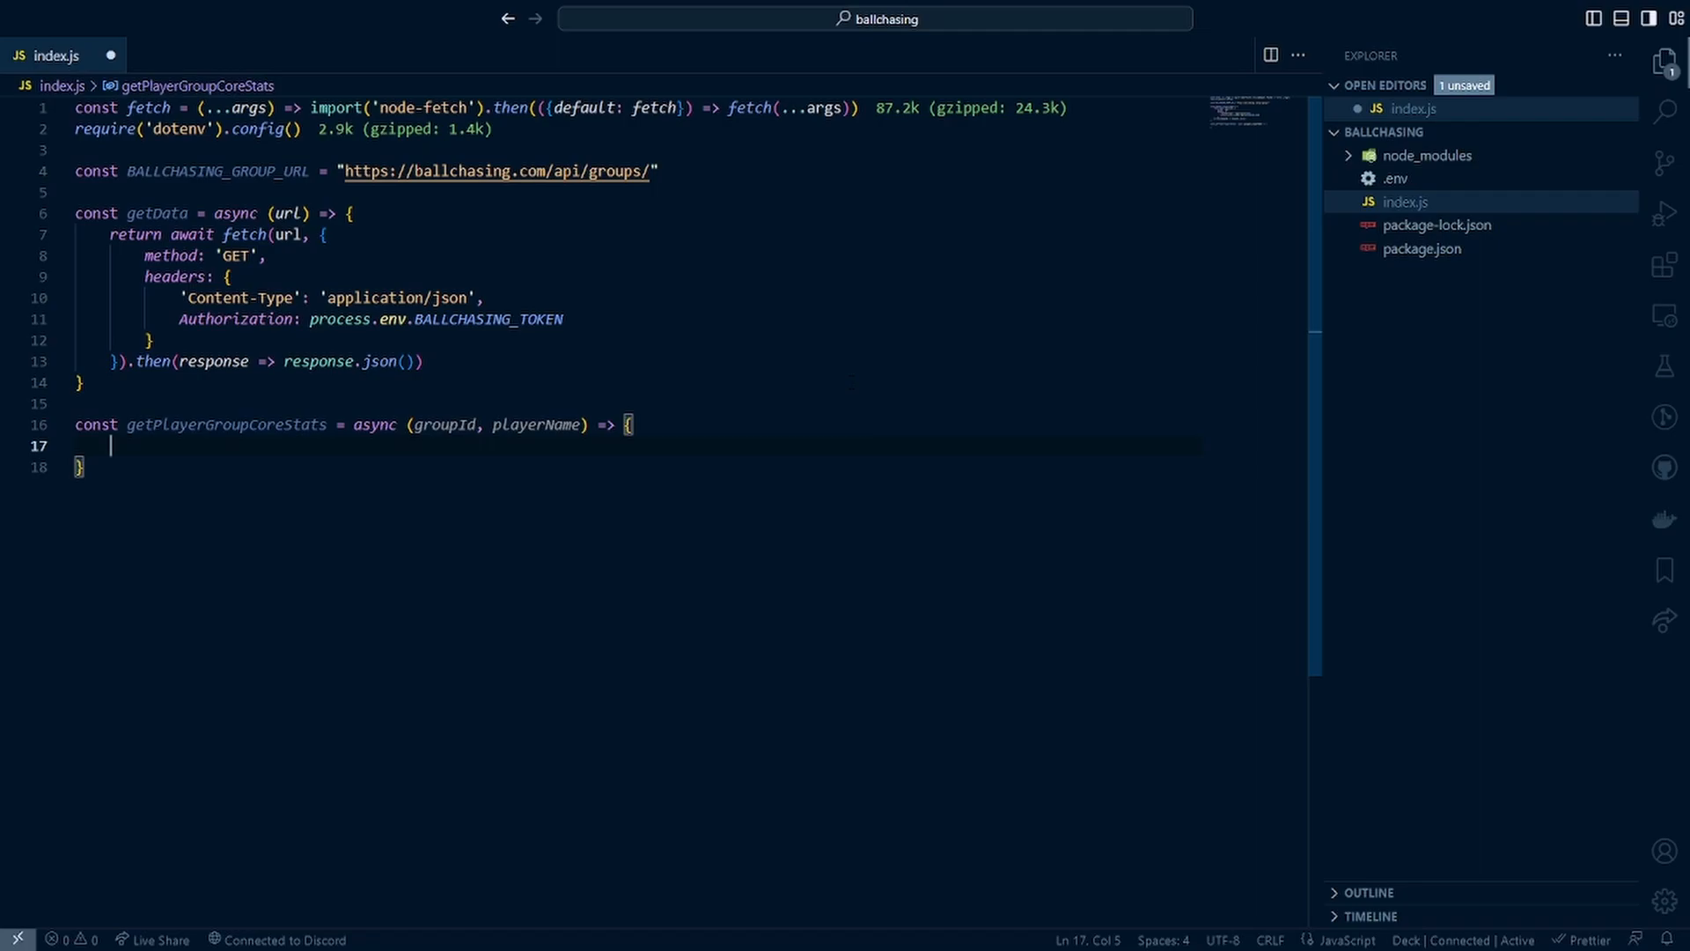
# Step: Await getData(BALLCHASING_GROUP_URL + groupId) into a response constant
pyautogui.write('const response =')
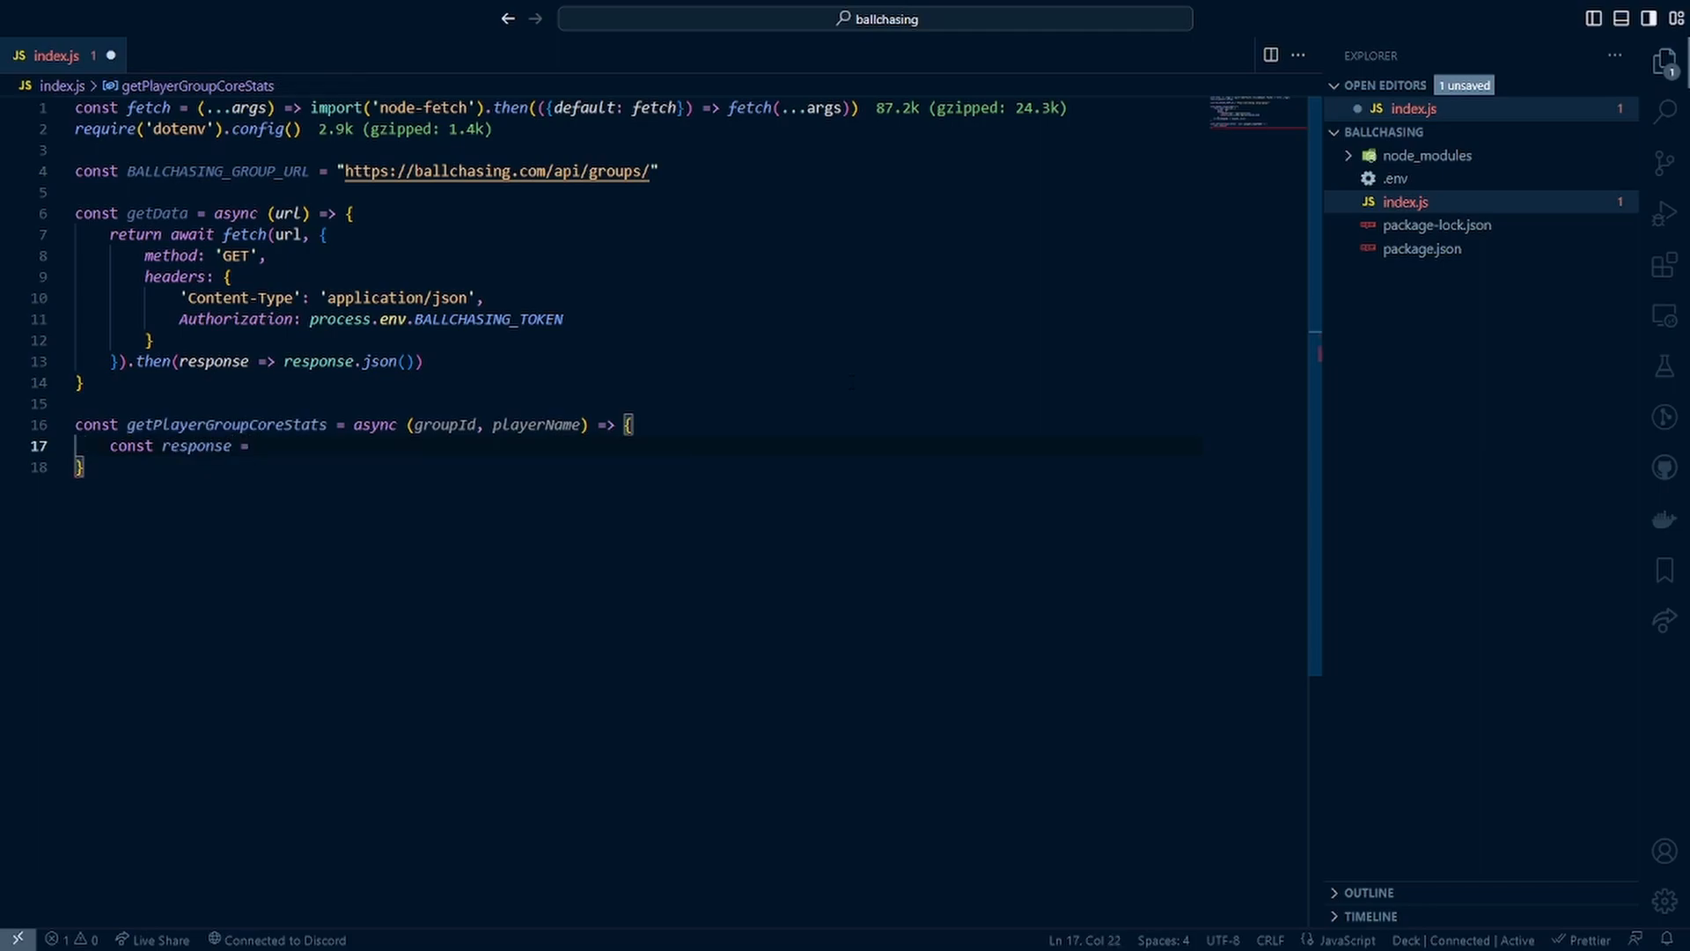
pyautogui.write('await getData(')
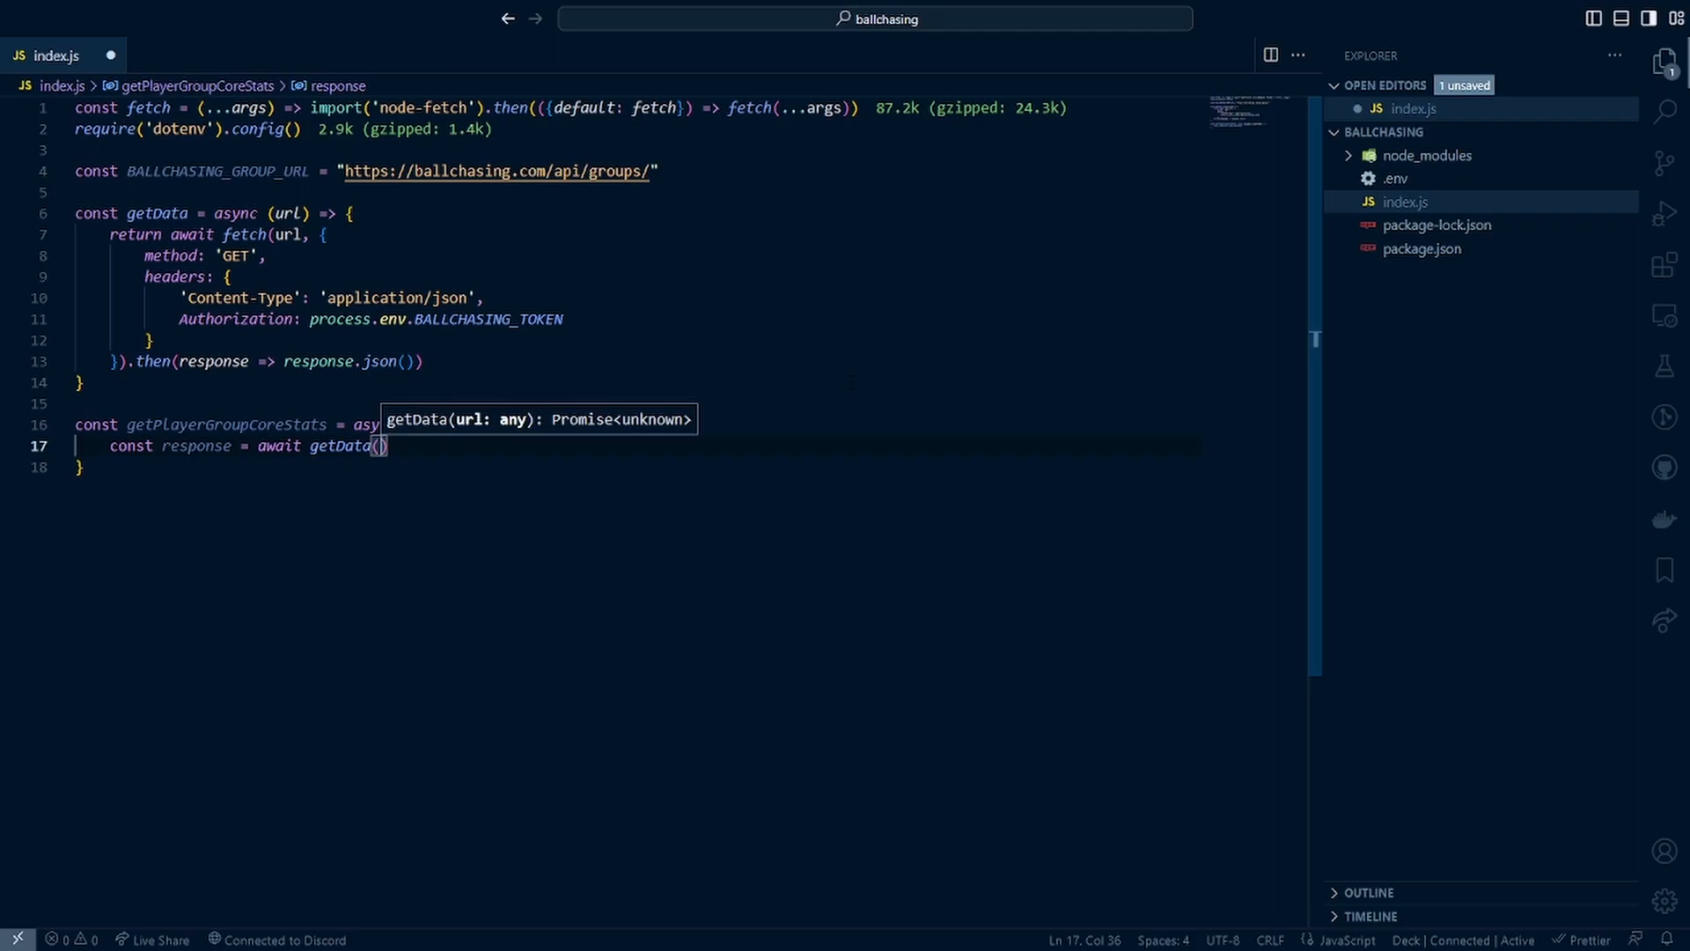
pyautogui.write('BALLCHASING_GROUP_URL')
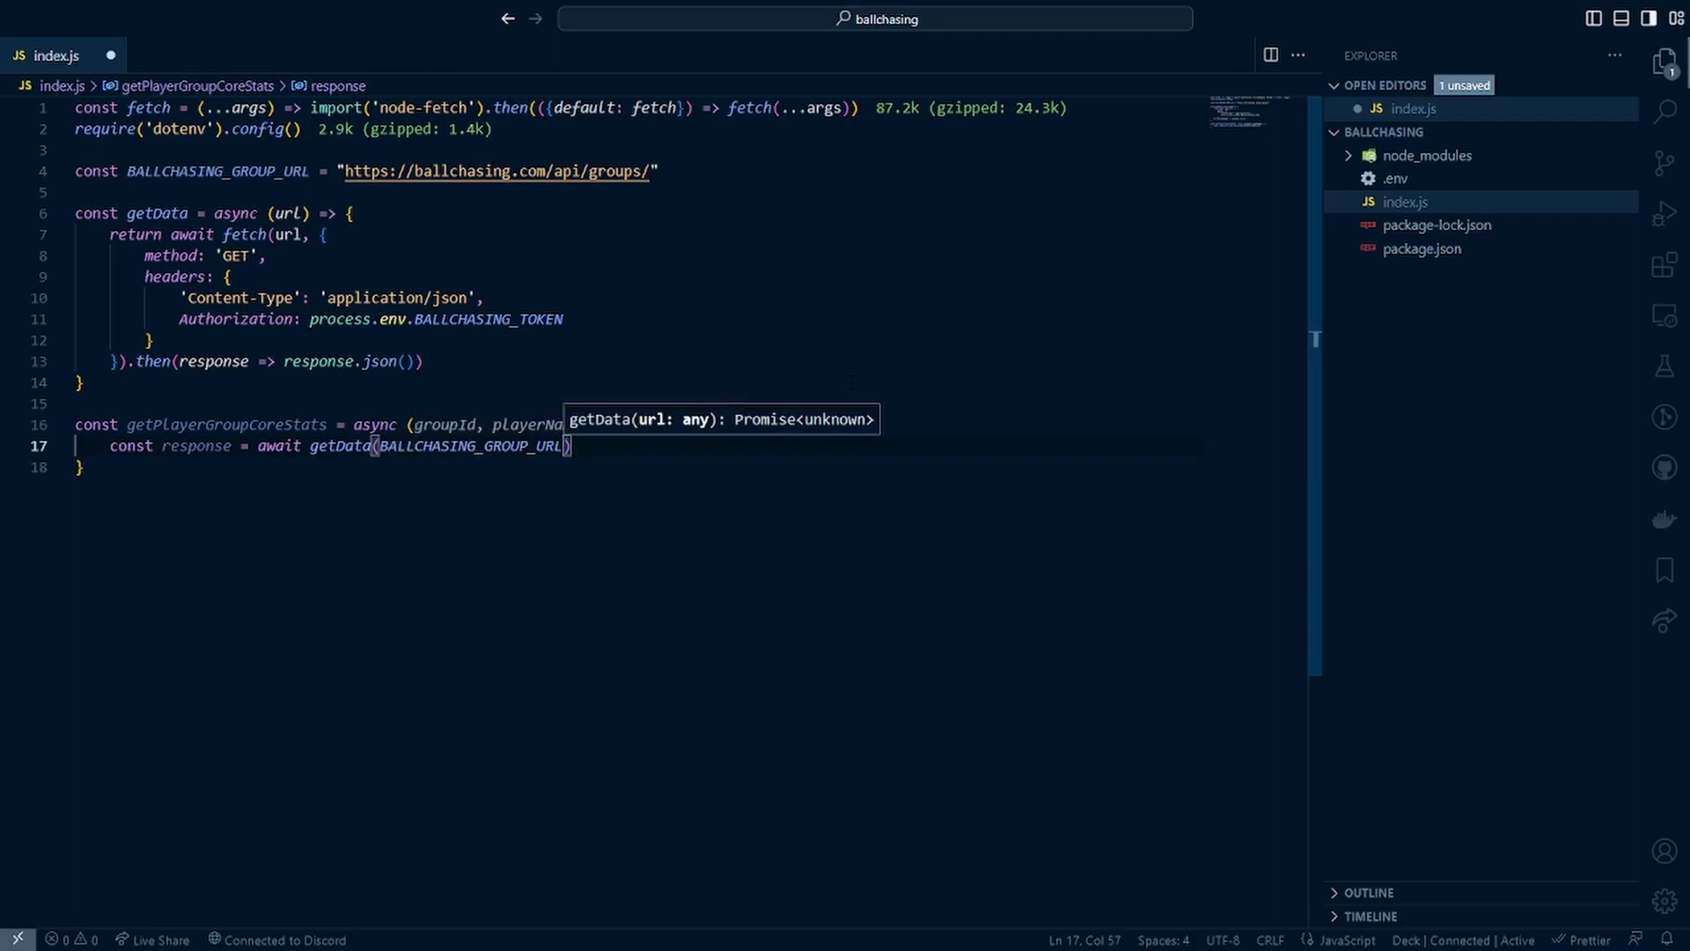
pyautogui.write('+ groupId')
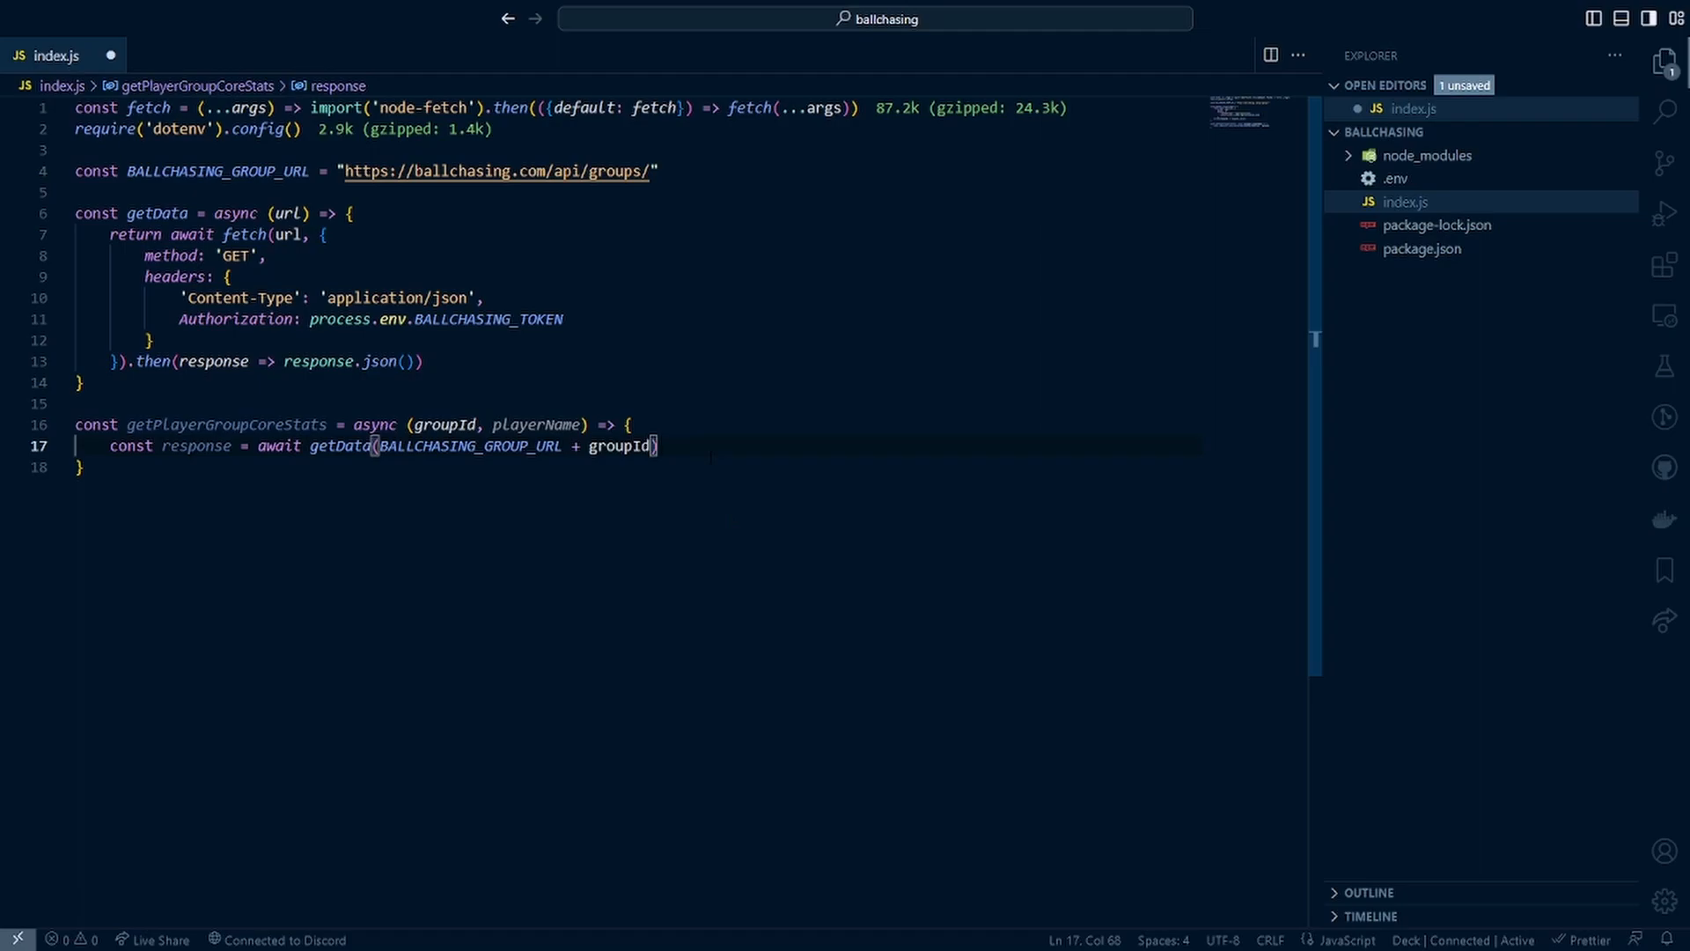
pyautogui.press('Return')
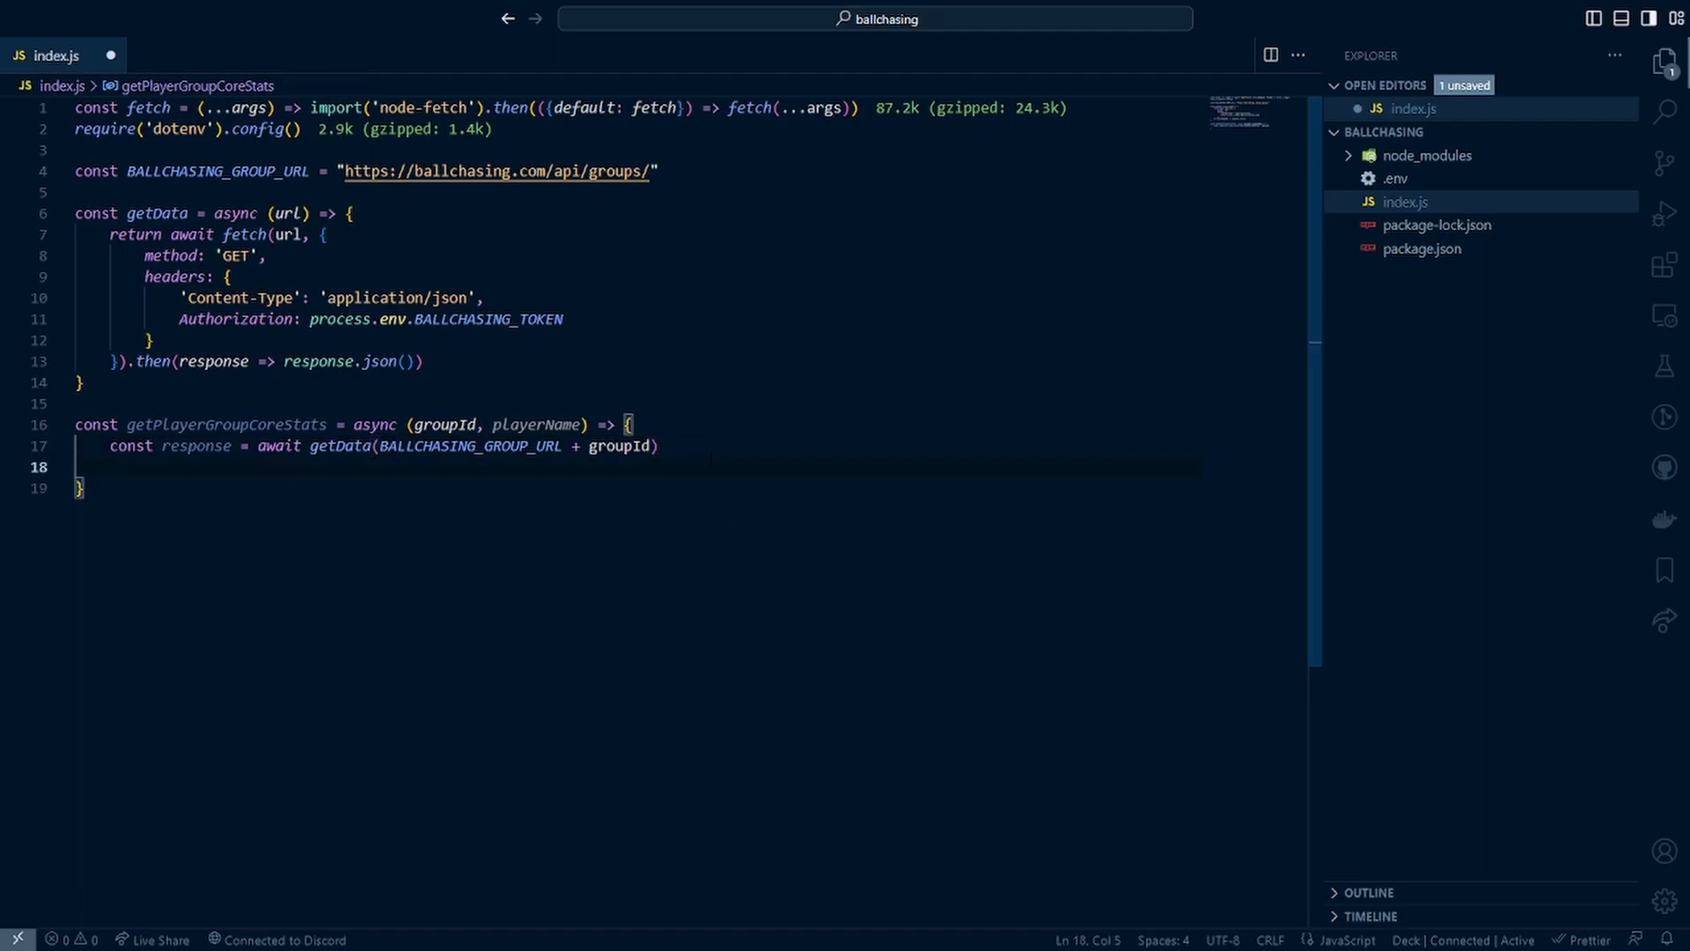
# Step: When response is null, log 'No data received from Ballchasing API...' and return
pyautogui.write('if (response === null) {')
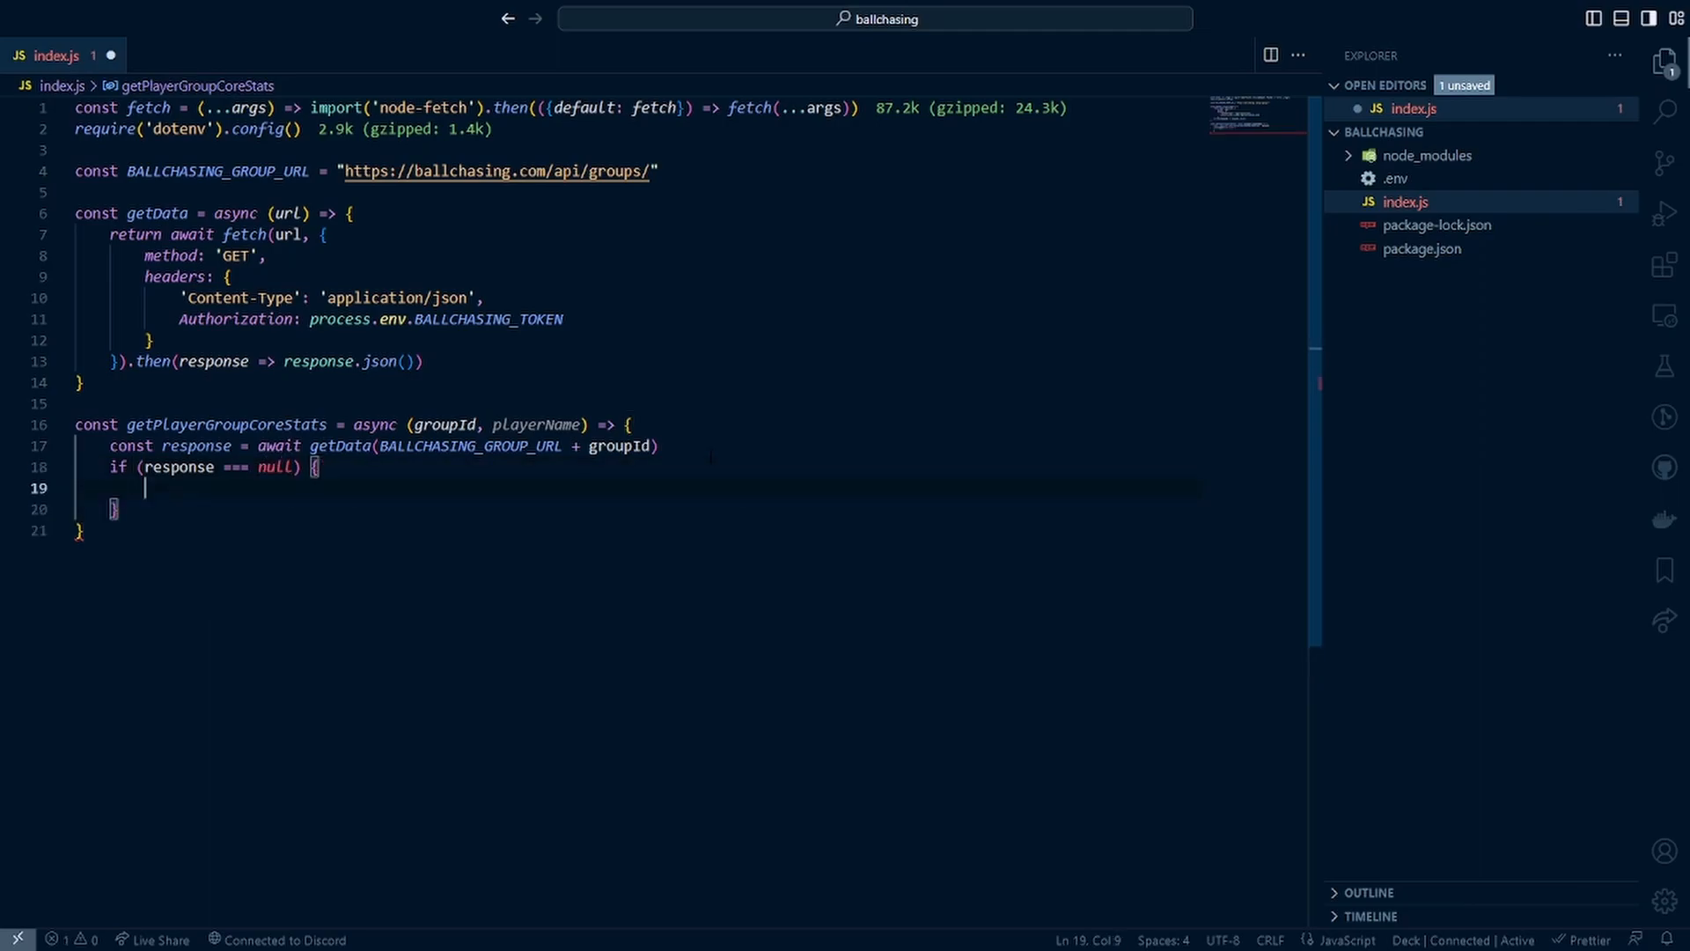
pyautogui.write('return')
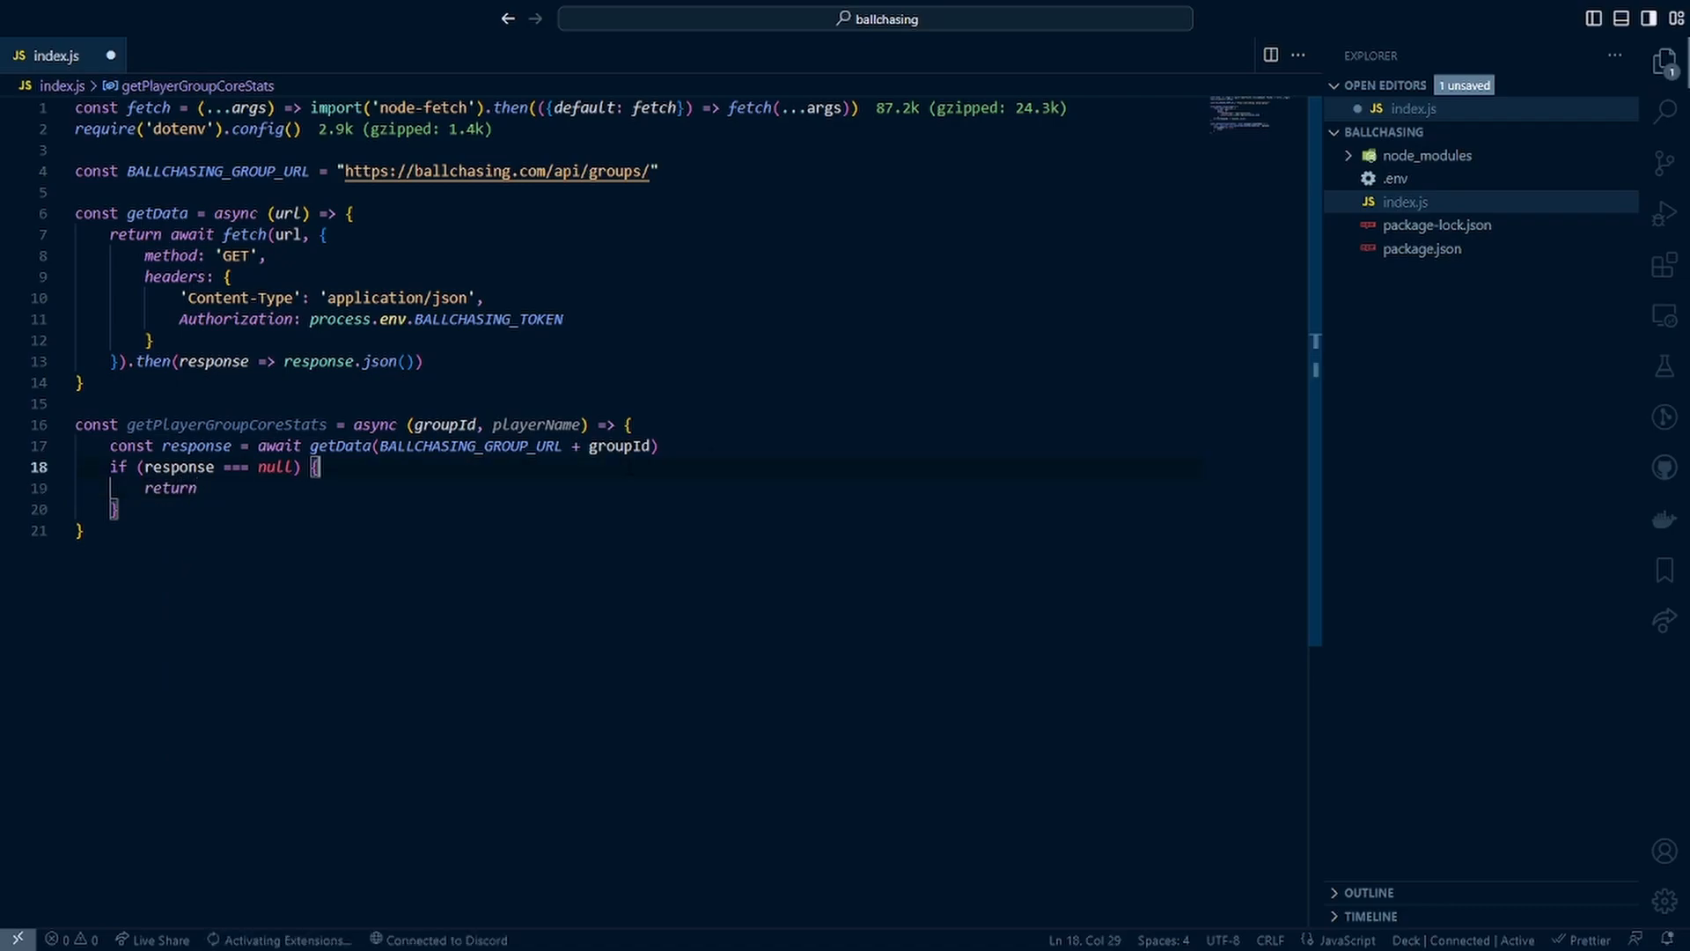
pyautogui.write('console.log(')
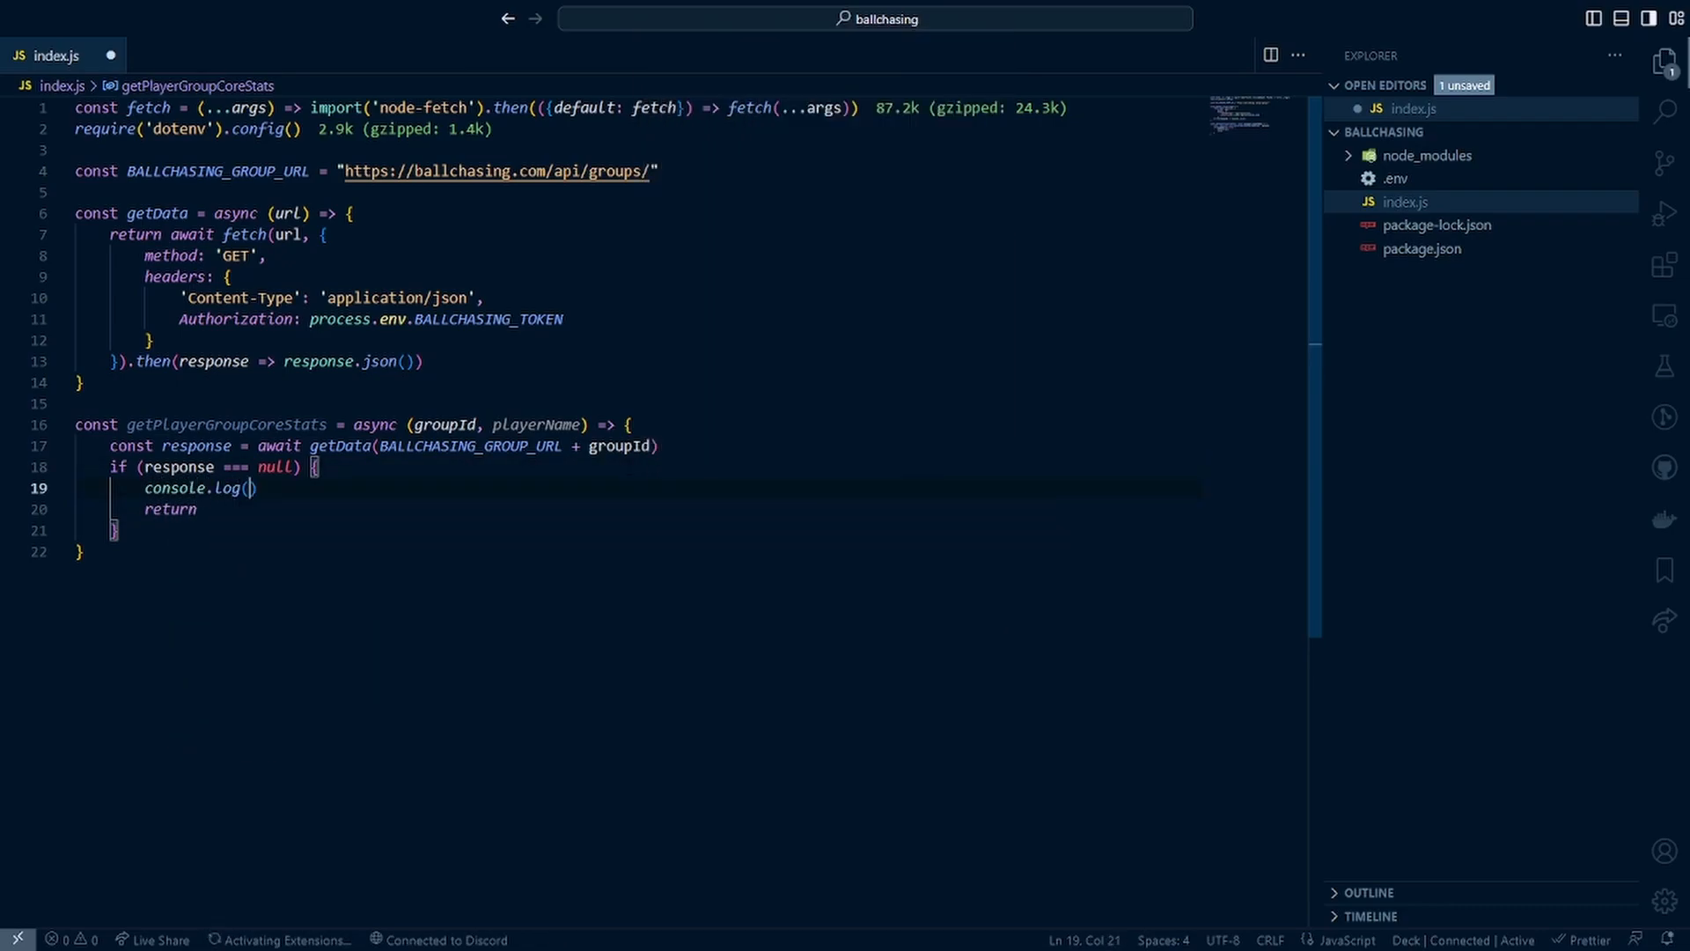
pyautogui.write("'No data received from Ballchasing API...")
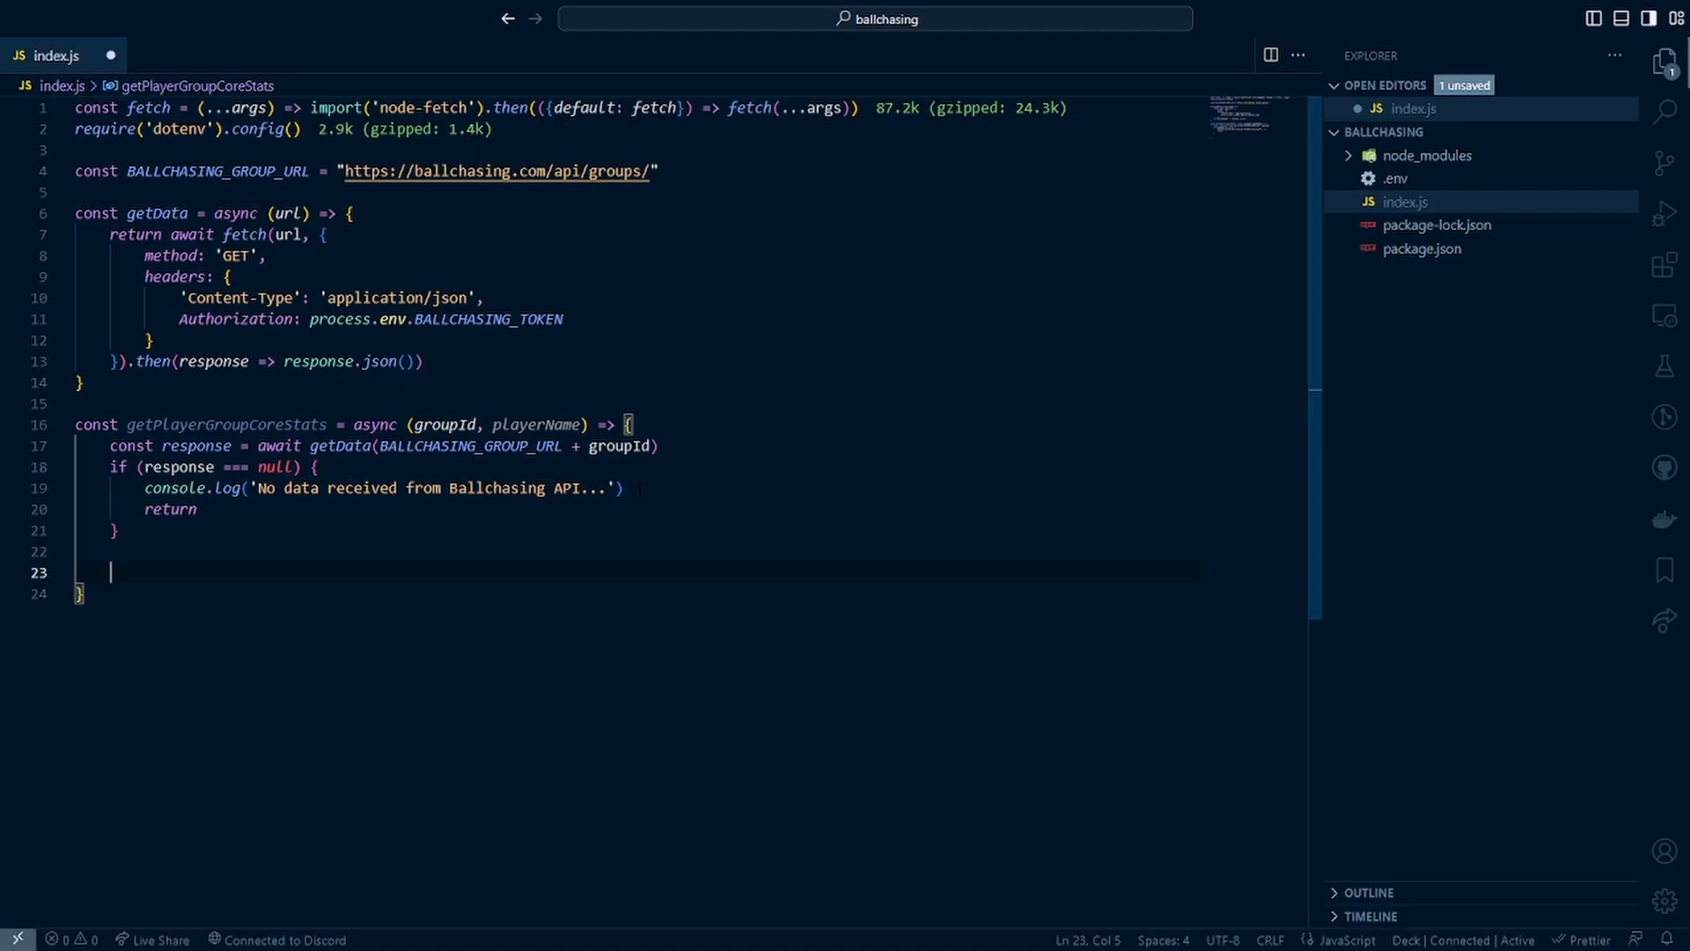
# Step: Loop i from 0 over response.players.length
pyautogui.write('for')
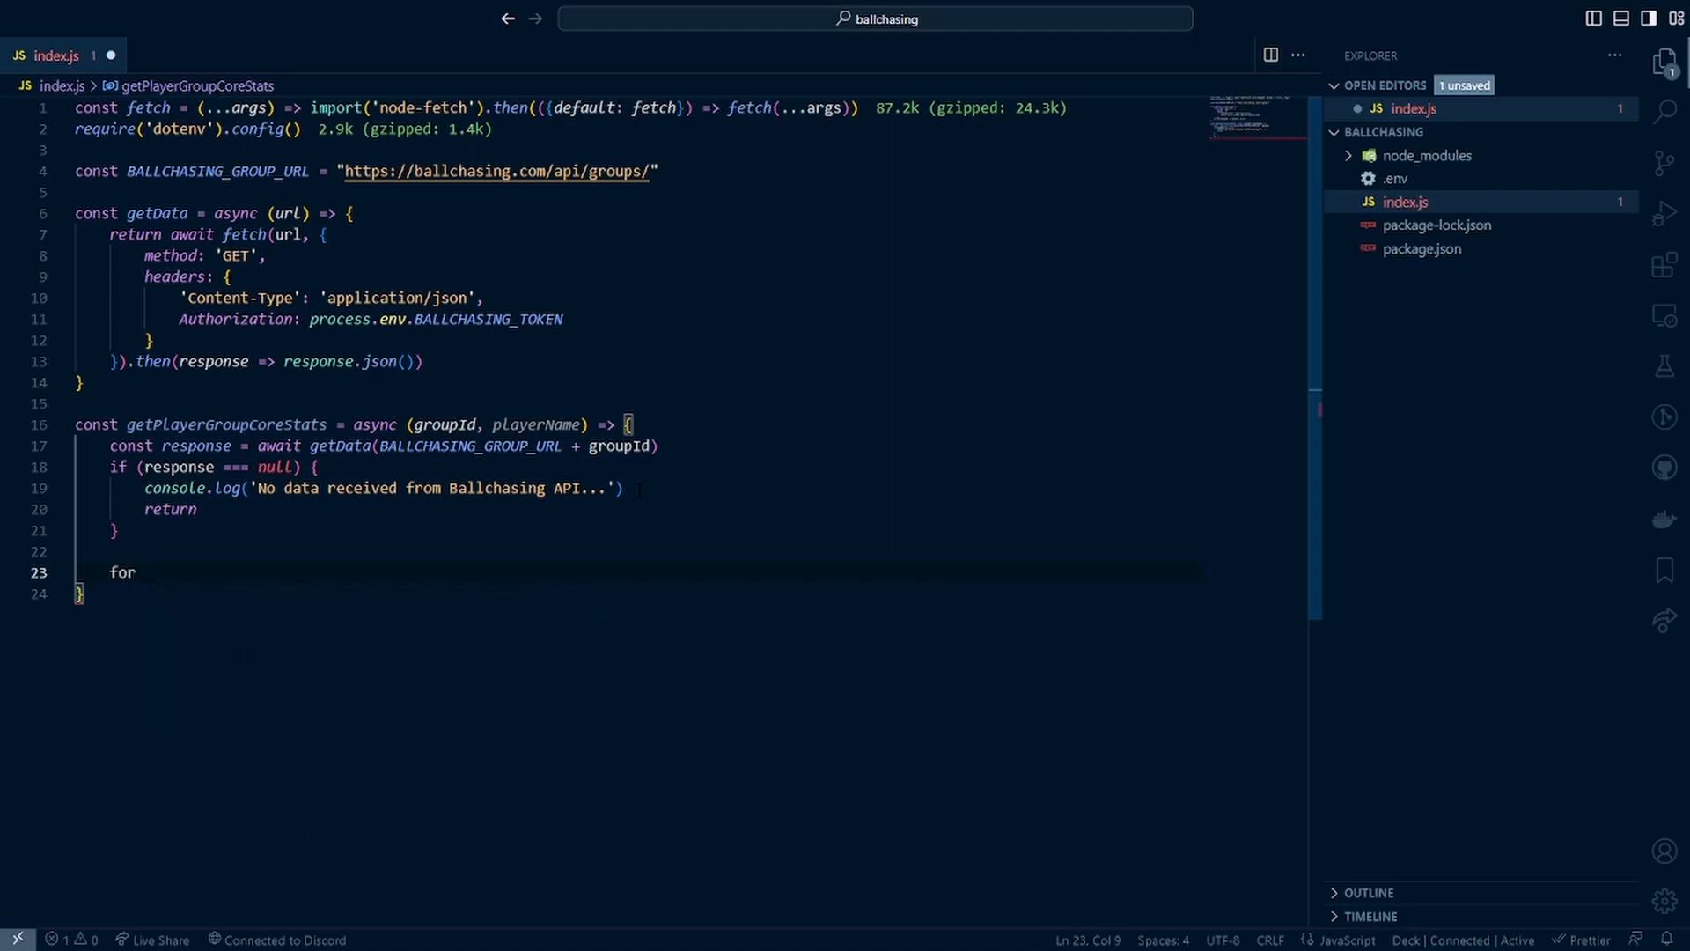
pyautogui.write('(let i = 0; i <')
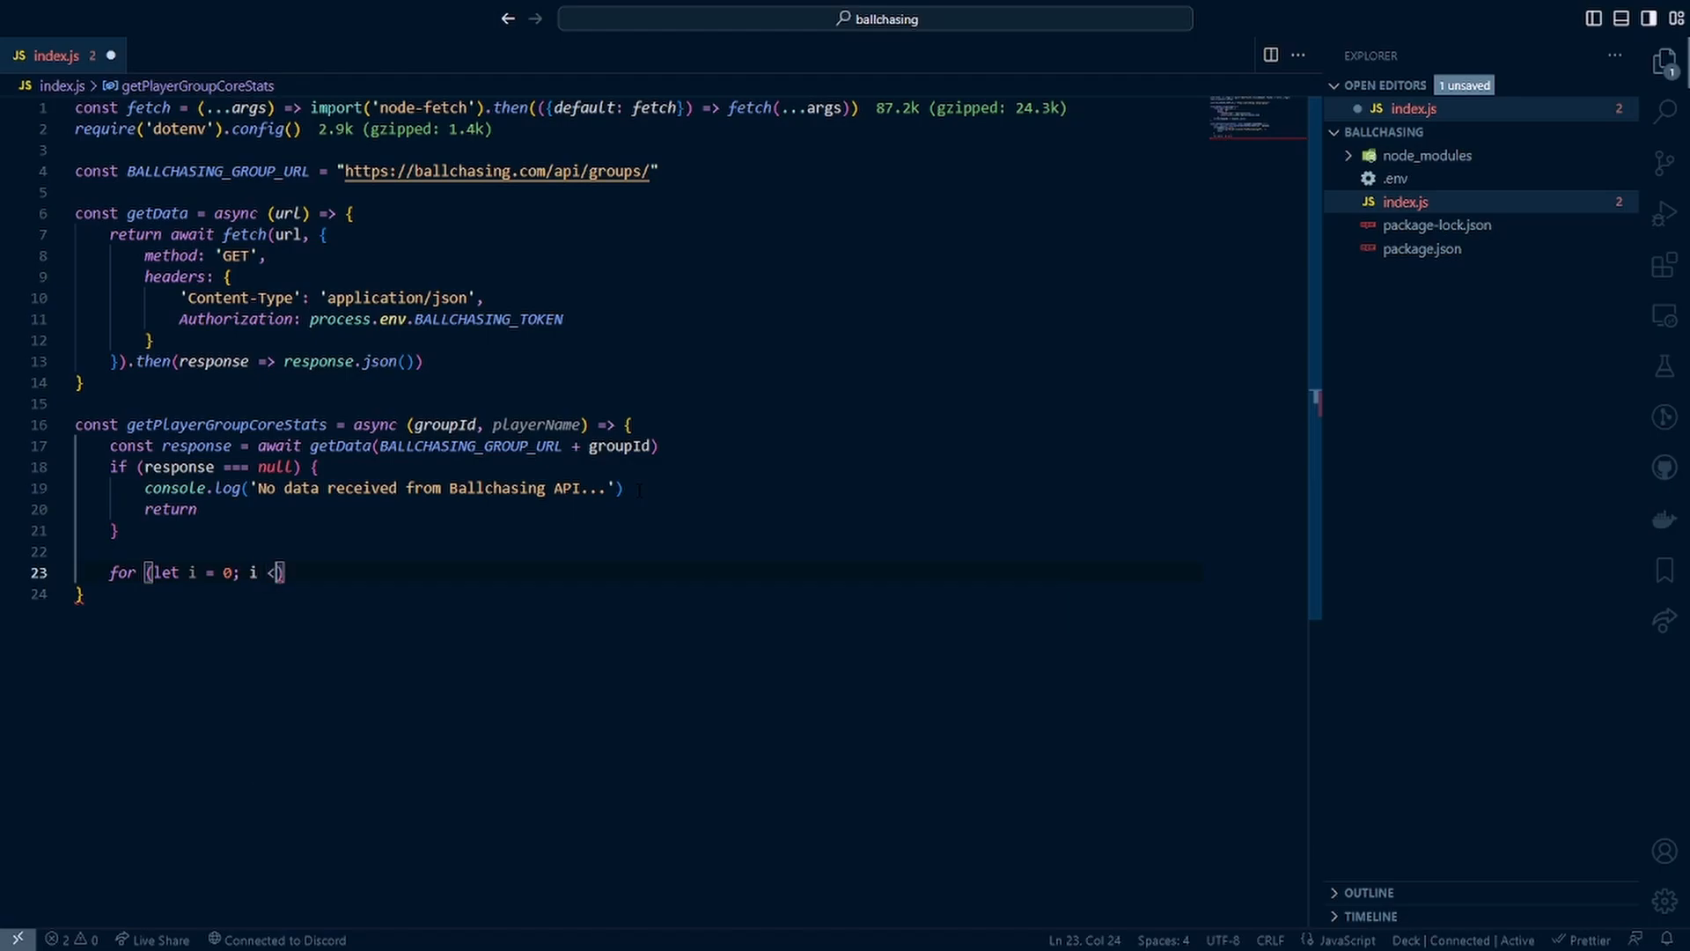
pyautogui.write('response.p')
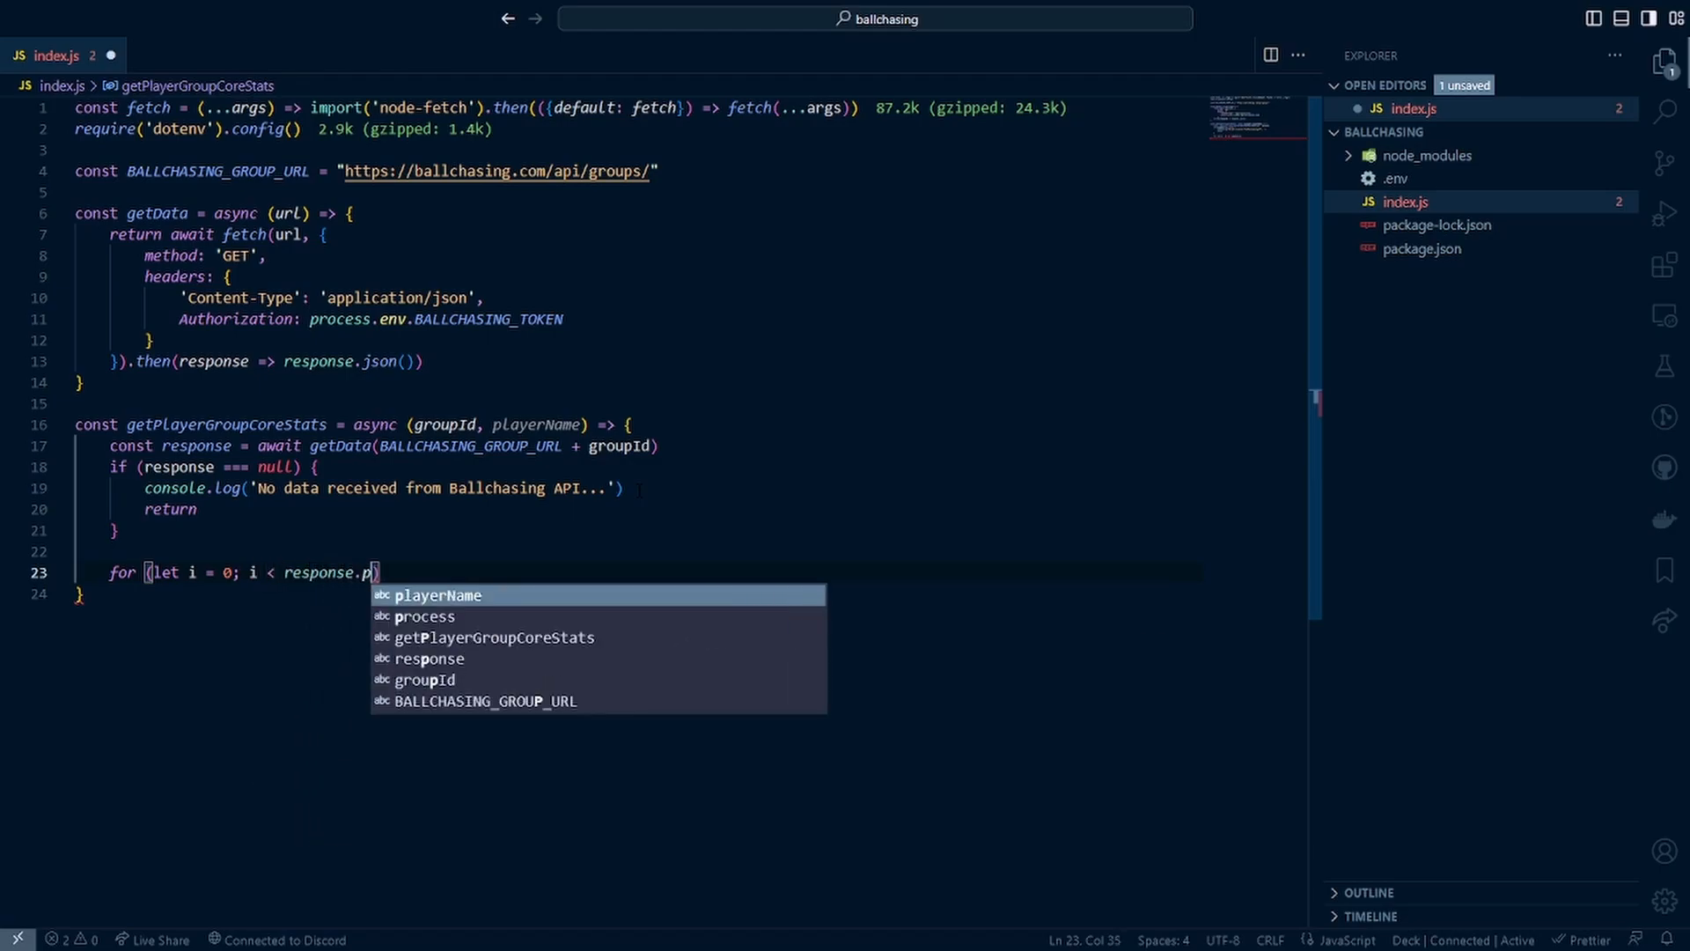
pyautogui.write('layers.length')
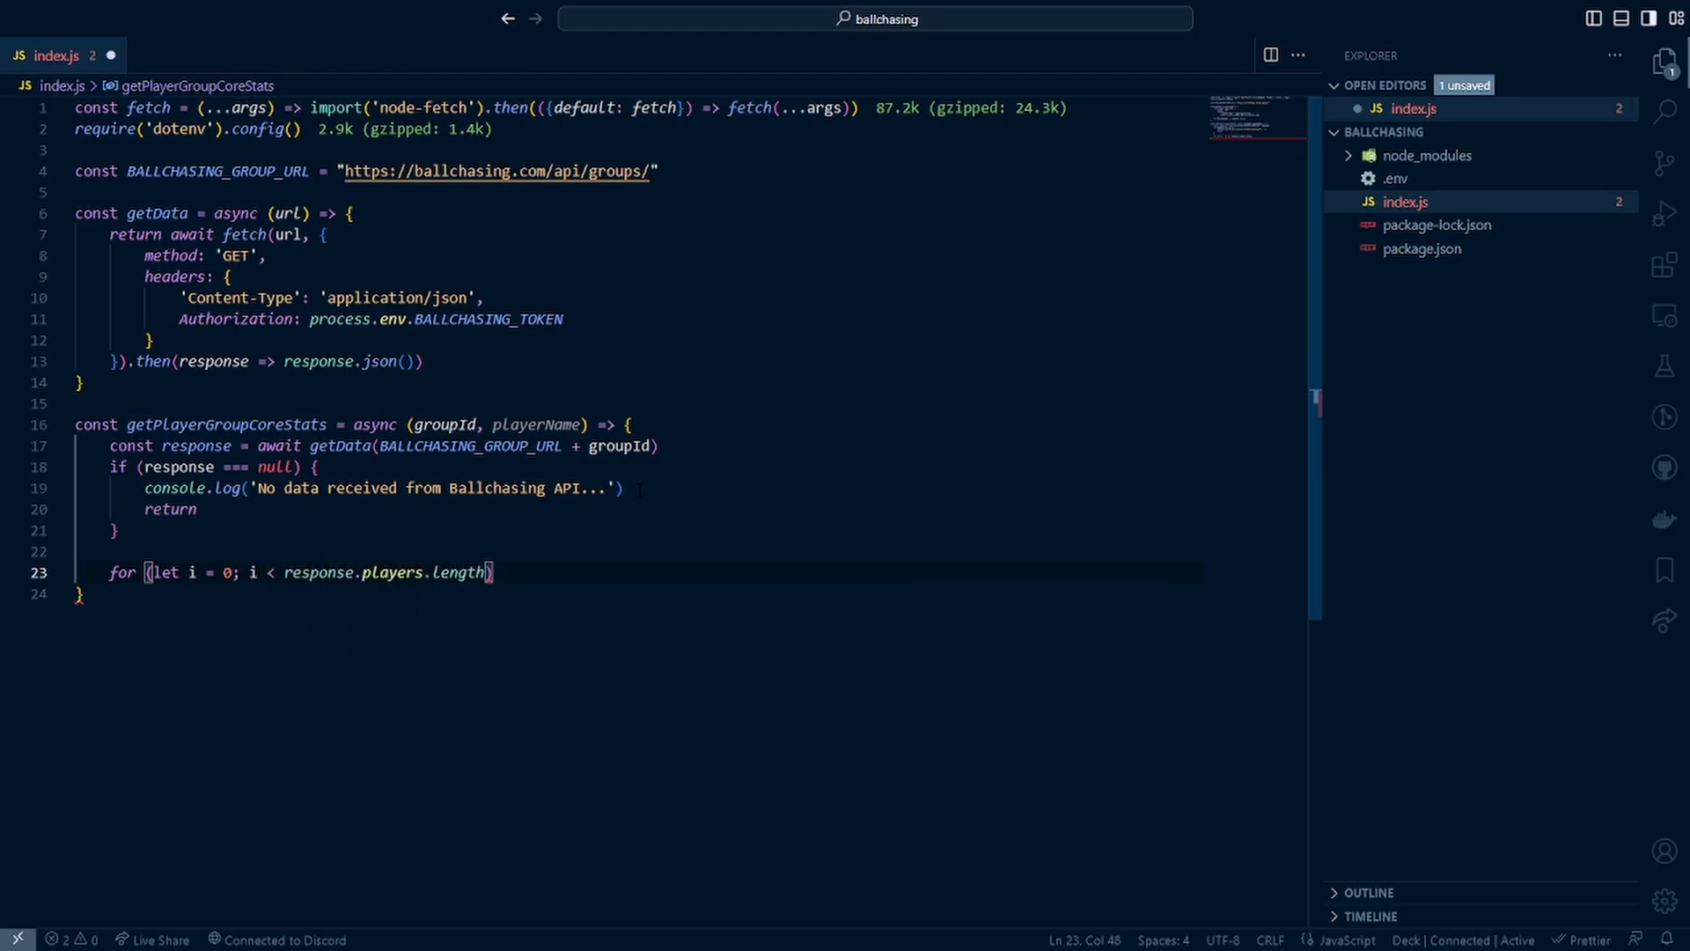
pyautogui.write('; i++) {')
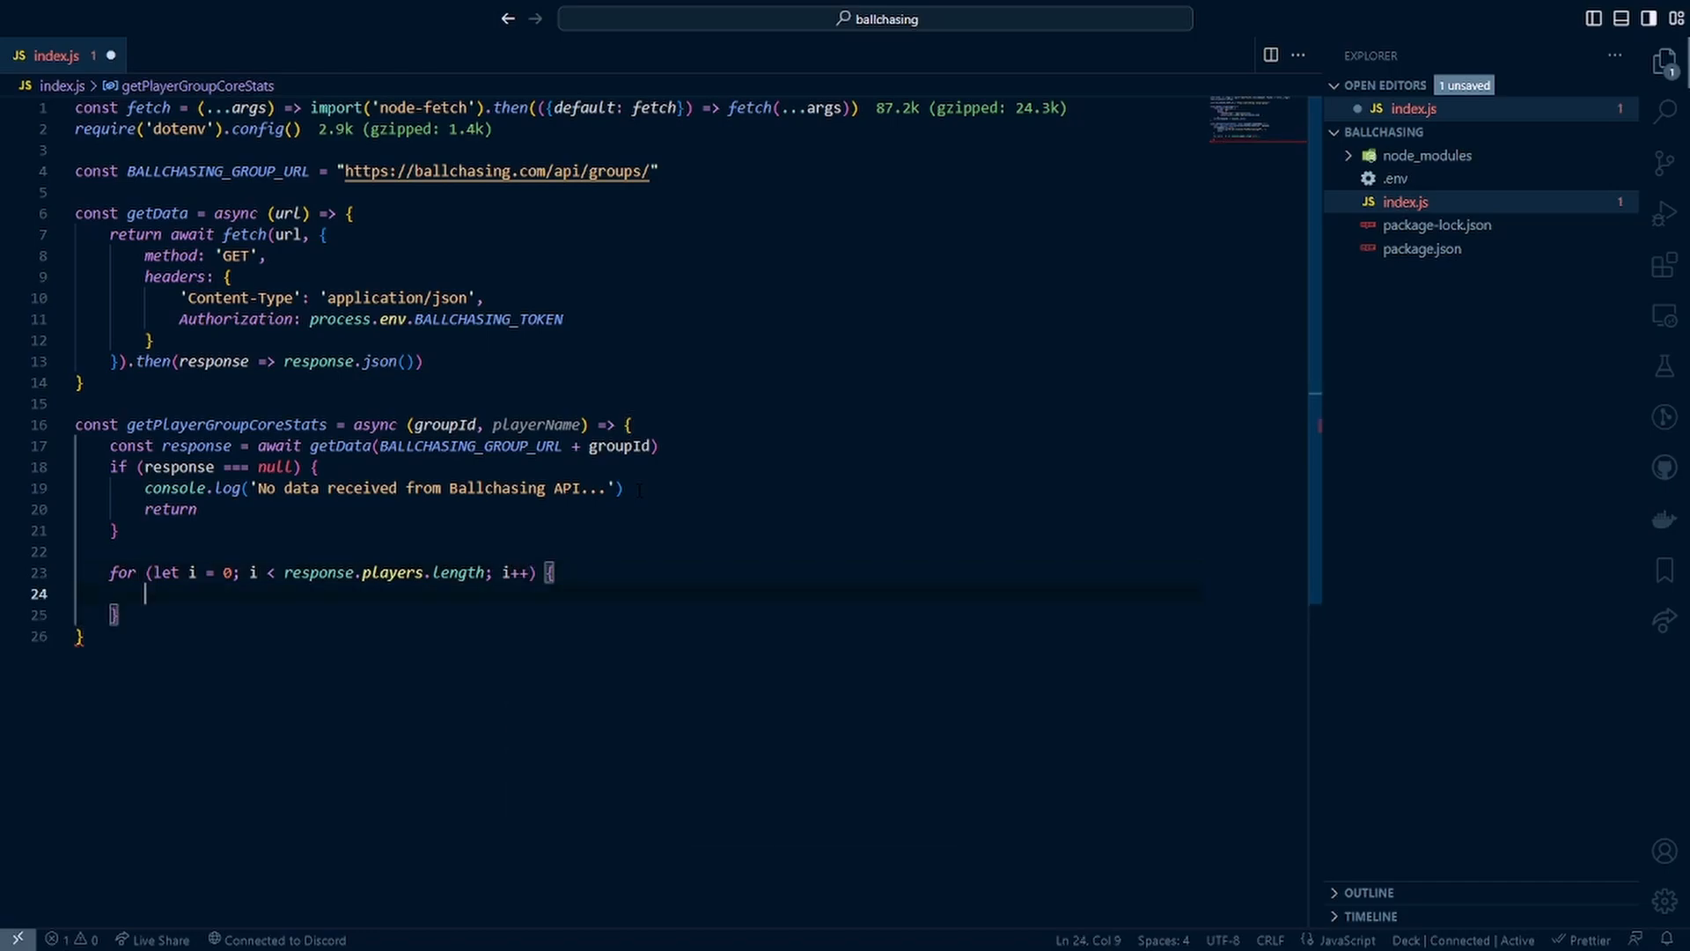
pyautogui.moveTo(314, 572)
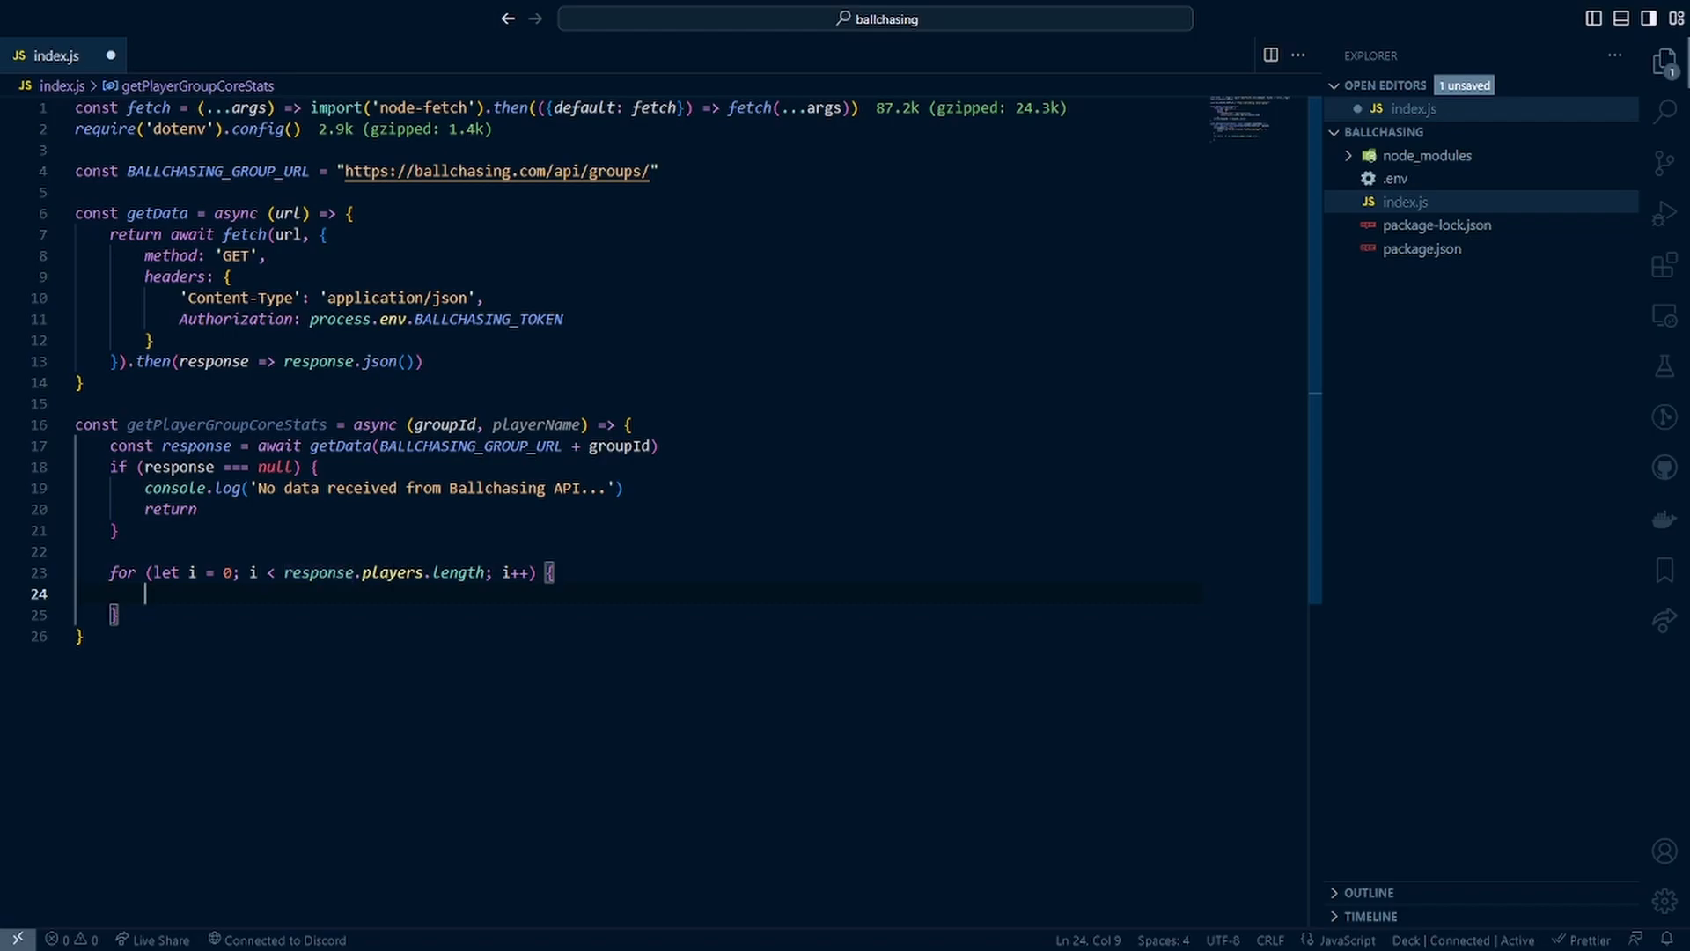
# Step: When response.players[i].name === playerName, log response.players[i].cumalative.core and return
pyautogui.write('if')
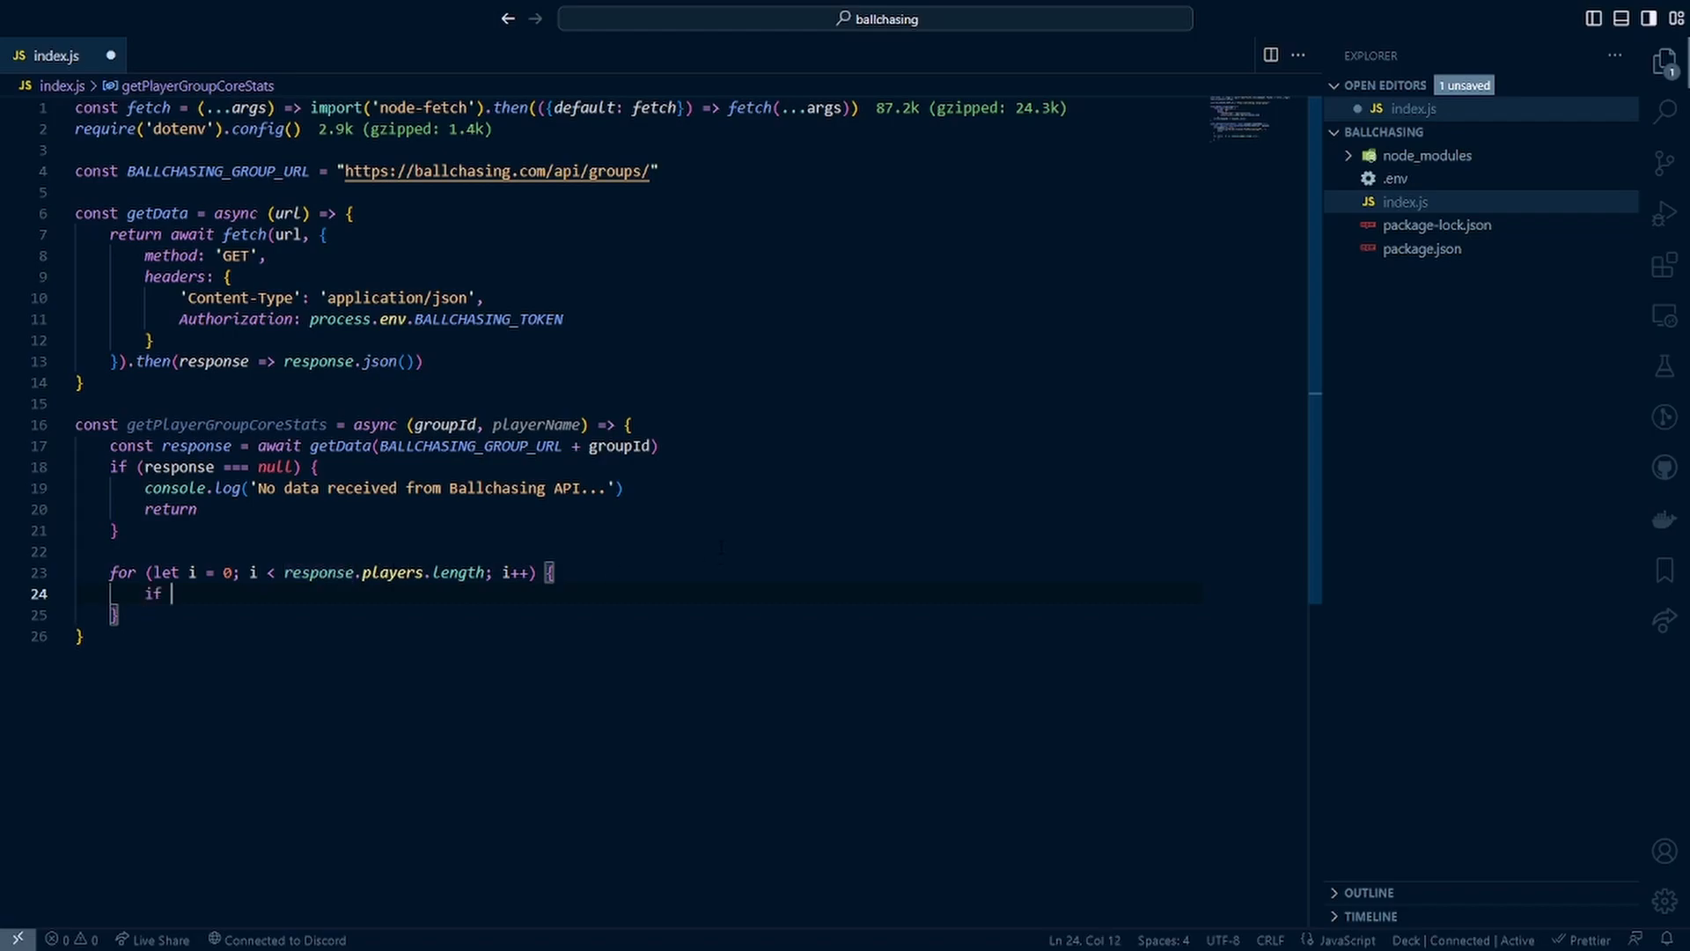
pyautogui.write('(response.players[')
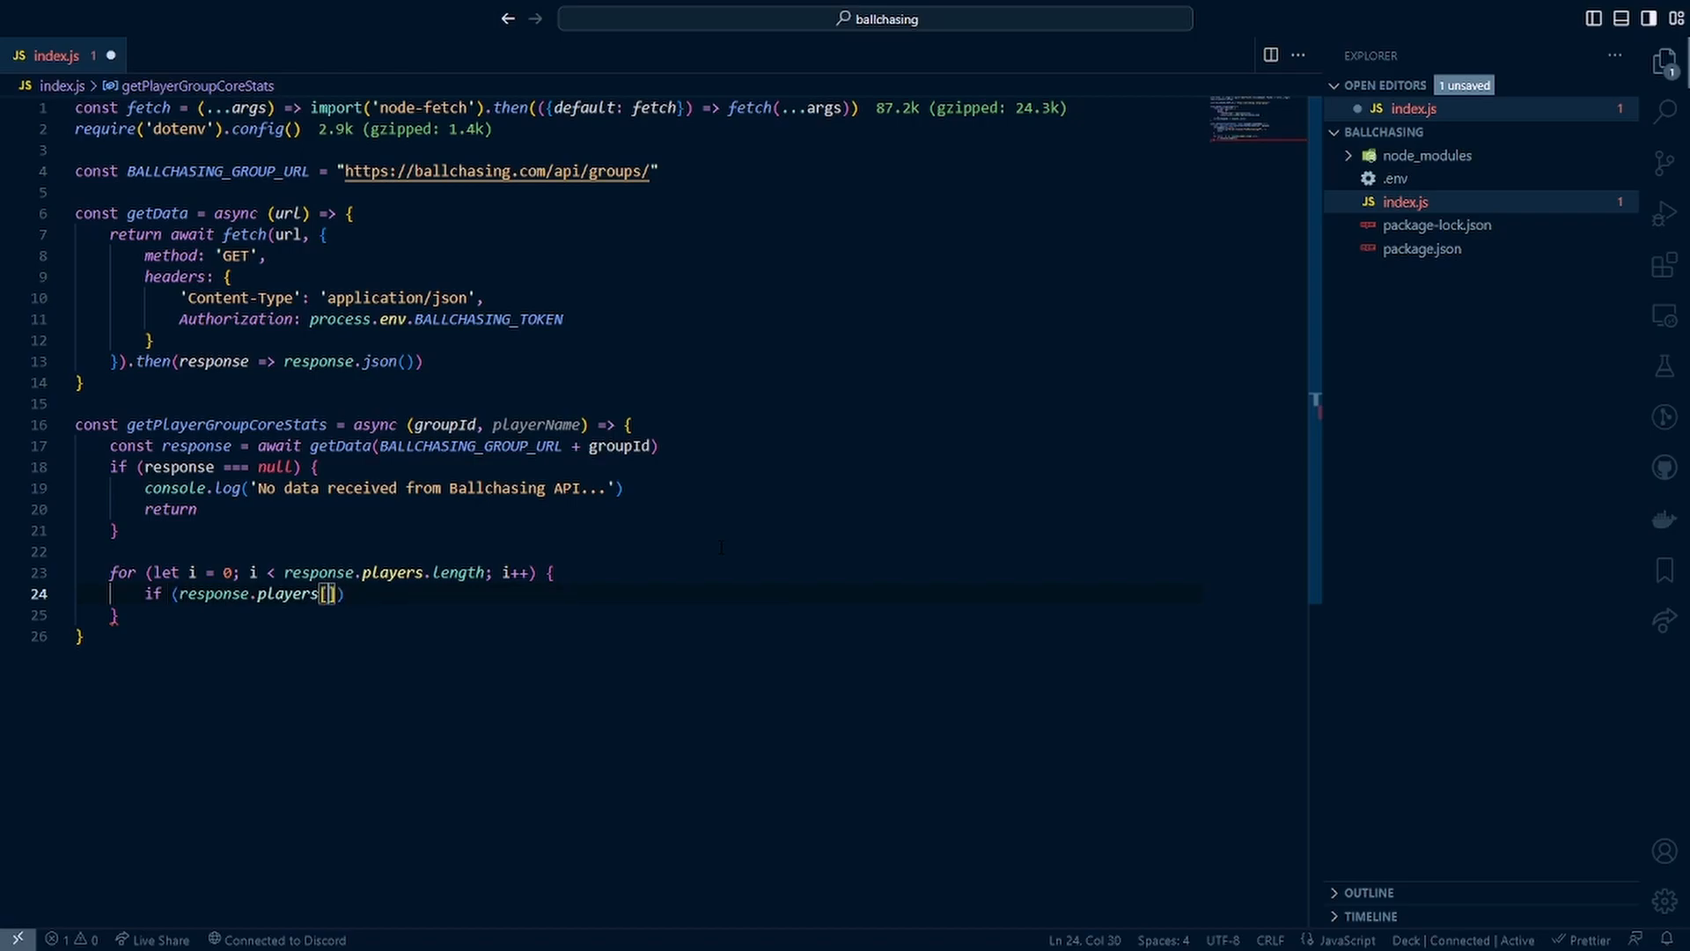
pyautogui.write('i')
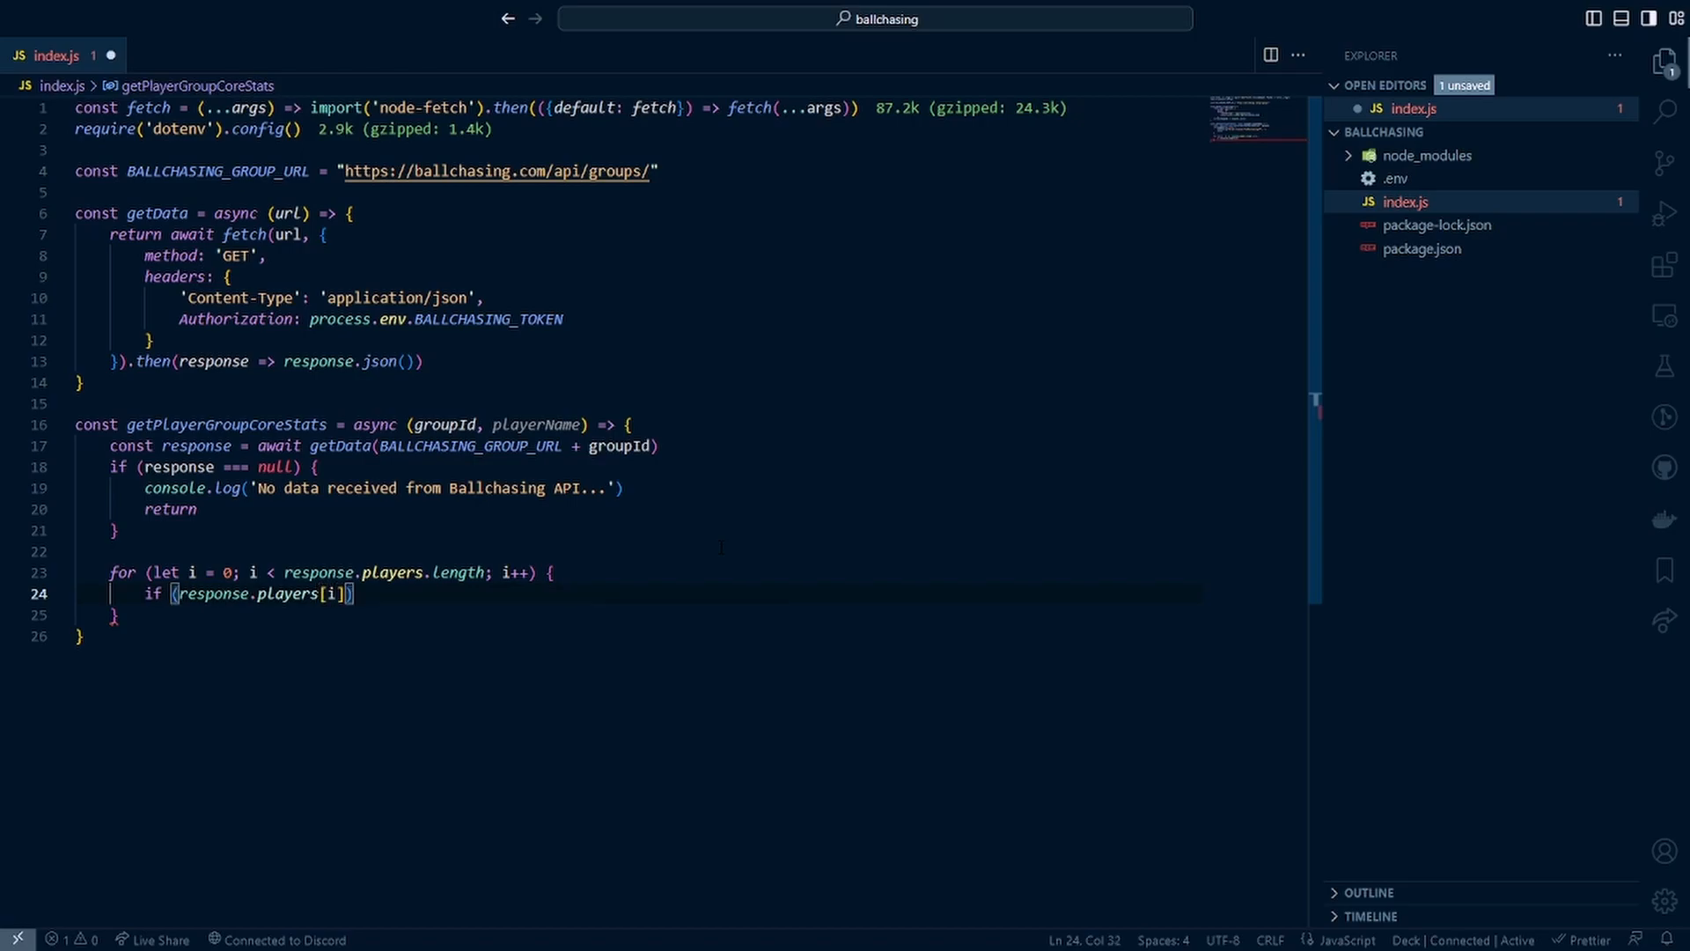
pyautogui.write('.name')
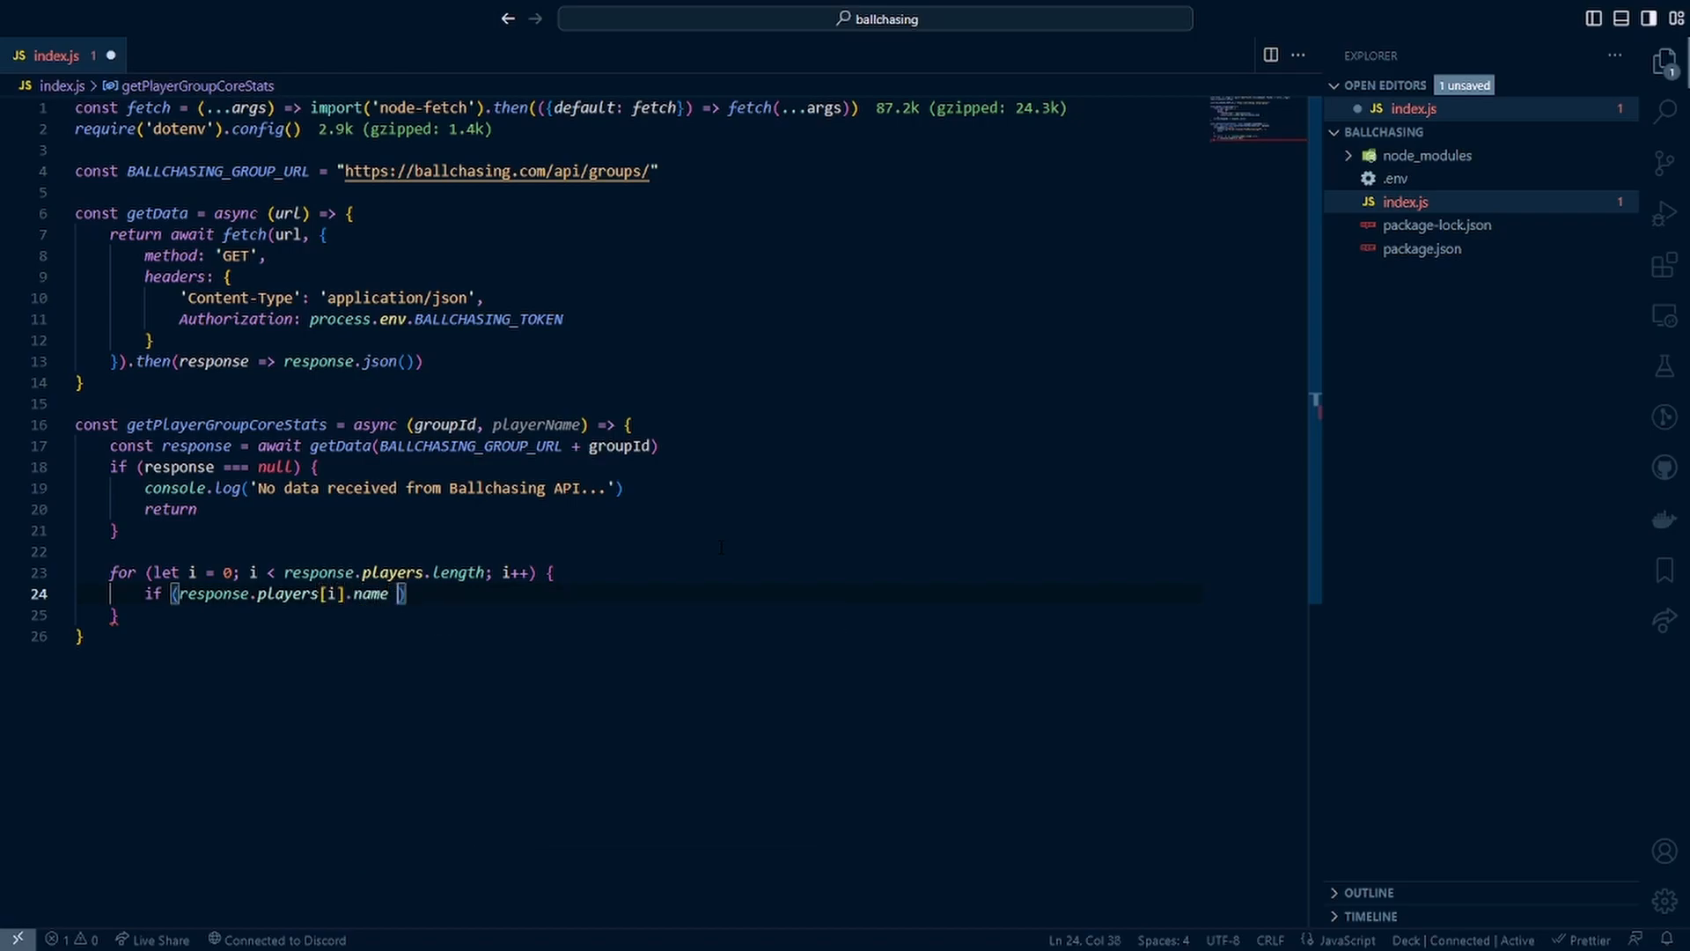
pyautogui.write('=== playerName')
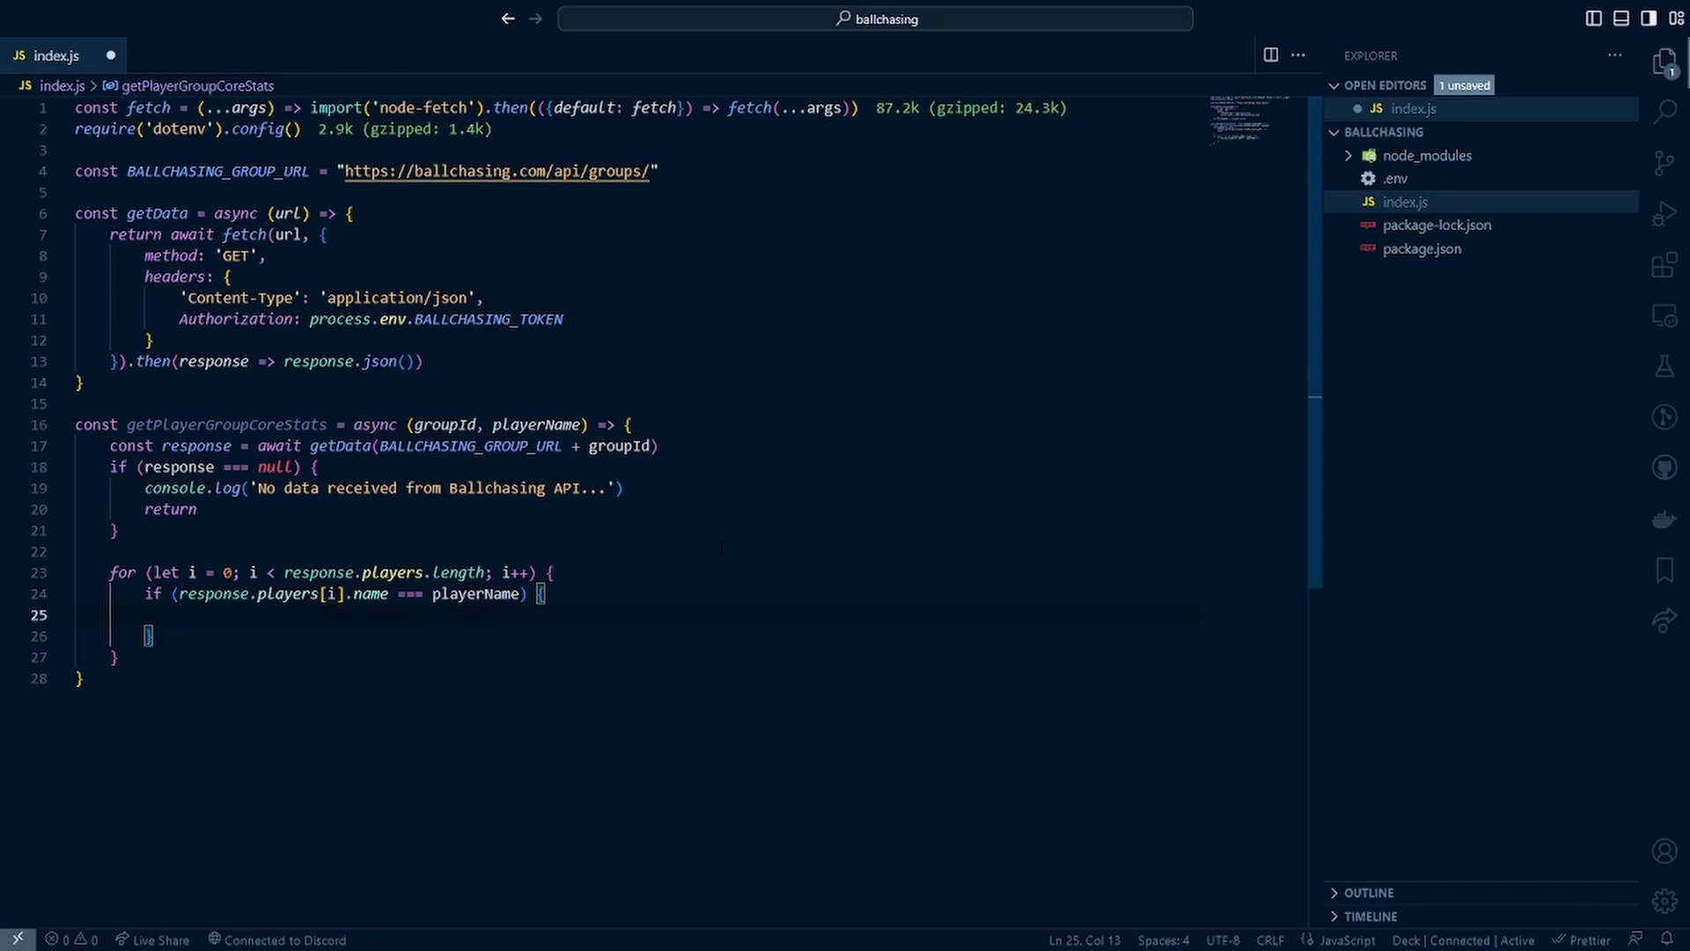
pyautogui.write('console.log(')
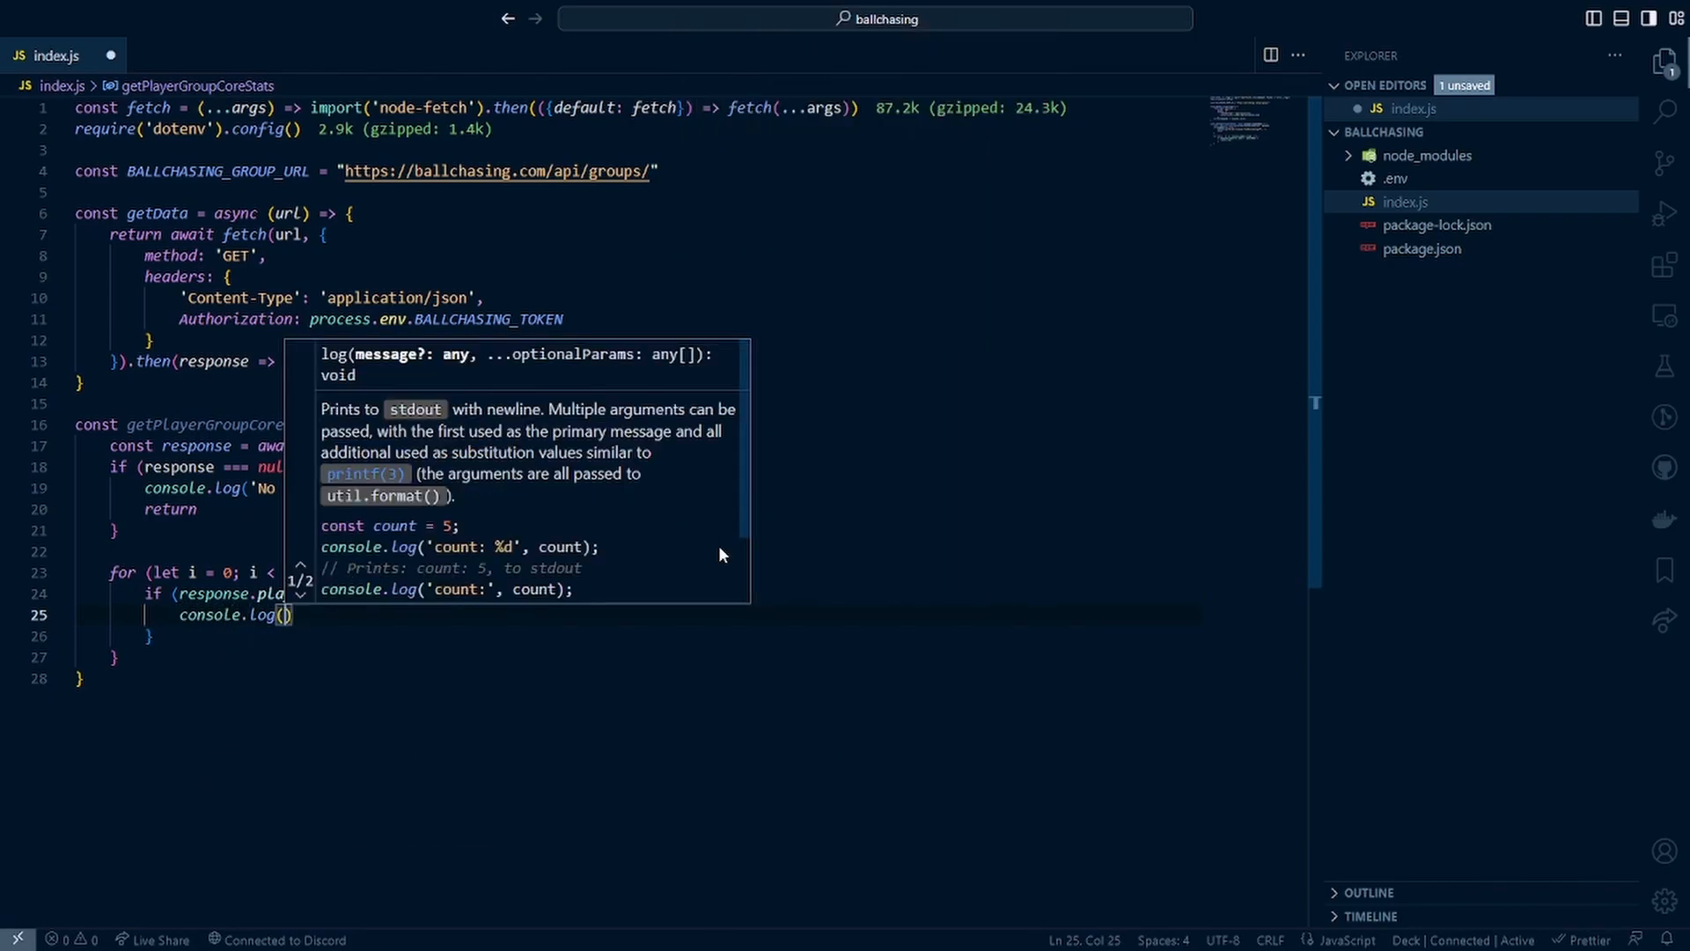
pyautogui.write('response.players')
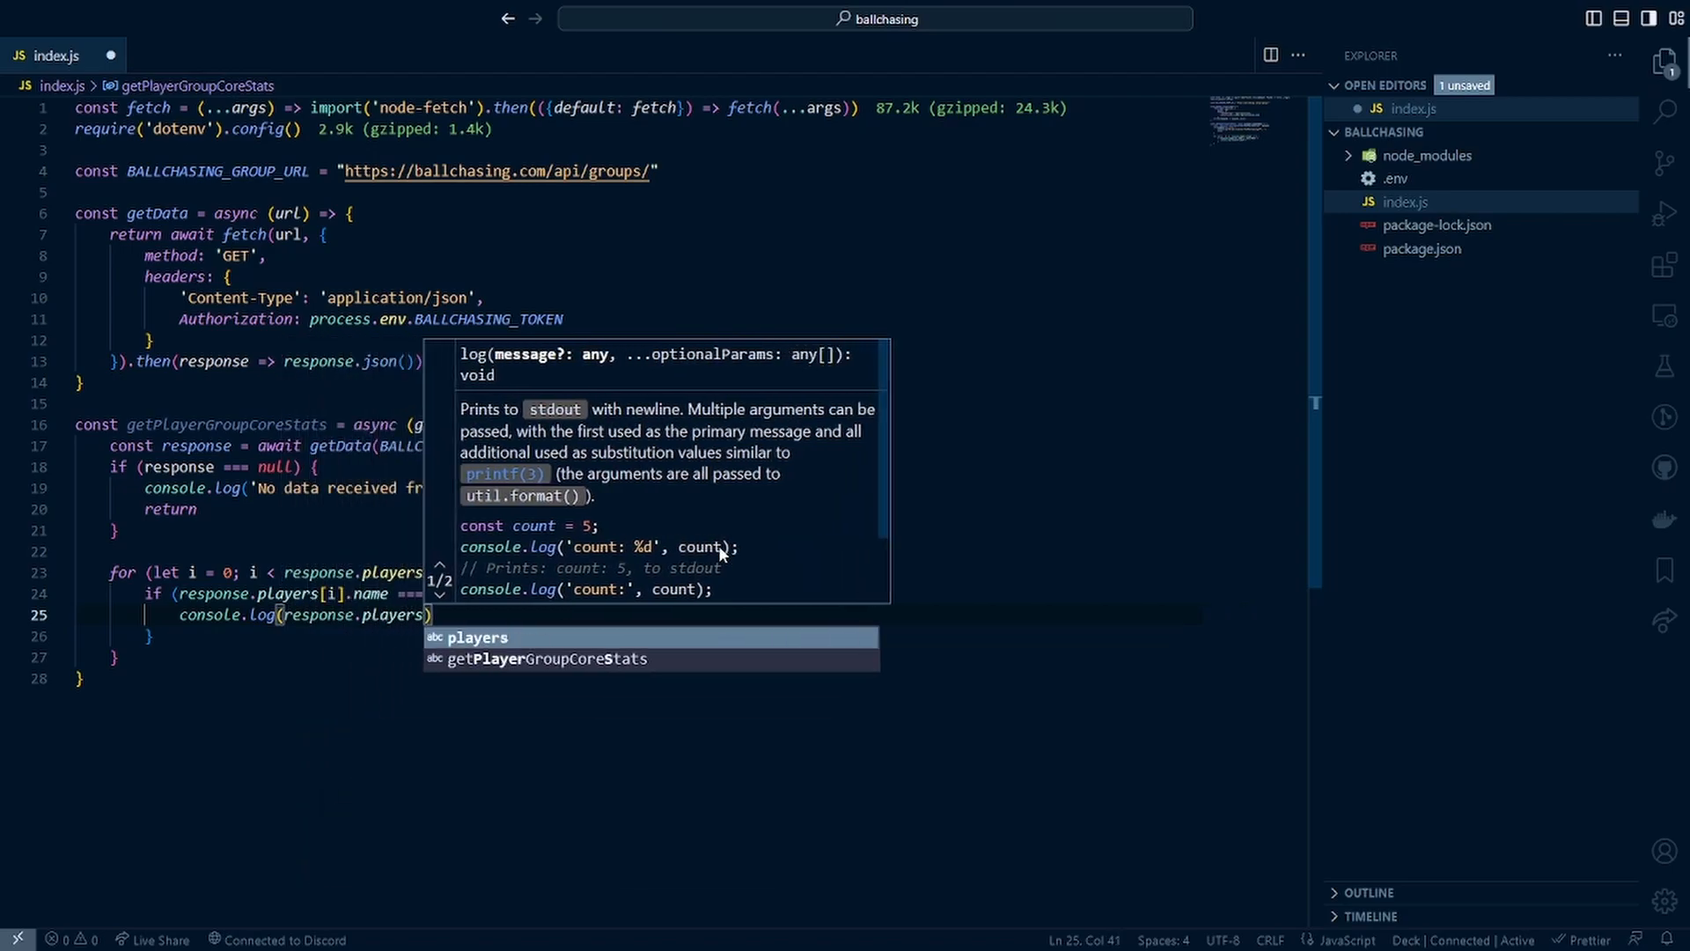
pyautogui.write('[i]')
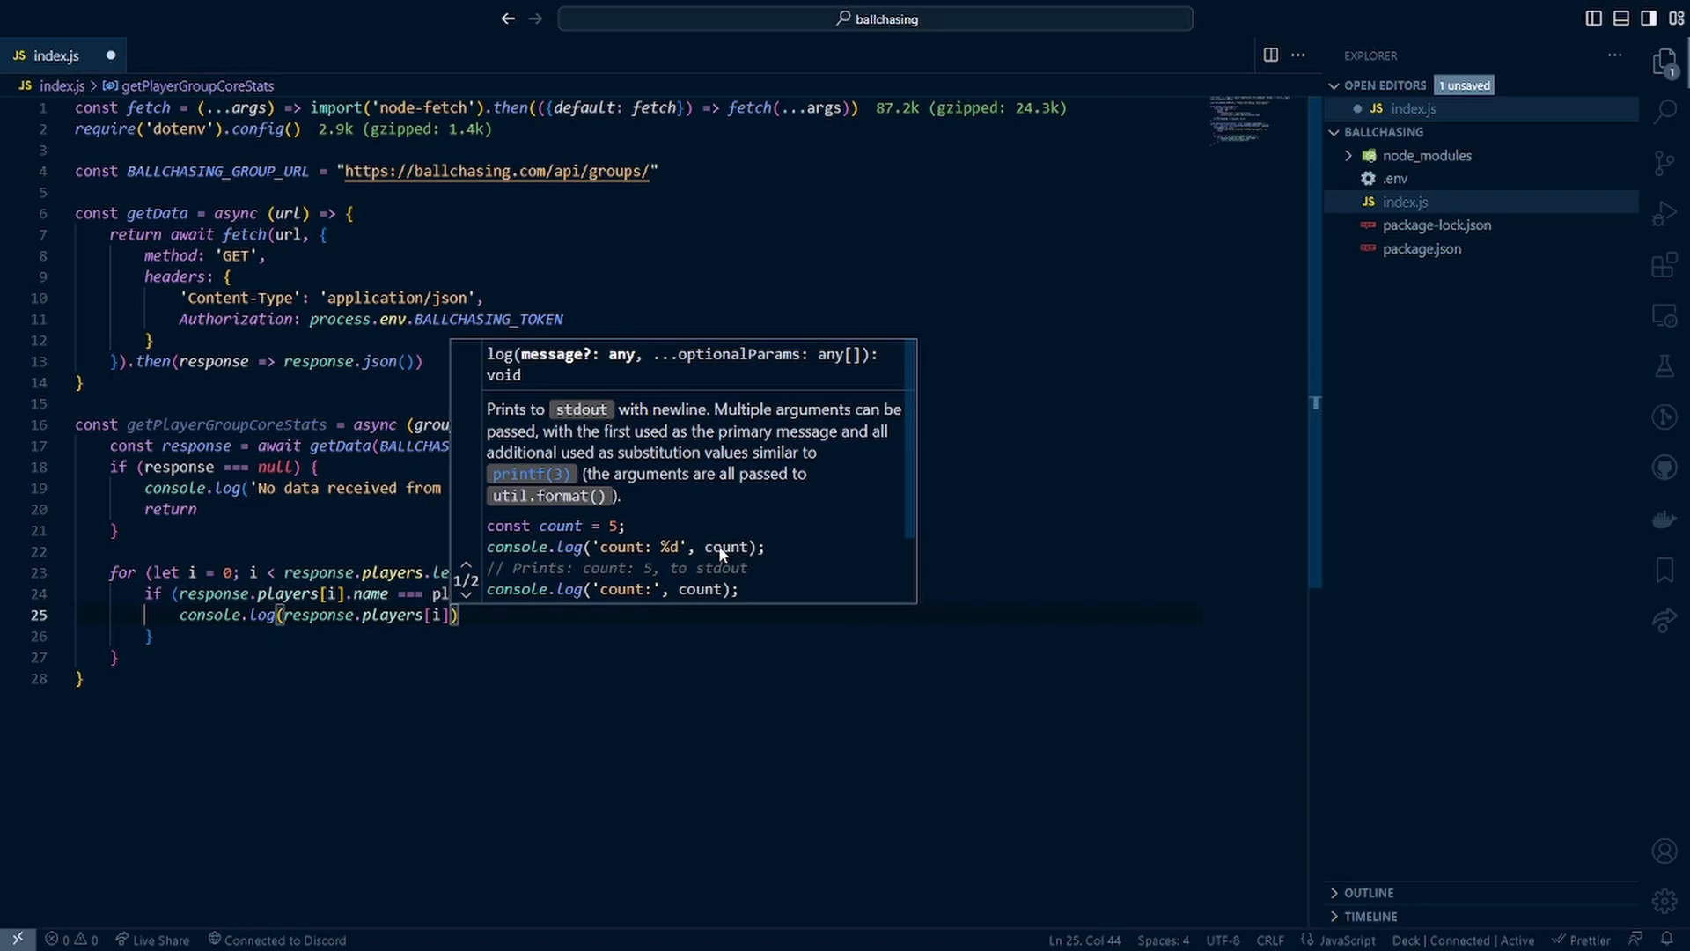
pyautogui.write('.cumal')
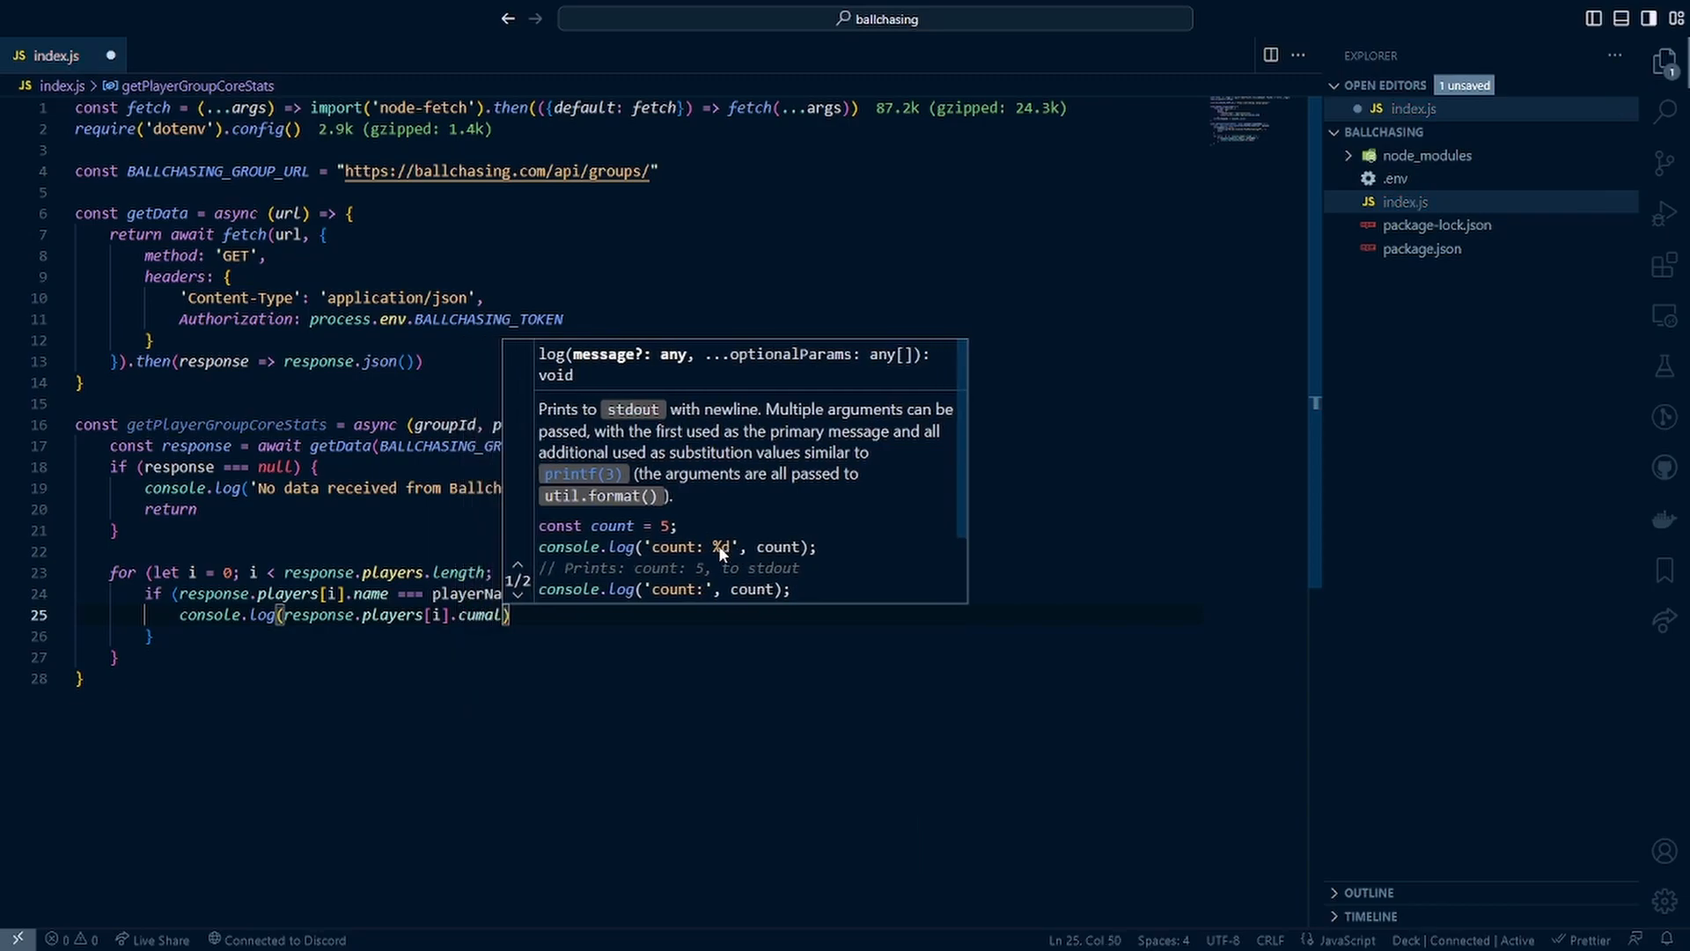
pyautogui.write('ative')
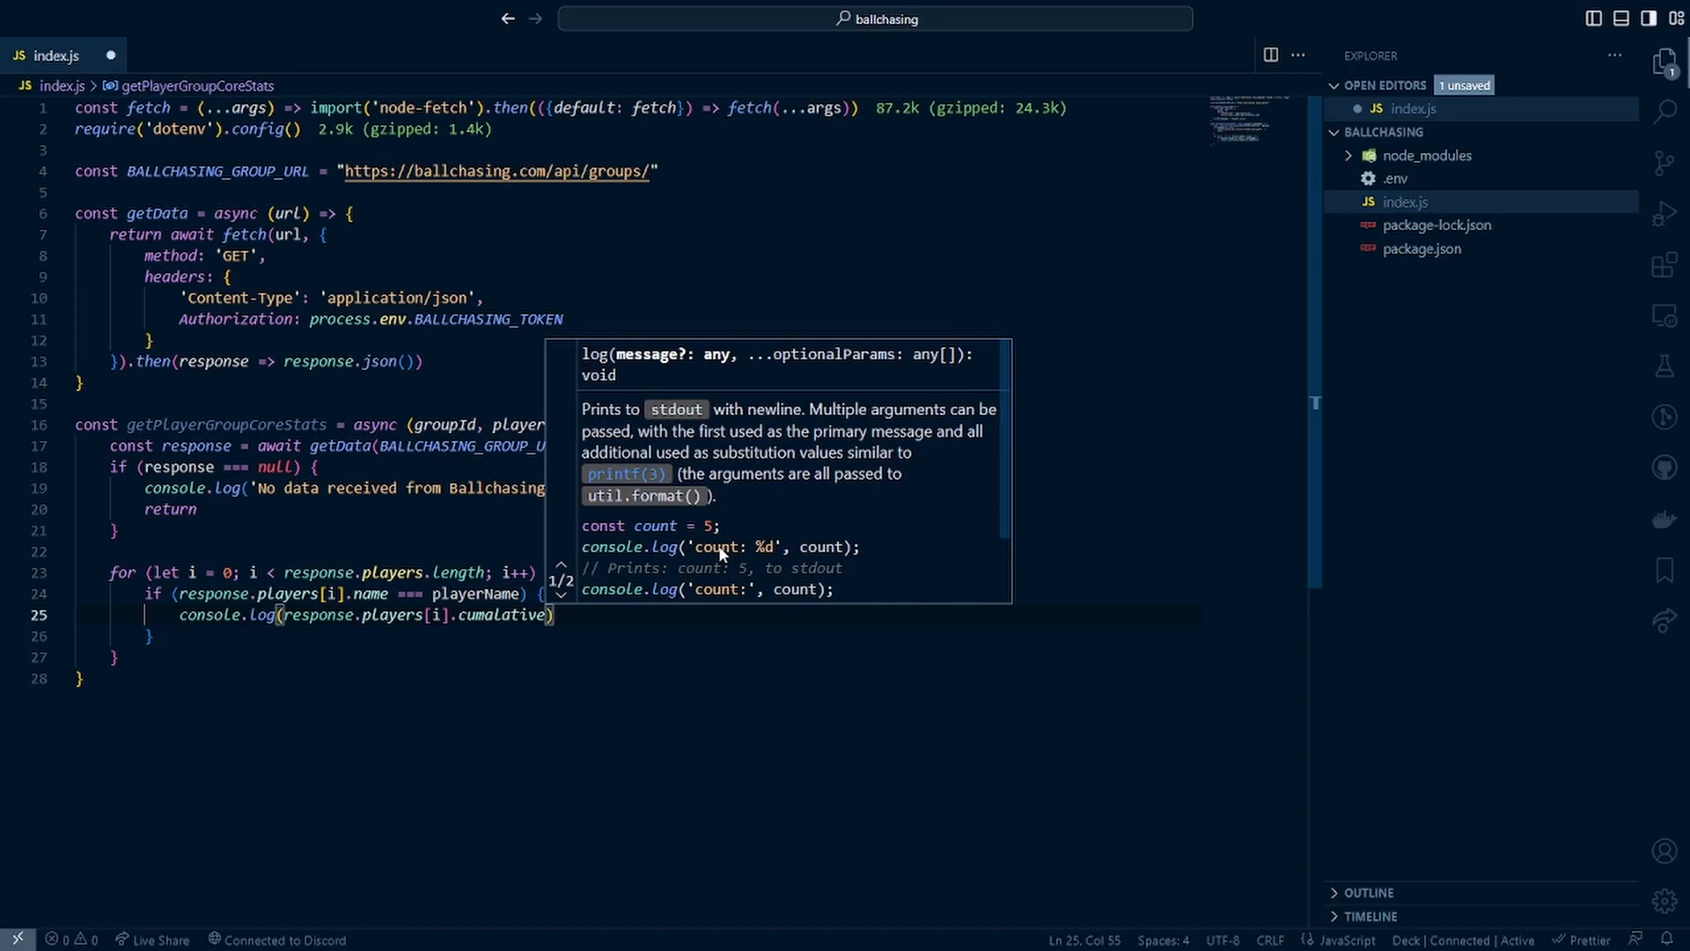
pyautogui.write('.core')
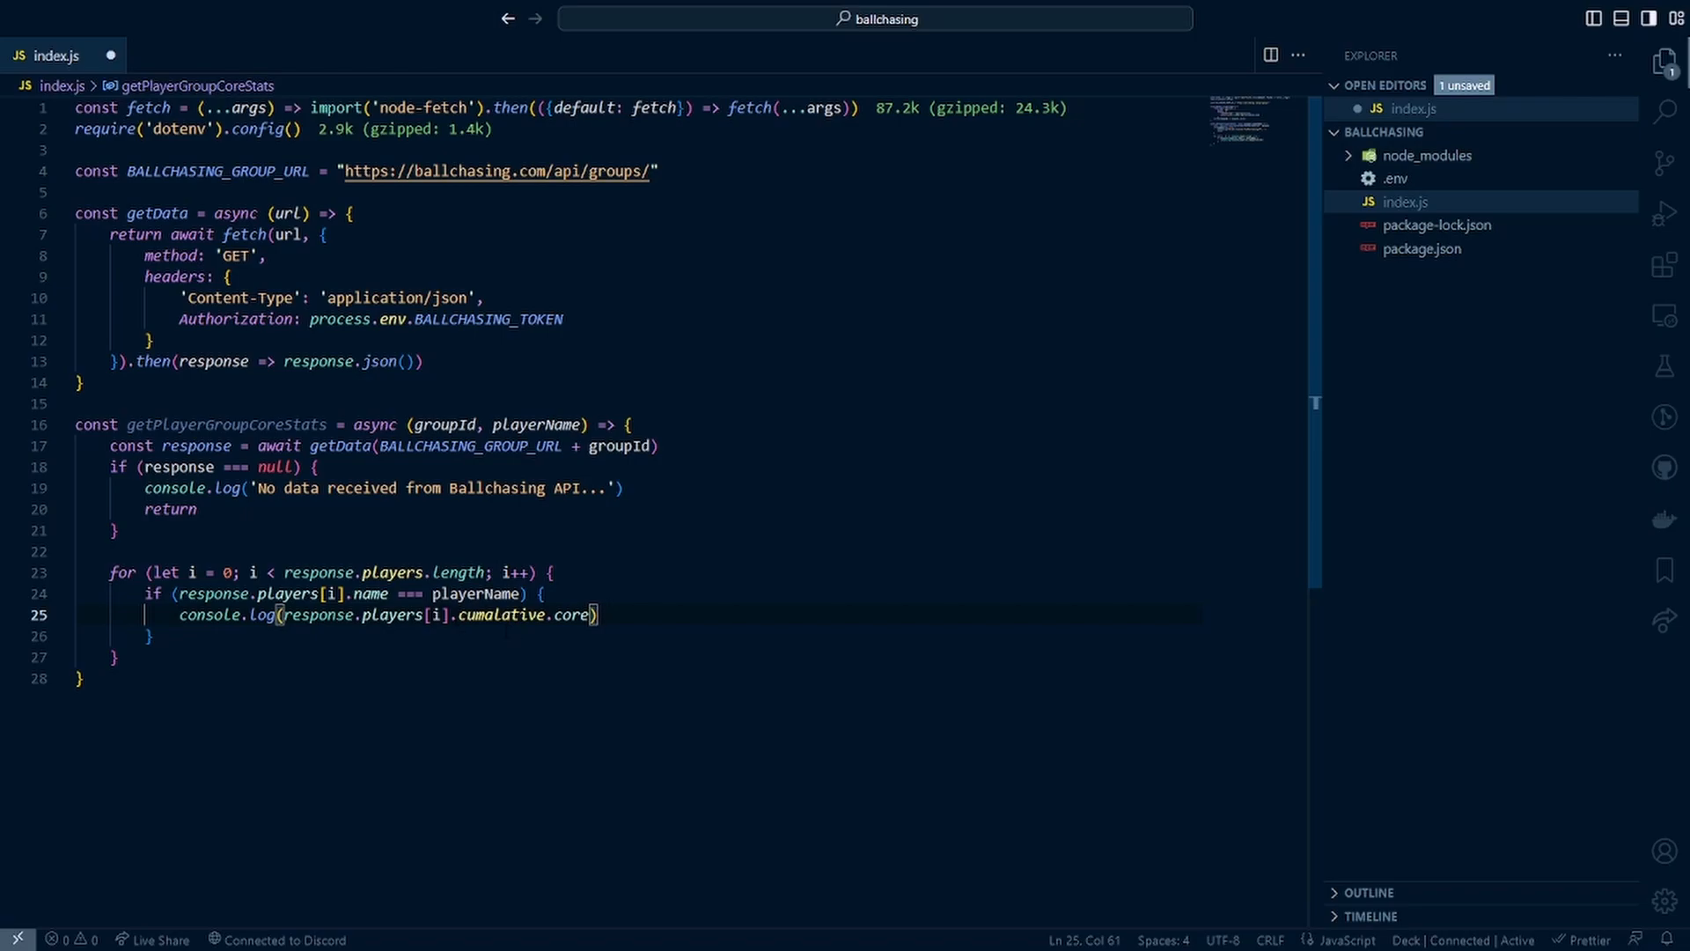
pyautogui.moveTo(502, 572)
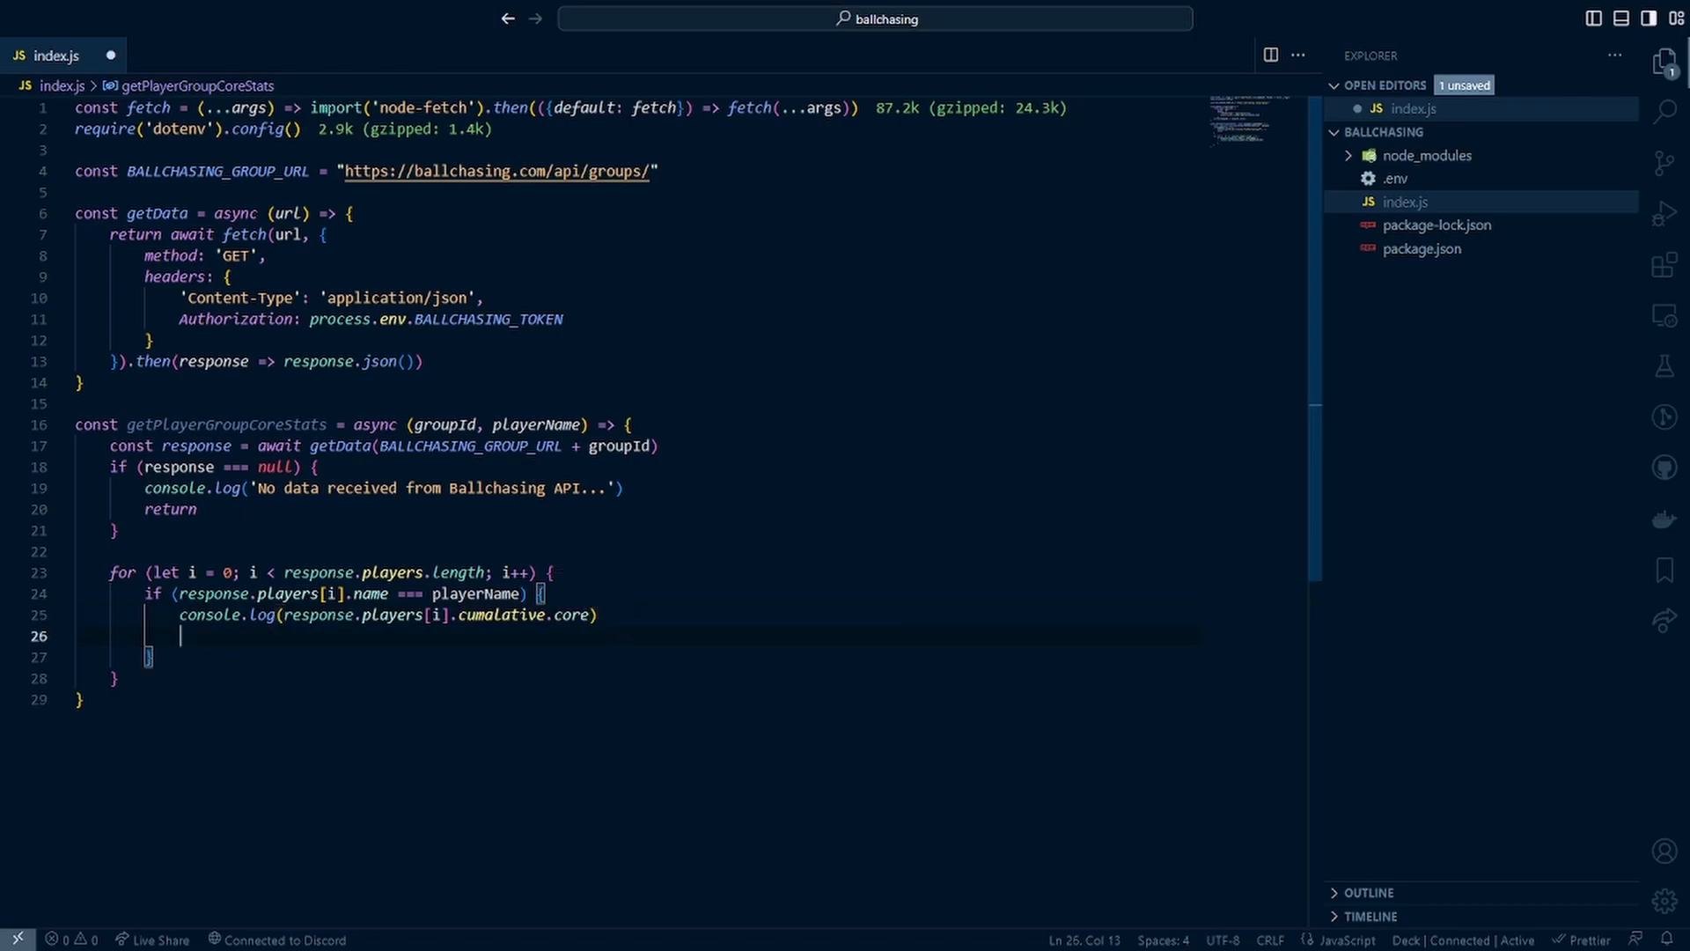
pyautogui.write('return')
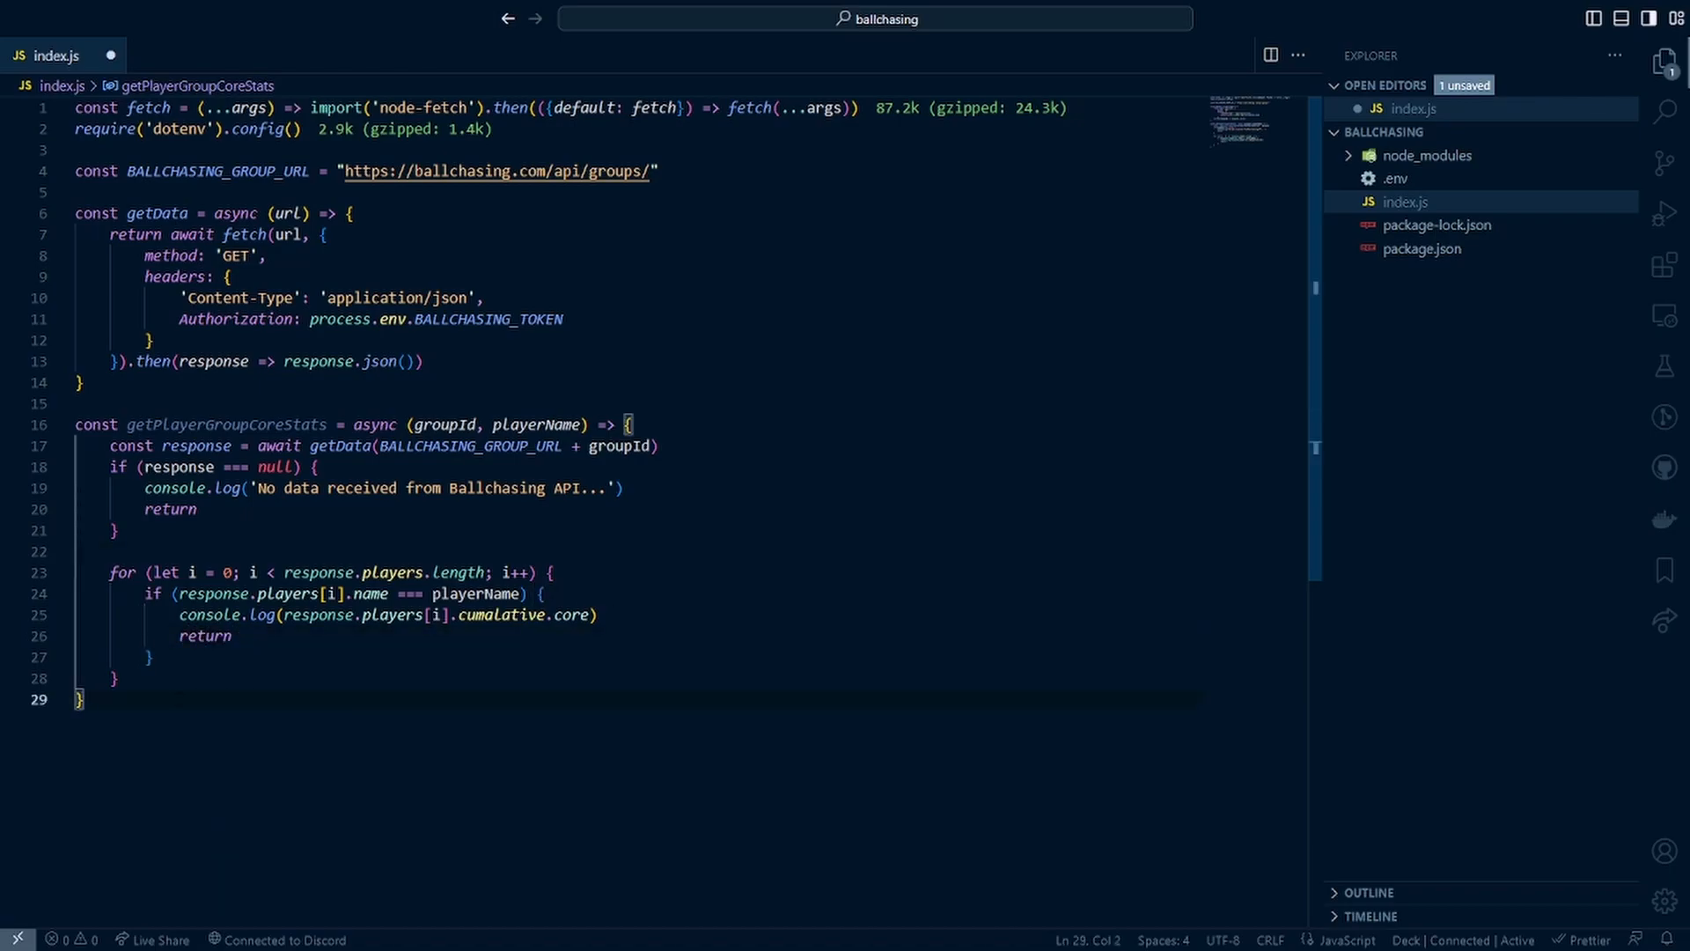
pyautogui.moveTo(473, 572)
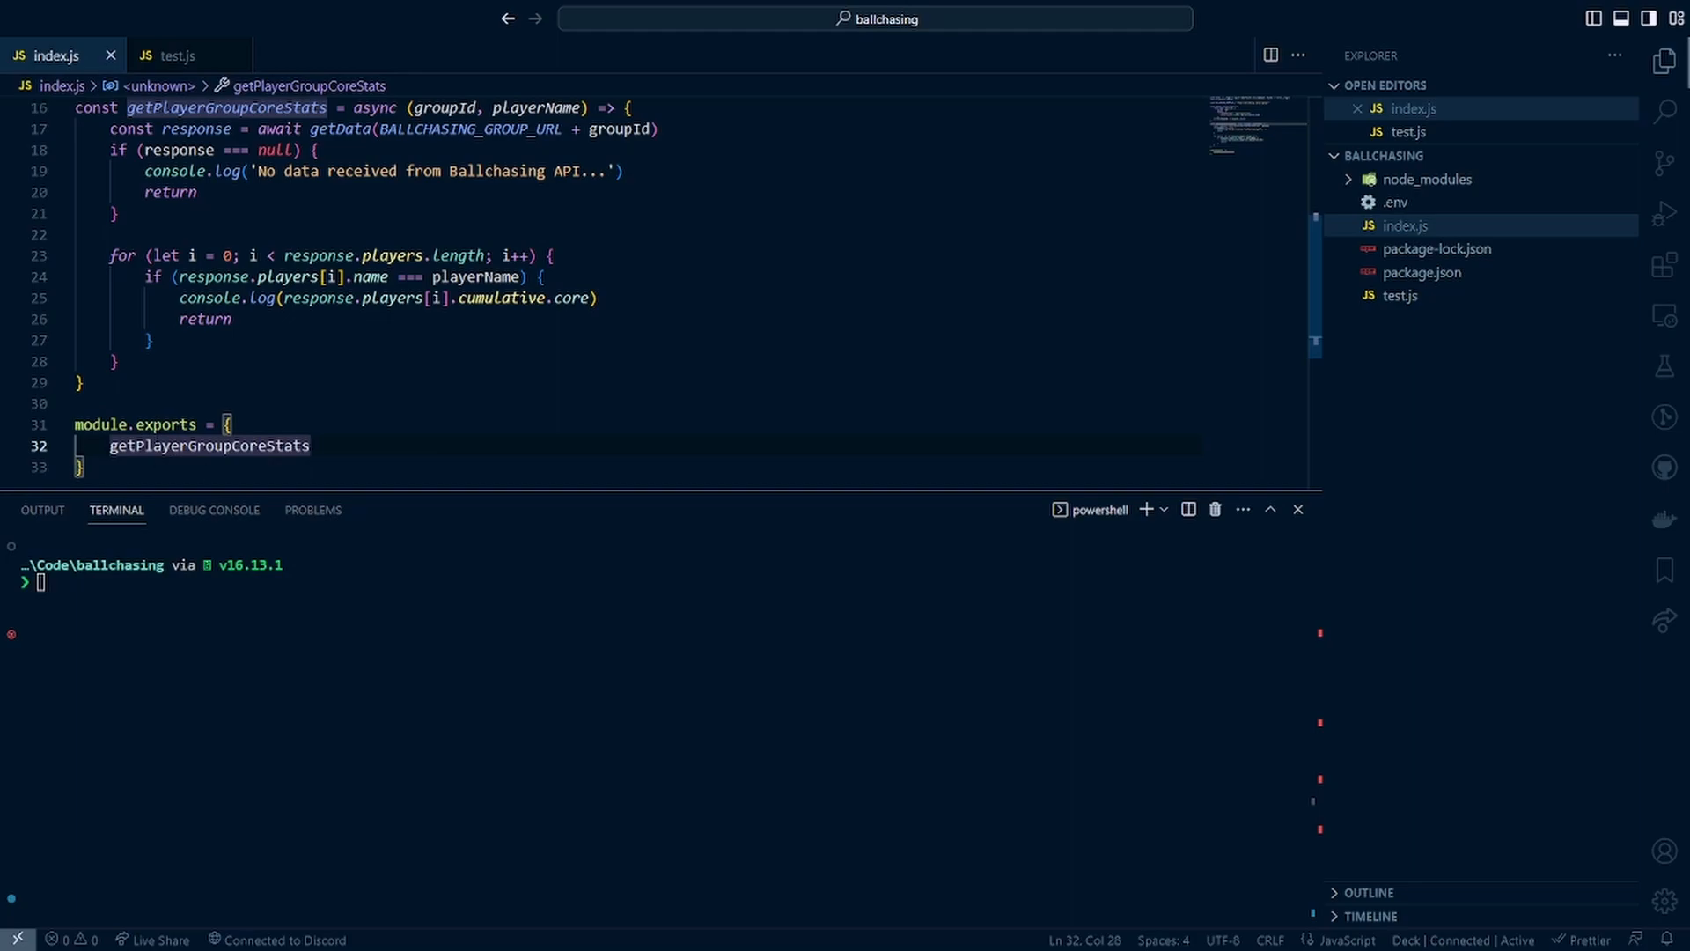
# Step: In test.js, require './index' and call getPlayerGroupCoreStats for the group and player
pyautogui.click(178, 54)
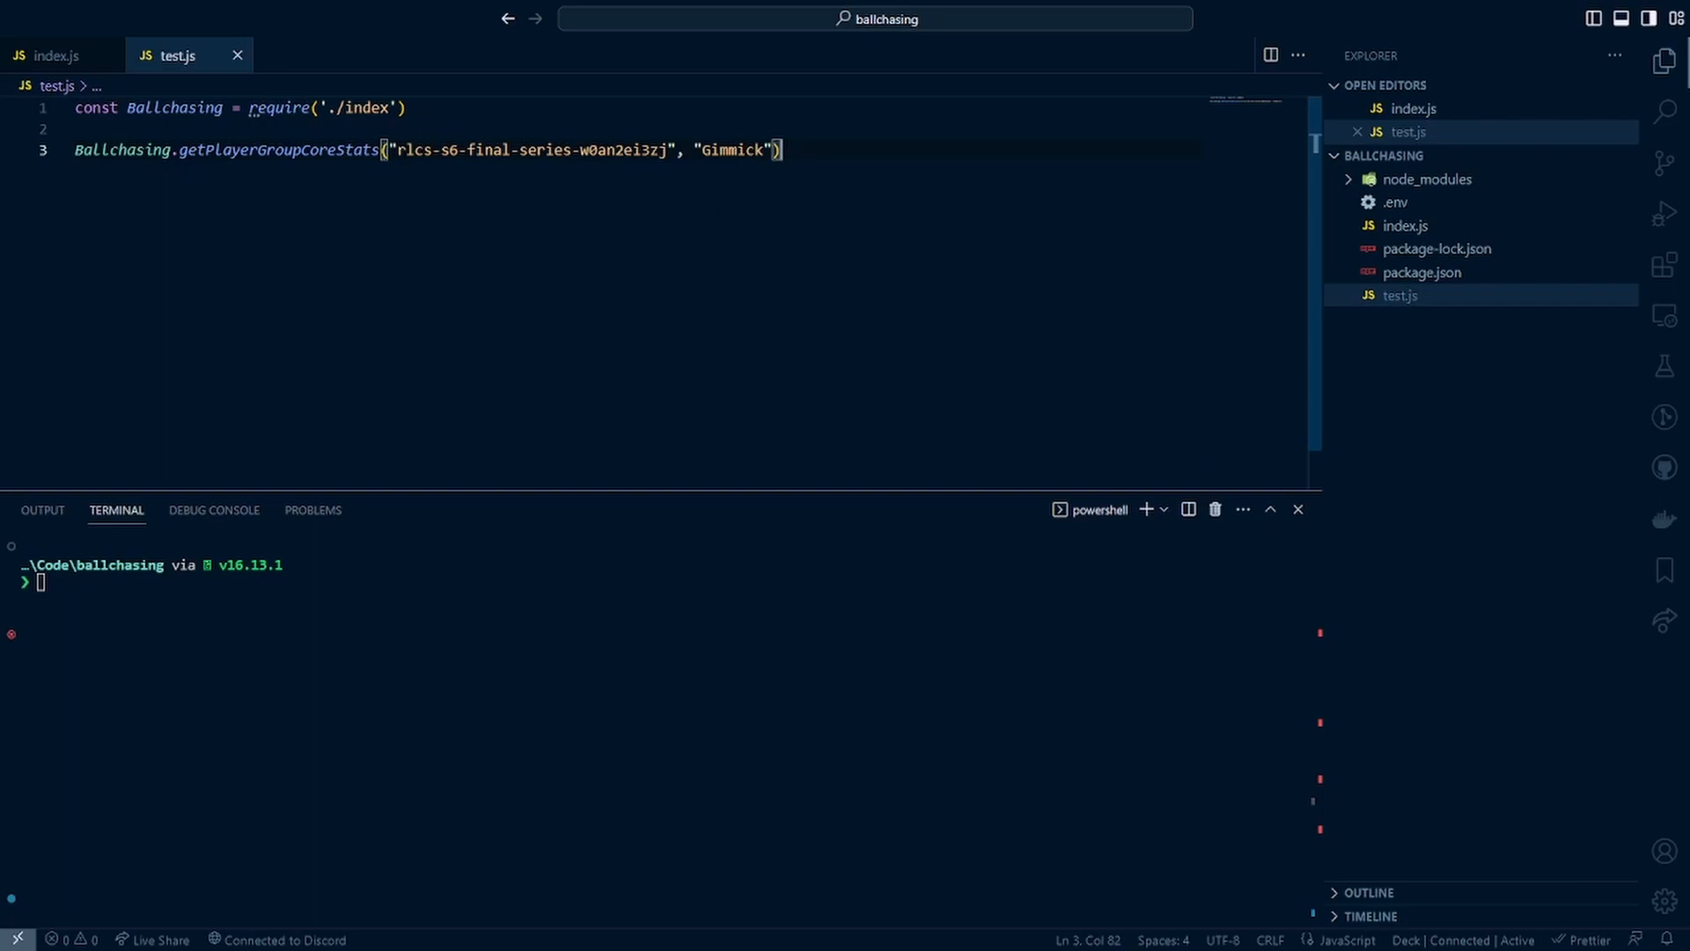
pyautogui.moveTo(276, 150)
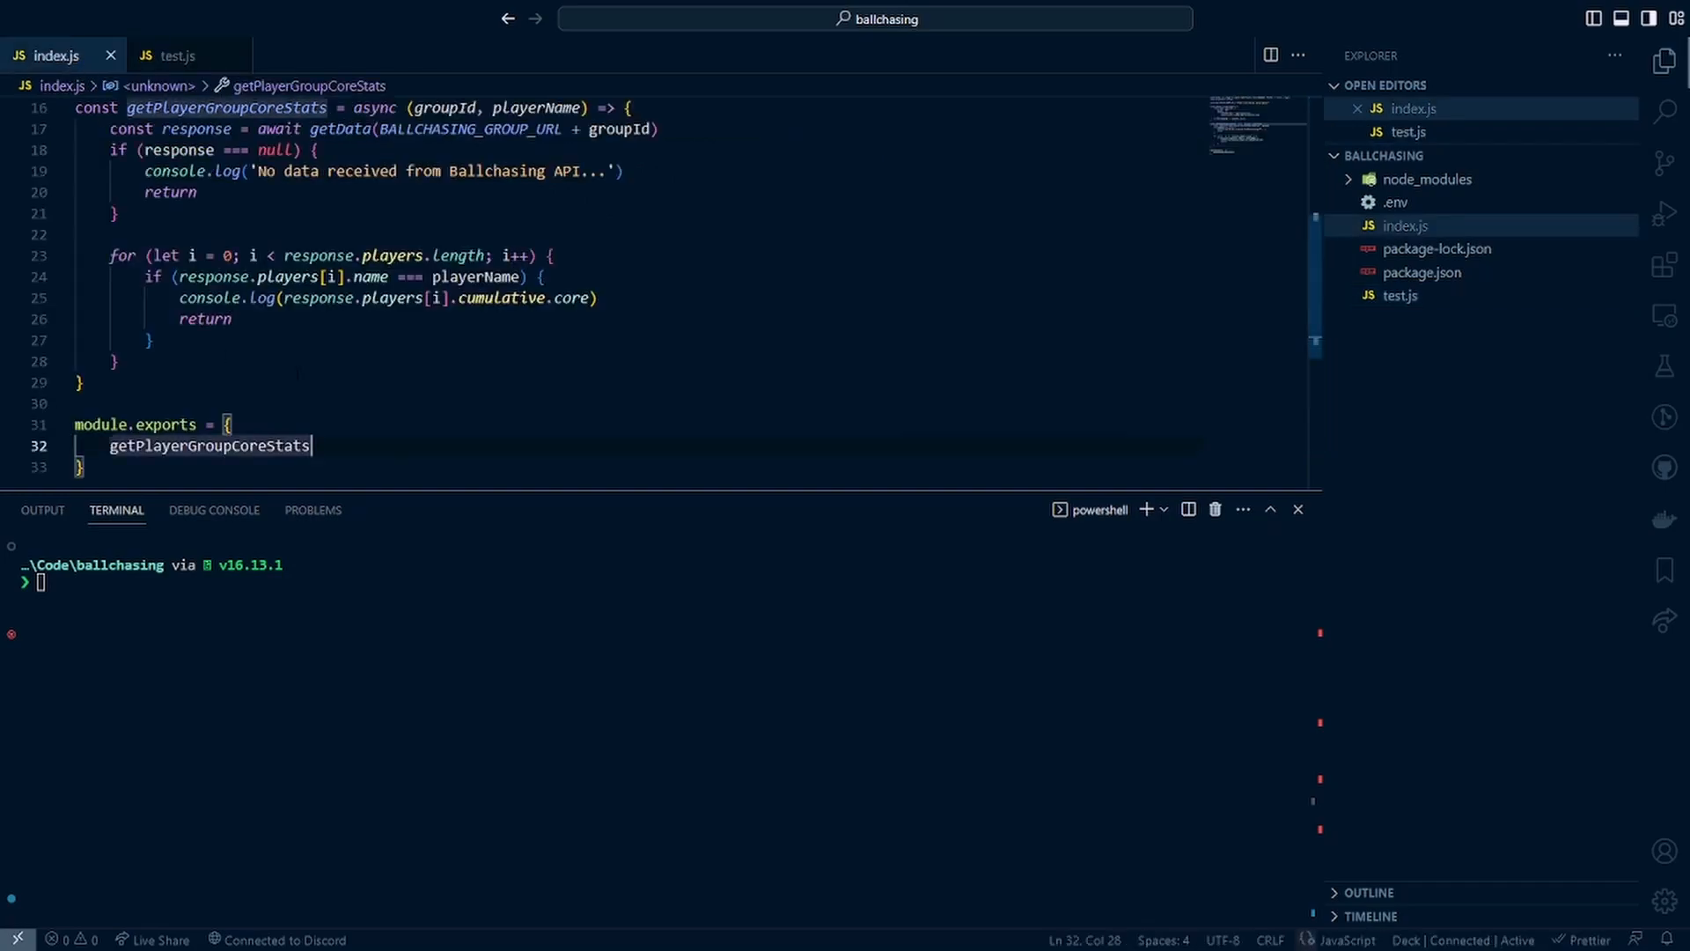
pyautogui.moveTo(396, 256)
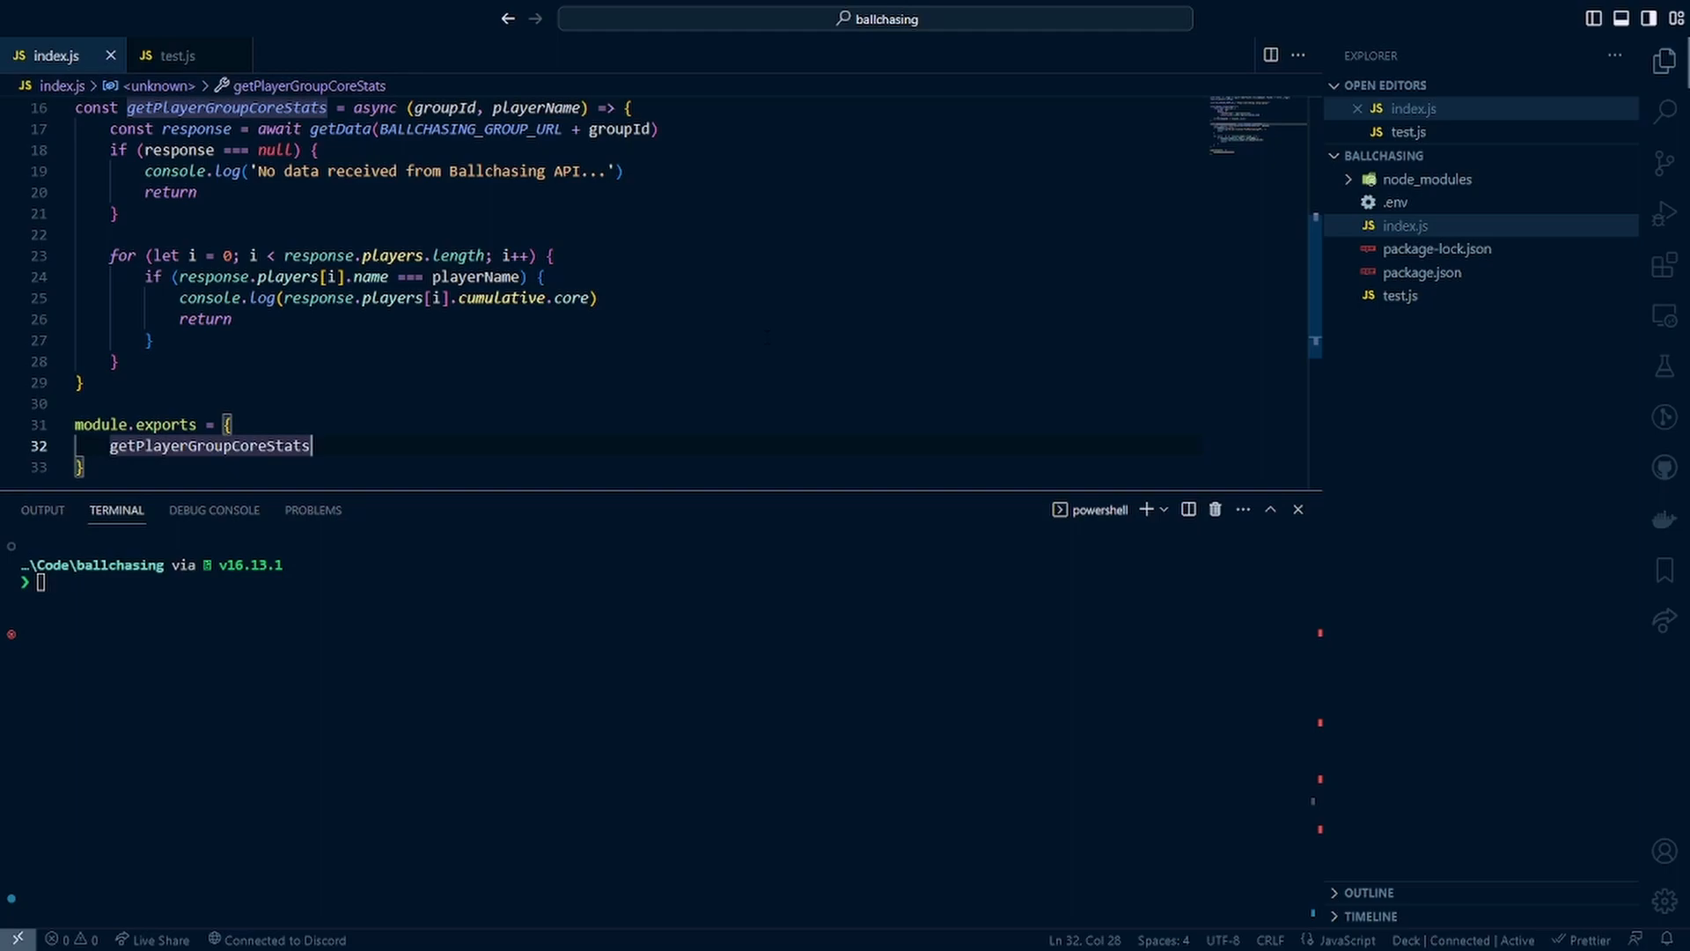
pyautogui.click(179, 54)
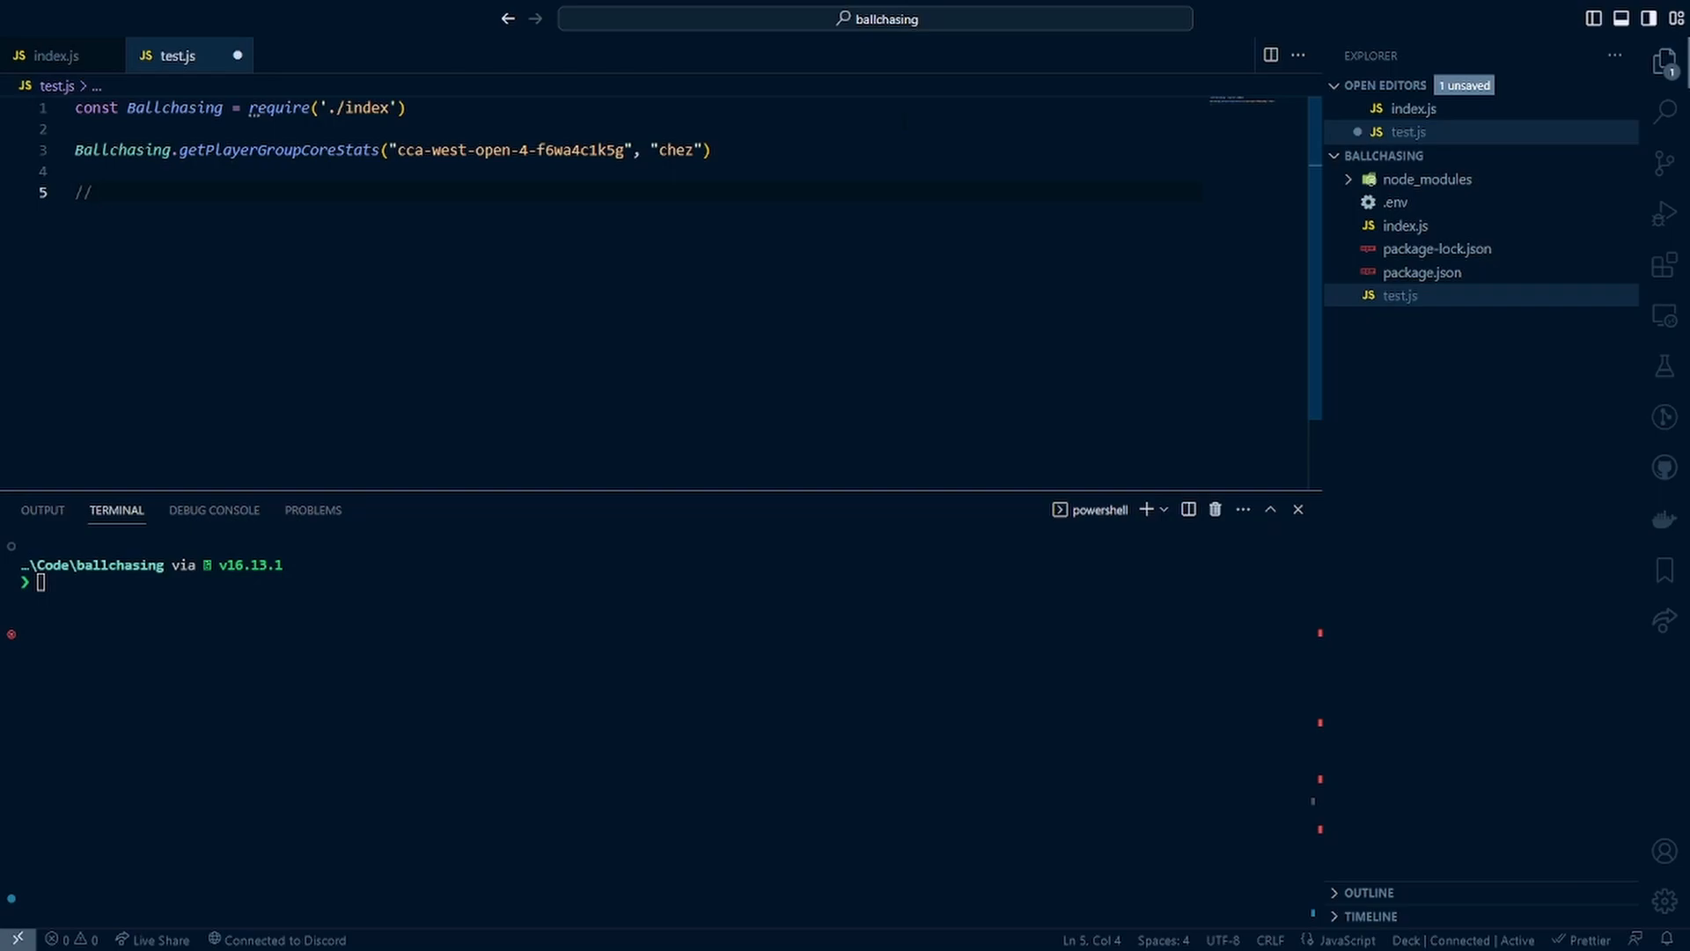
# Step: Fill in the group slug cca-west-open-4-f6wa4c1k5g for chez's stats call and select the temporary URL comment for removal
pyautogui.write('ballchasing.co')
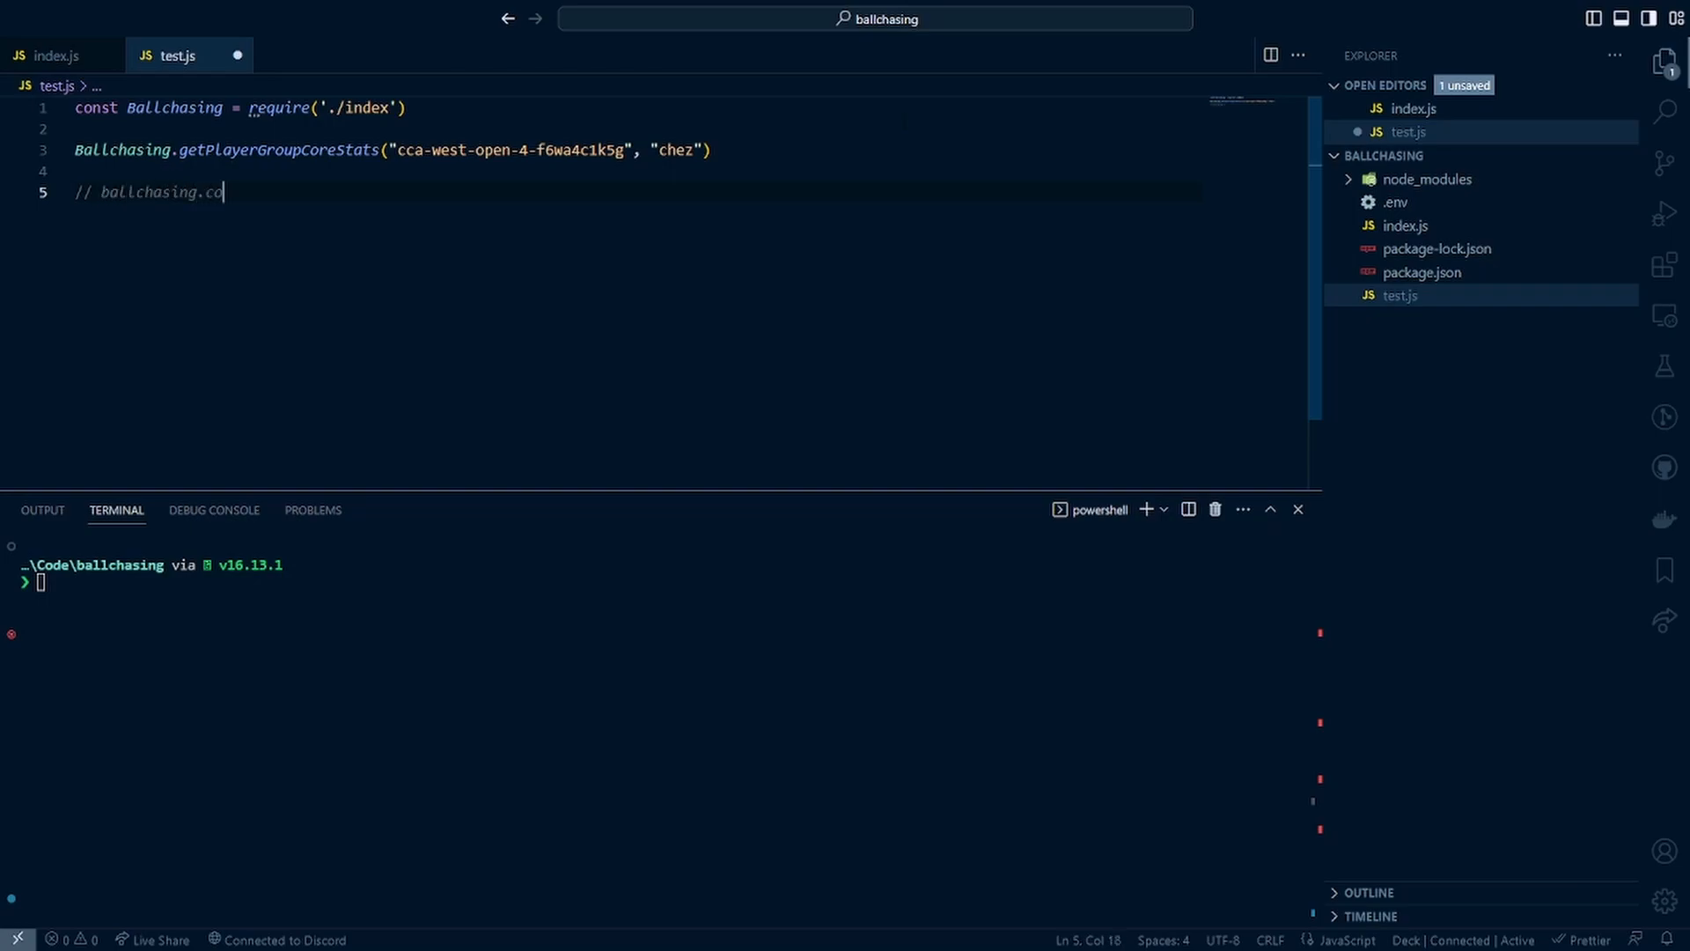
pyautogui.write('m/group')
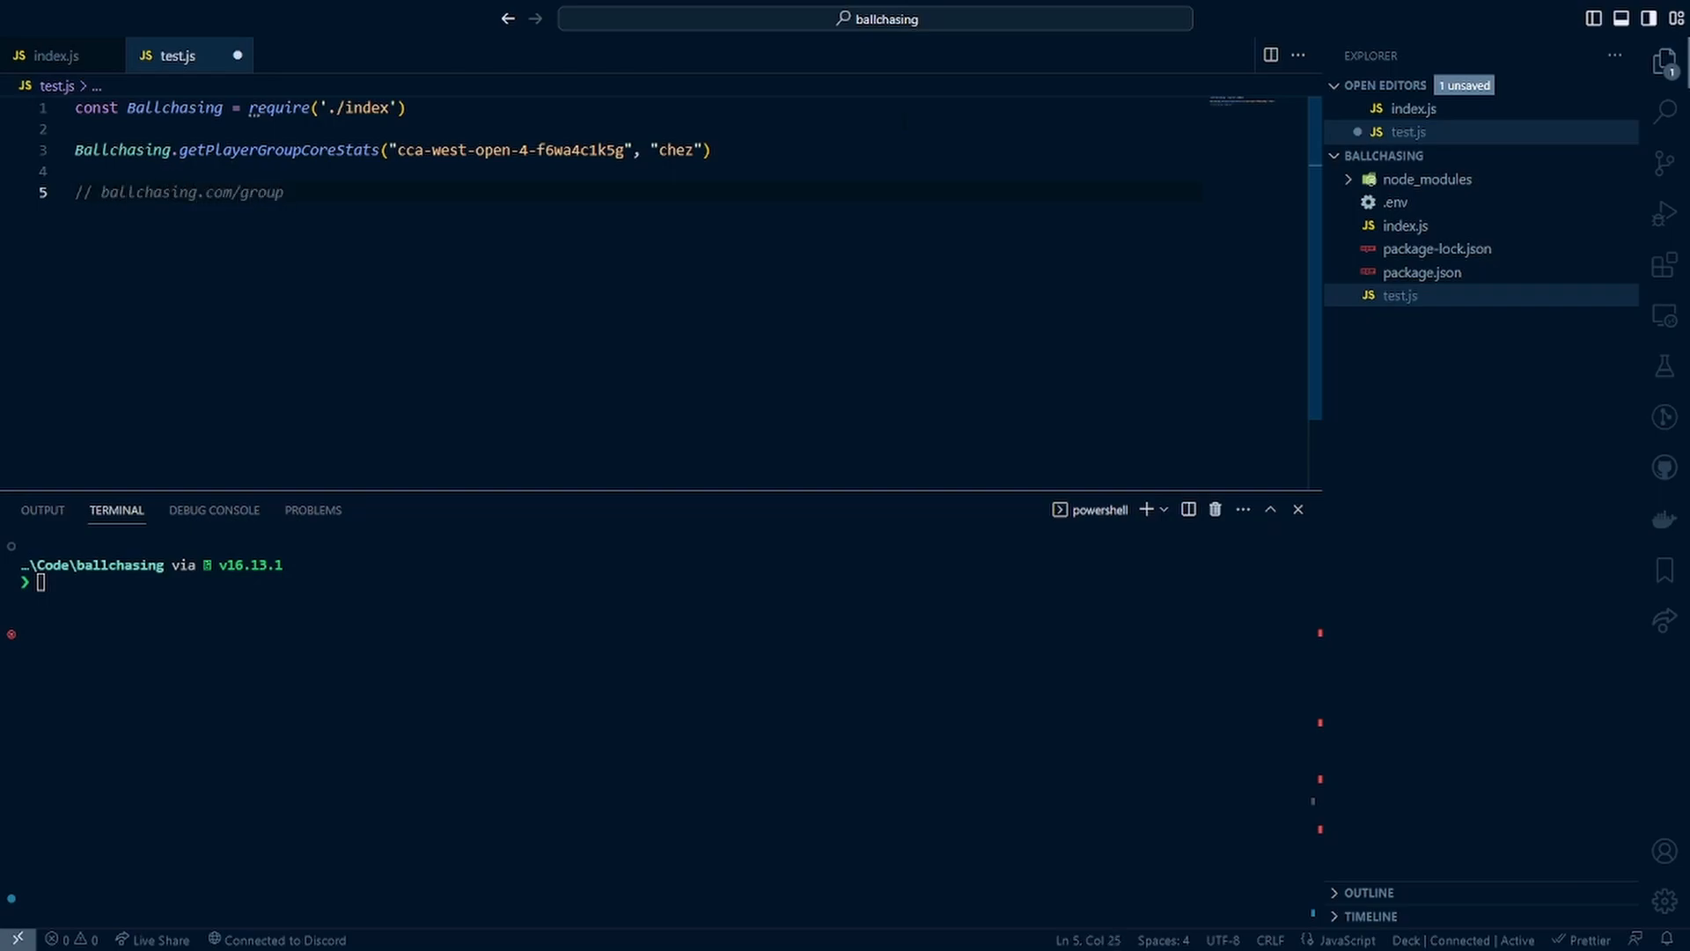
pyautogui.write('/')
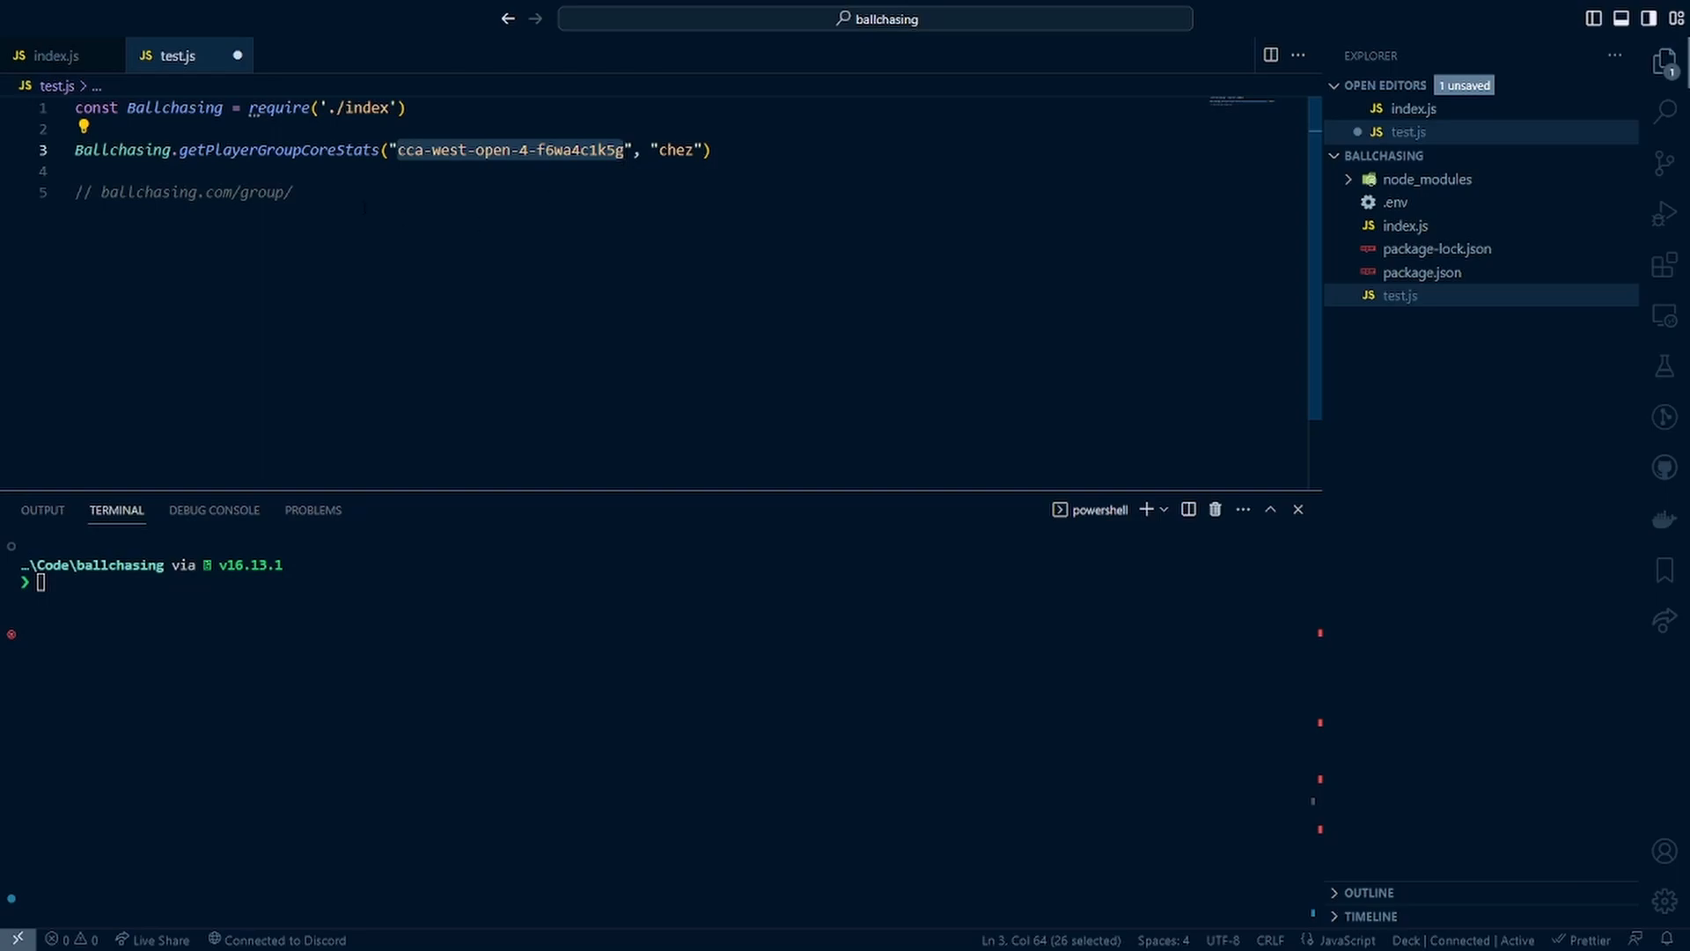
pyautogui.write('cca-west-open-4-f6wa4c1k5g')
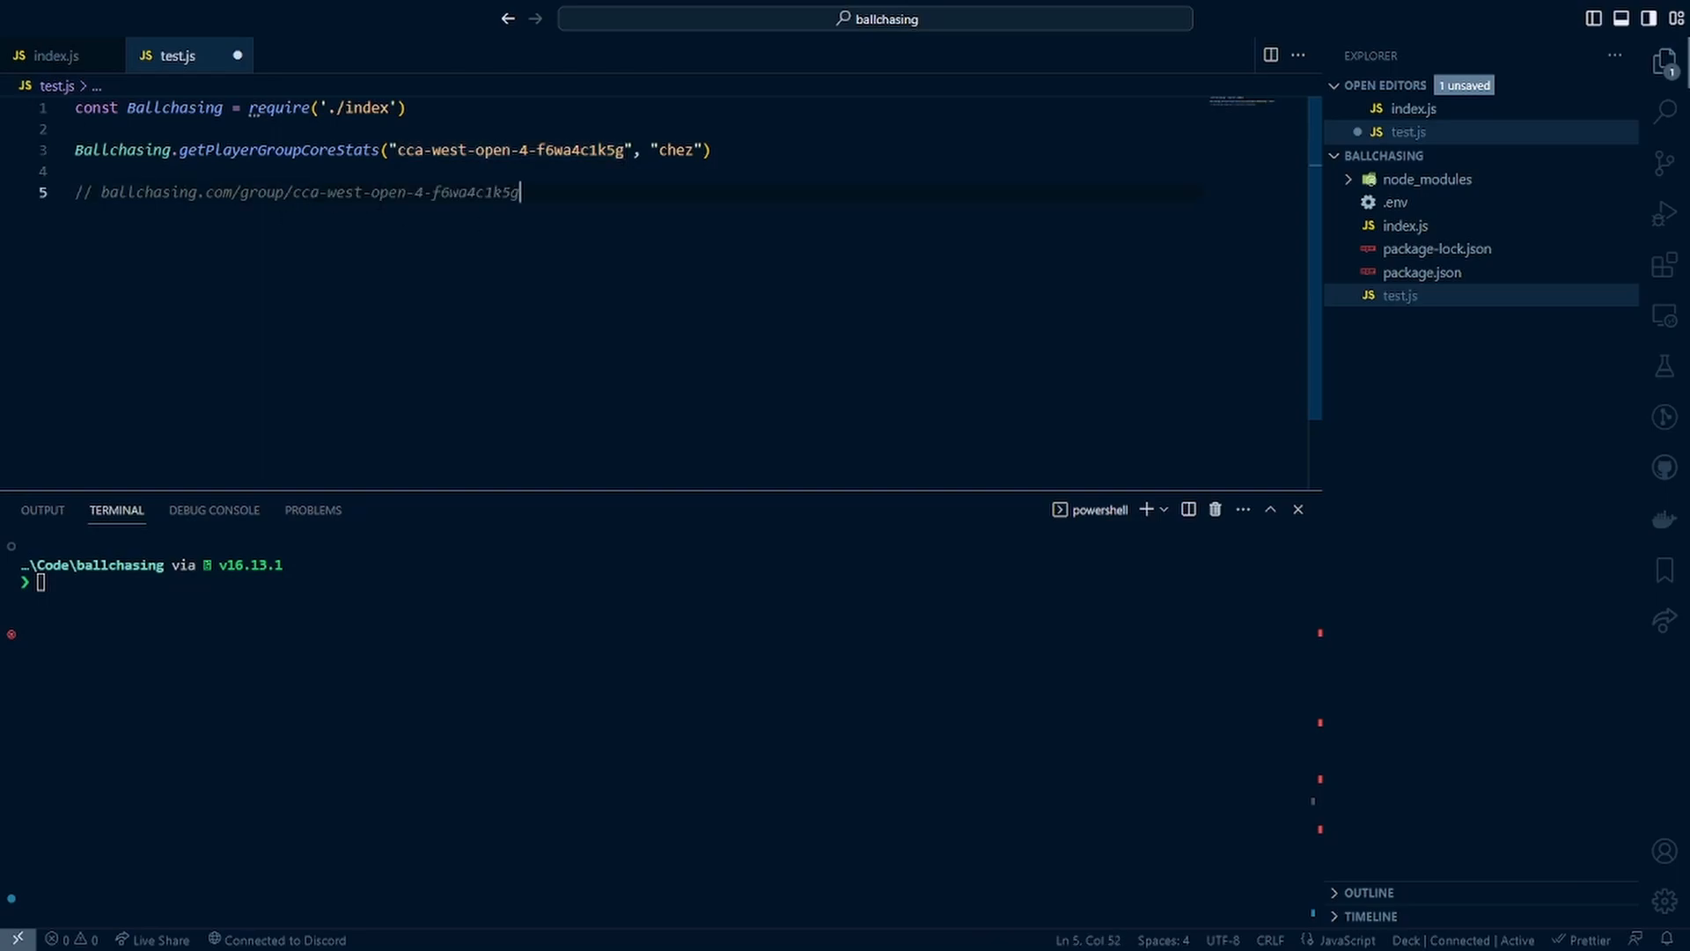
pyautogui.doubleClick(405, 192)
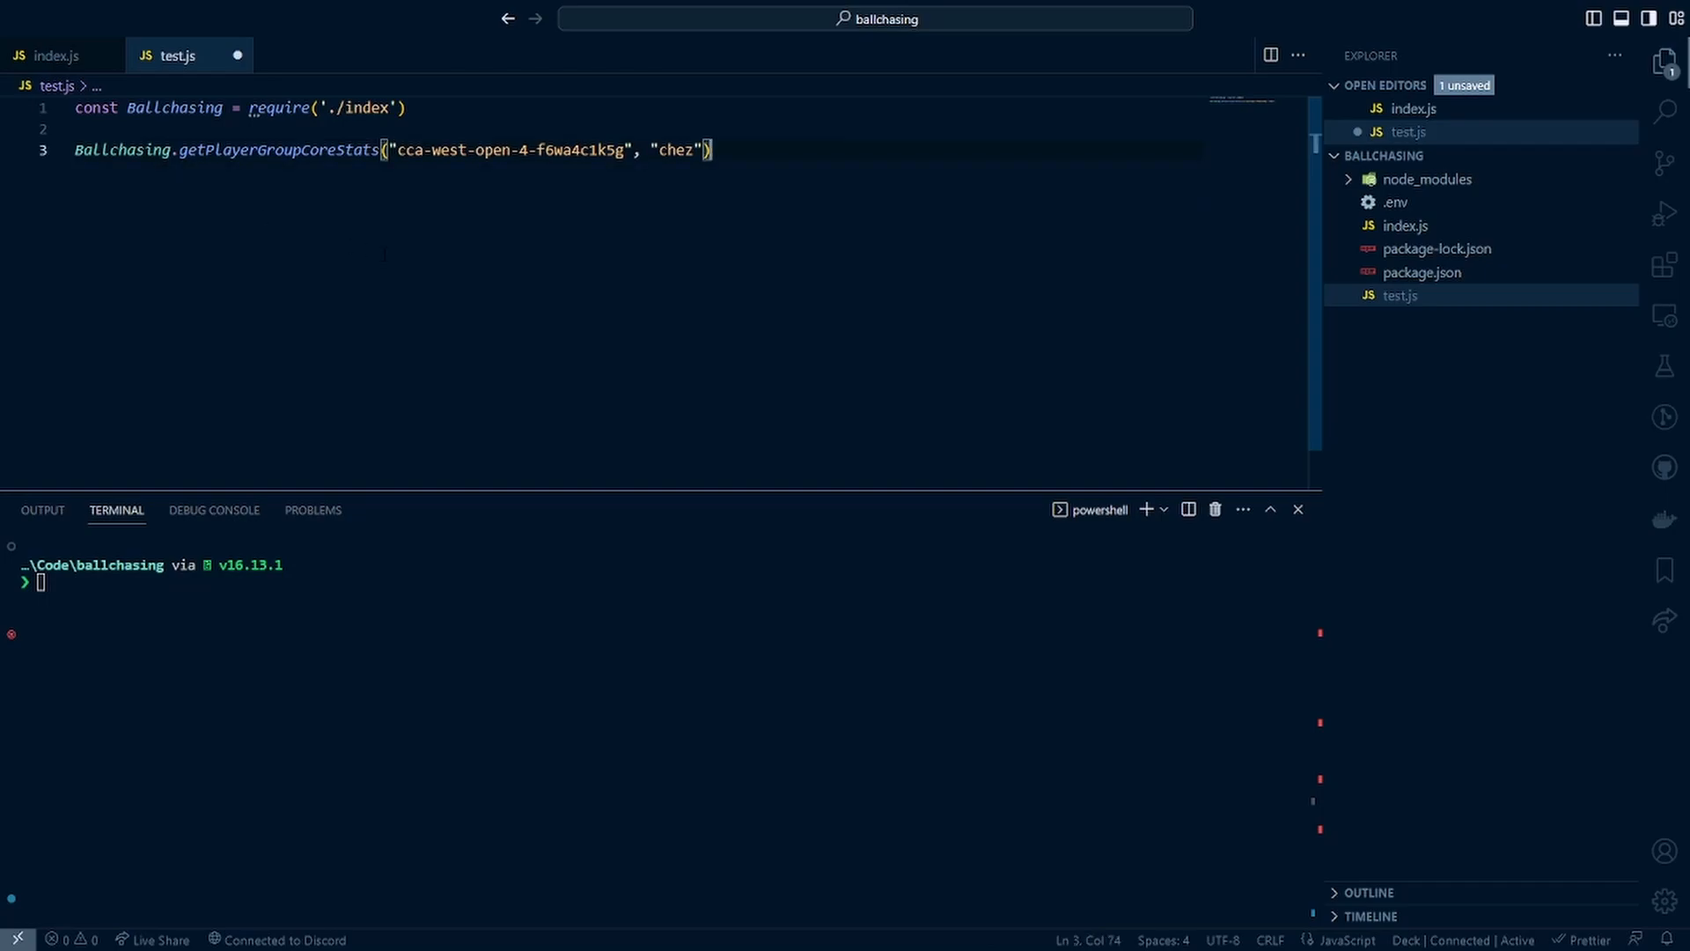
# Step: Clear the terminal and run node test.js, printing chez's stats: 67 shots, 24 goals, 25 saves, 15 assists
pyautogui.write('clear')
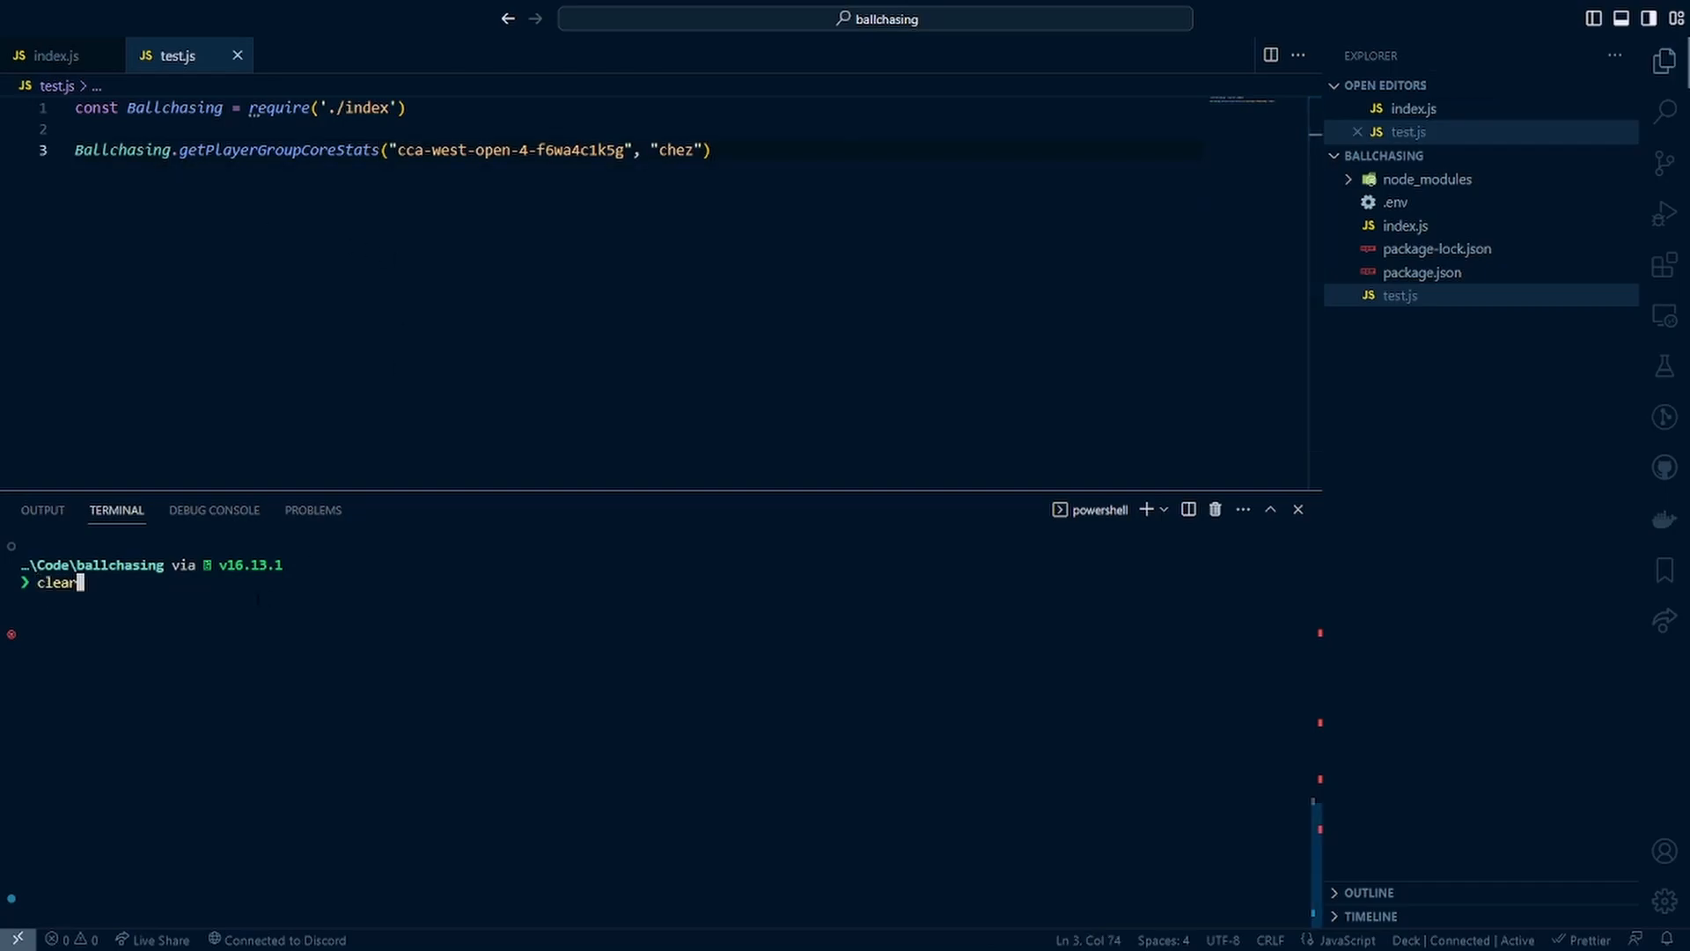
pyautogui.write('node test.js')
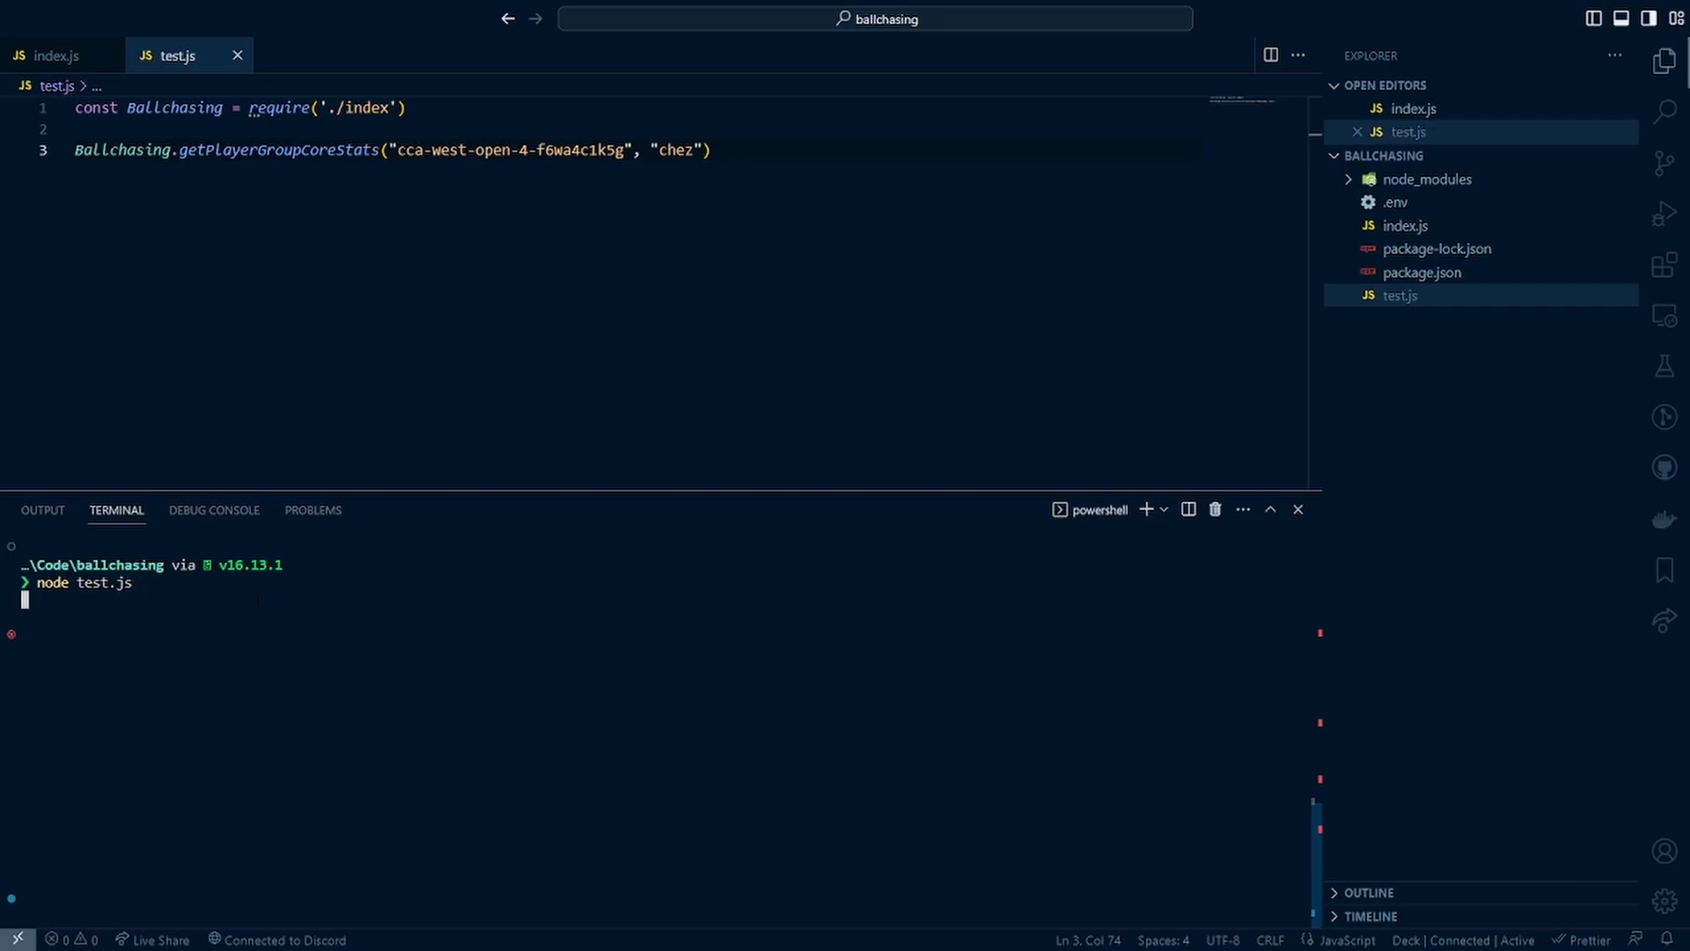
pyautogui.press('Return')
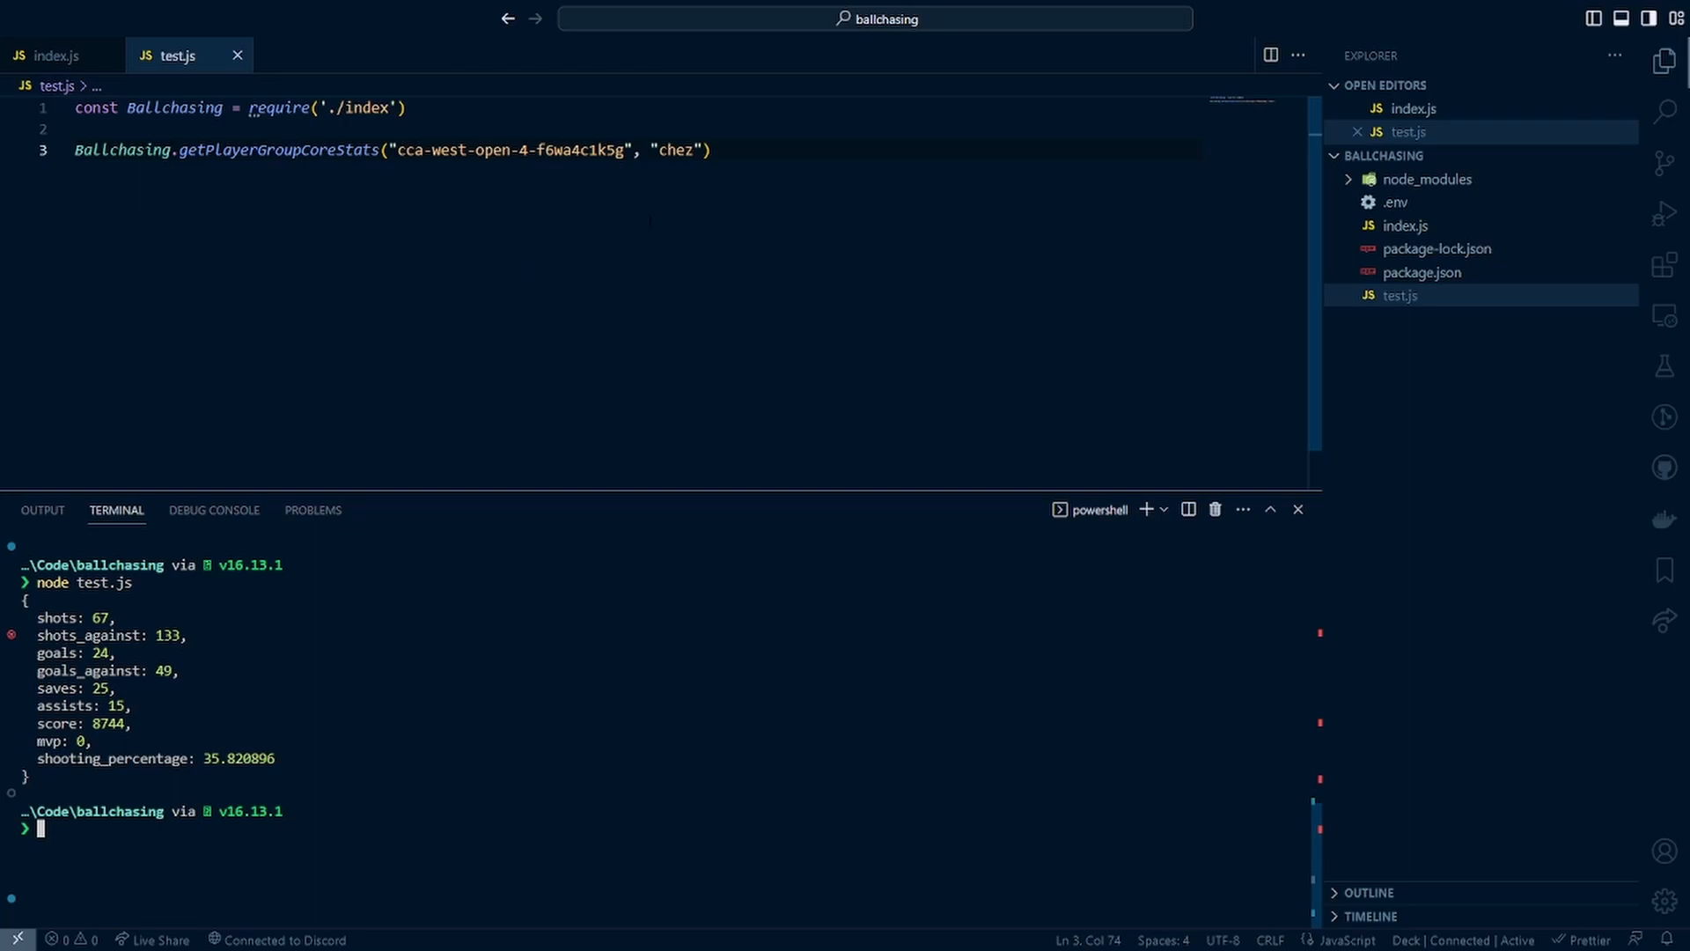
# Step: Reopen index.js and scroll to the top to review the fetch helper and getPlayerGroupCoreStats code
pyautogui.doubleClick(674, 149)
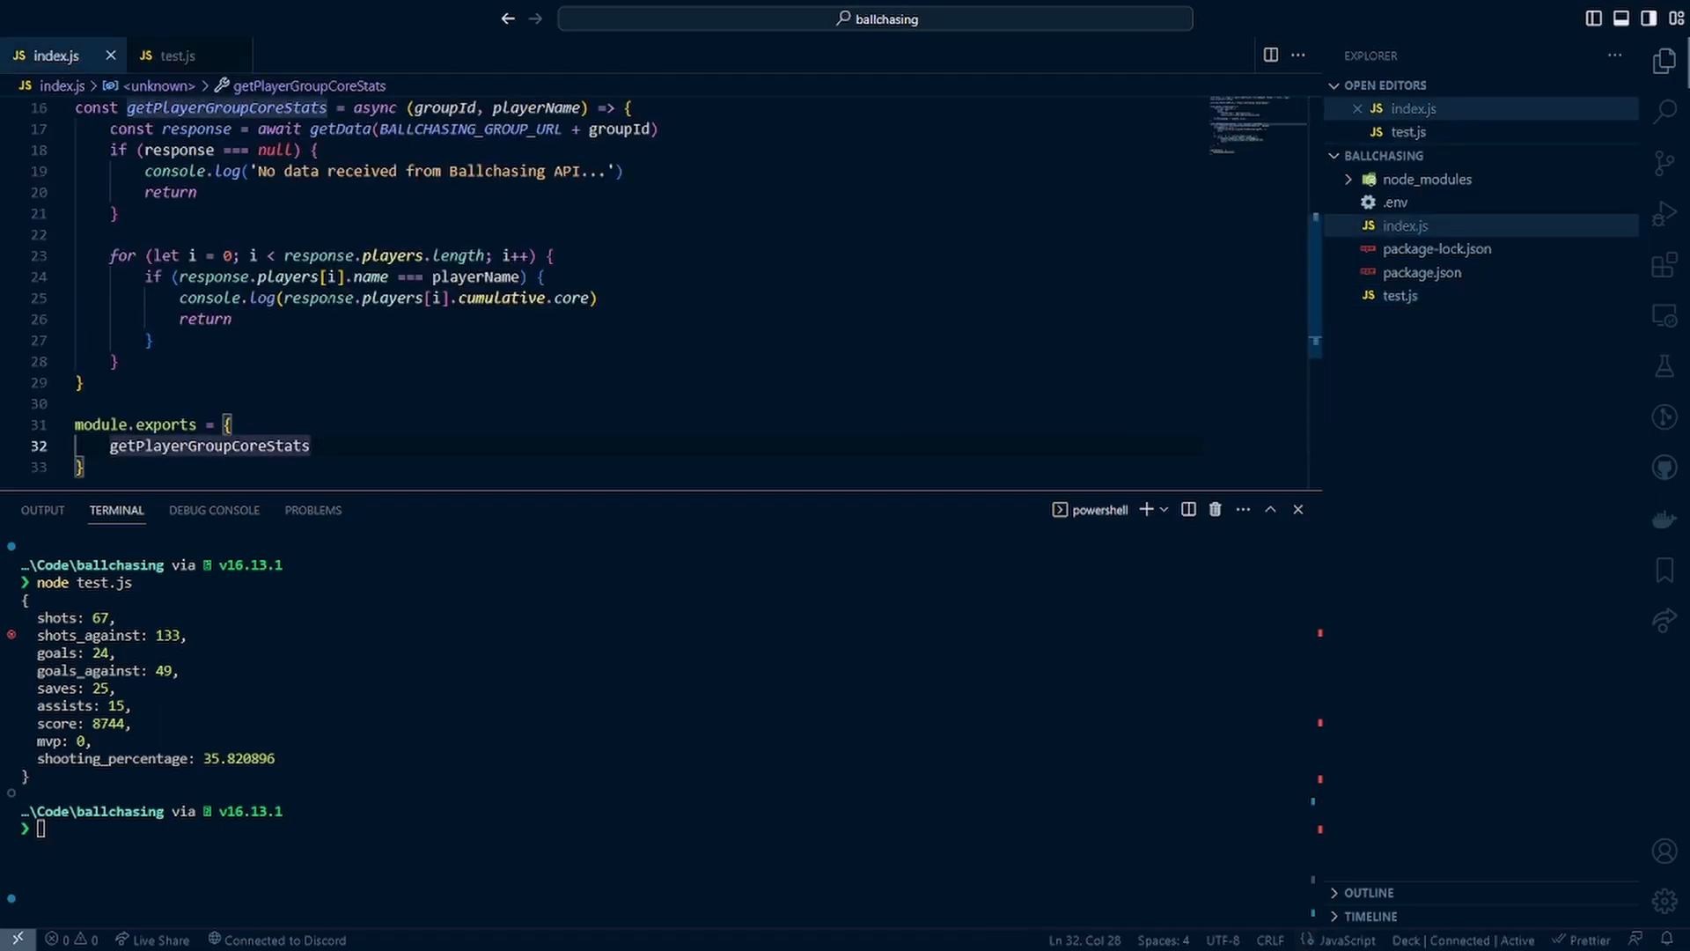
pyautogui.scroll(3)
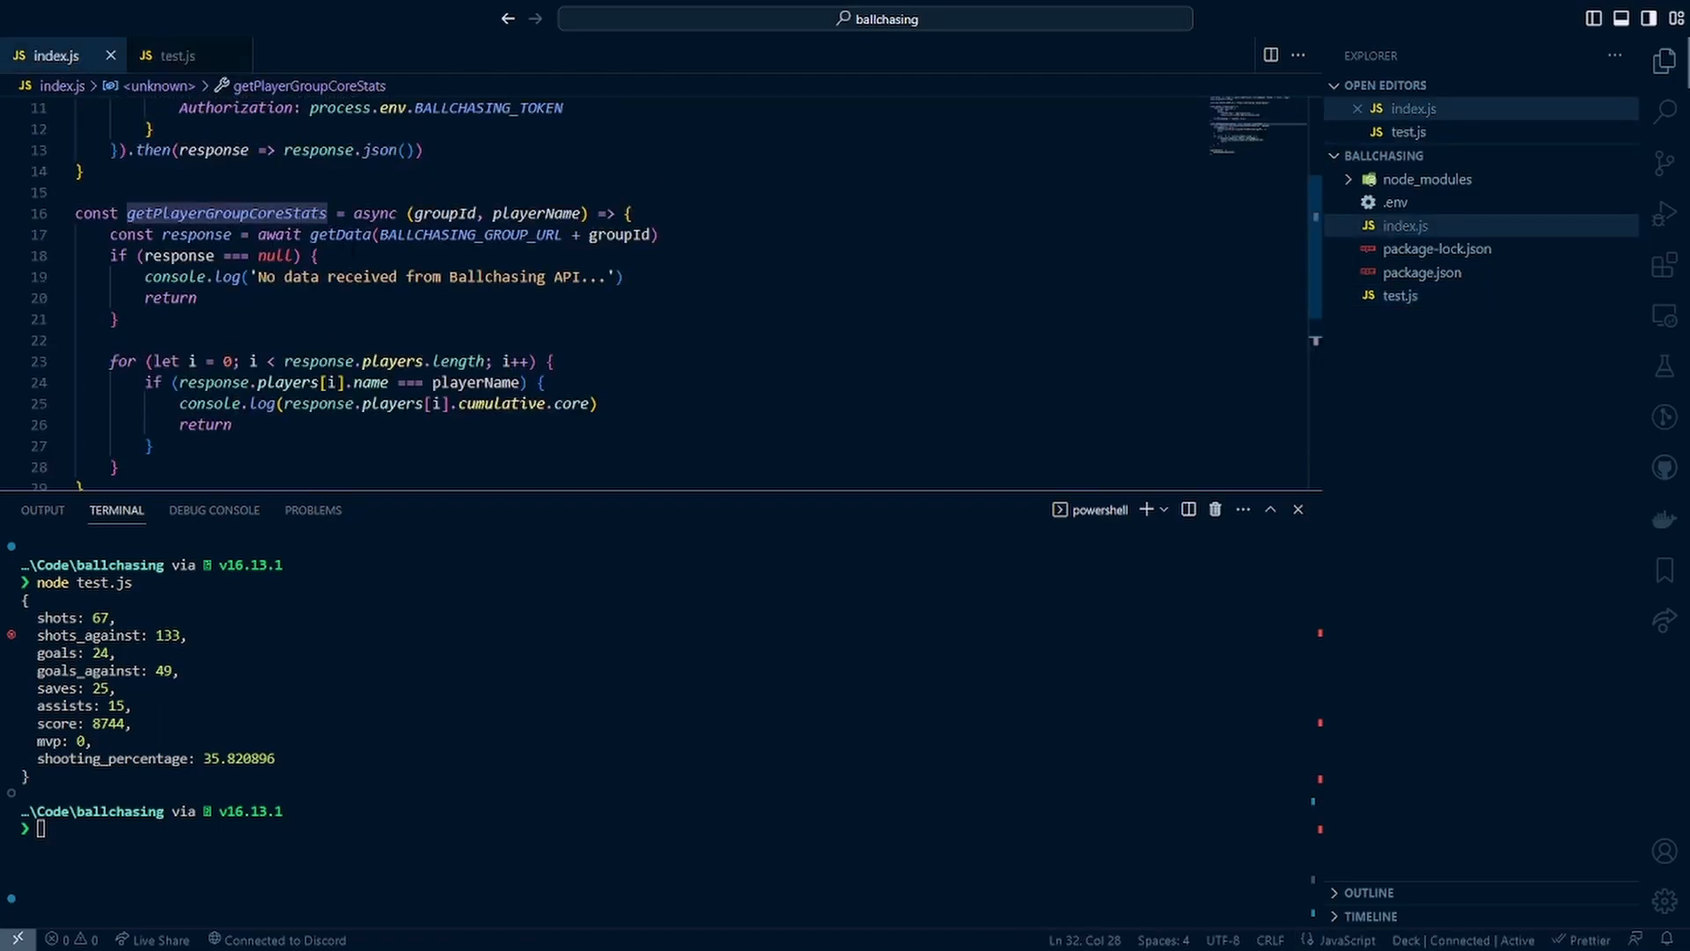
pyautogui.scroll(3)
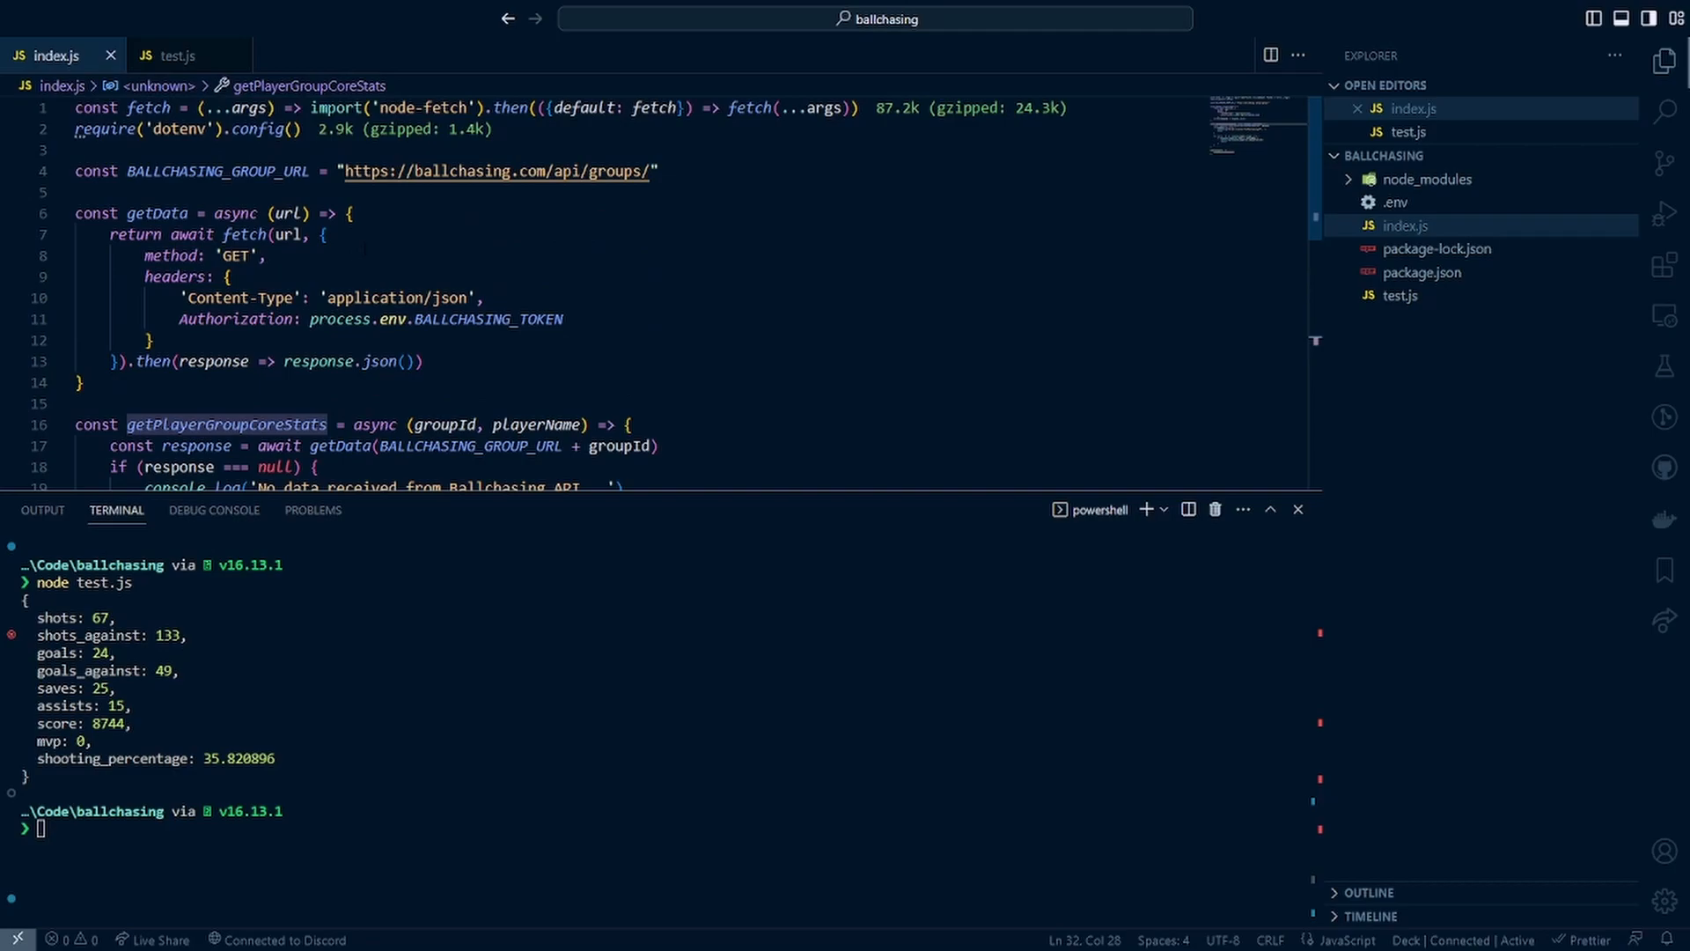